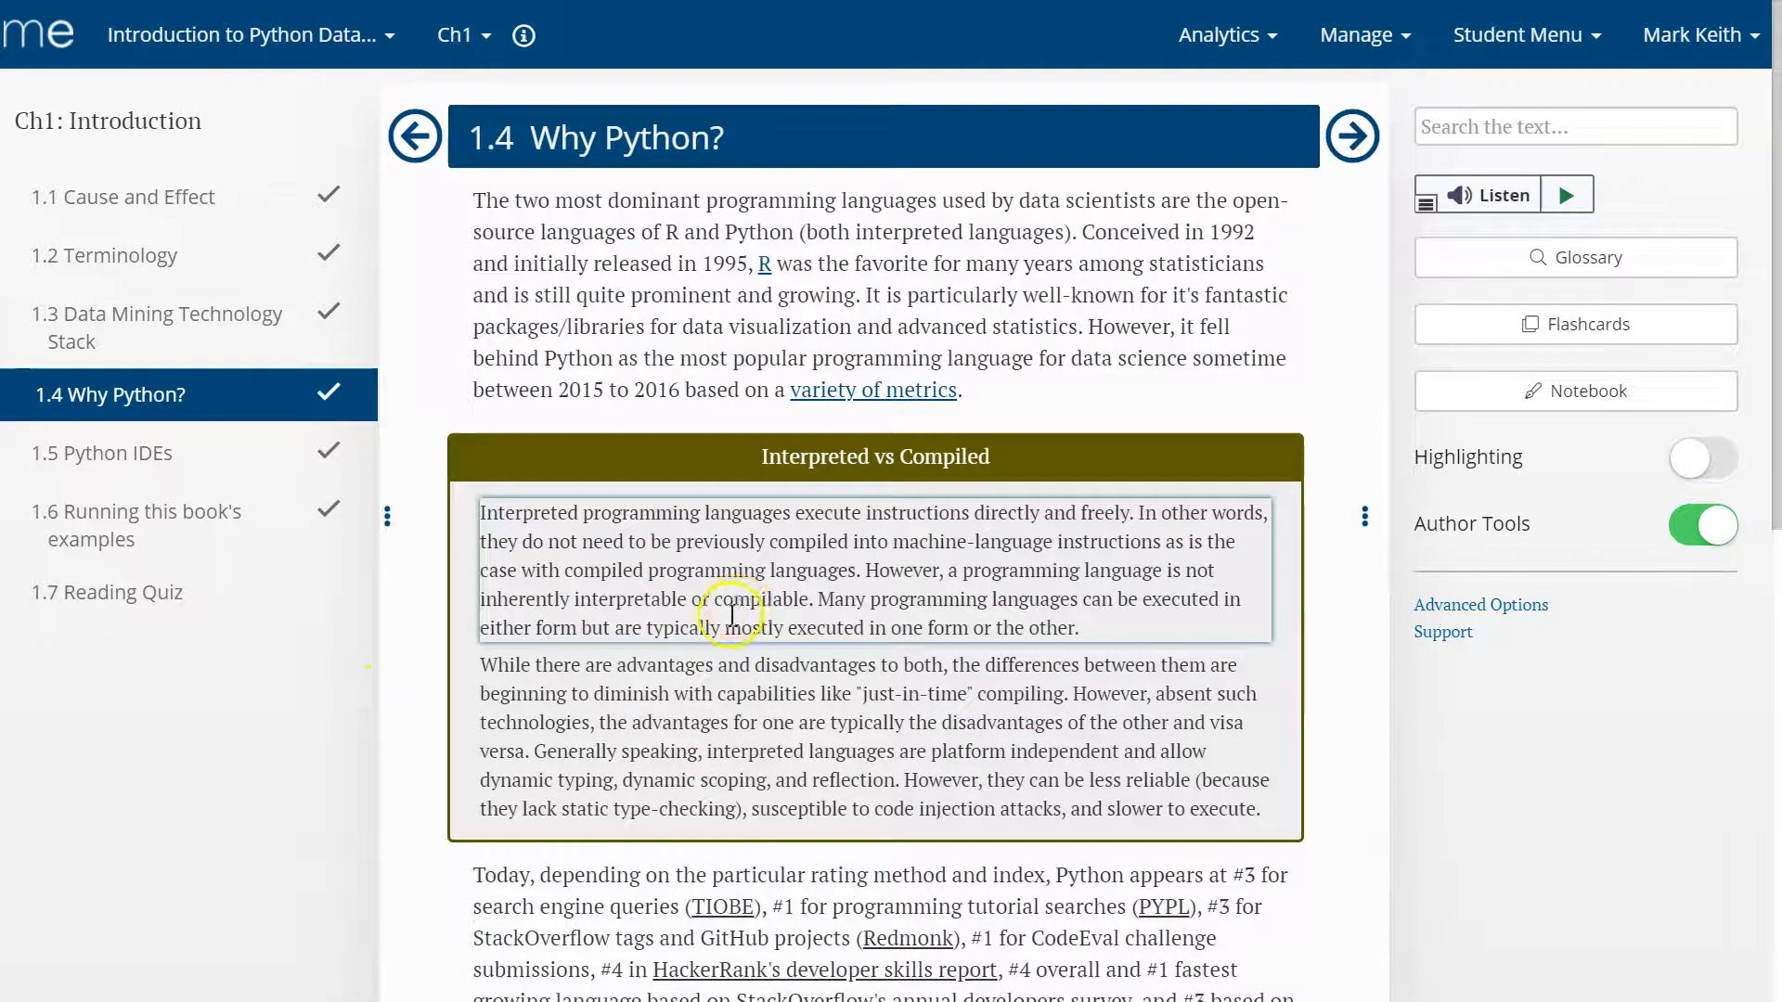
mouse_move(750, 602)
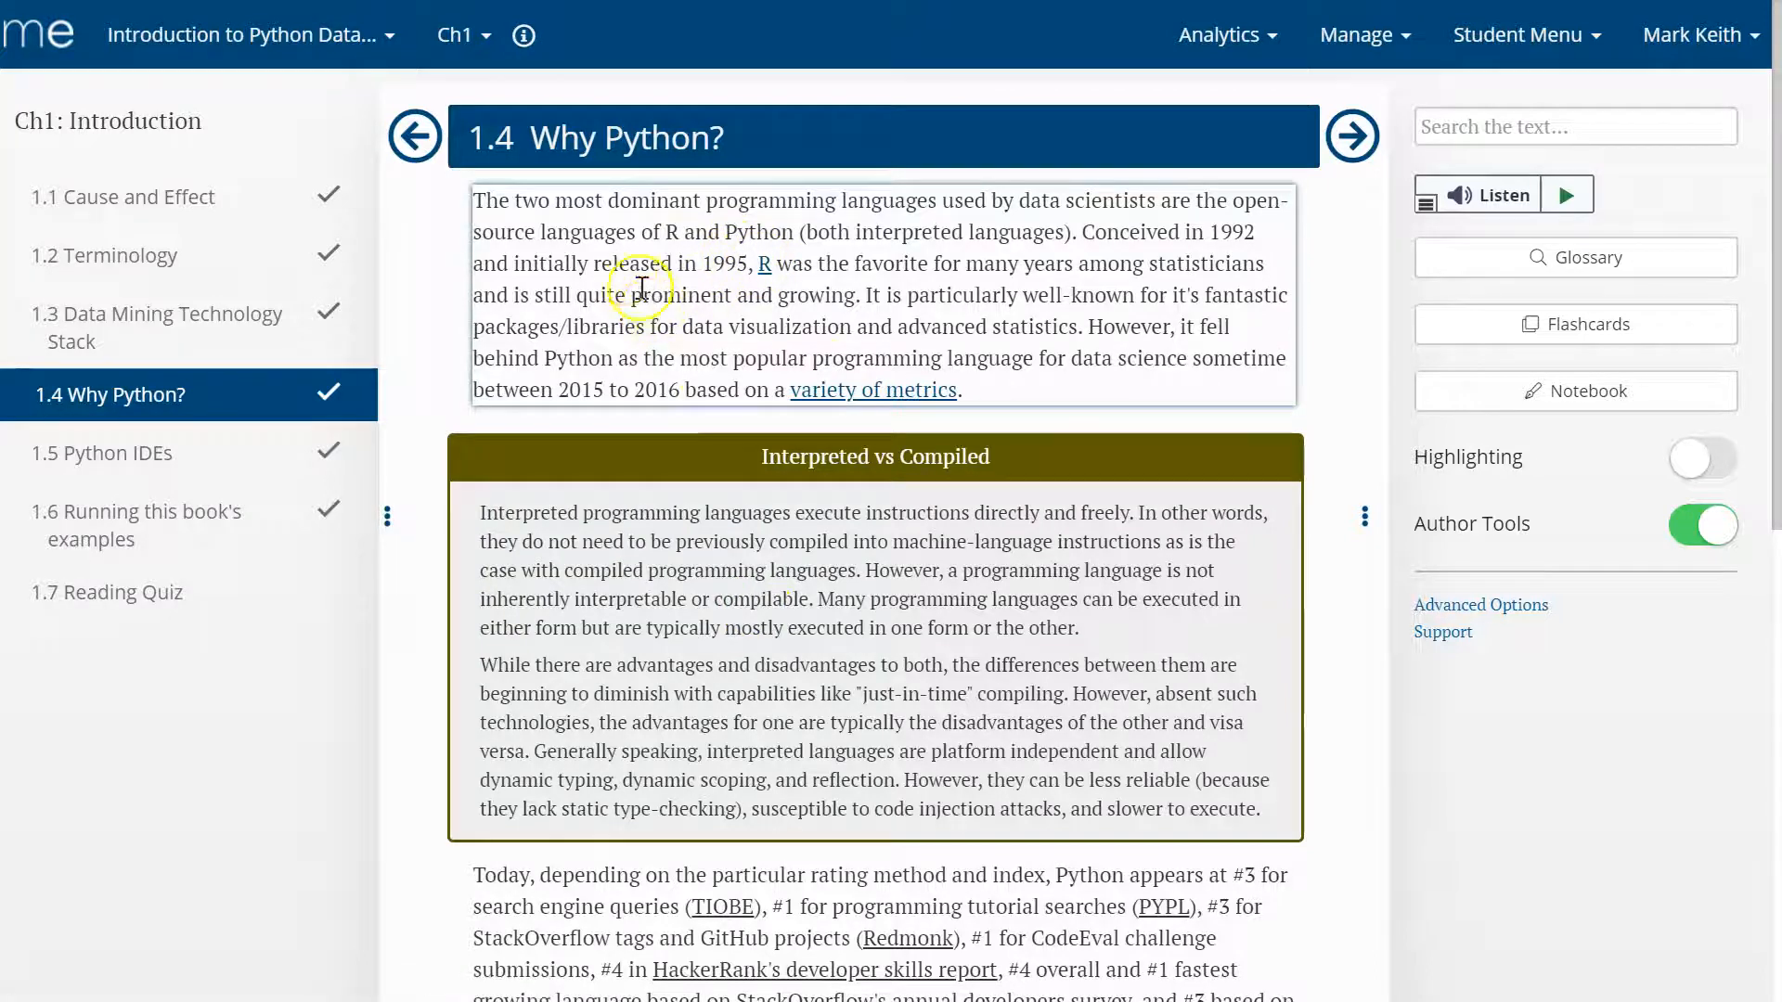
- Select part of the chapter's opening paragraph and scroll down the page
left_click_drag(608, 264, 651, 358)
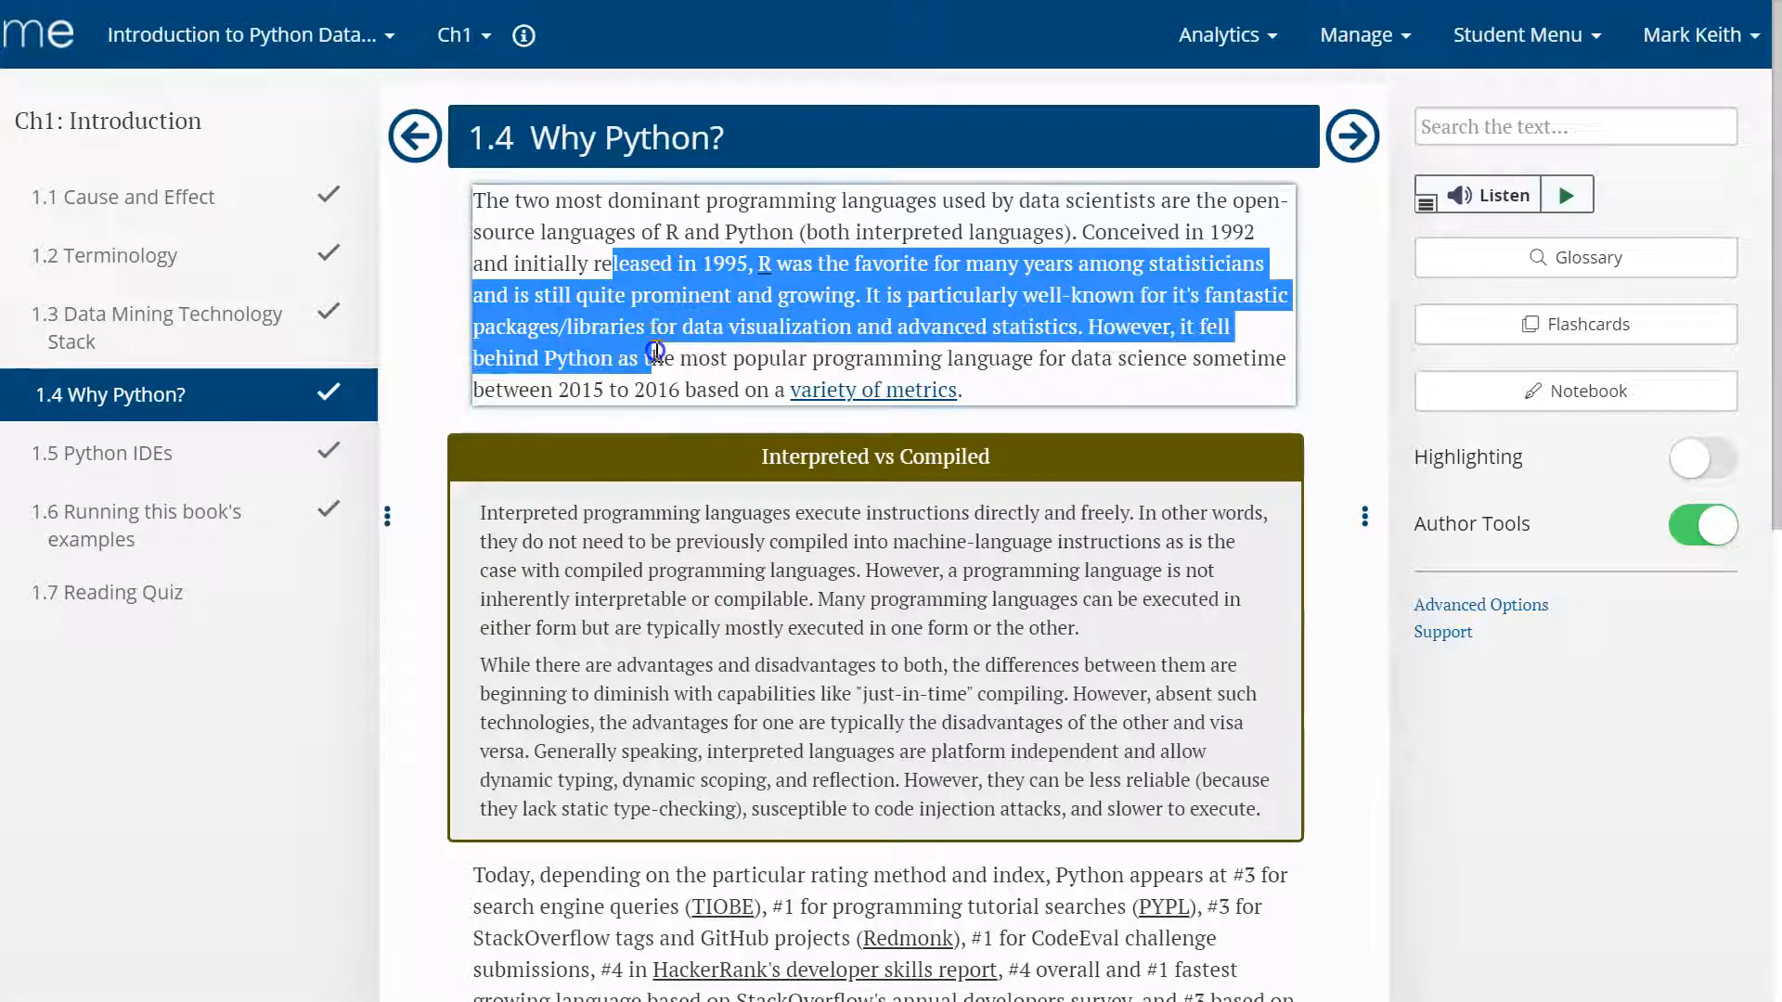
left_click(653, 349)
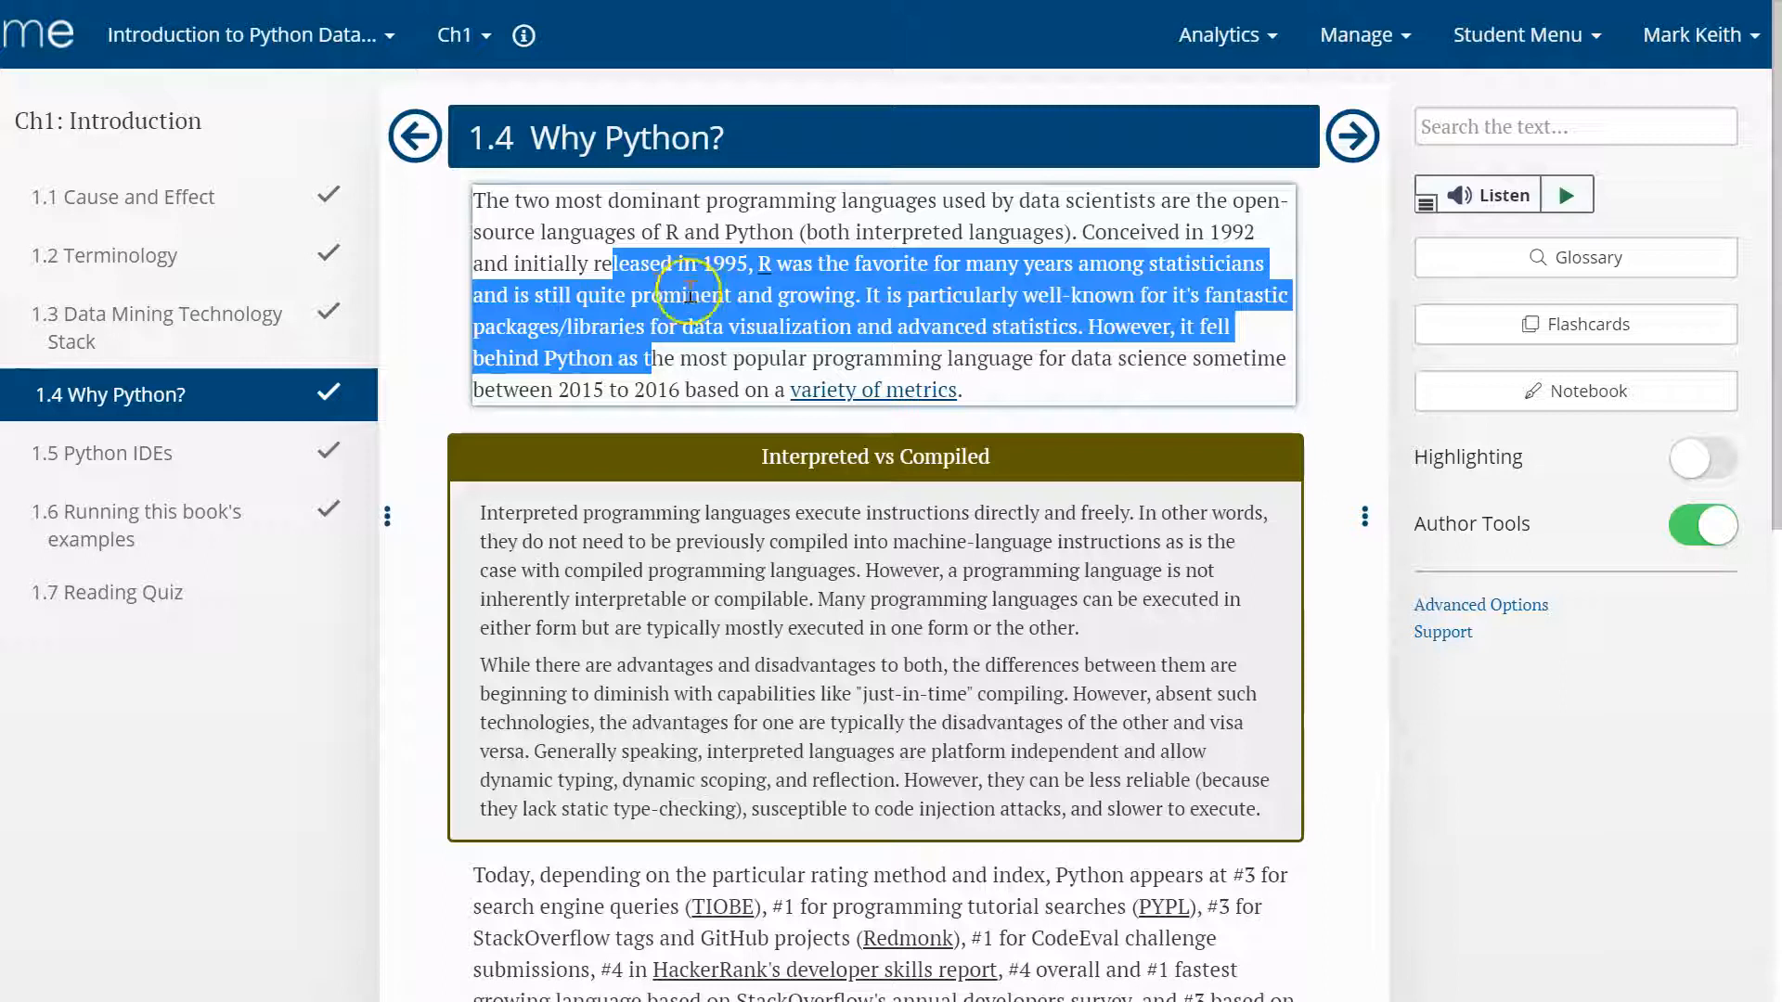
left_click(690, 300)
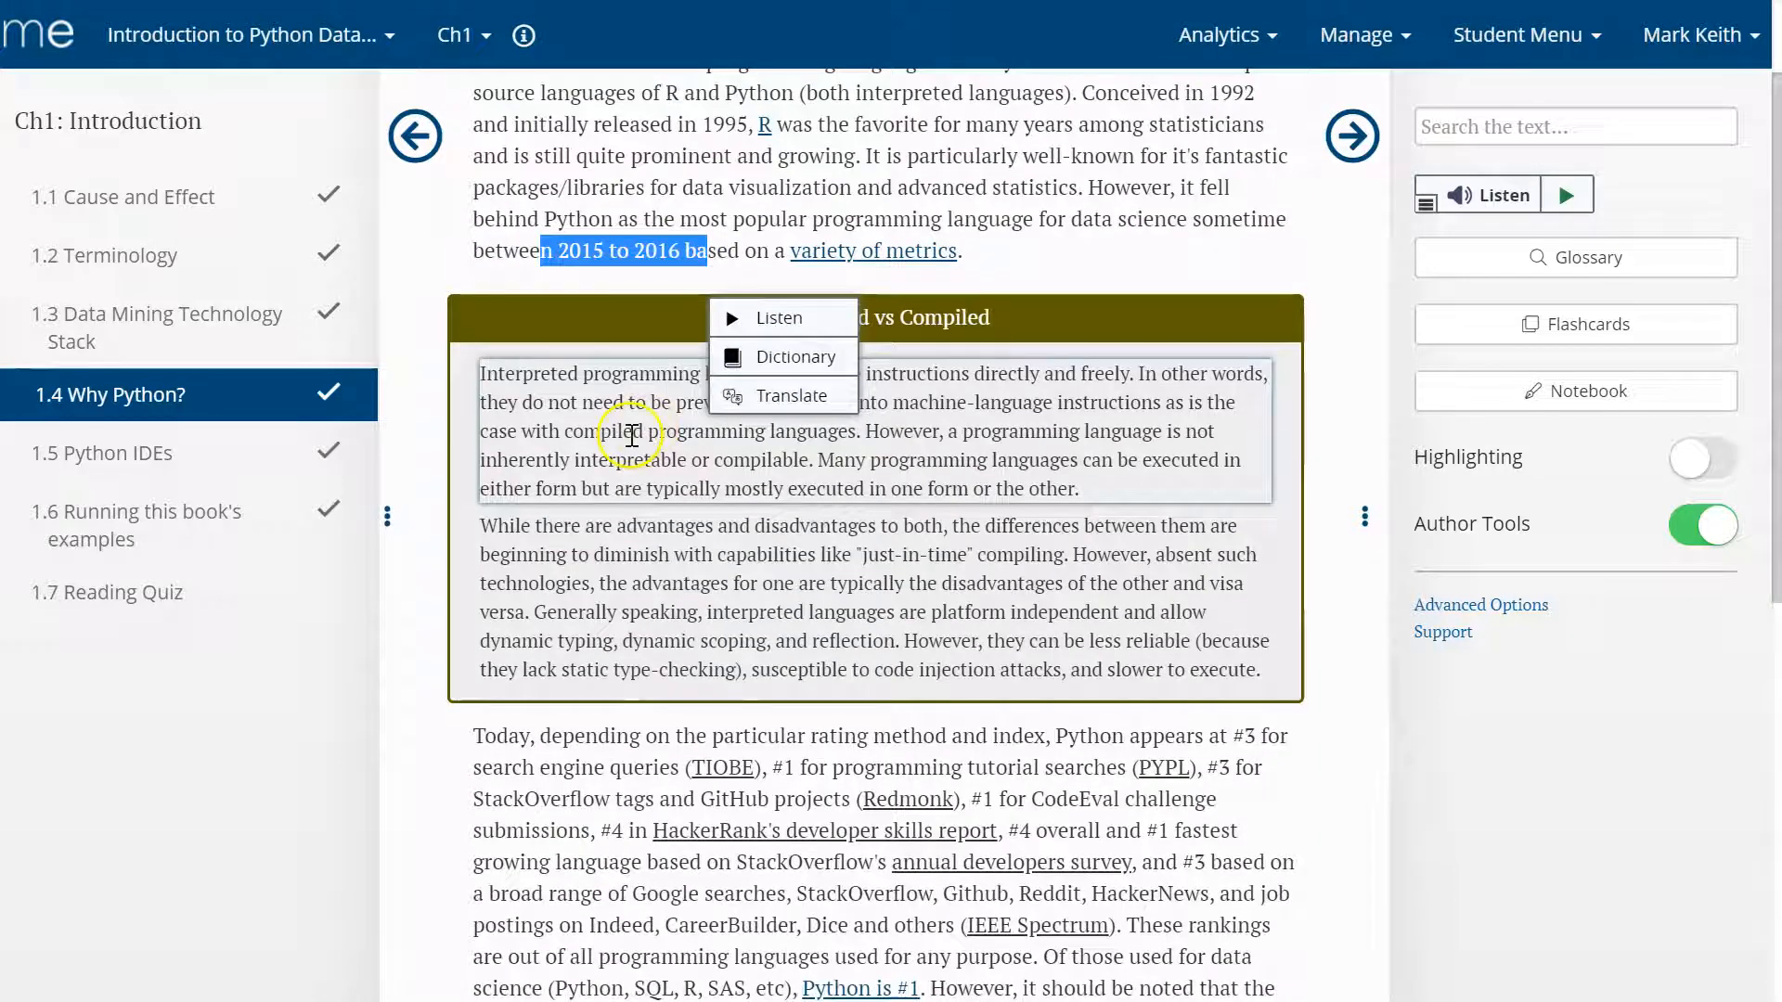
scroll("down", 3)
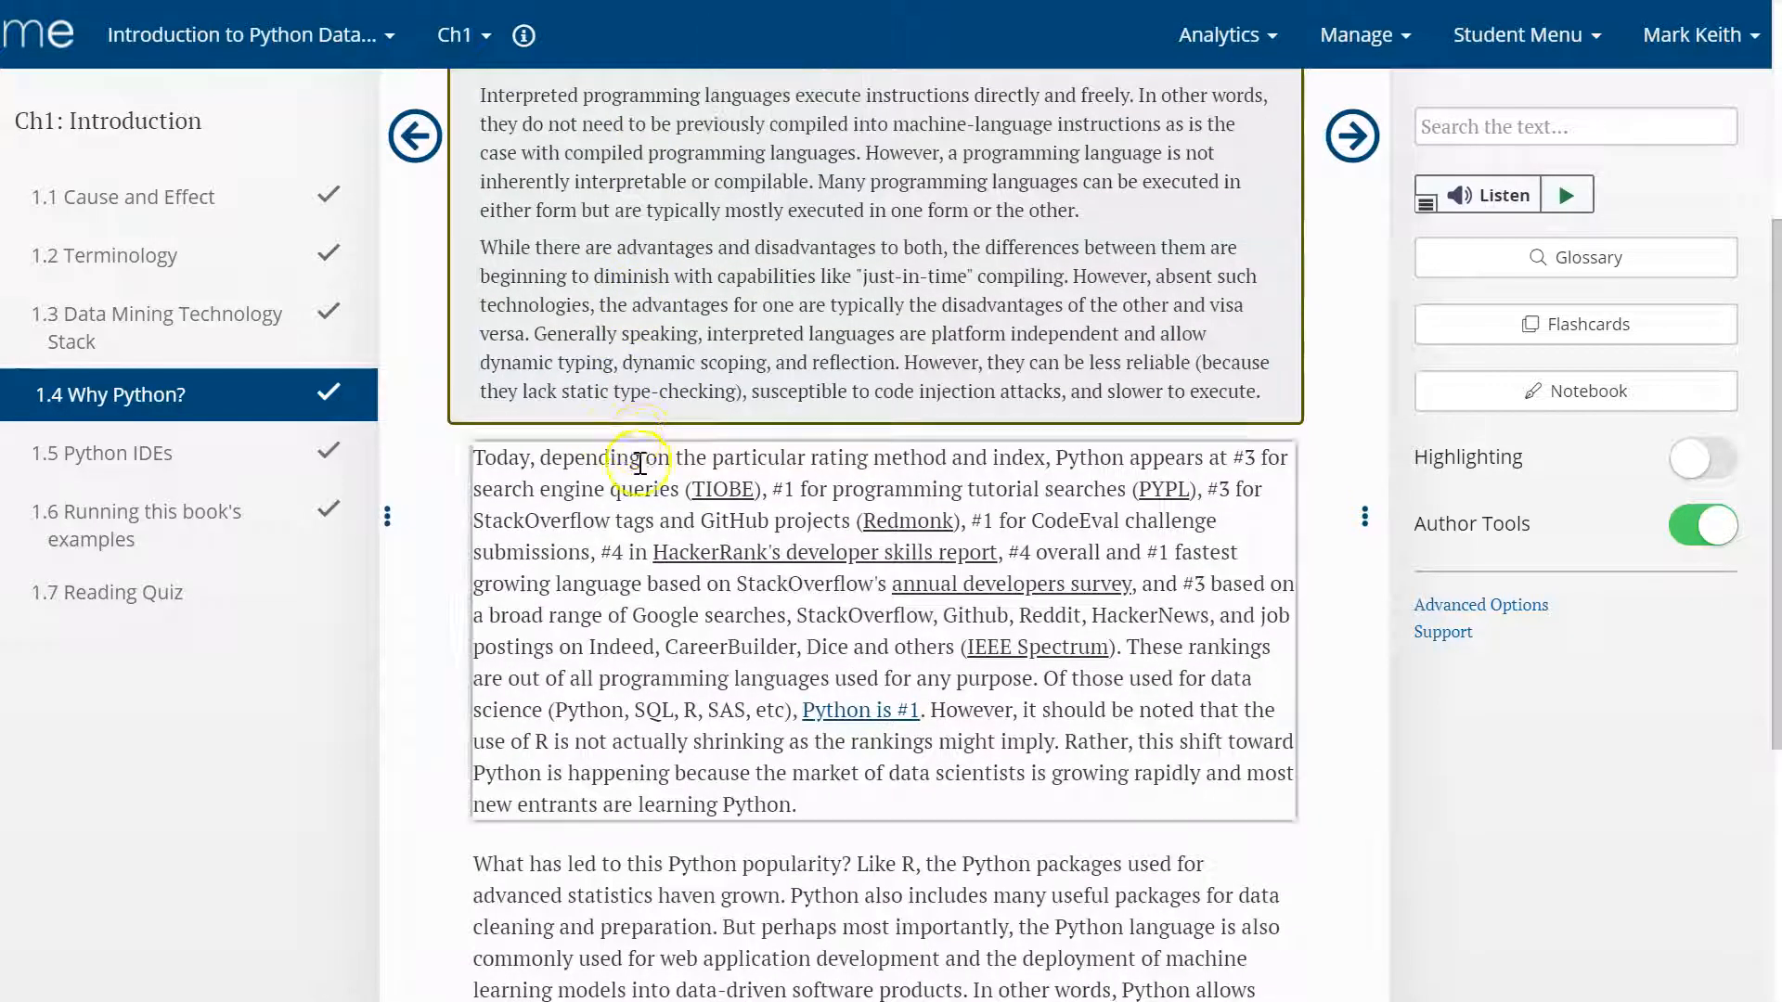
mouse_move(657, 482)
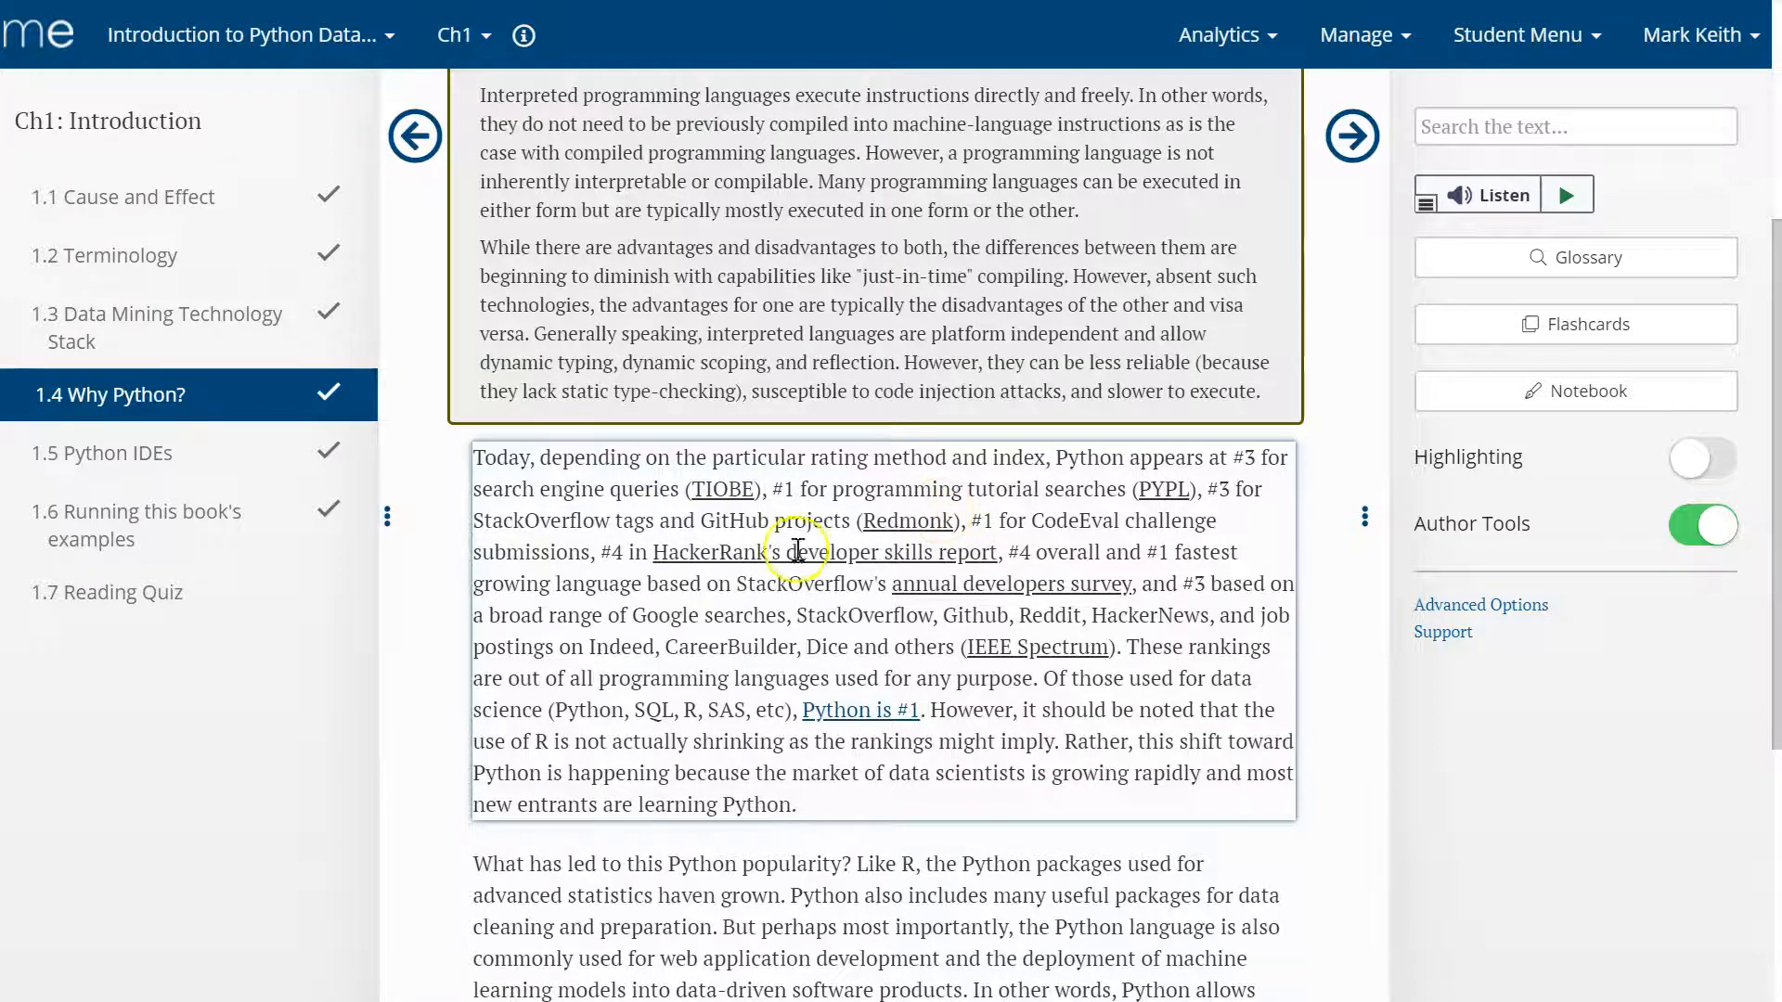
scroll("down", 3)
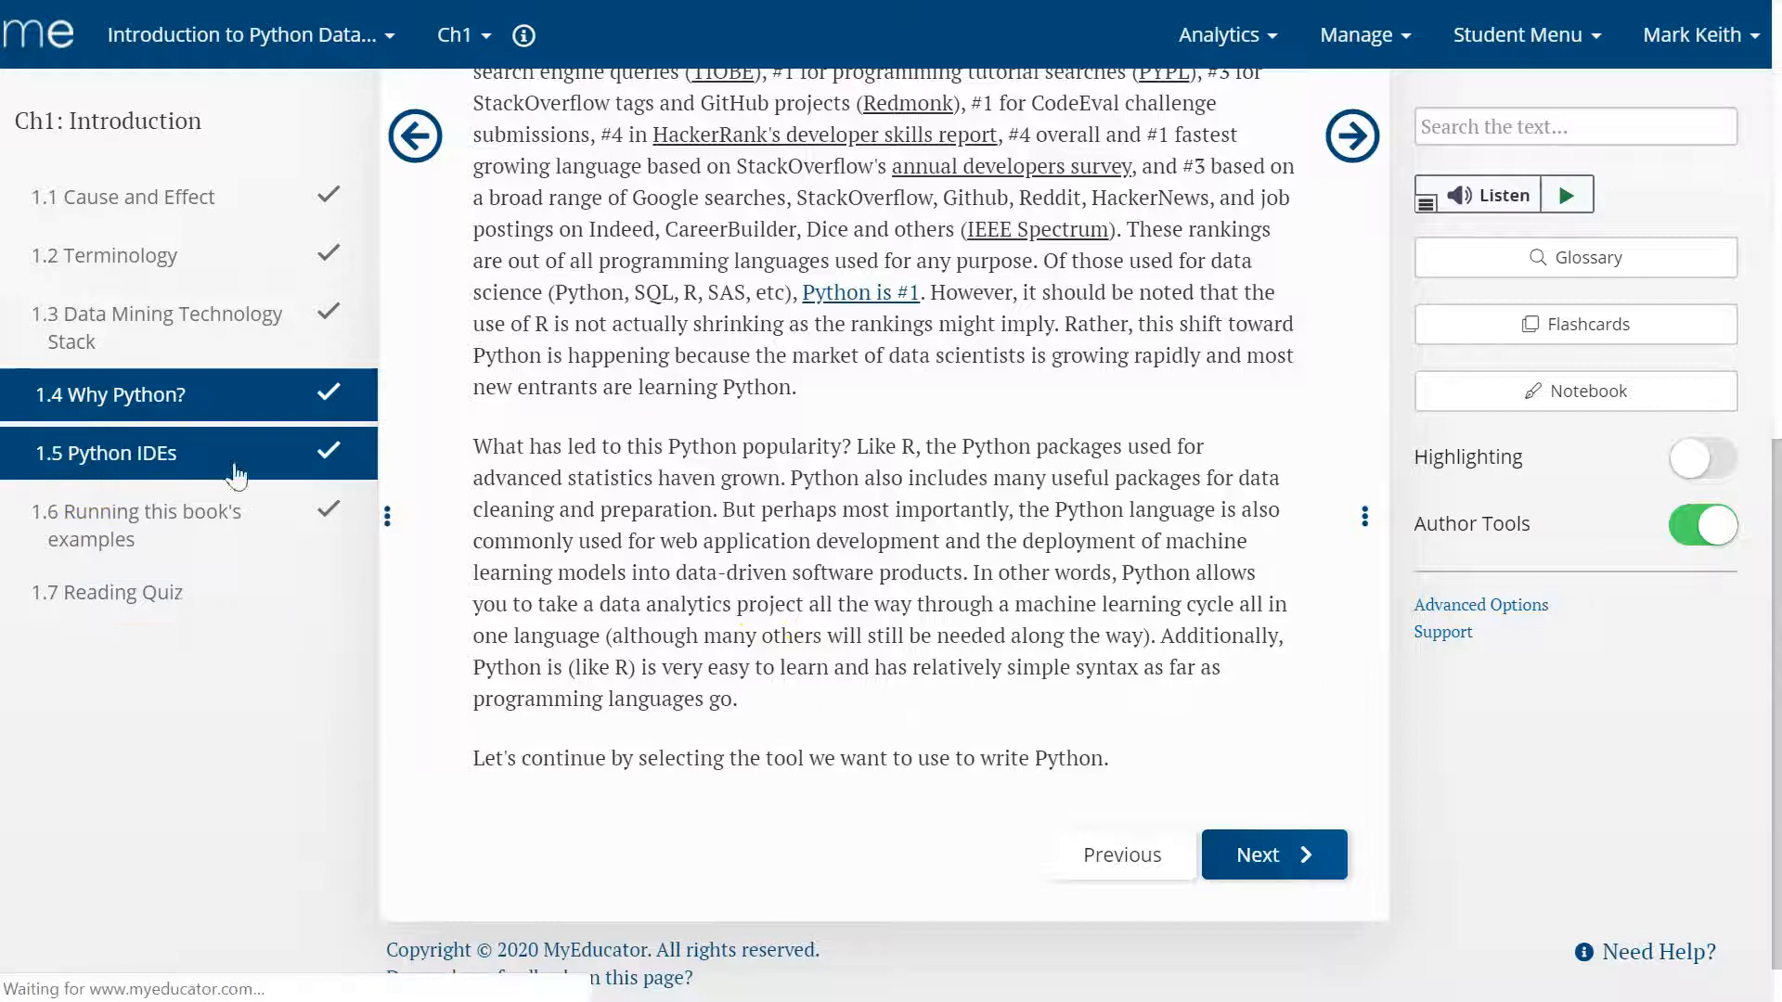
- Open section 1.5 Python IDEs and highlight the word .ipynb
left_click(952, 568)
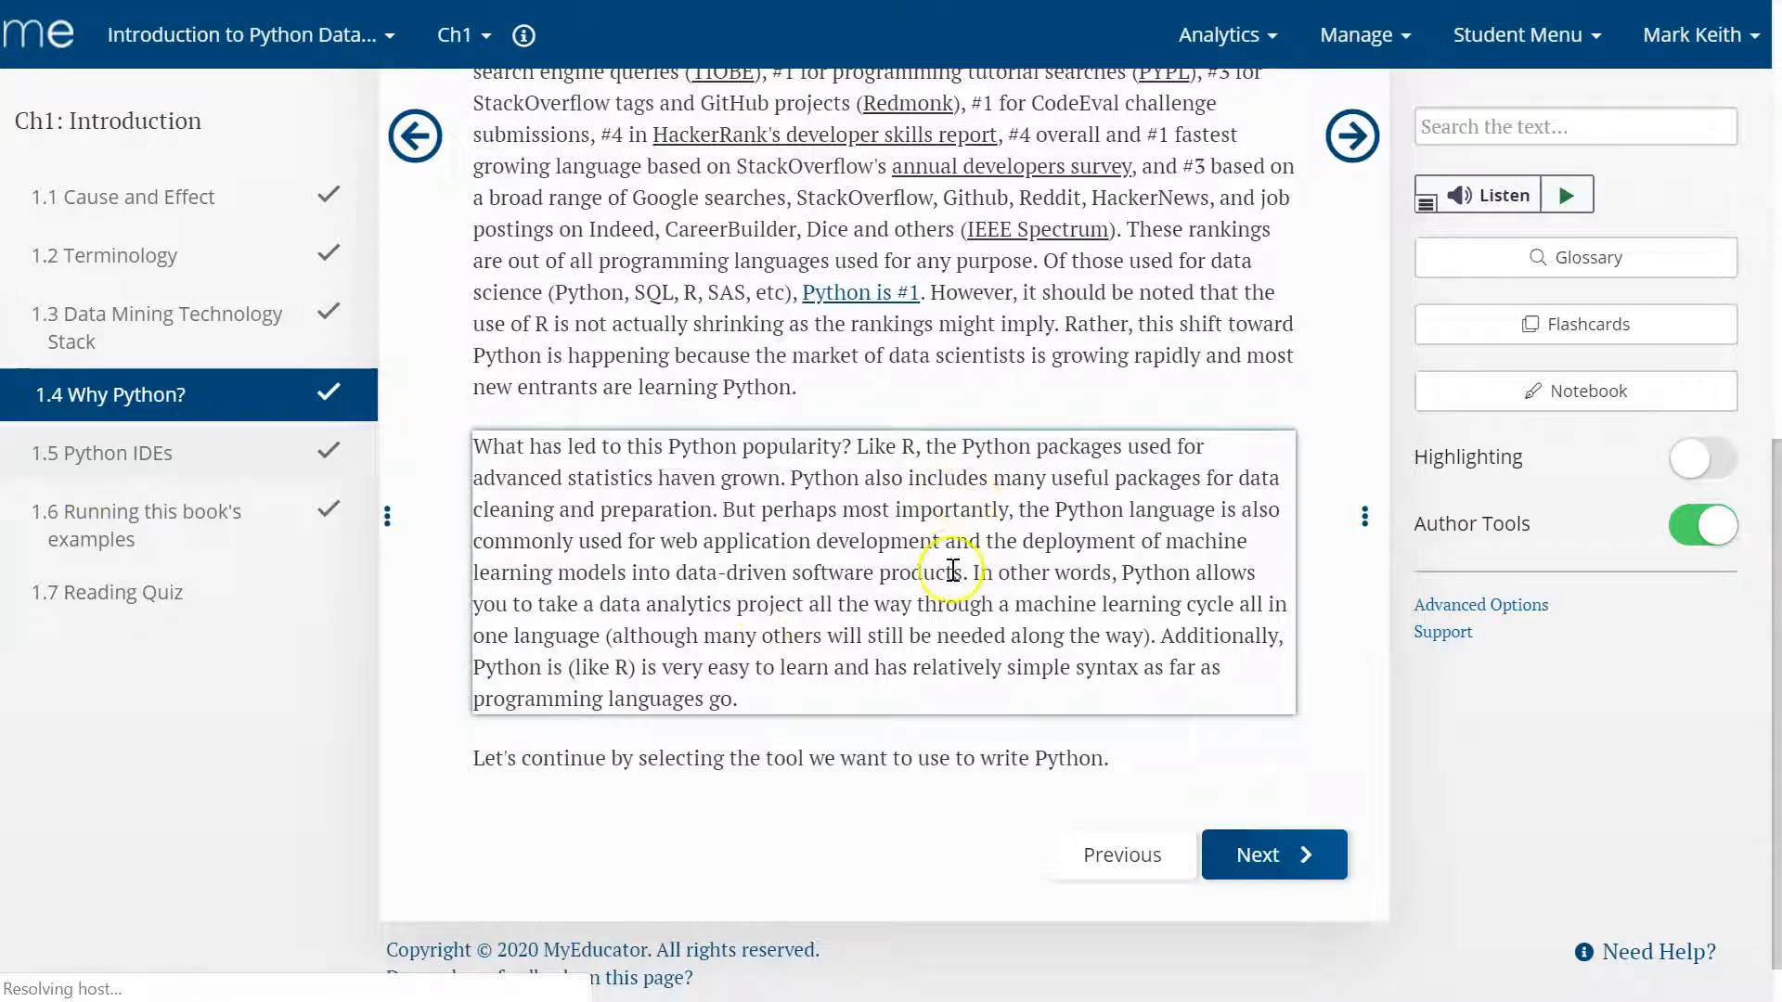
mouse_move(901, 593)
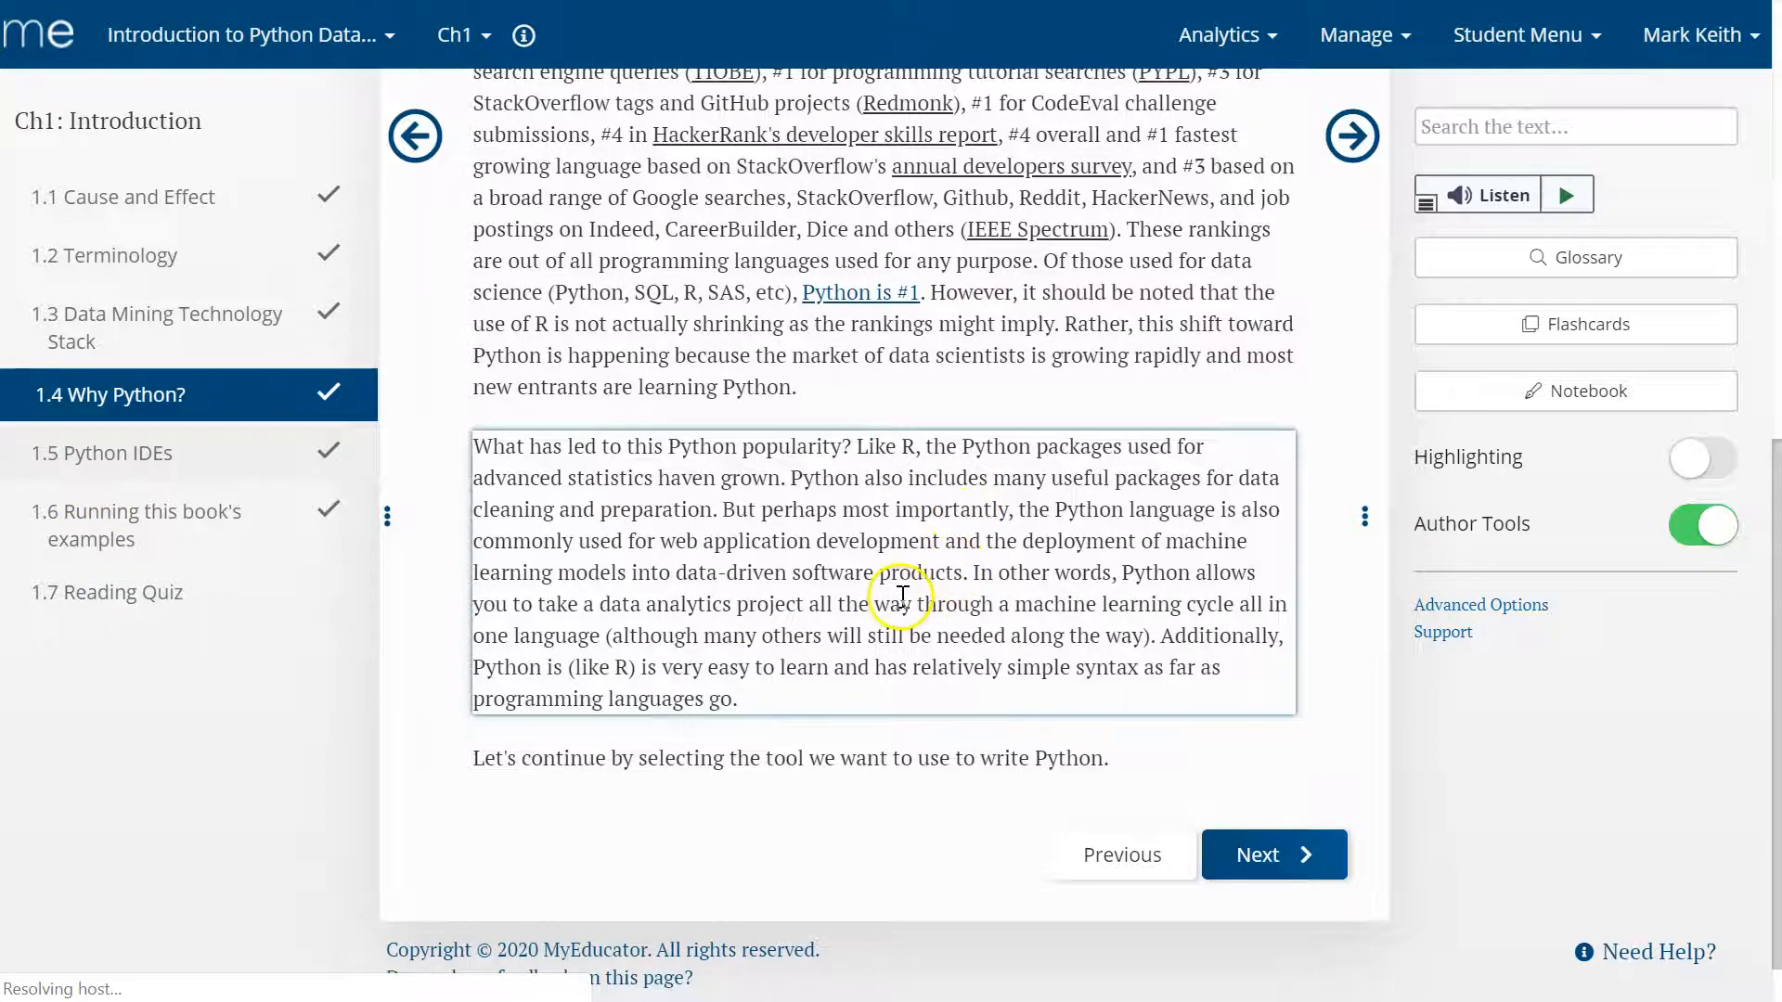
left_click(1272, 854)
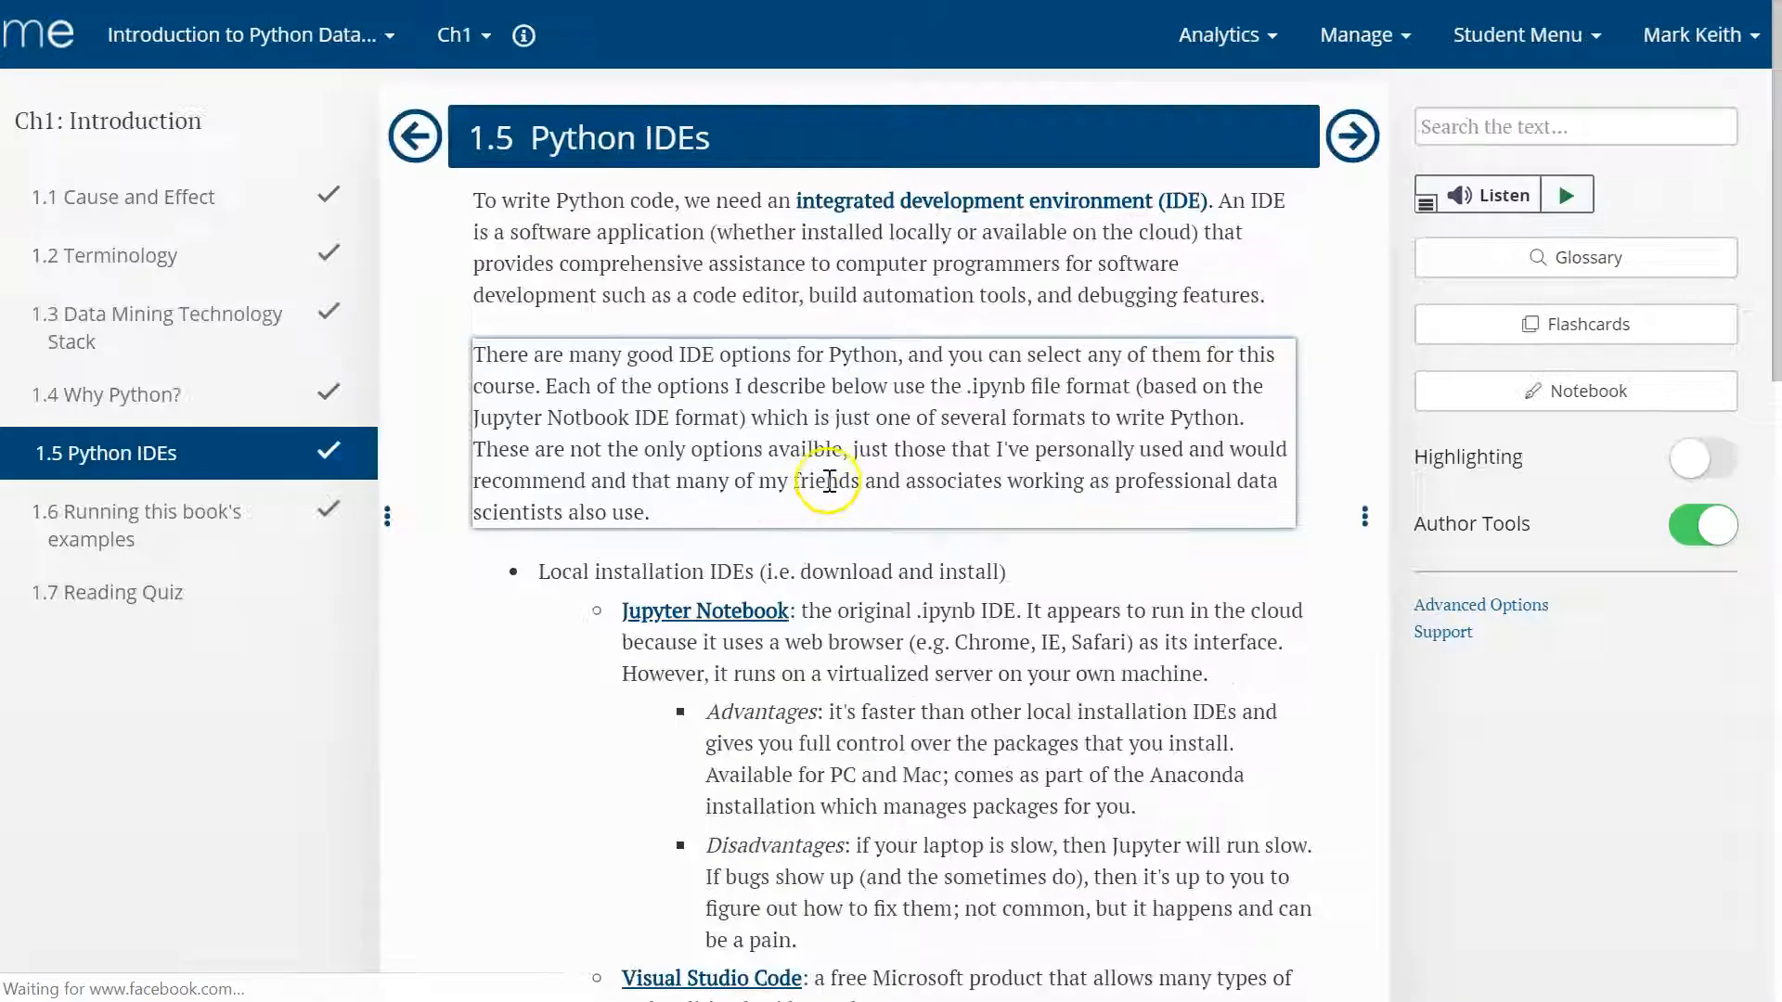
scroll("down", 3)
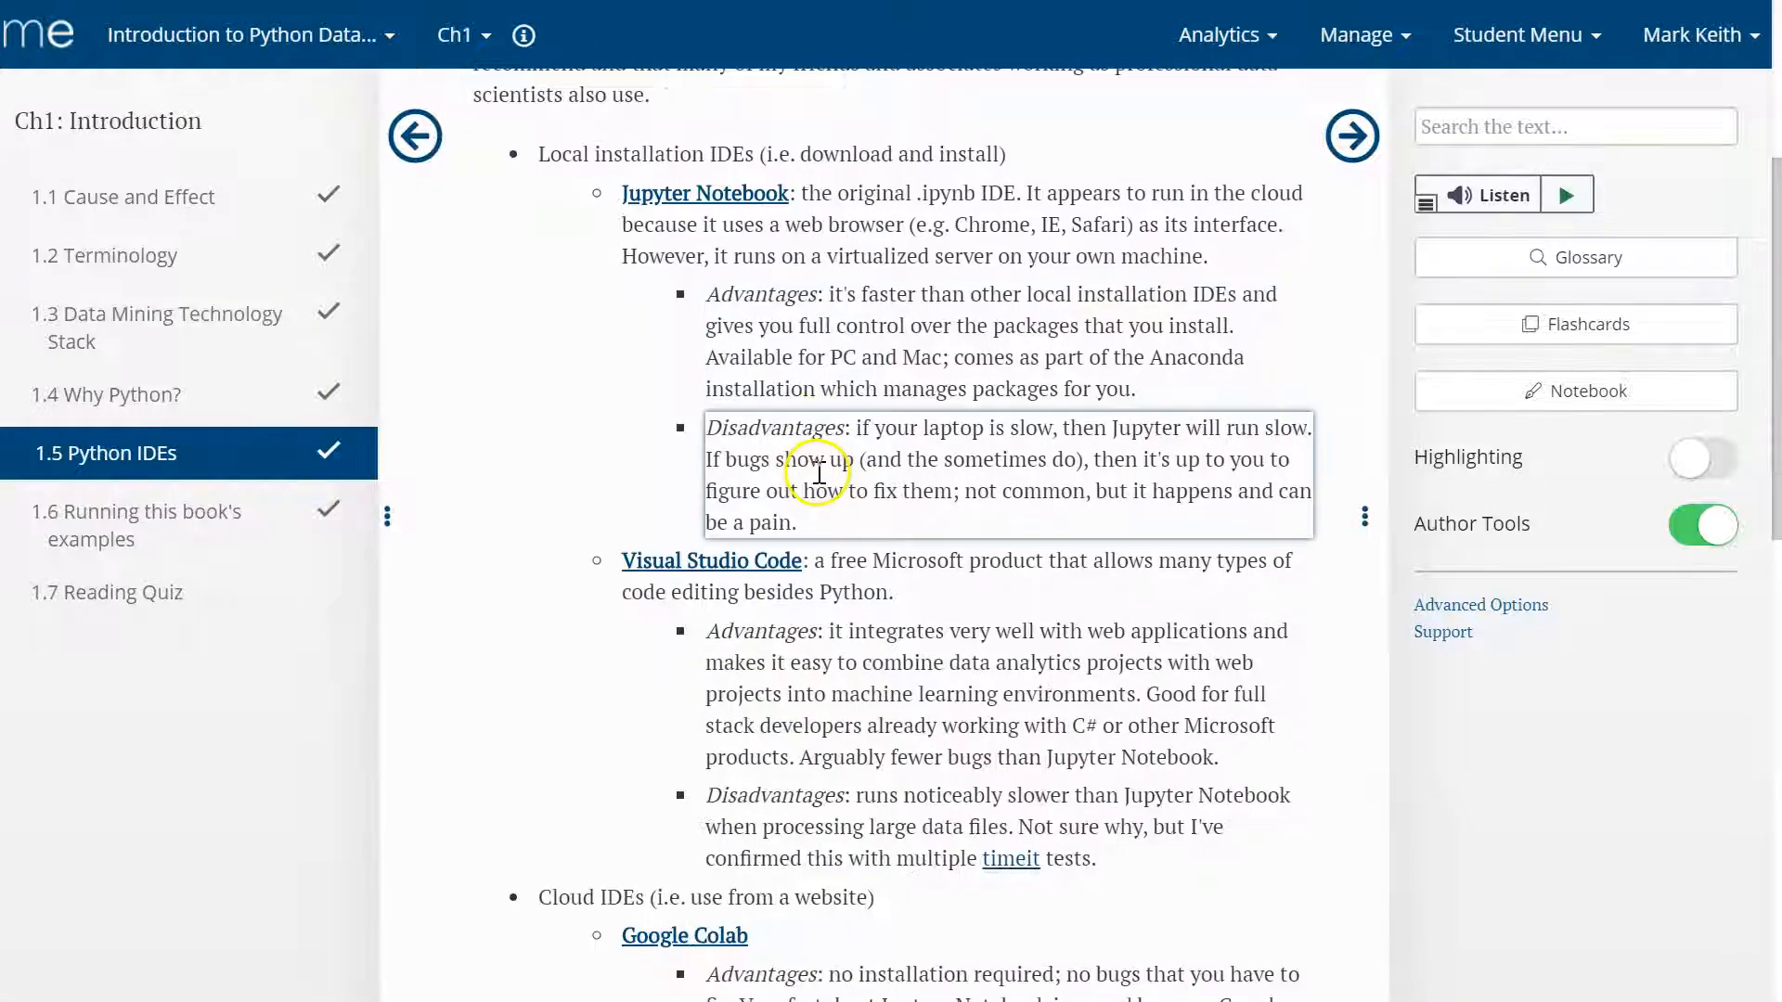
left_click(869, 293)
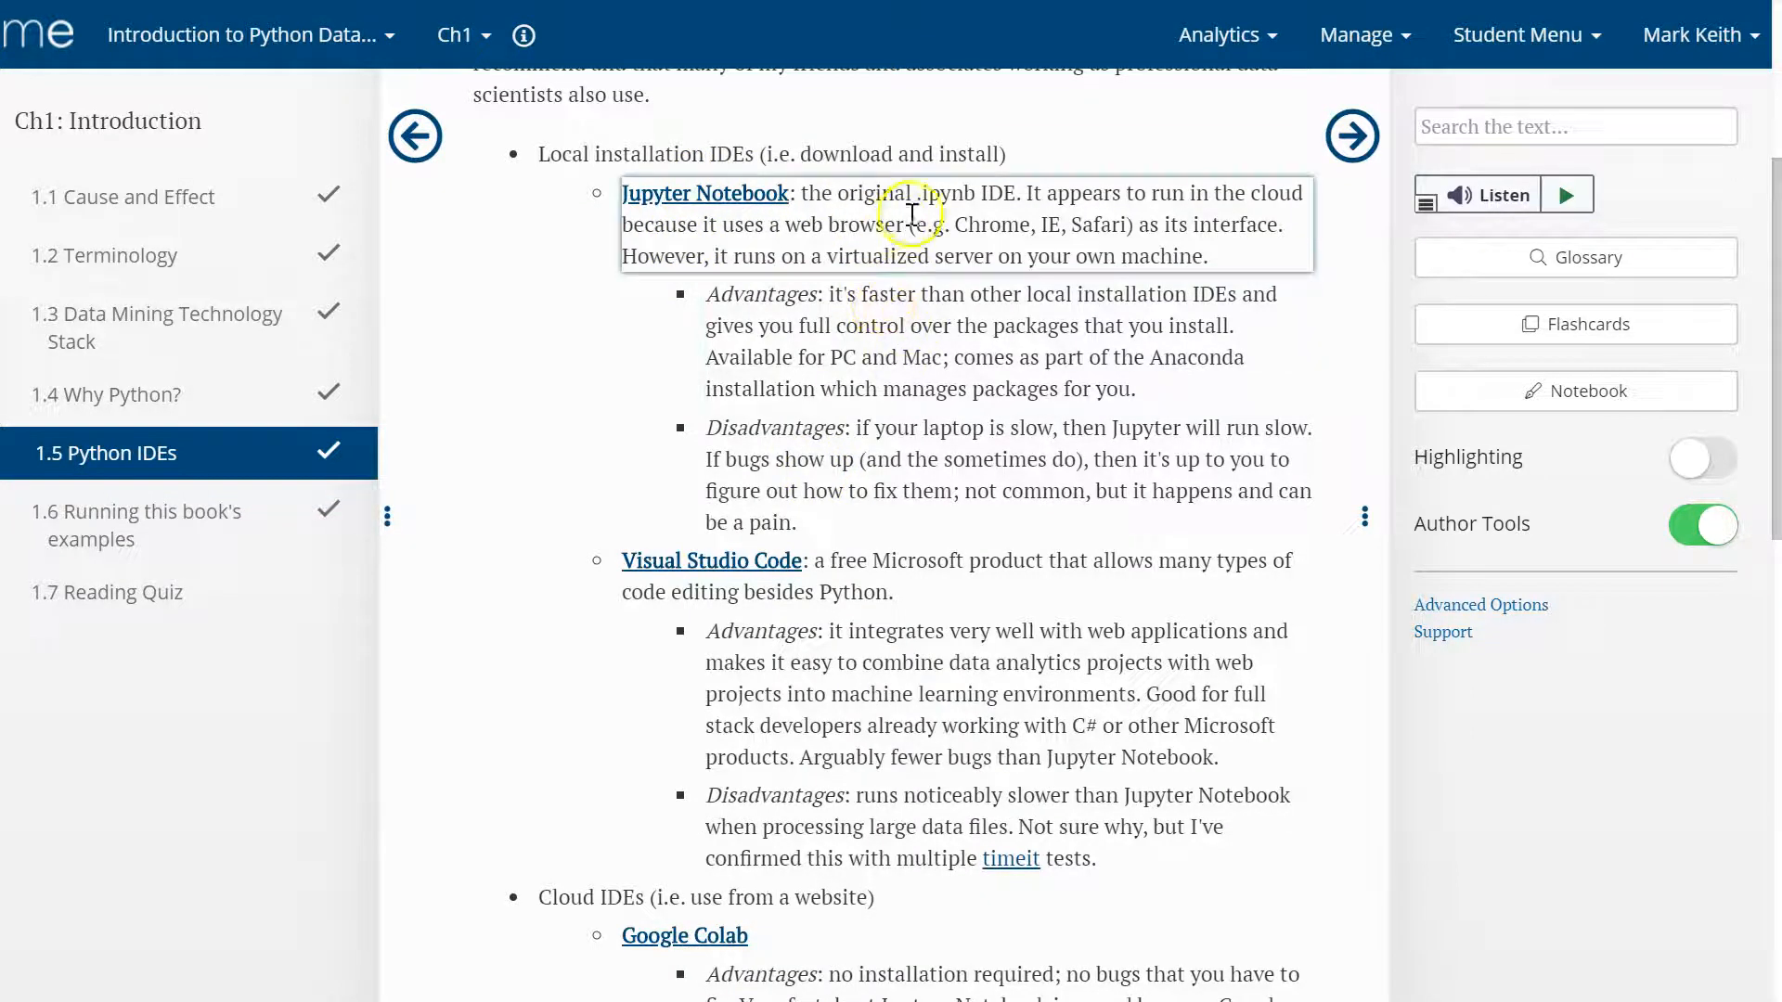
double_click(937, 193)
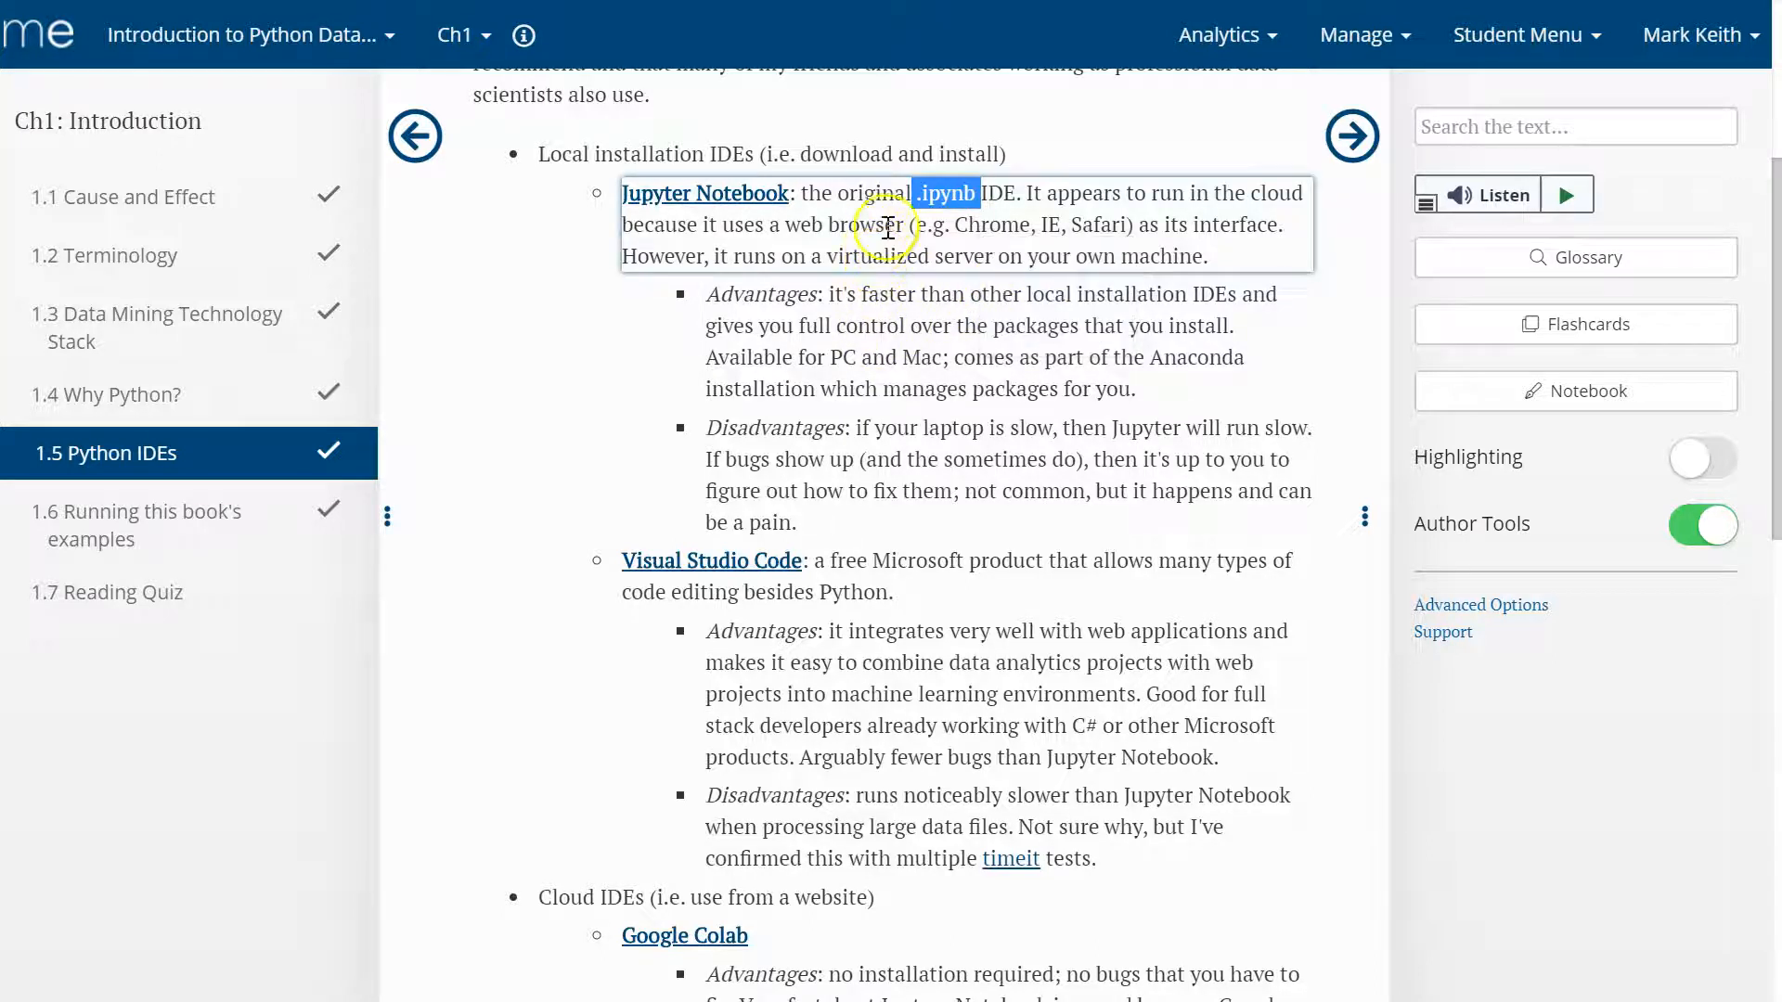
mouse_move(636, 193)
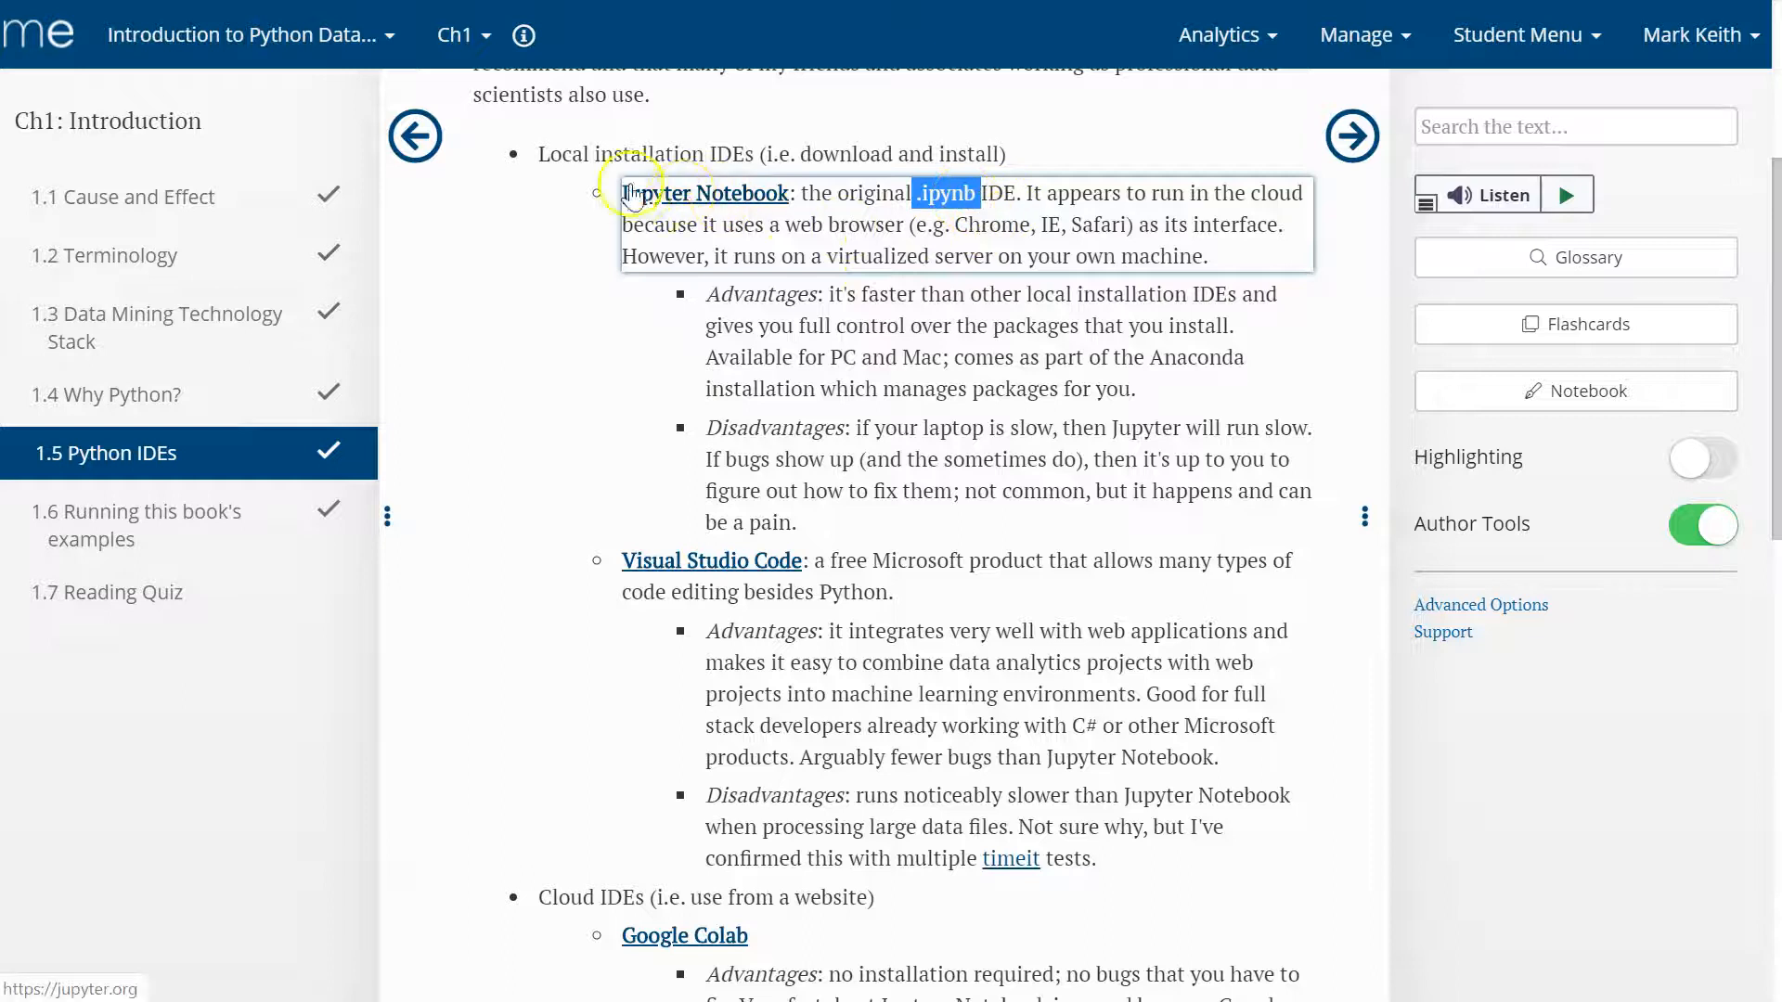
mouse_move(806, 203)
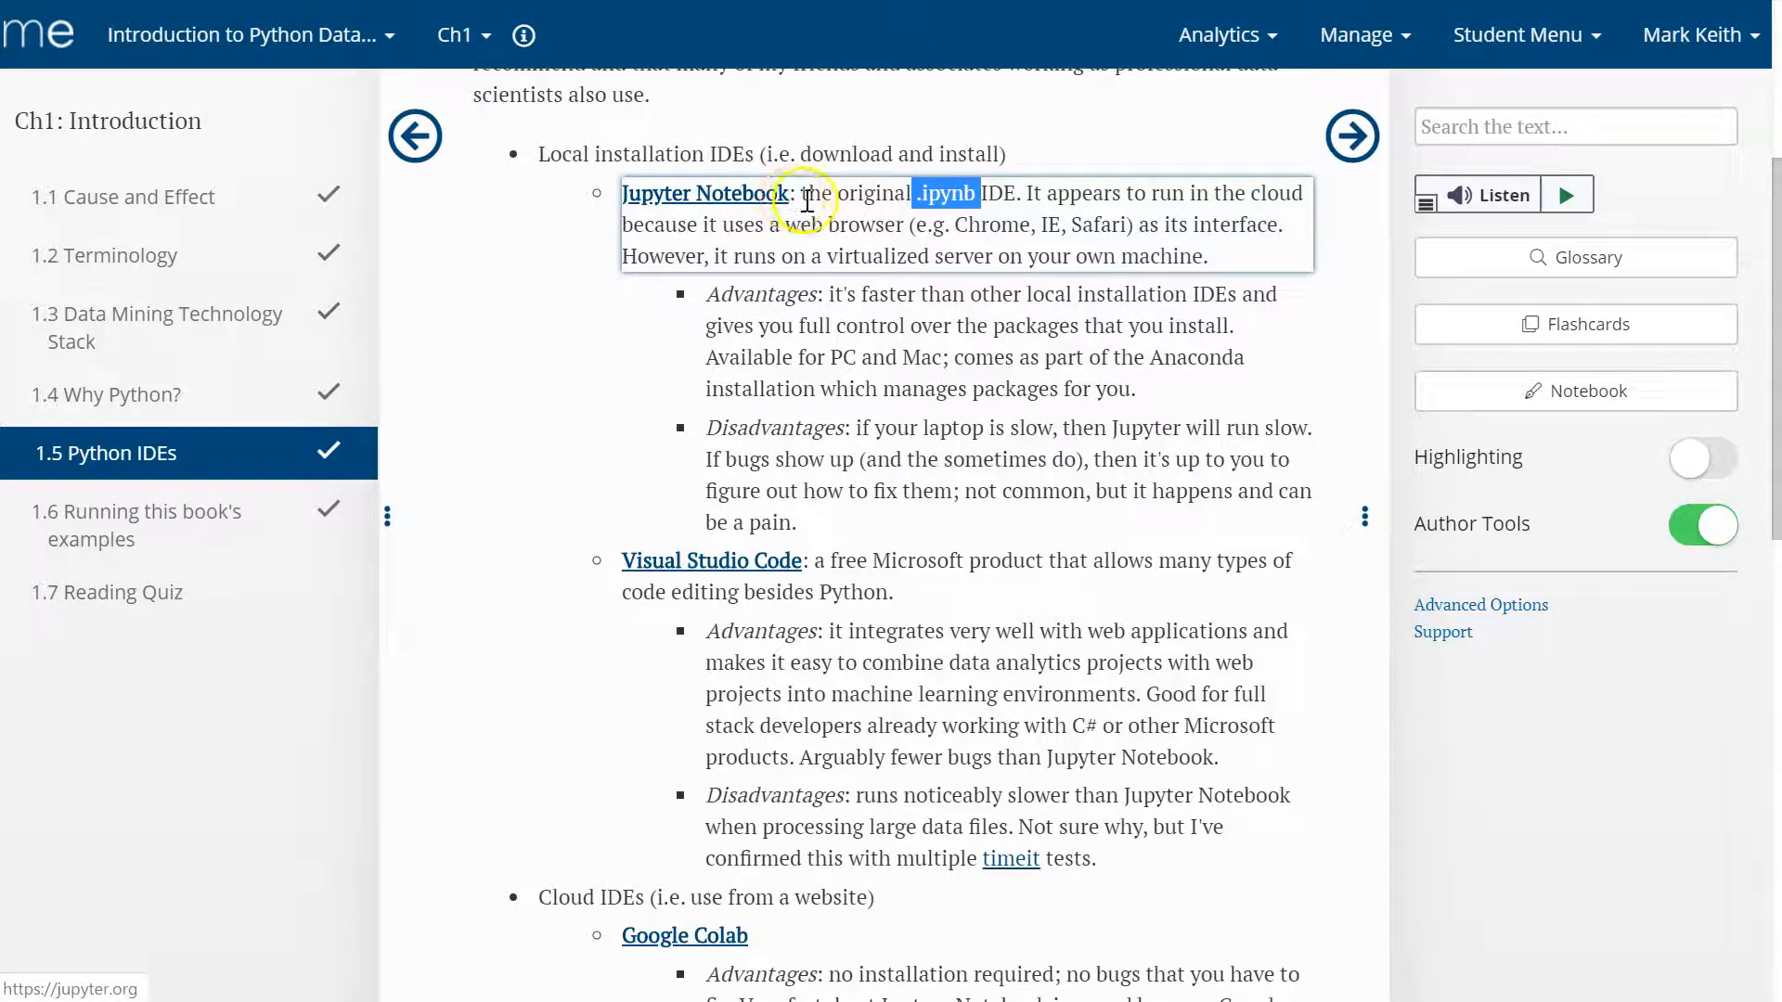
- Scroll through the IDE comparison down to the cloud IDEs
scroll("down", 3)
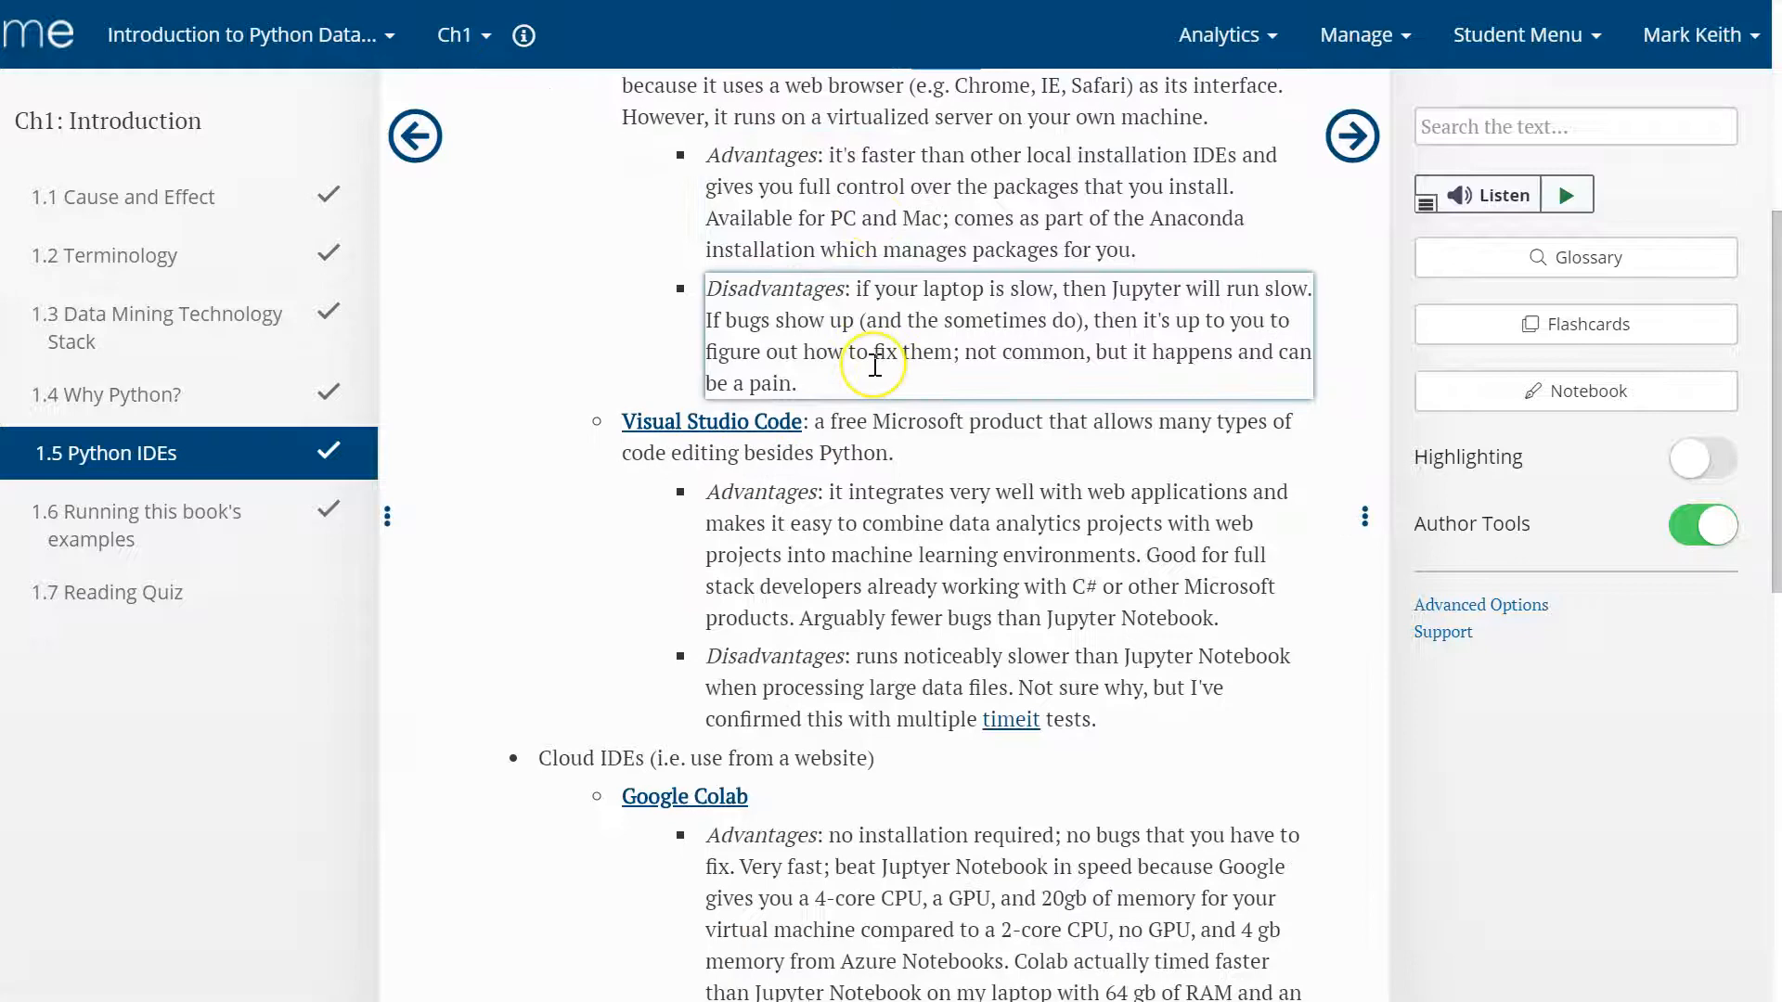
scroll("down", 3)
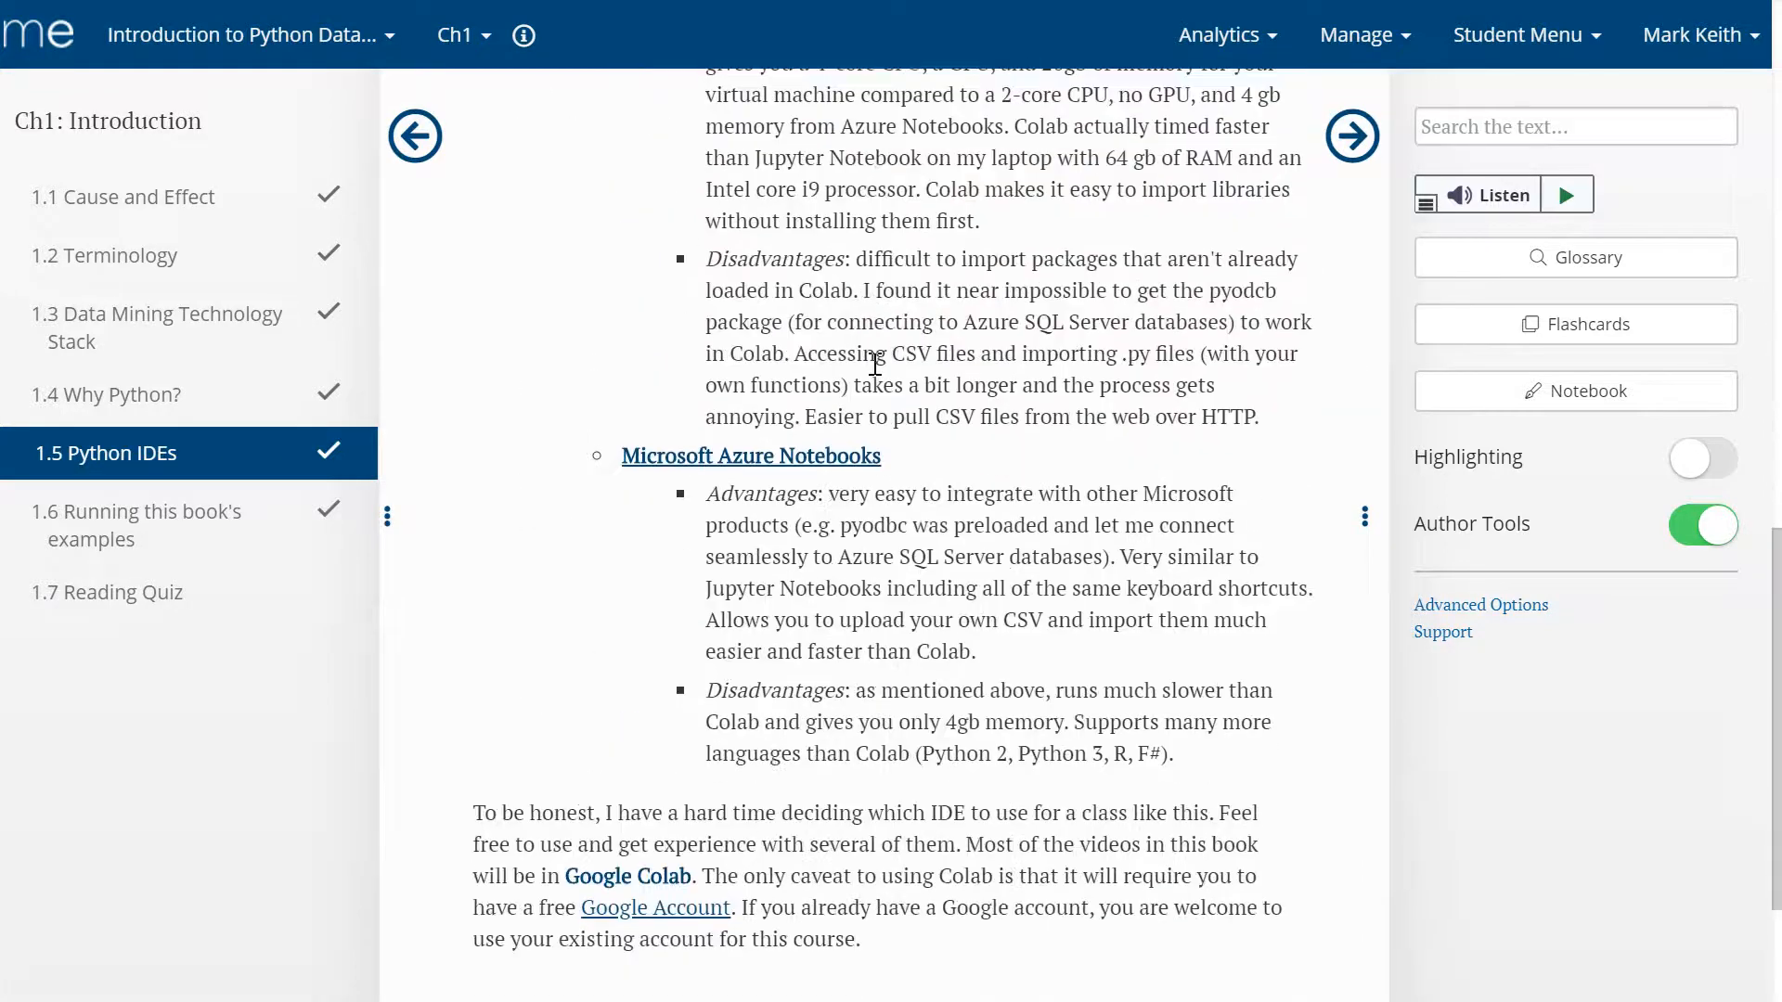
scroll("up", 3)
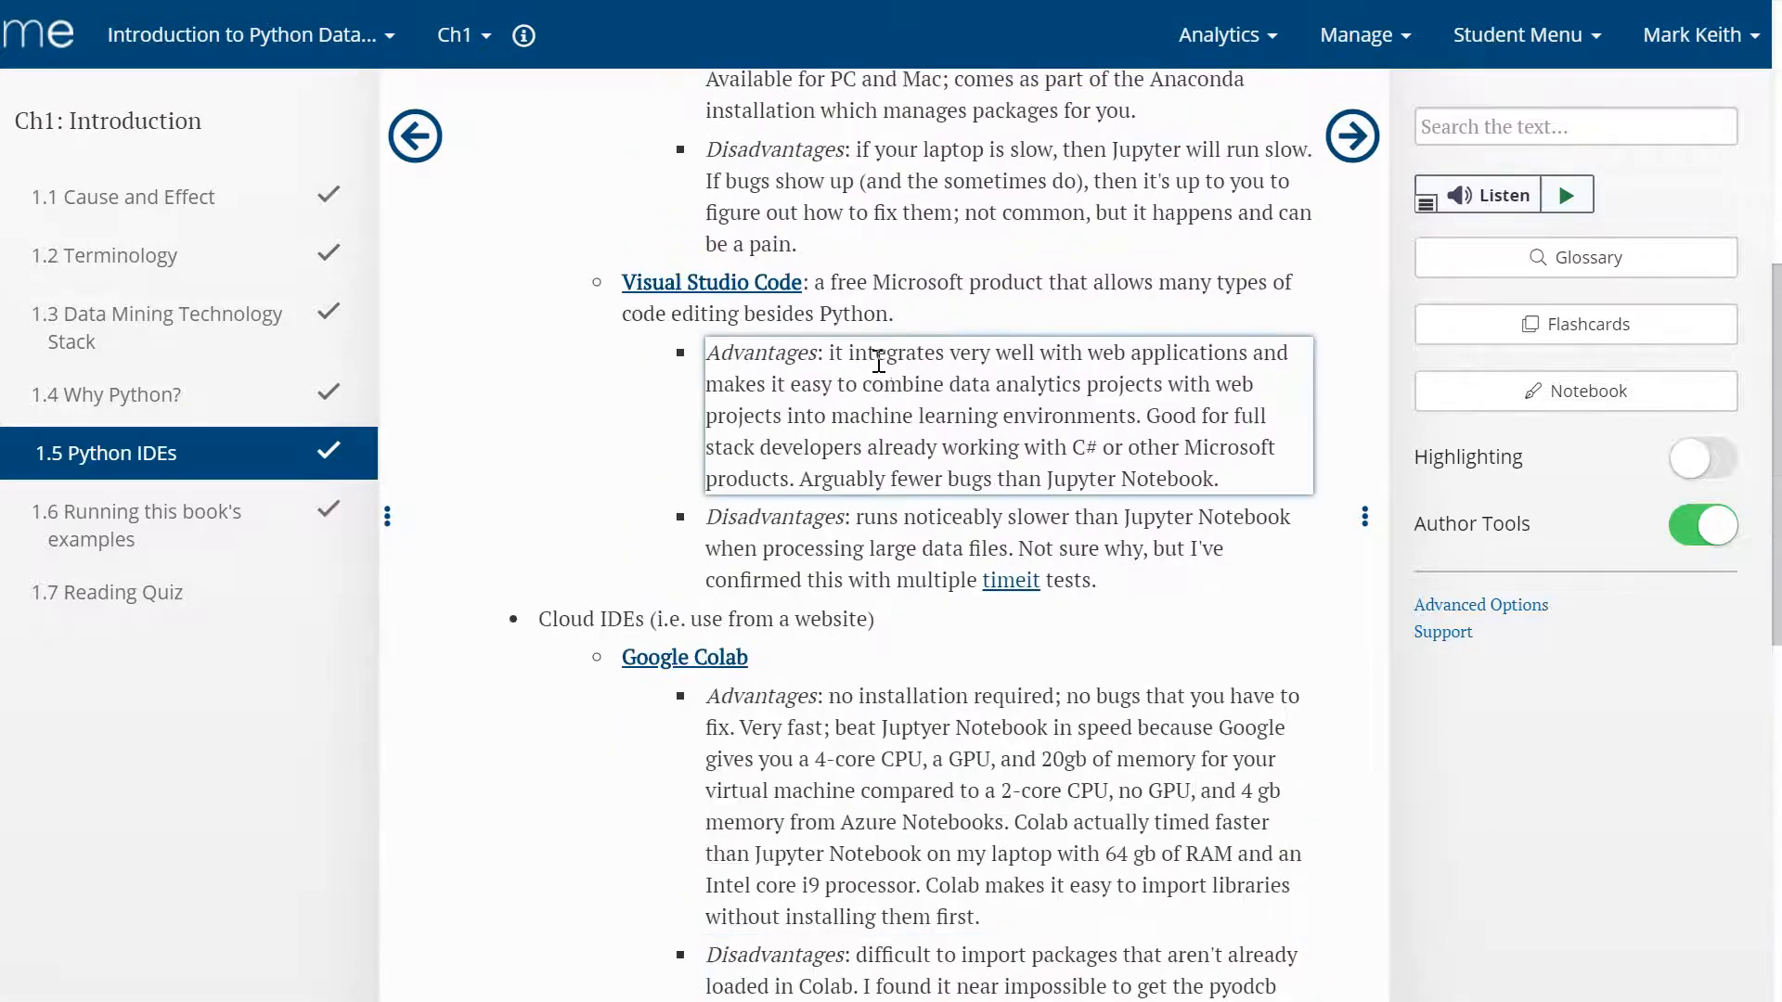
scroll("up", 3)
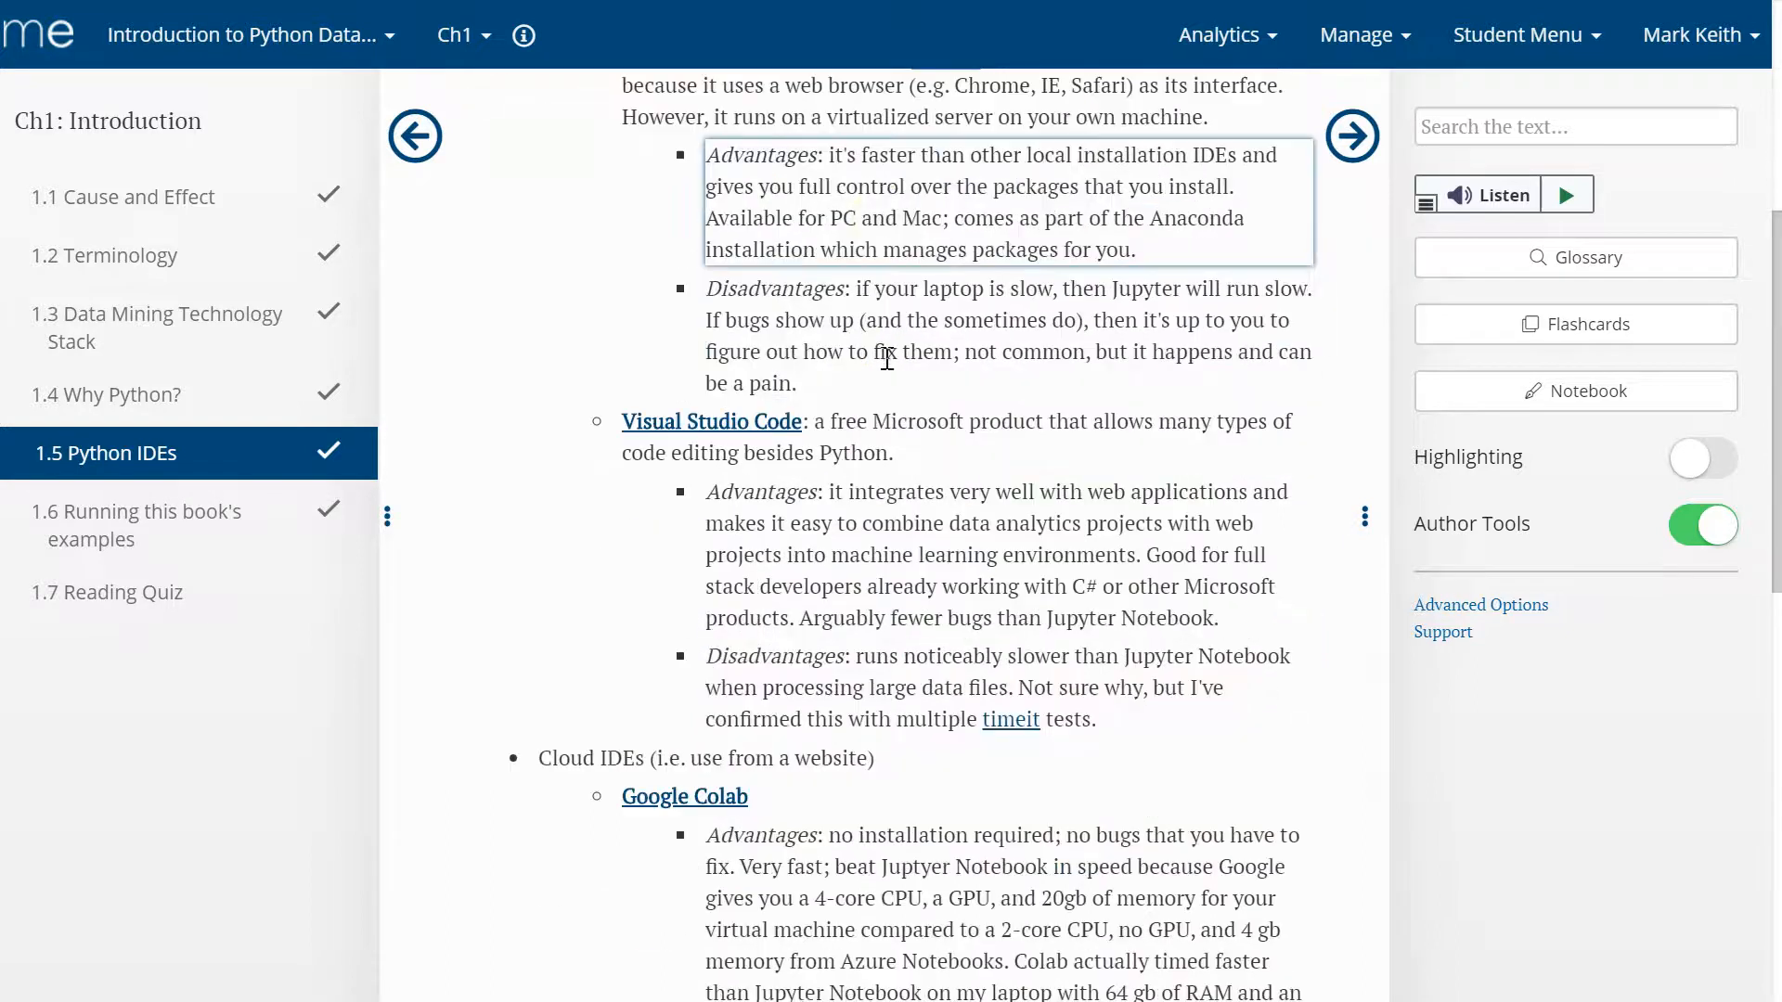
scroll("down", 3)
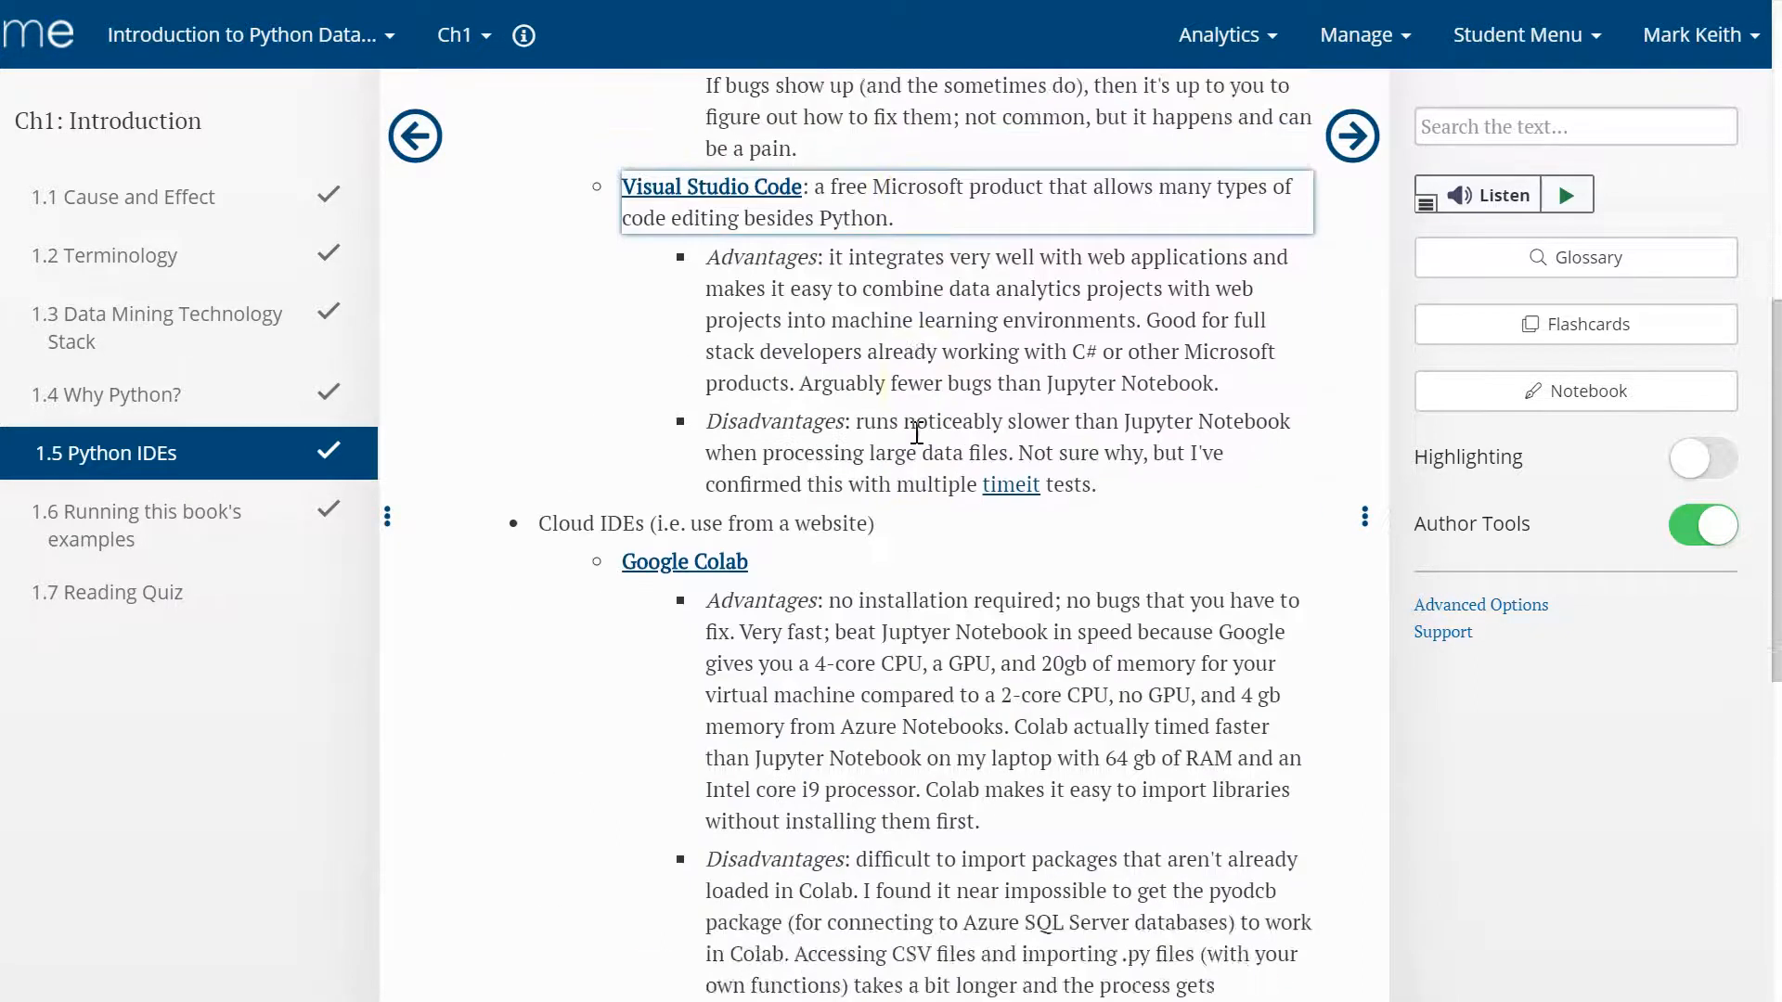
scroll("up", 3)
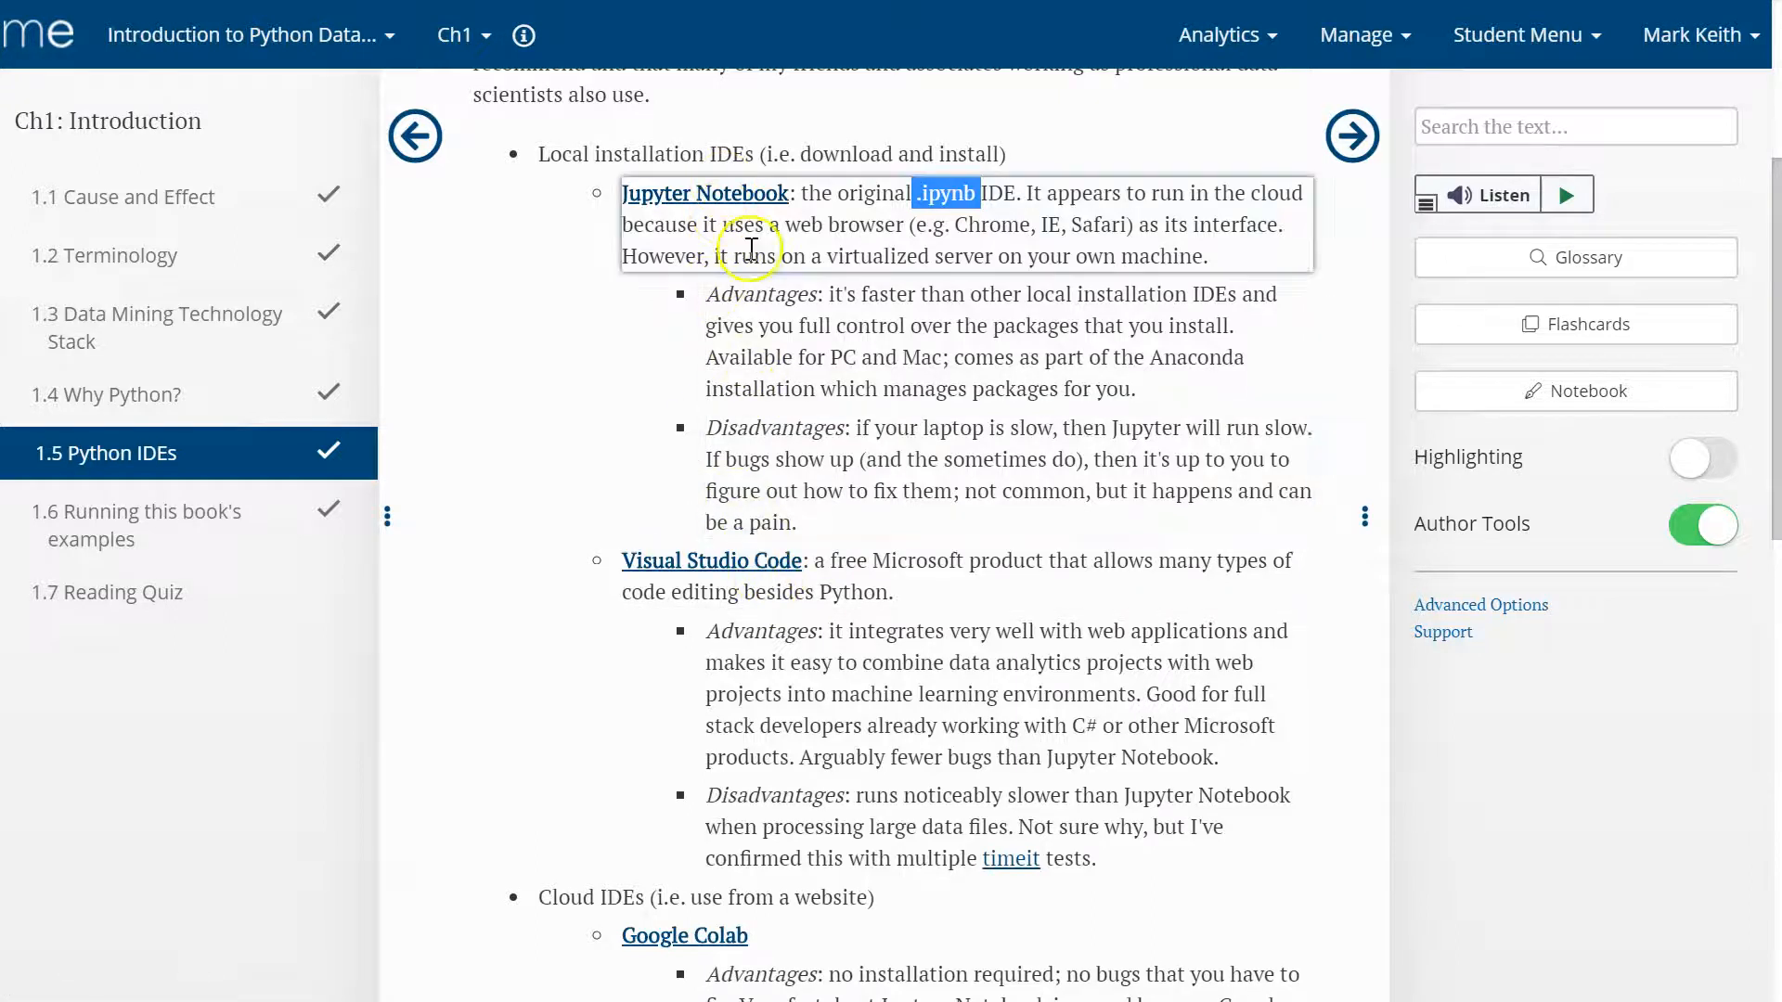
mouse_move(765, 219)
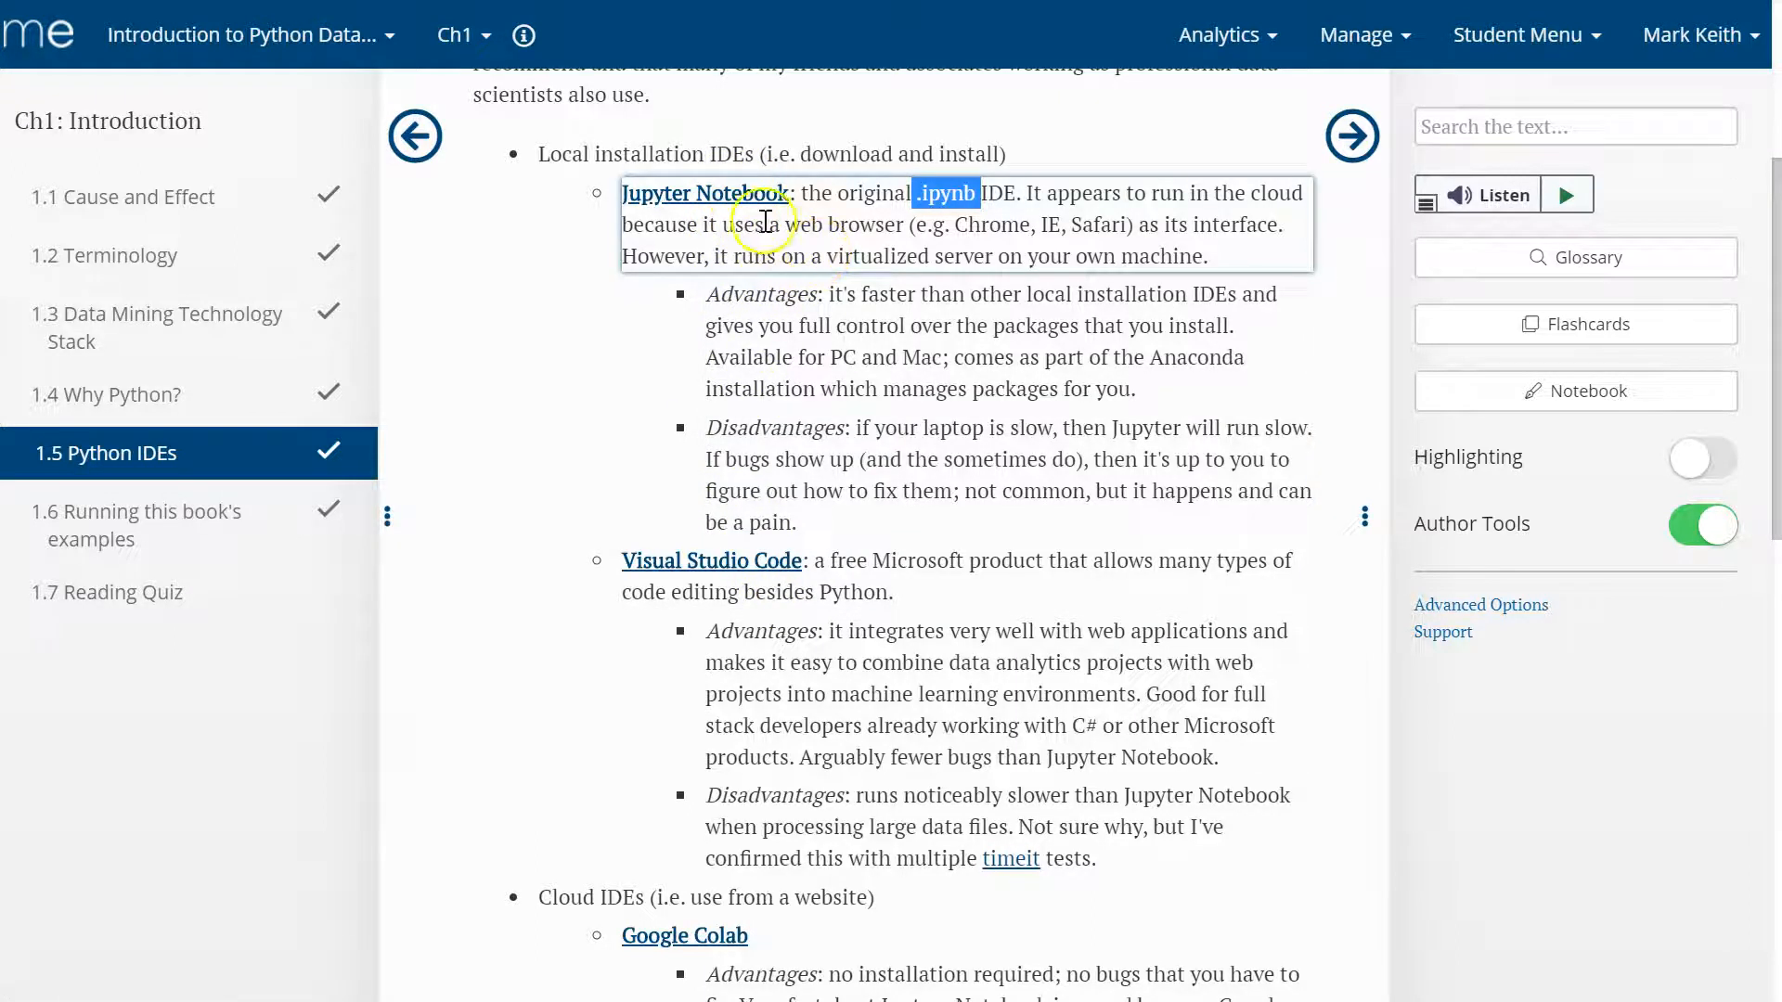
mouse_move(705, 193)
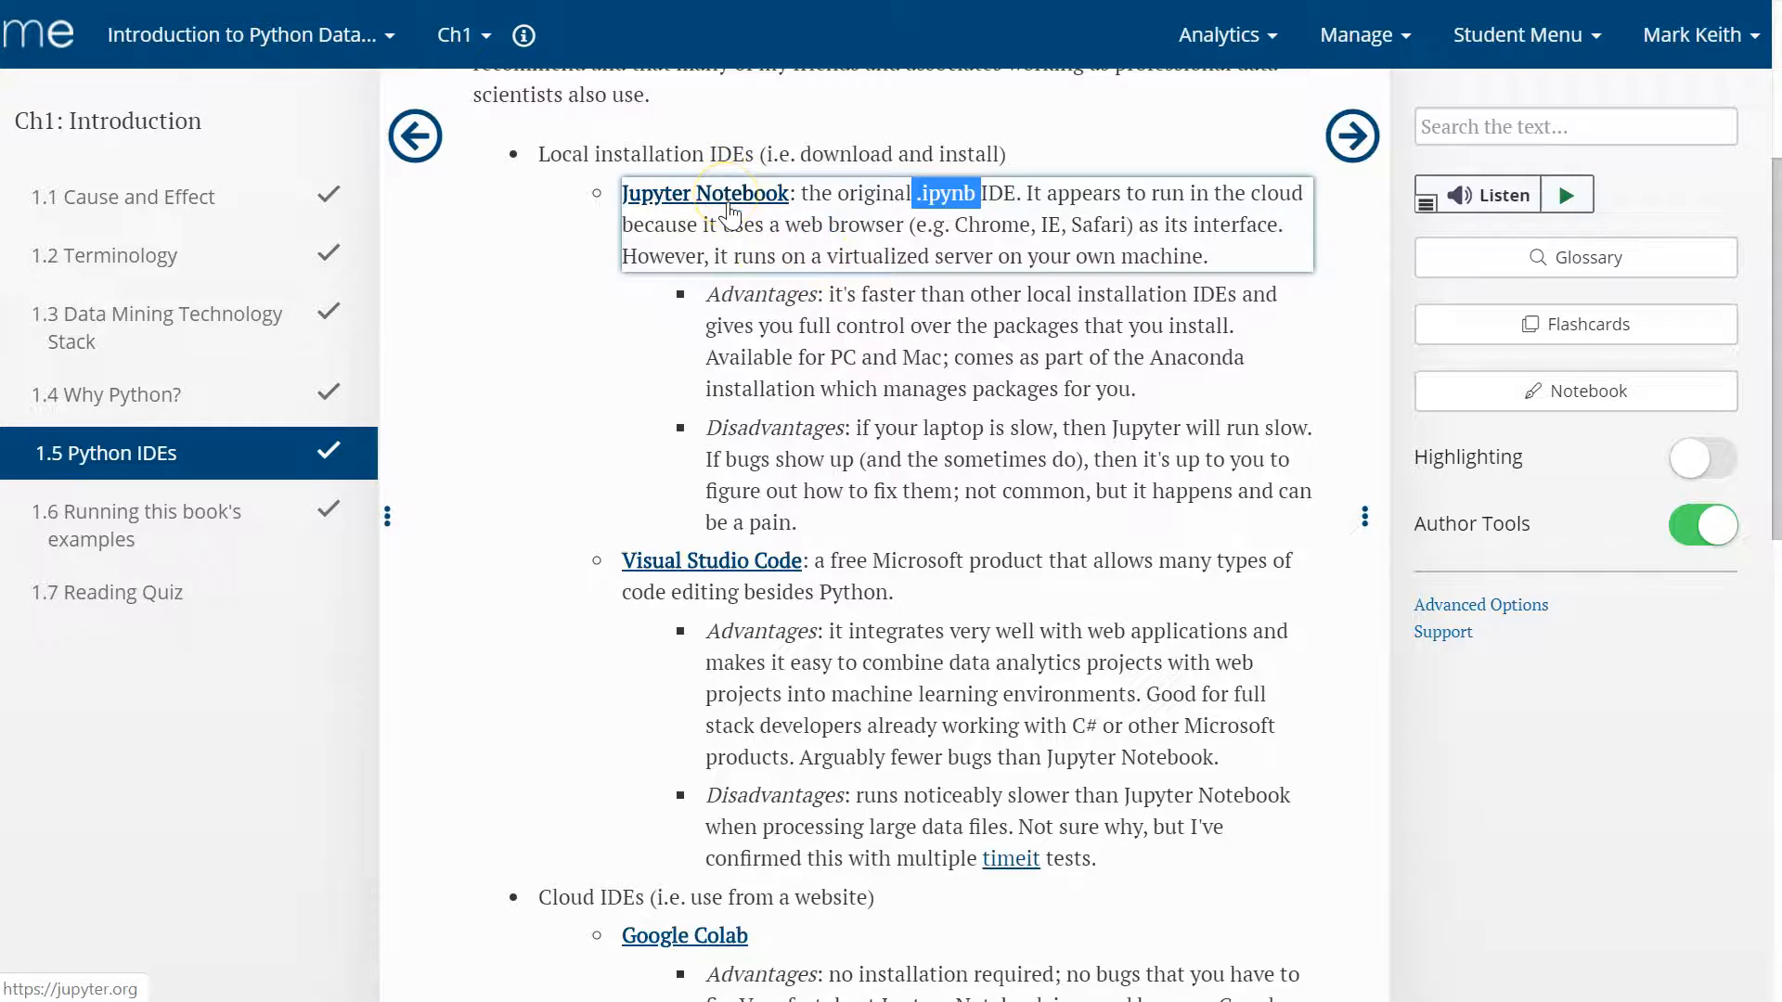
scroll("down", 3)
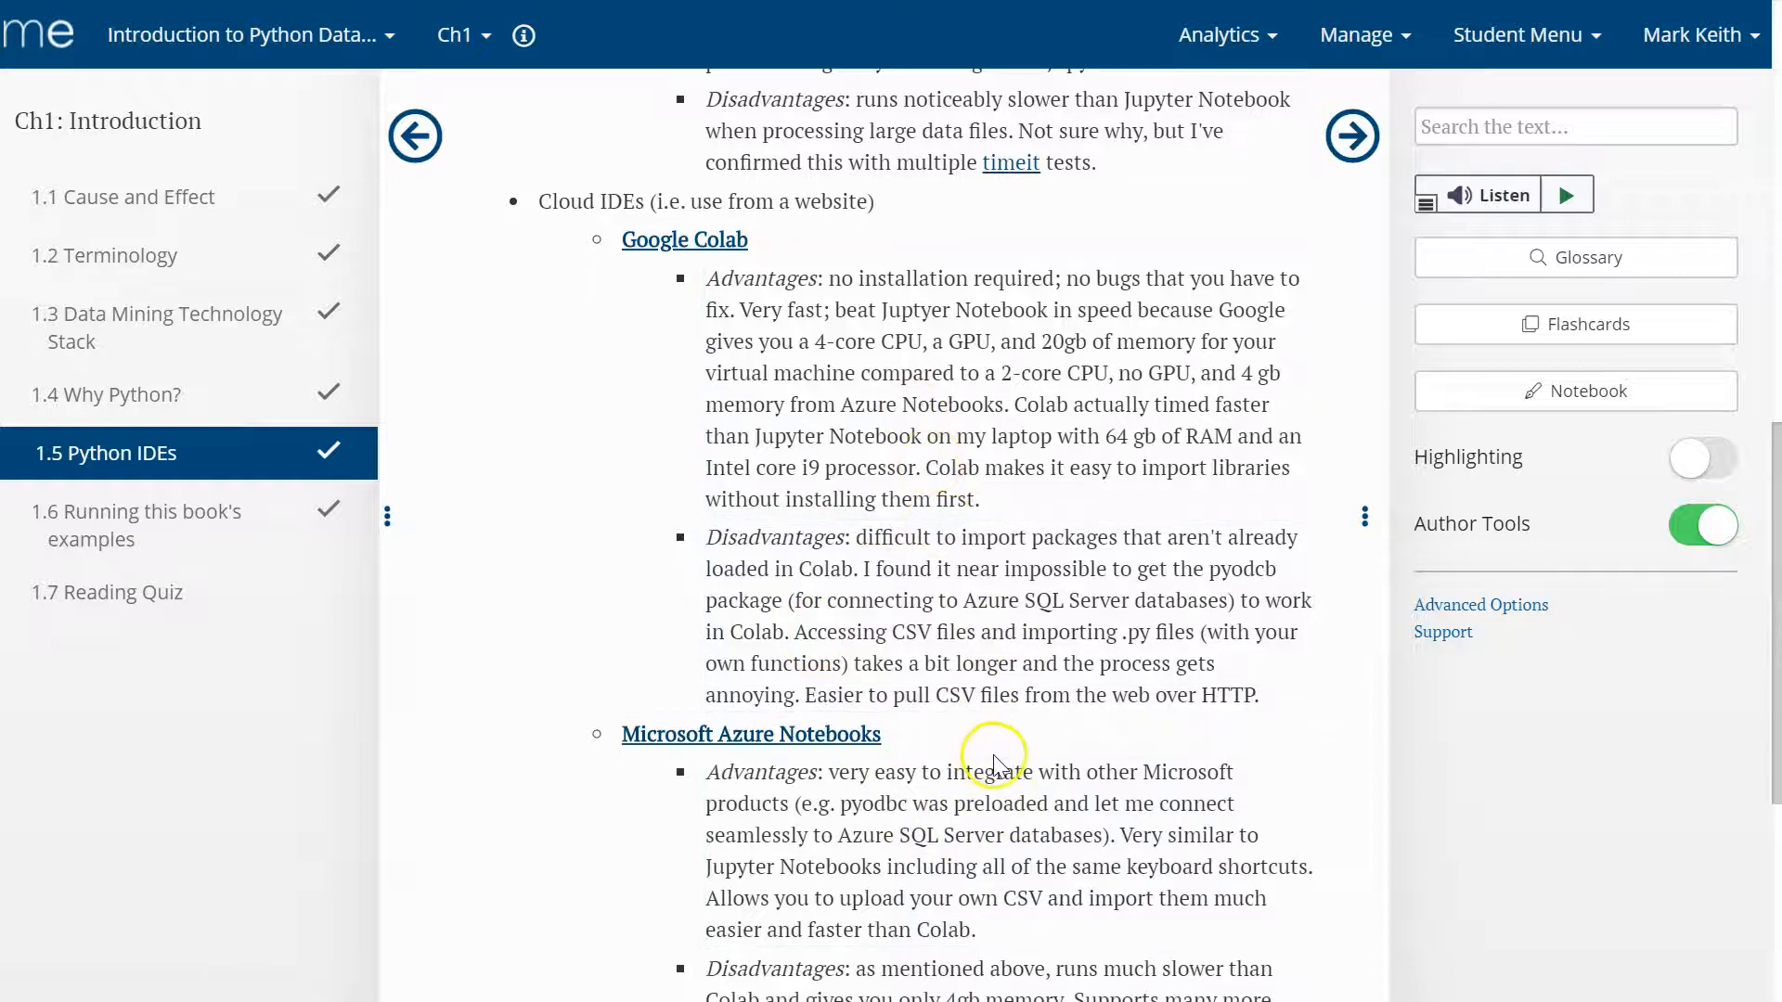
left_click(683, 240)
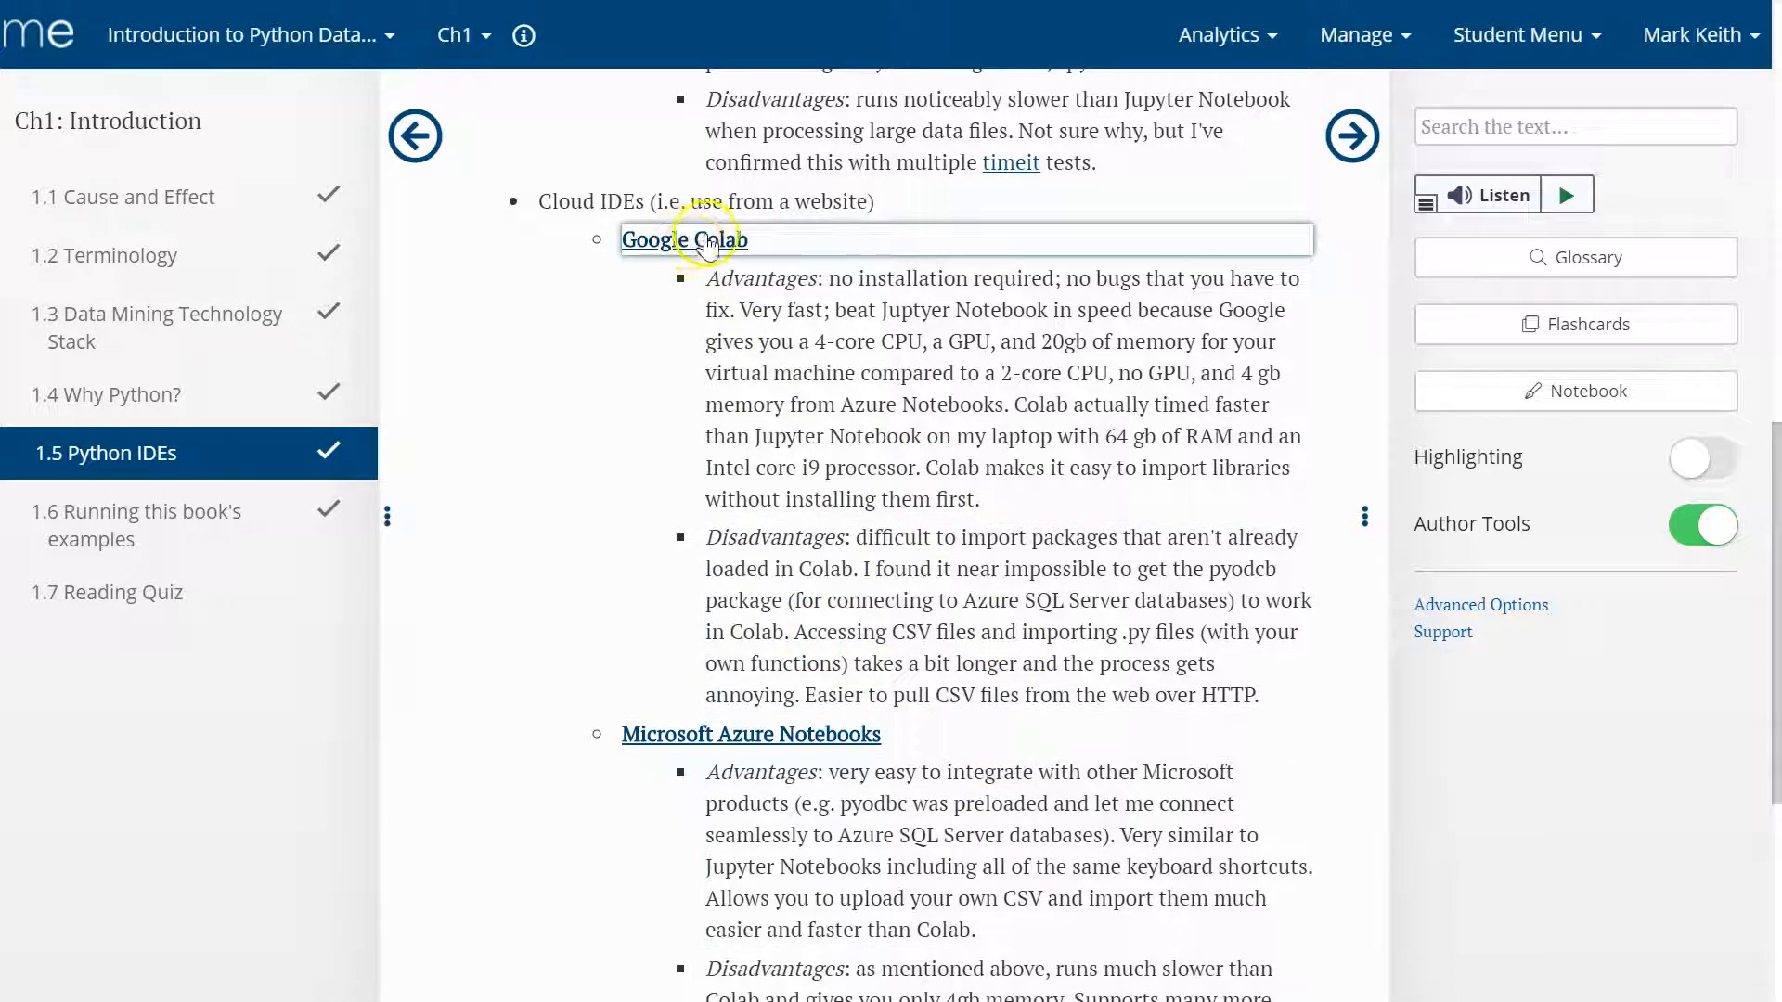
mouse_move(714, 248)
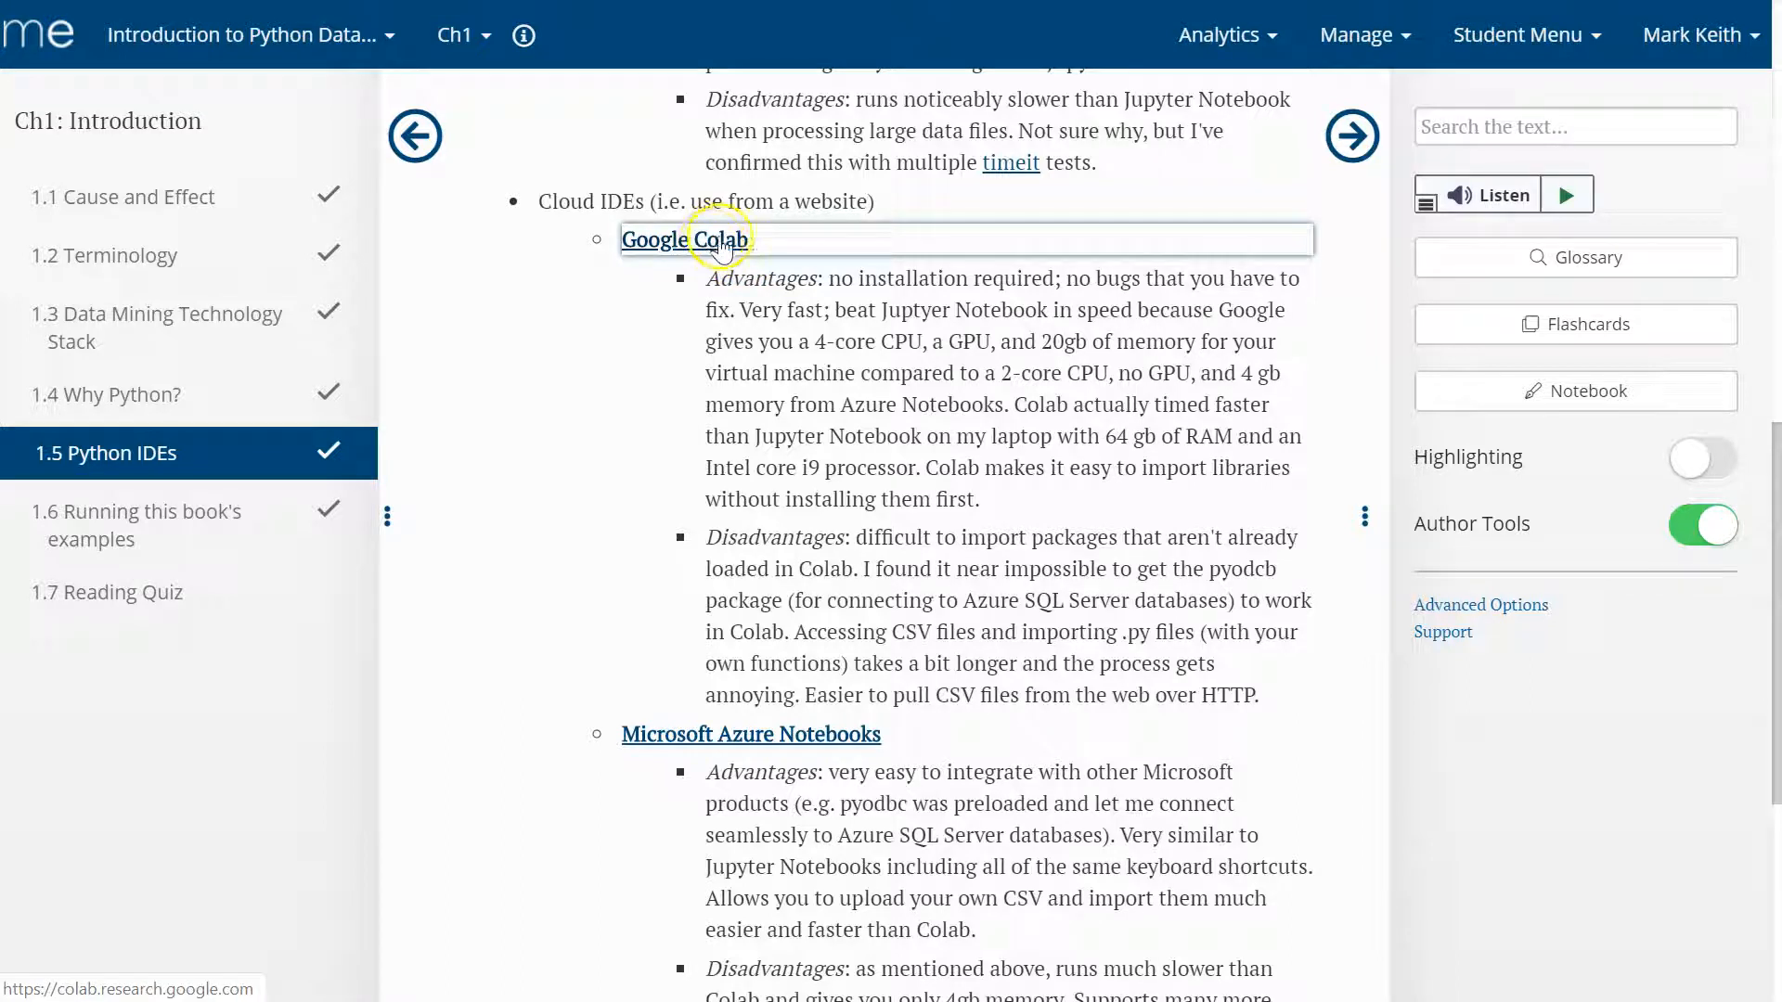
mouse_move(701, 239)
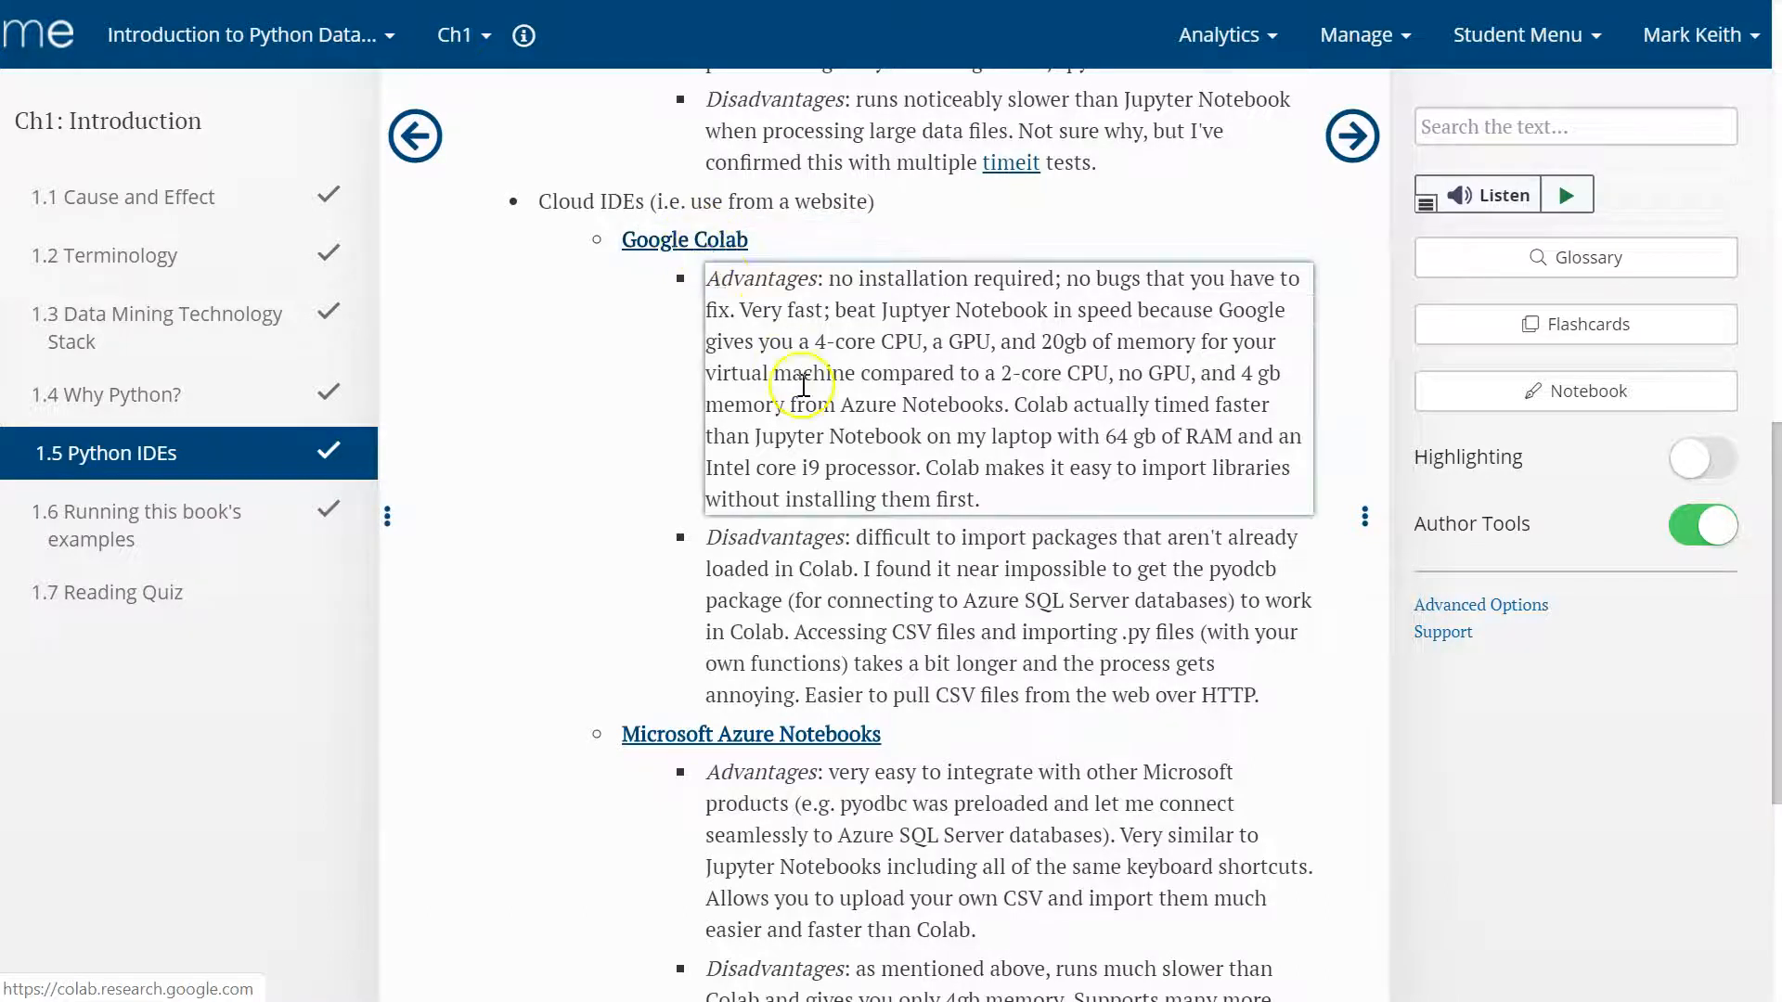
scroll("up", 3)
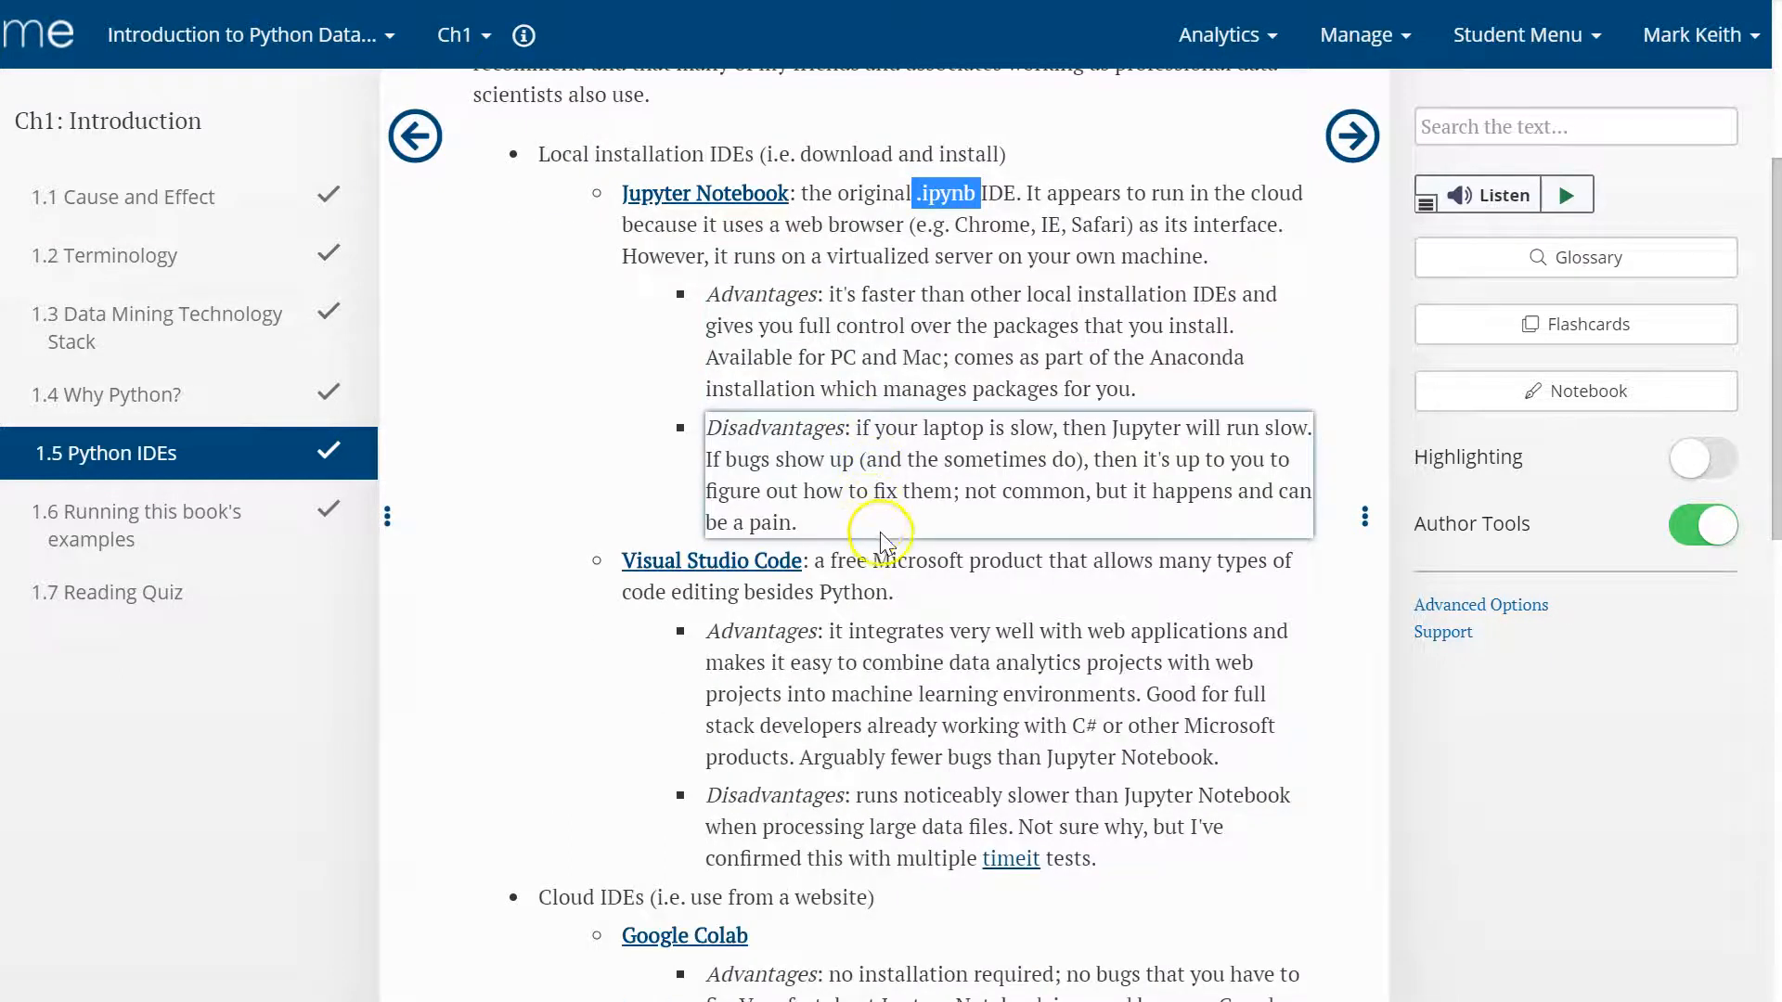
mouse_move(898, 597)
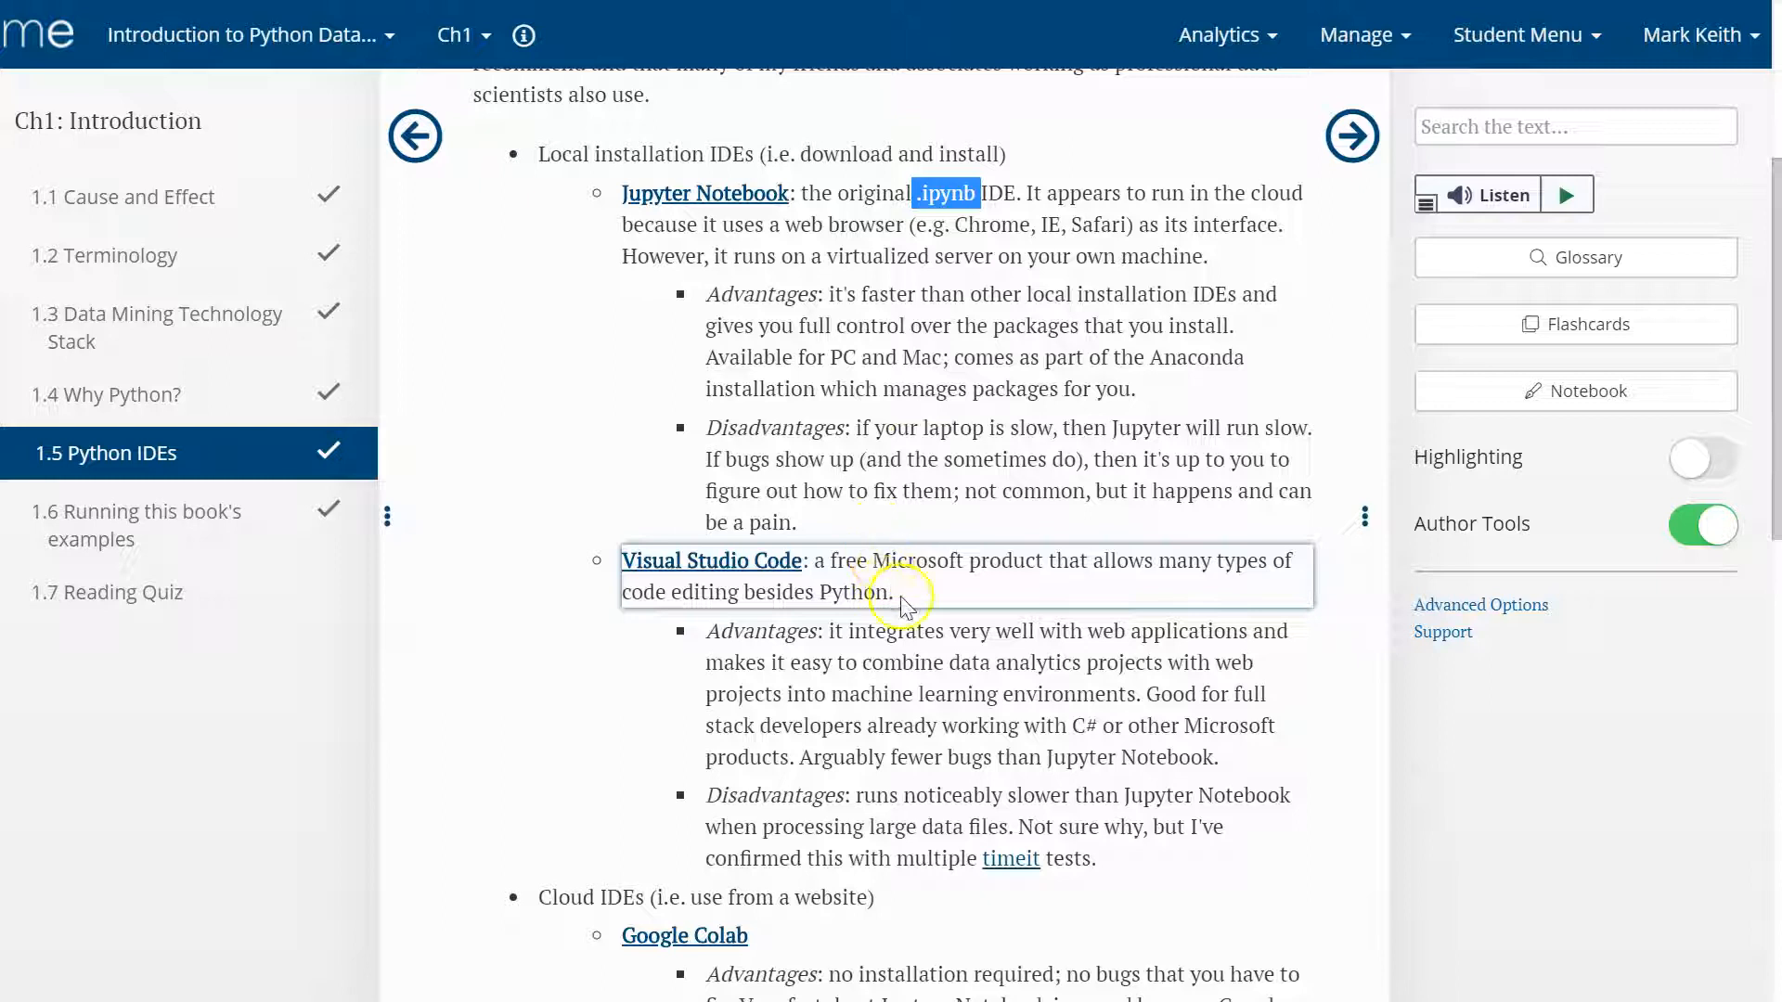
scroll("down", 3)
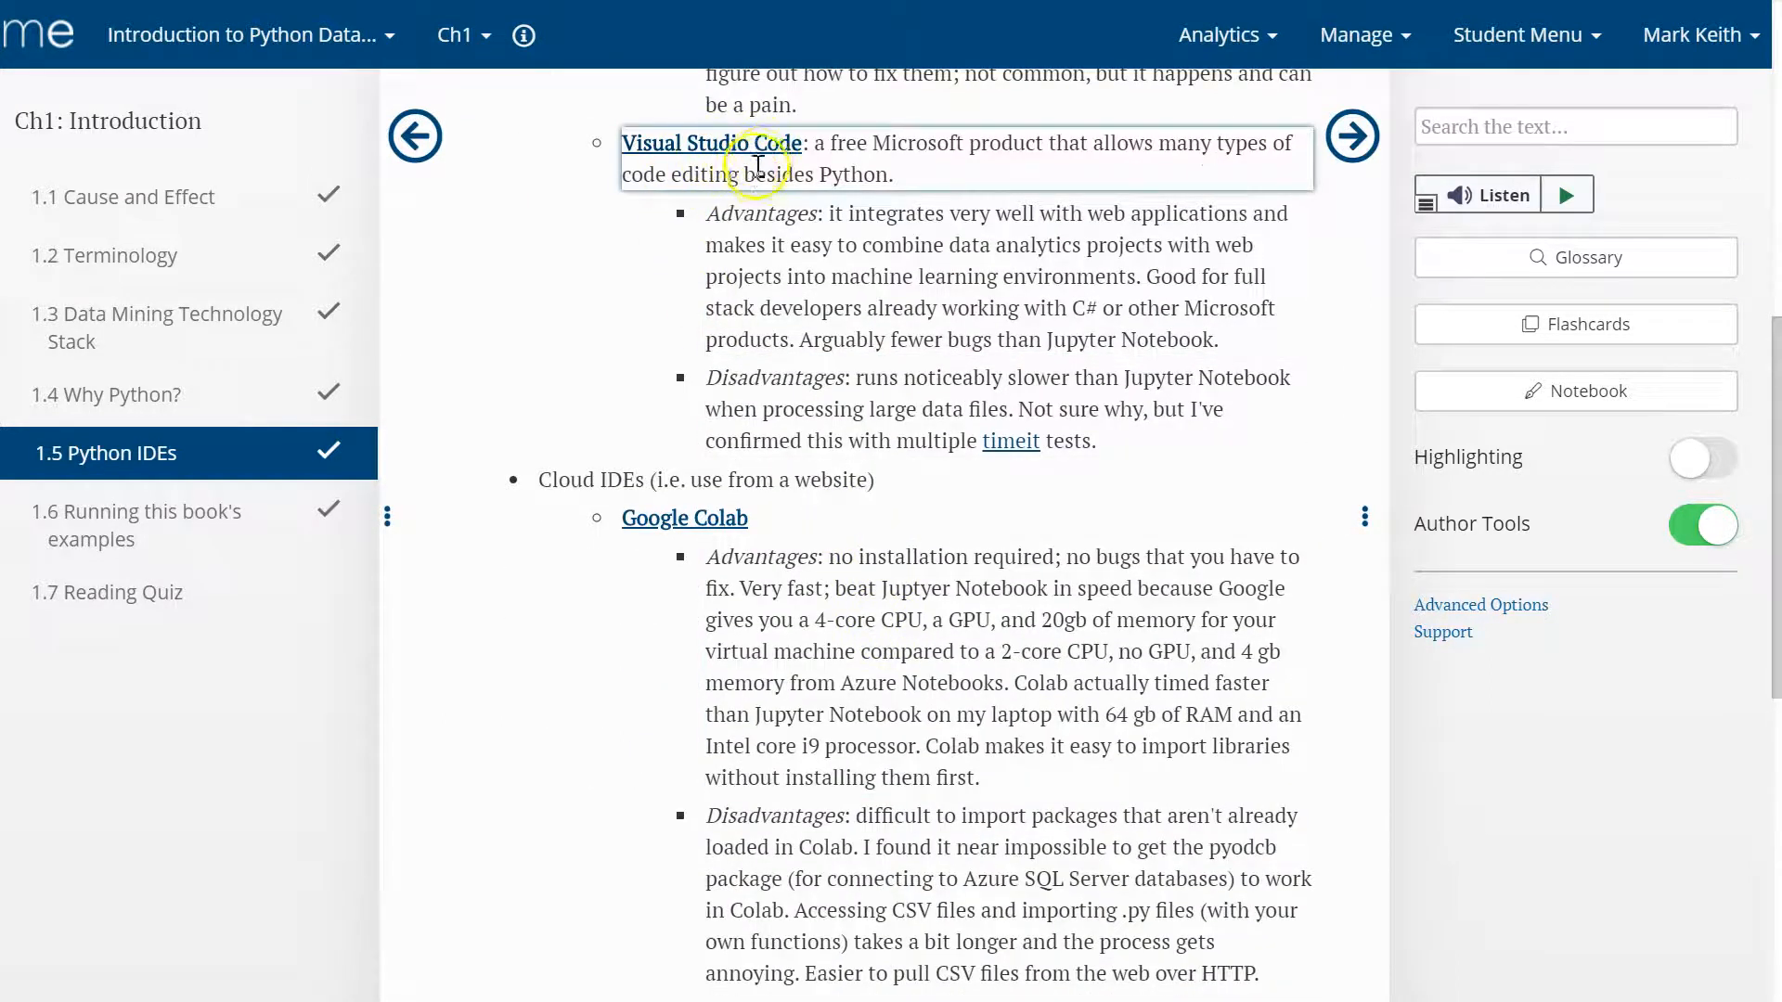
scroll("down", 3)
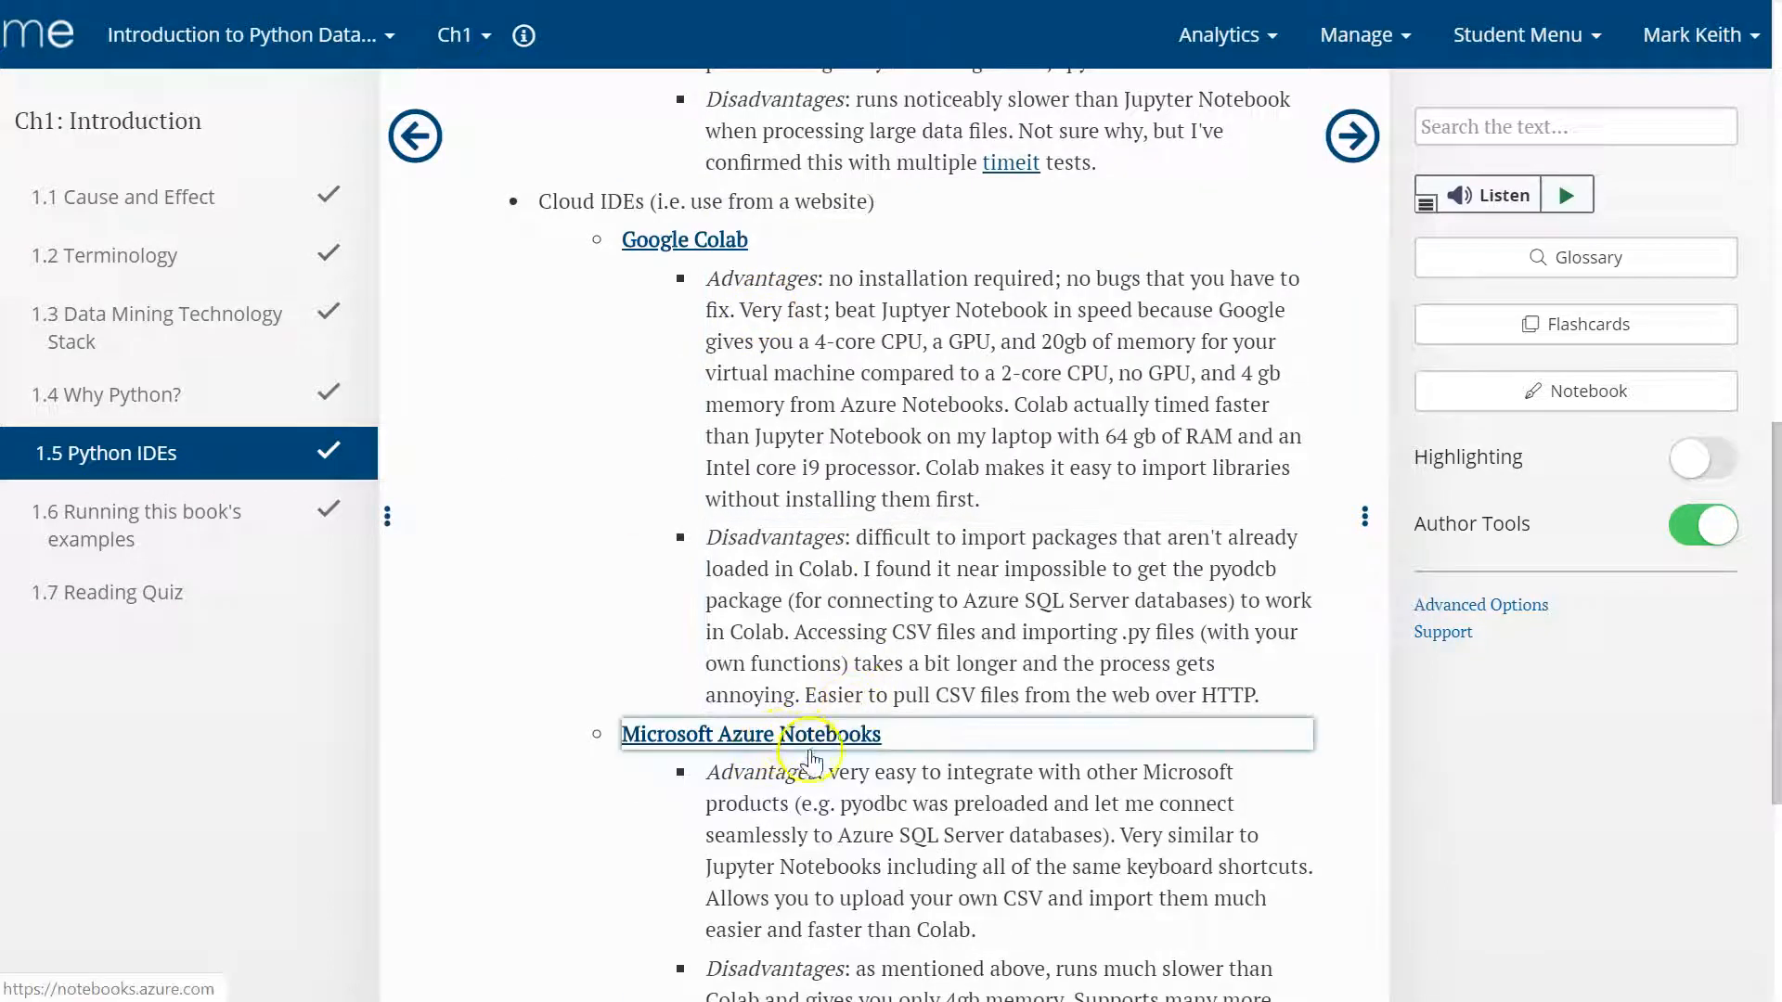
scroll("up", 3)
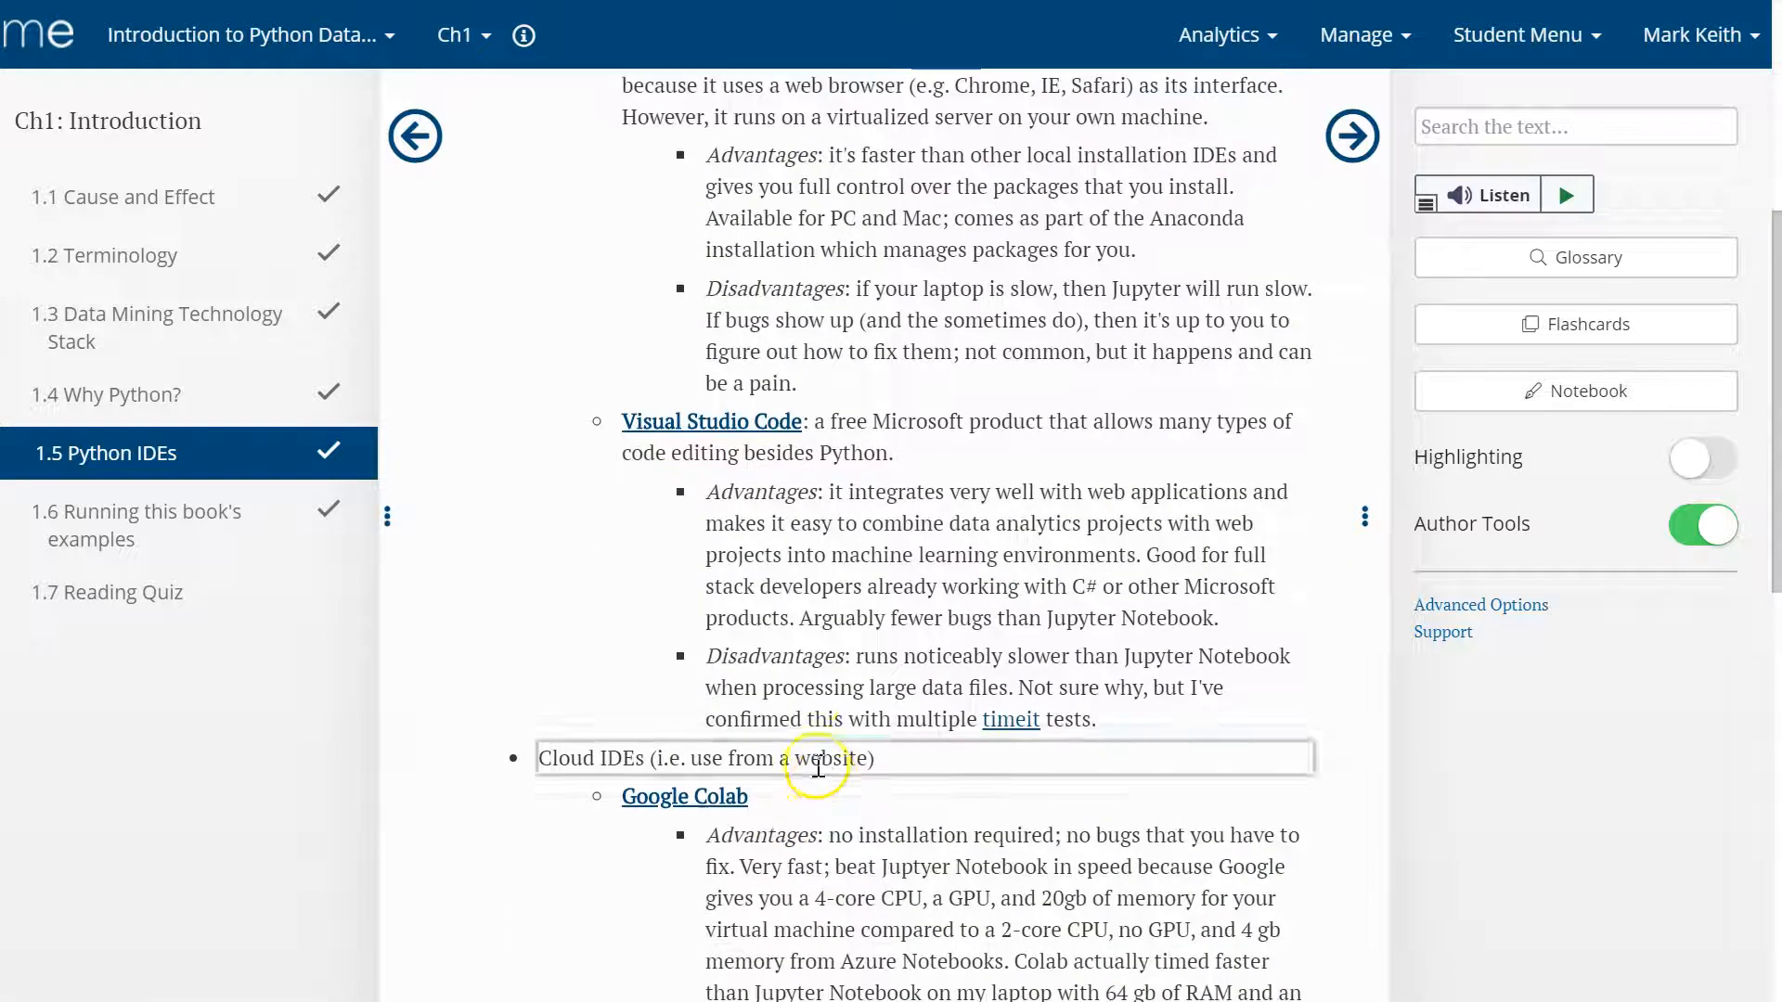
scroll("up", 3)
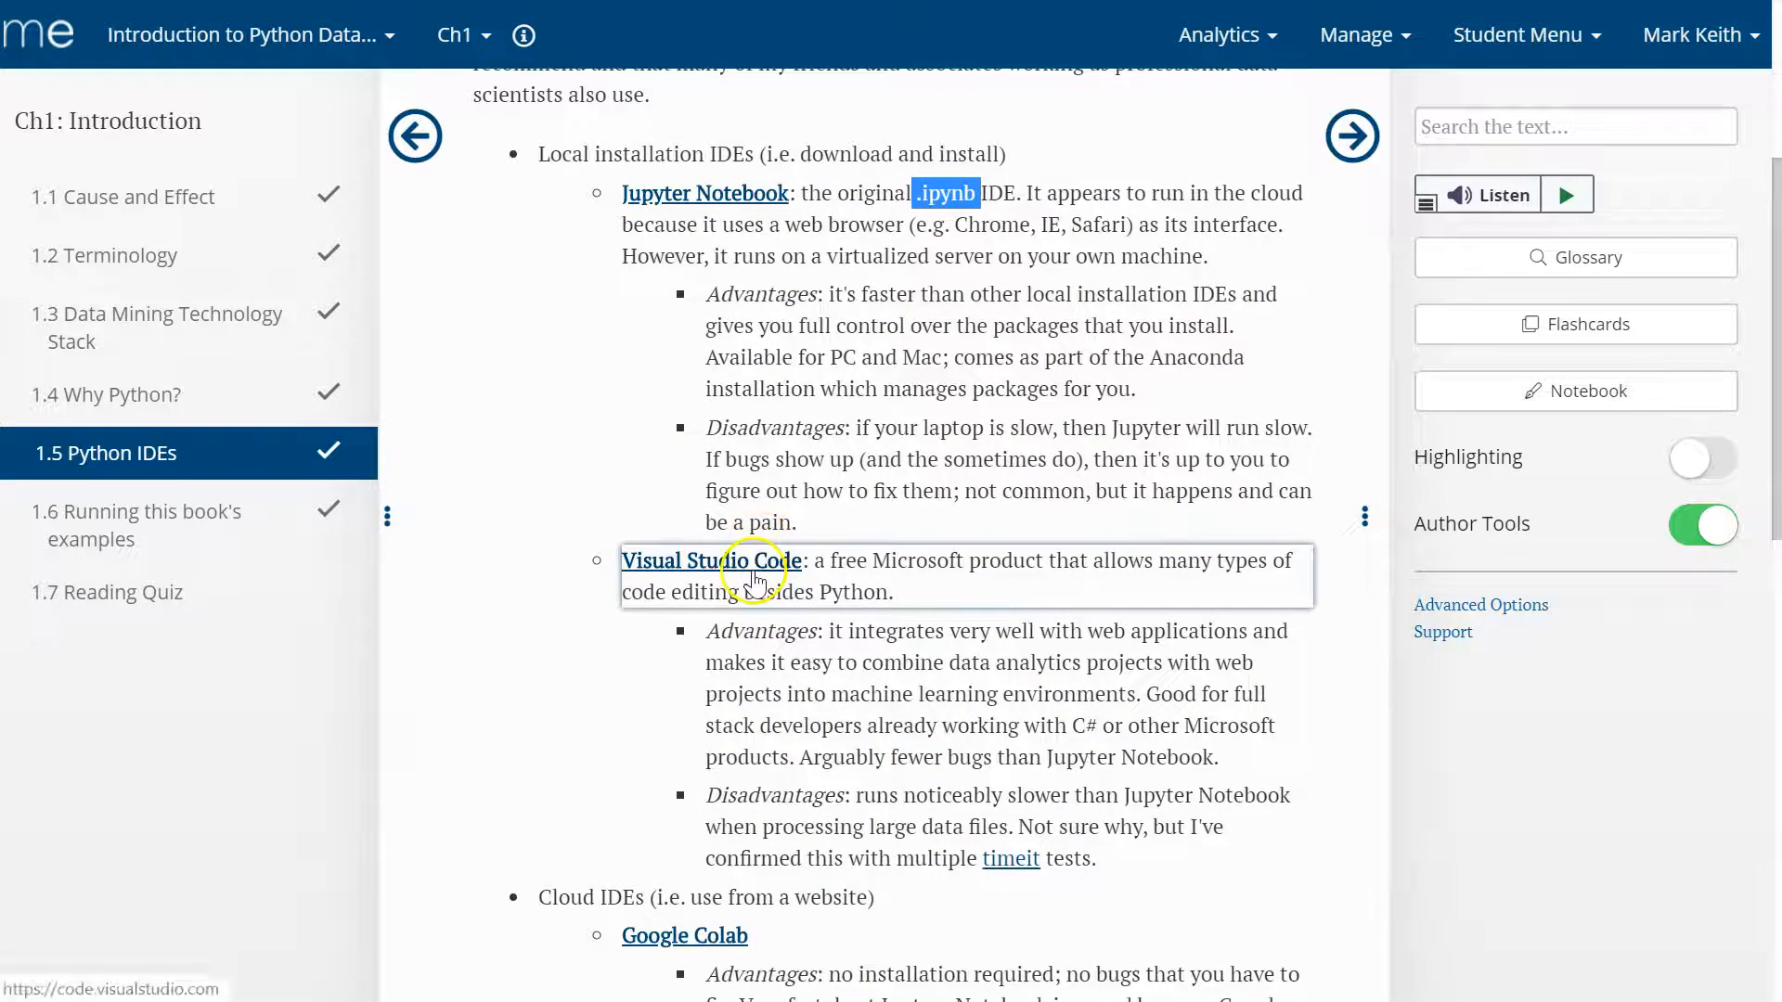
mouse_move(759, 572)
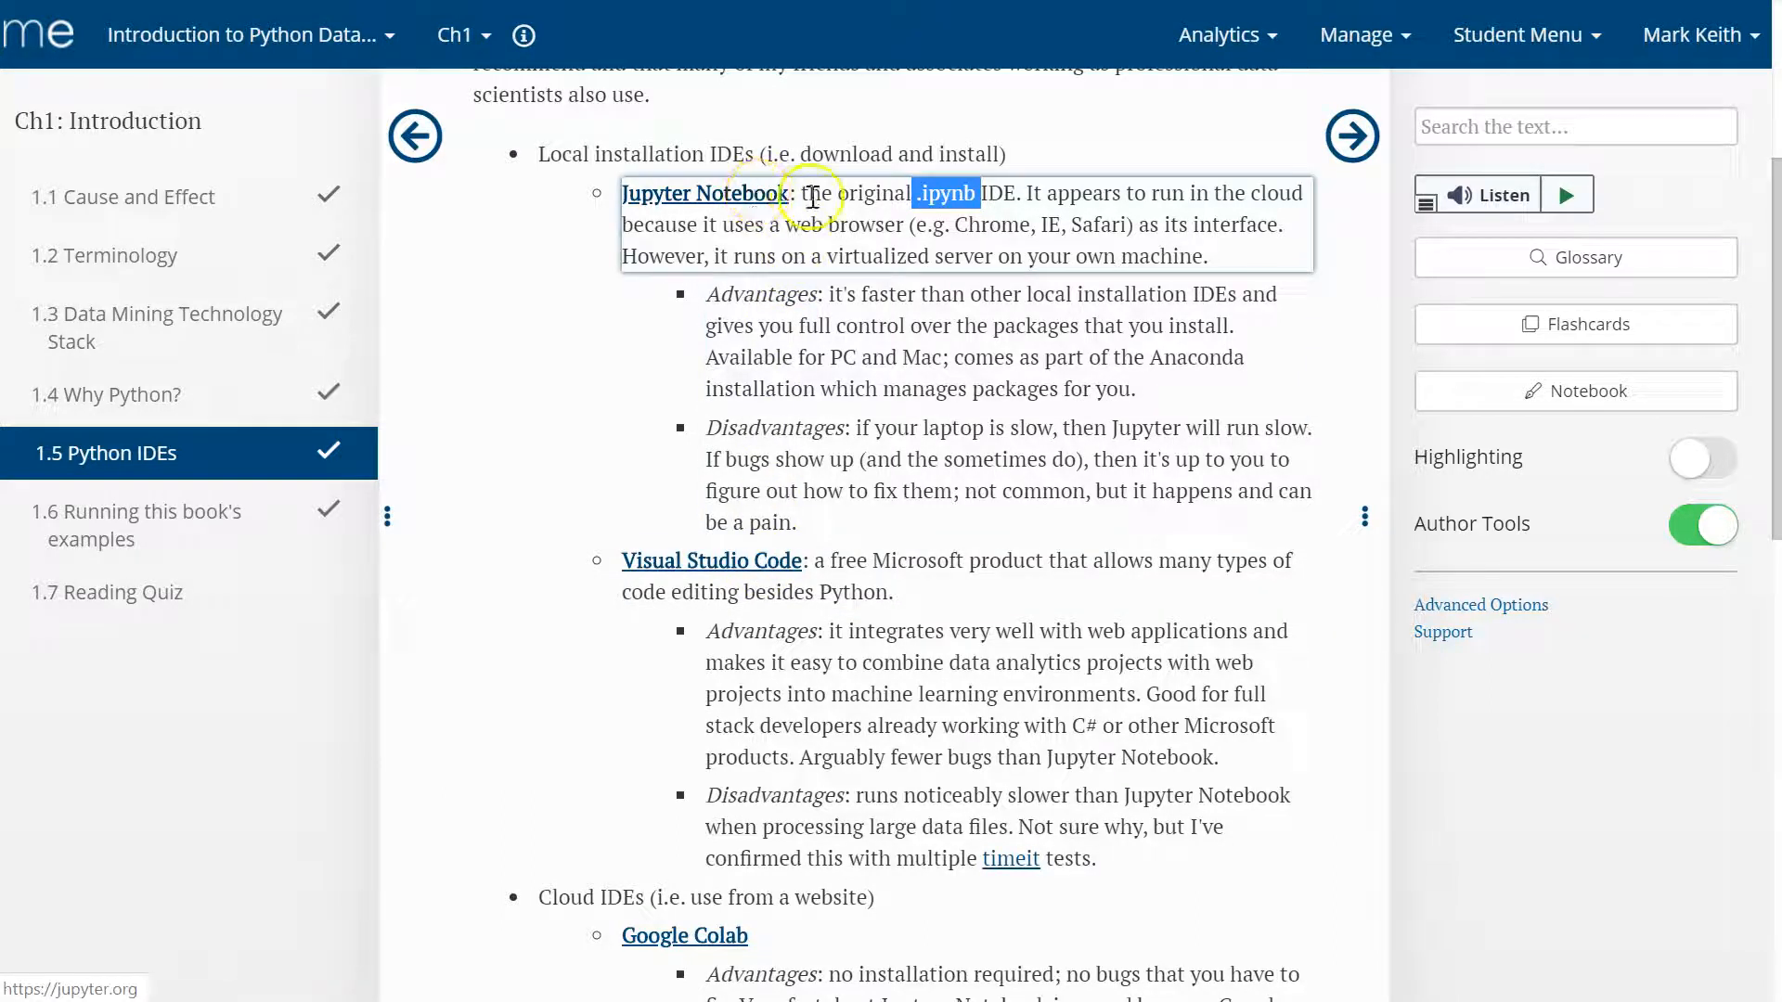
left_click(809, 194)
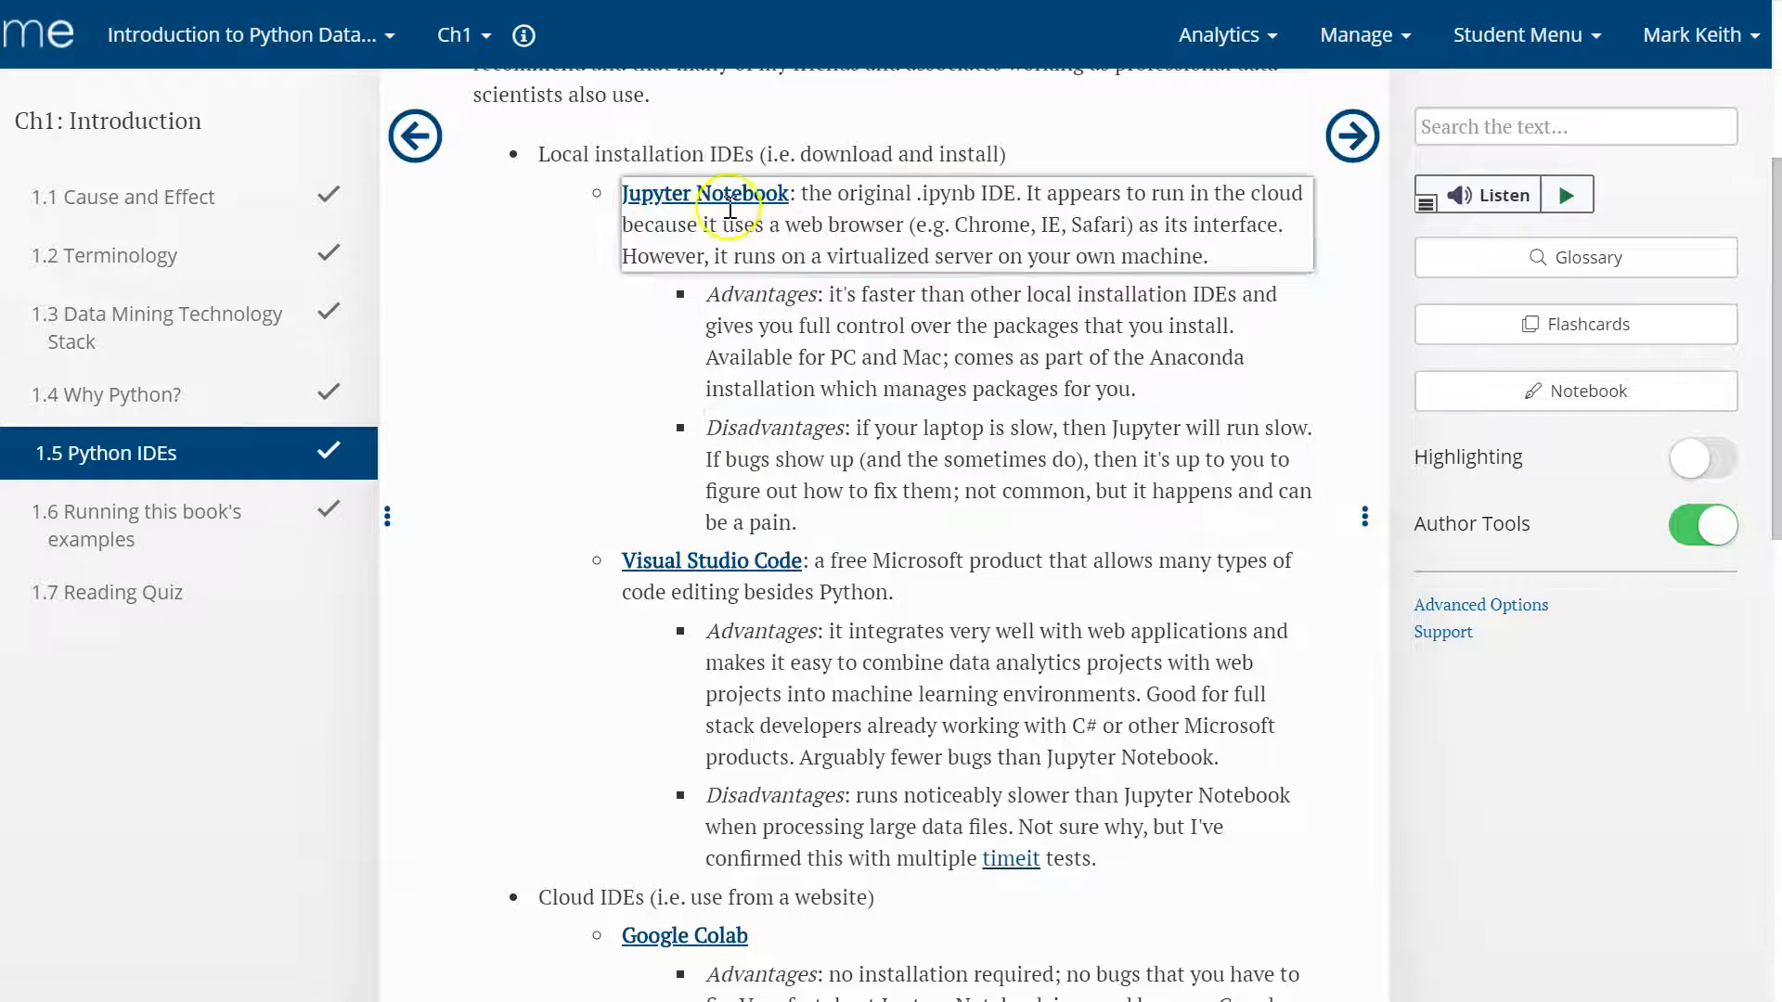
scroll("down", 3)
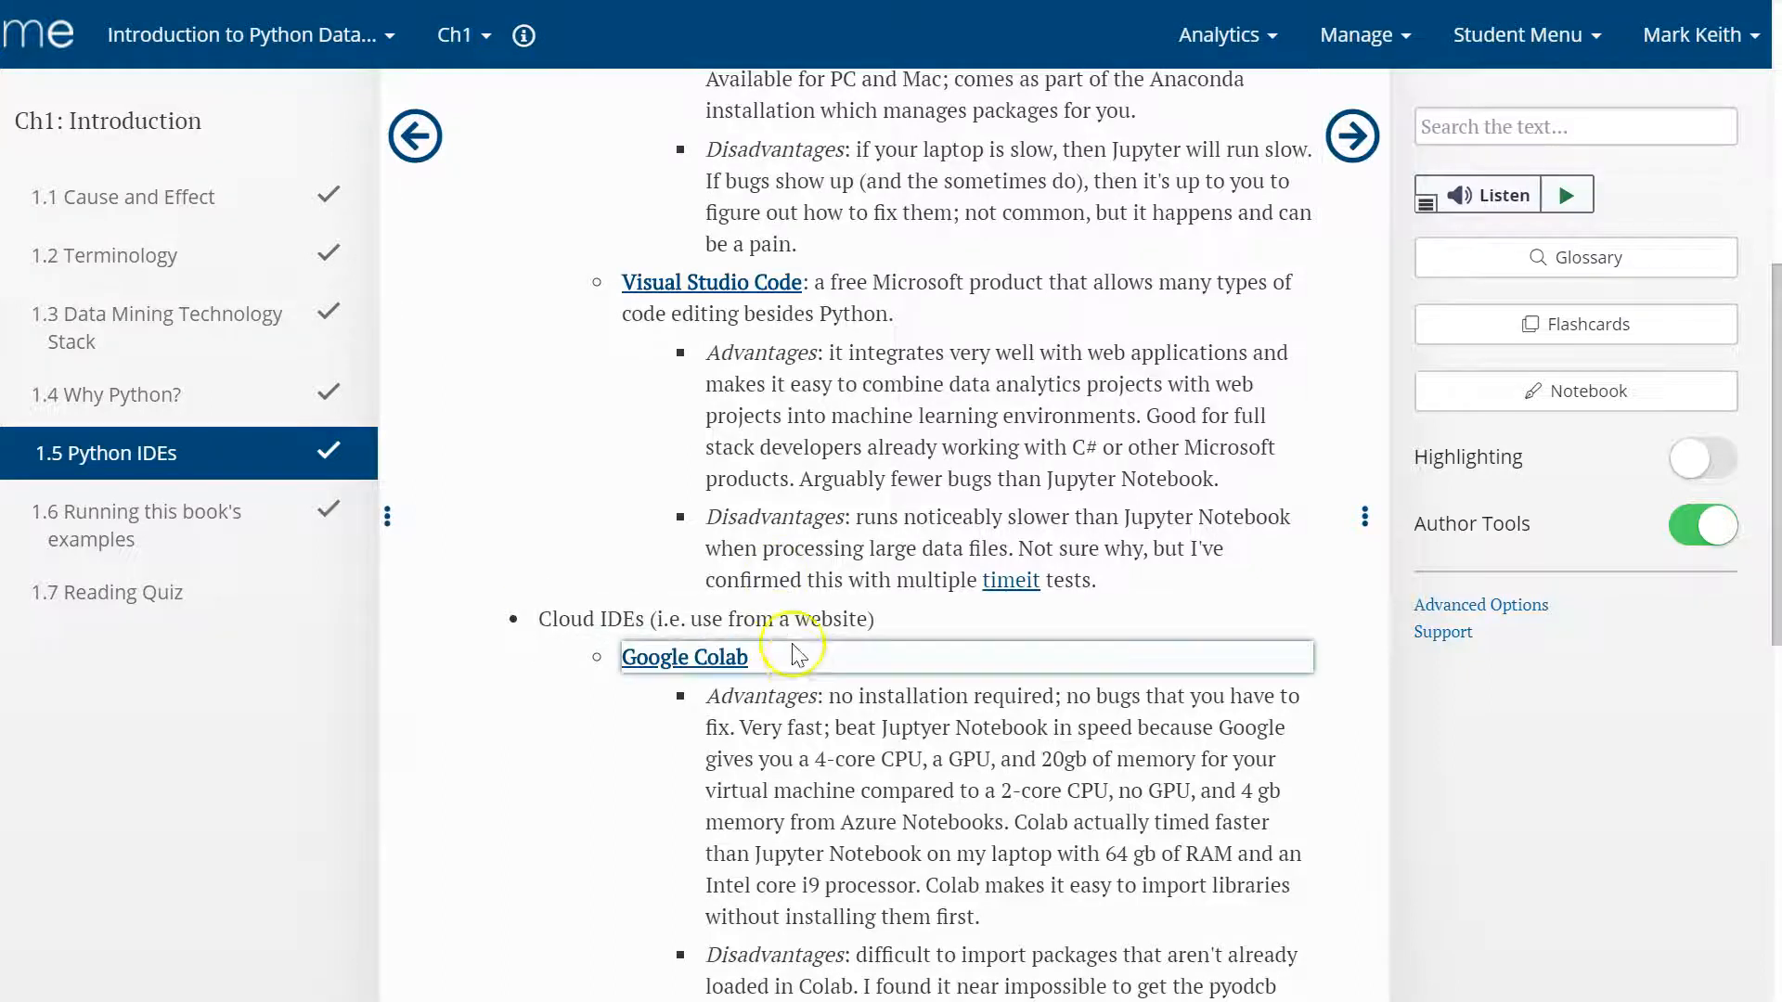
- Scroll to section 1.6's matplotlib genre chart code and dismiss its text options
scroll("down", 3)
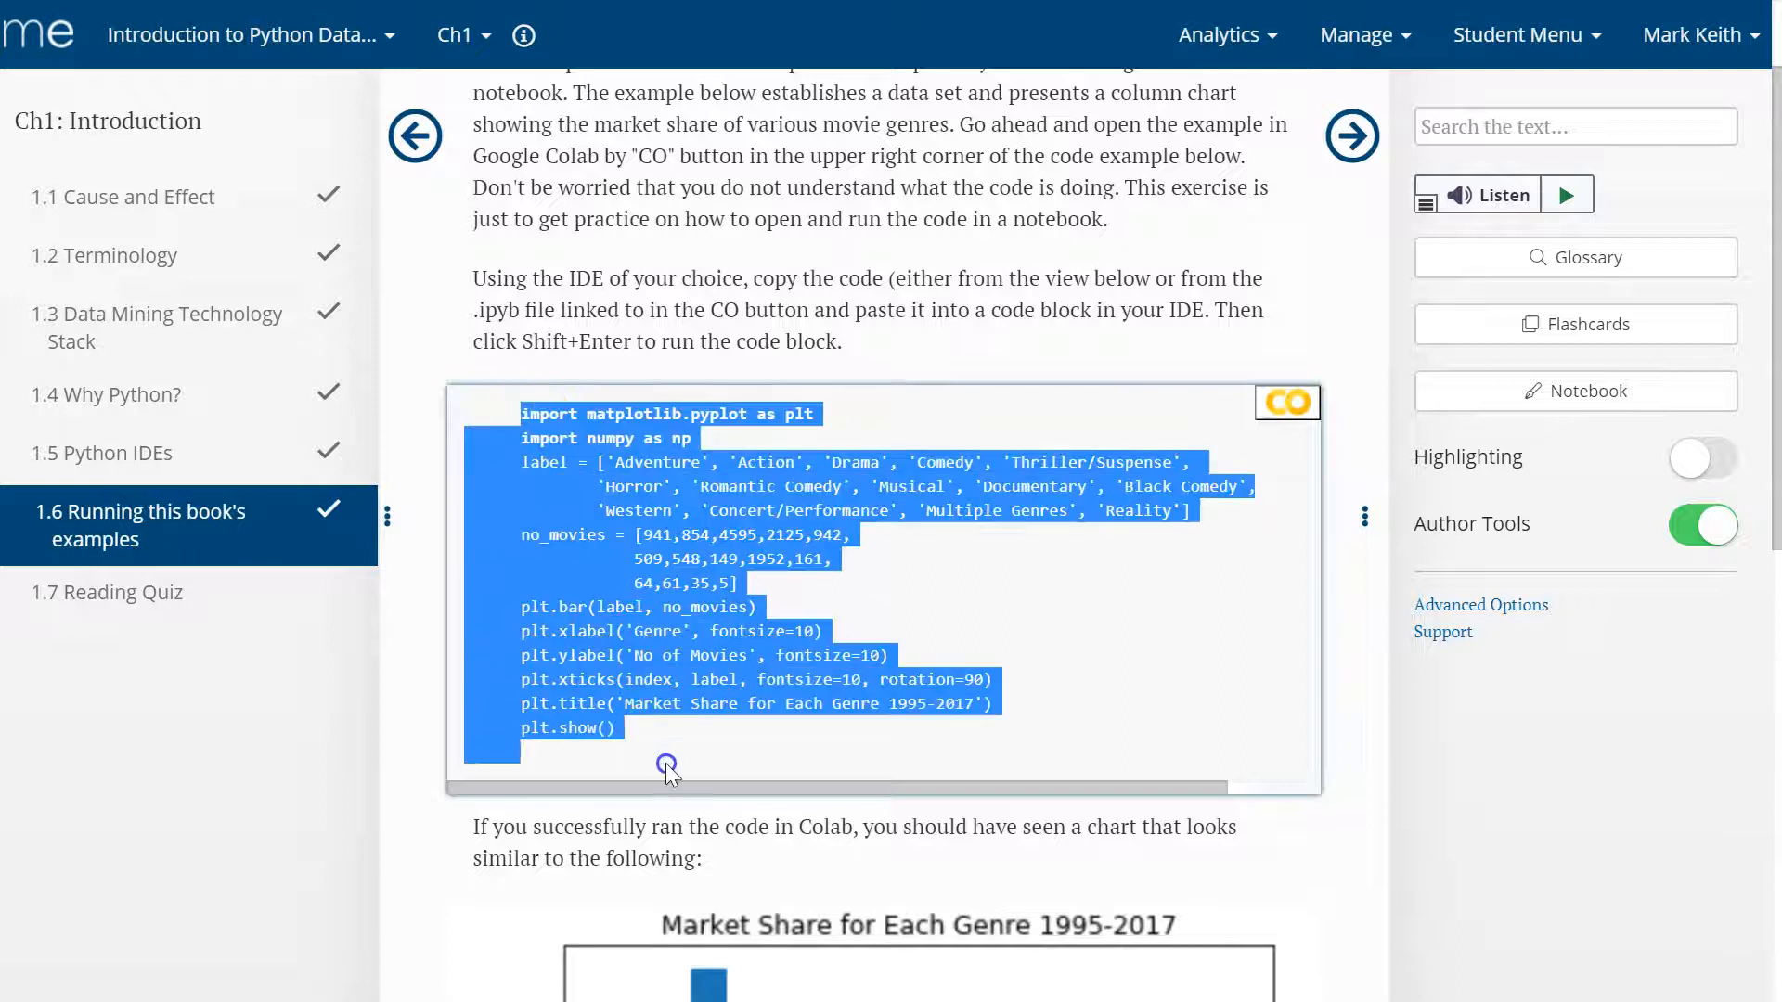
left_click(665, 733)
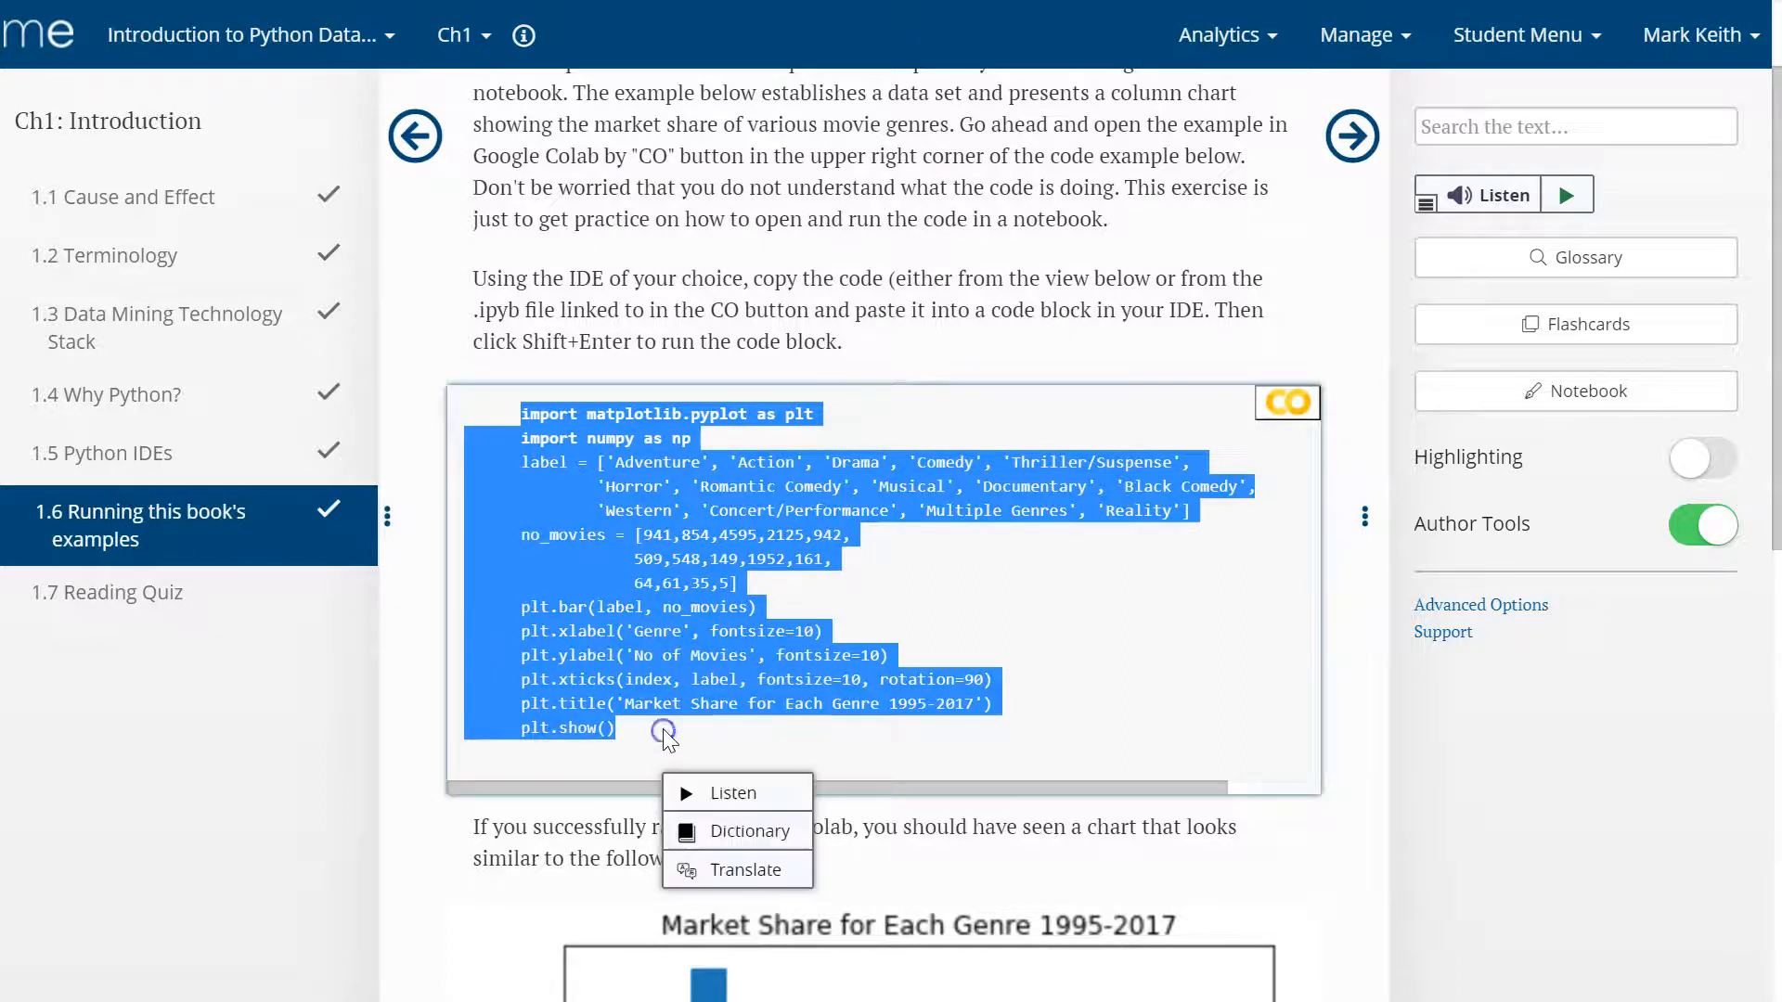
left_click(801, 440)
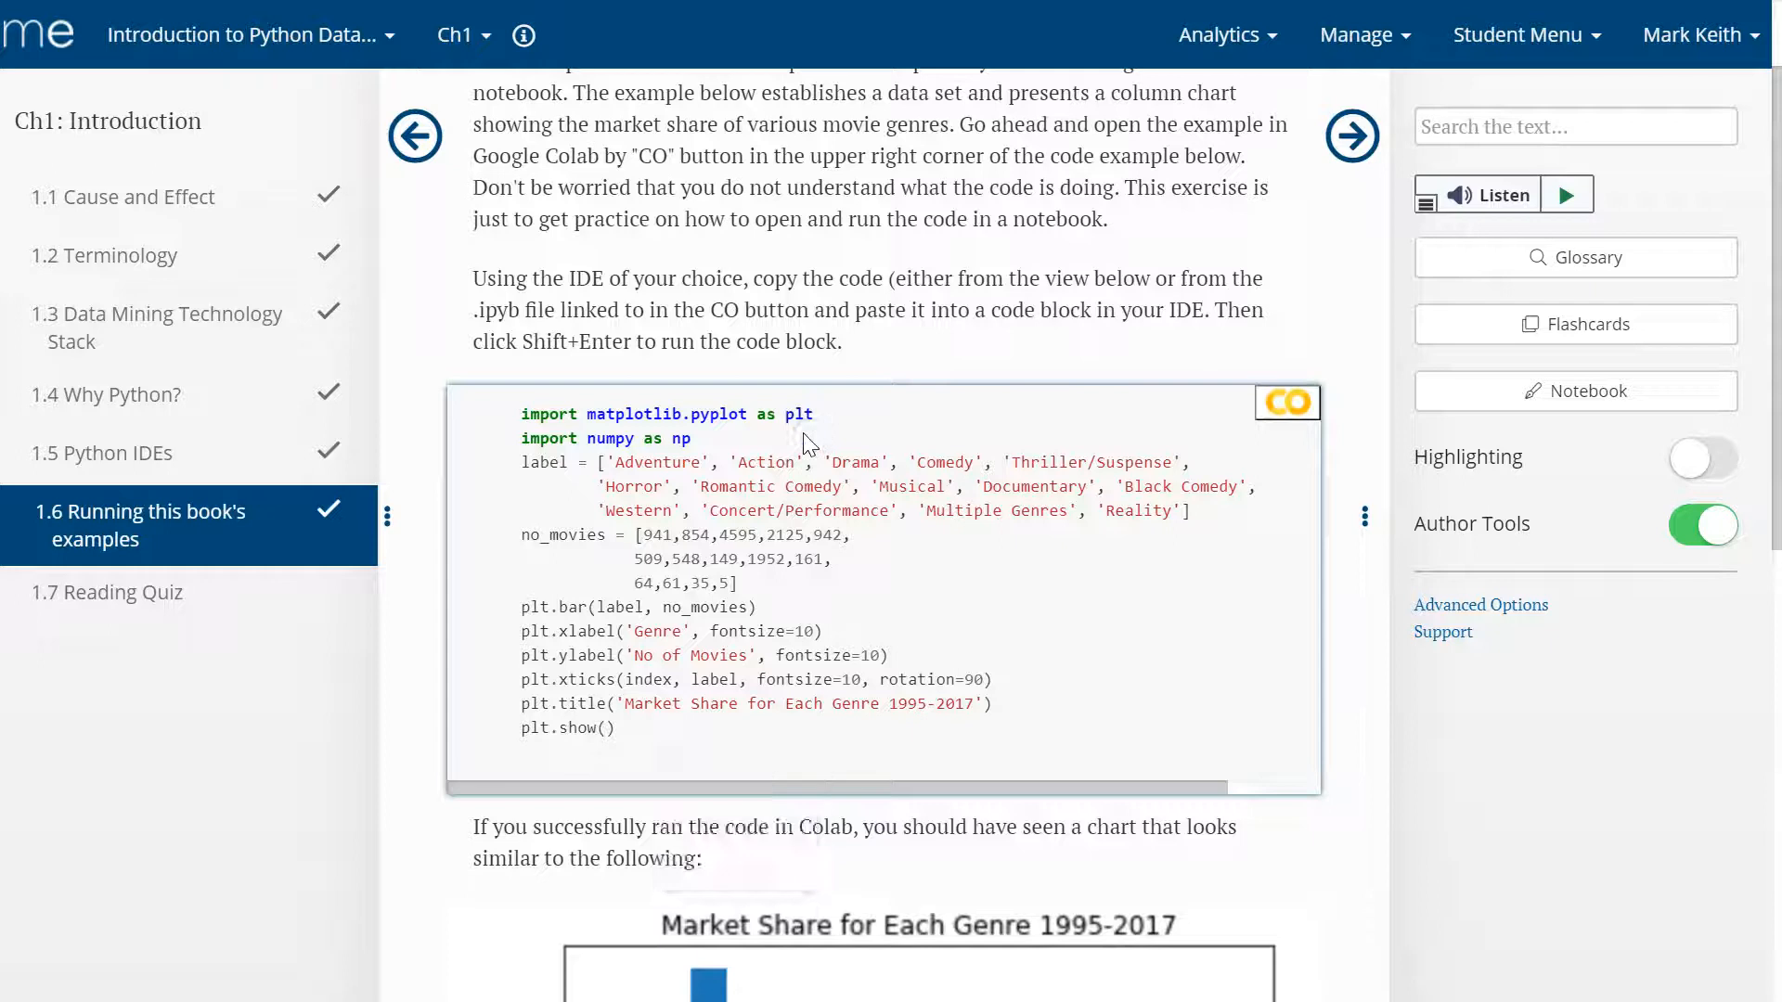
mouse_move(513, 411)
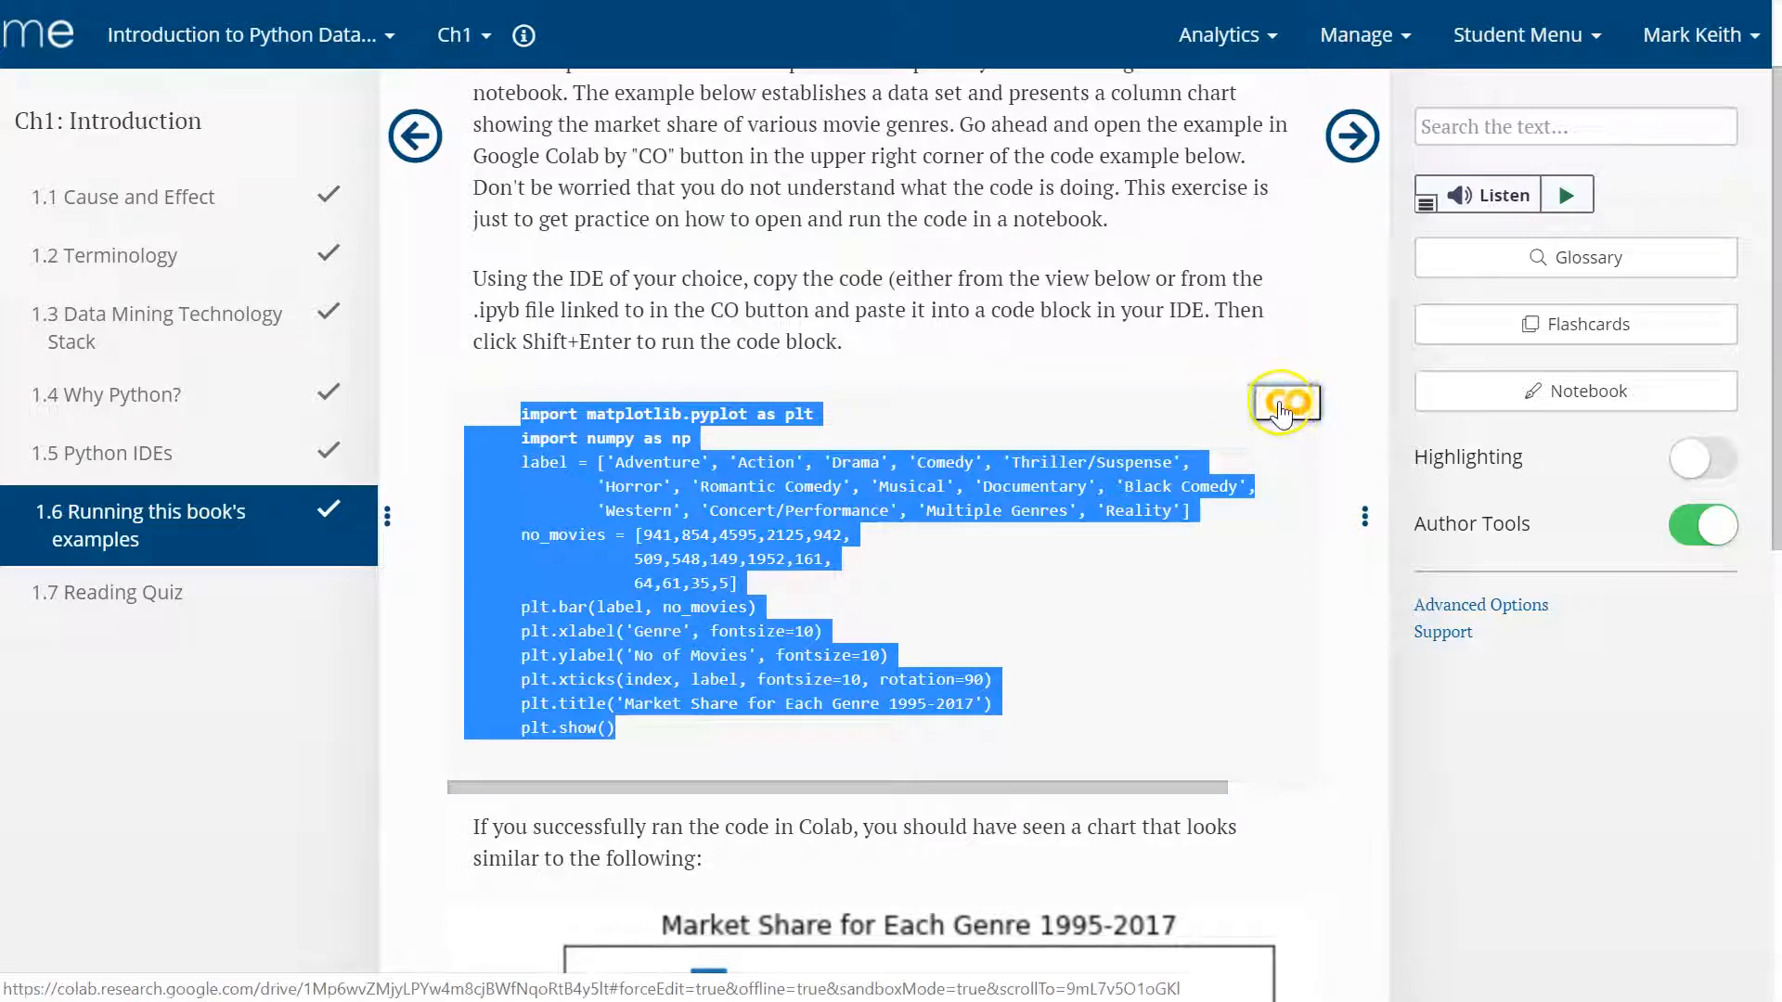
- Open the genre chart example as a Colab notebook via the CO button
left_click(1282, 402)
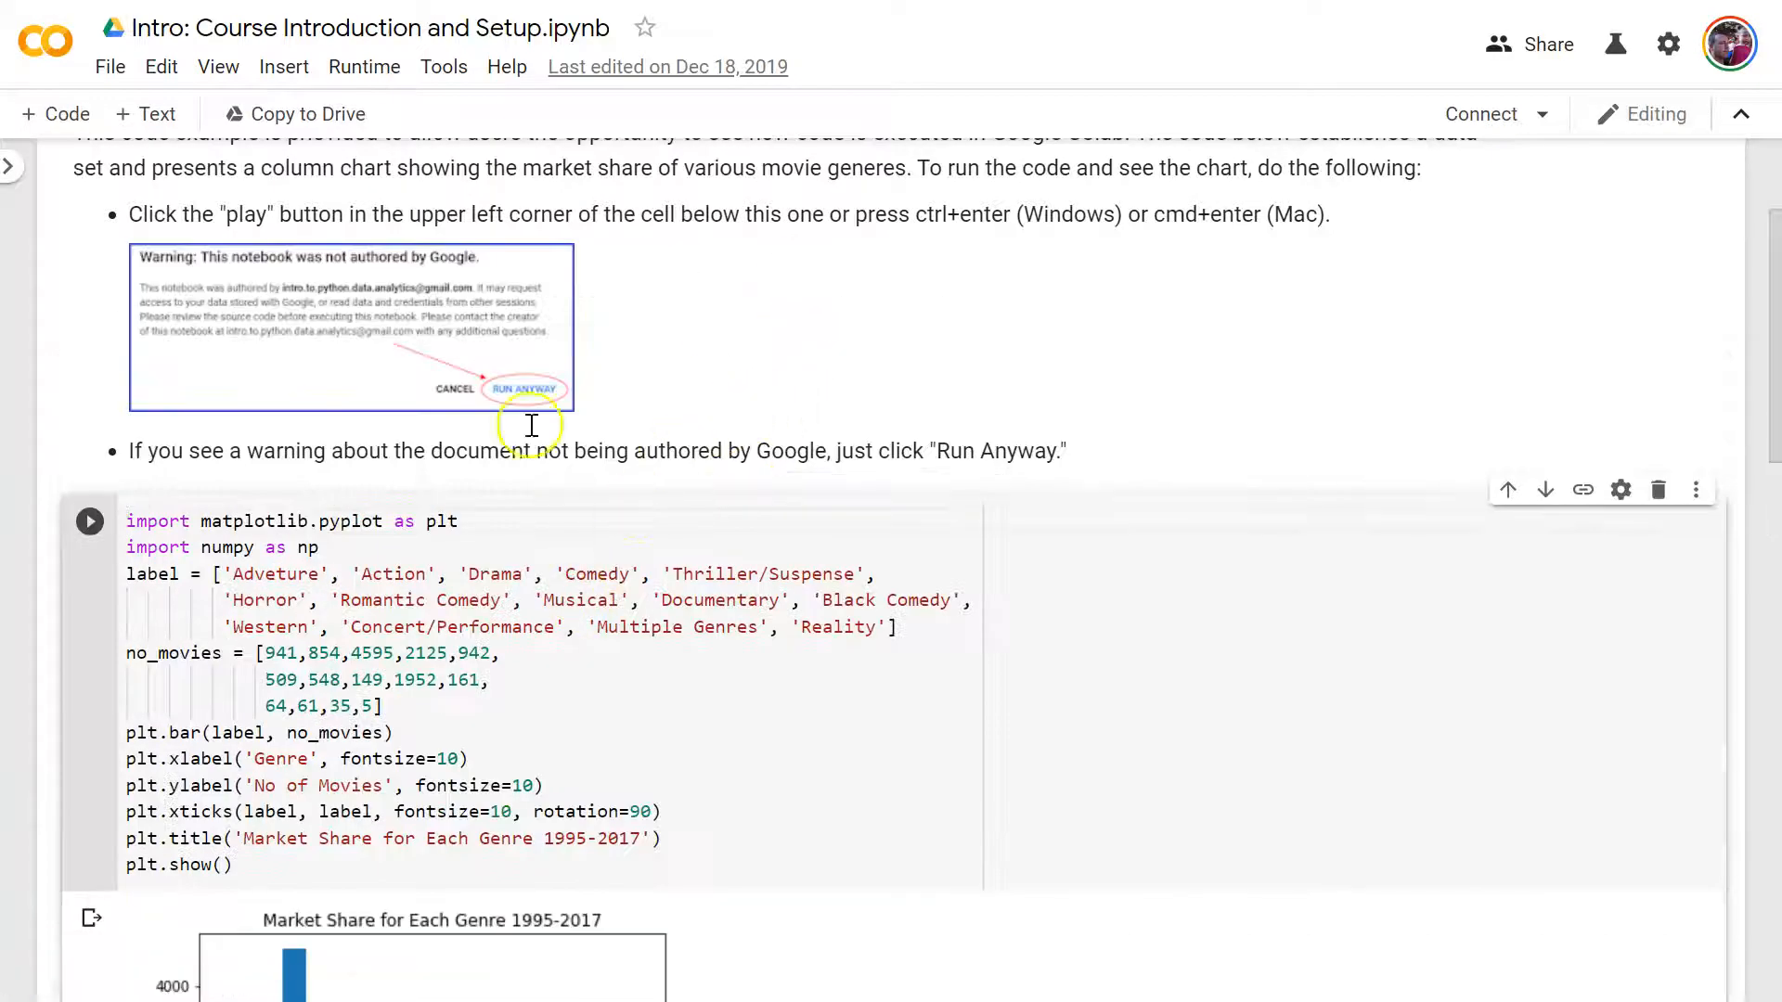
scroll("down", 3)
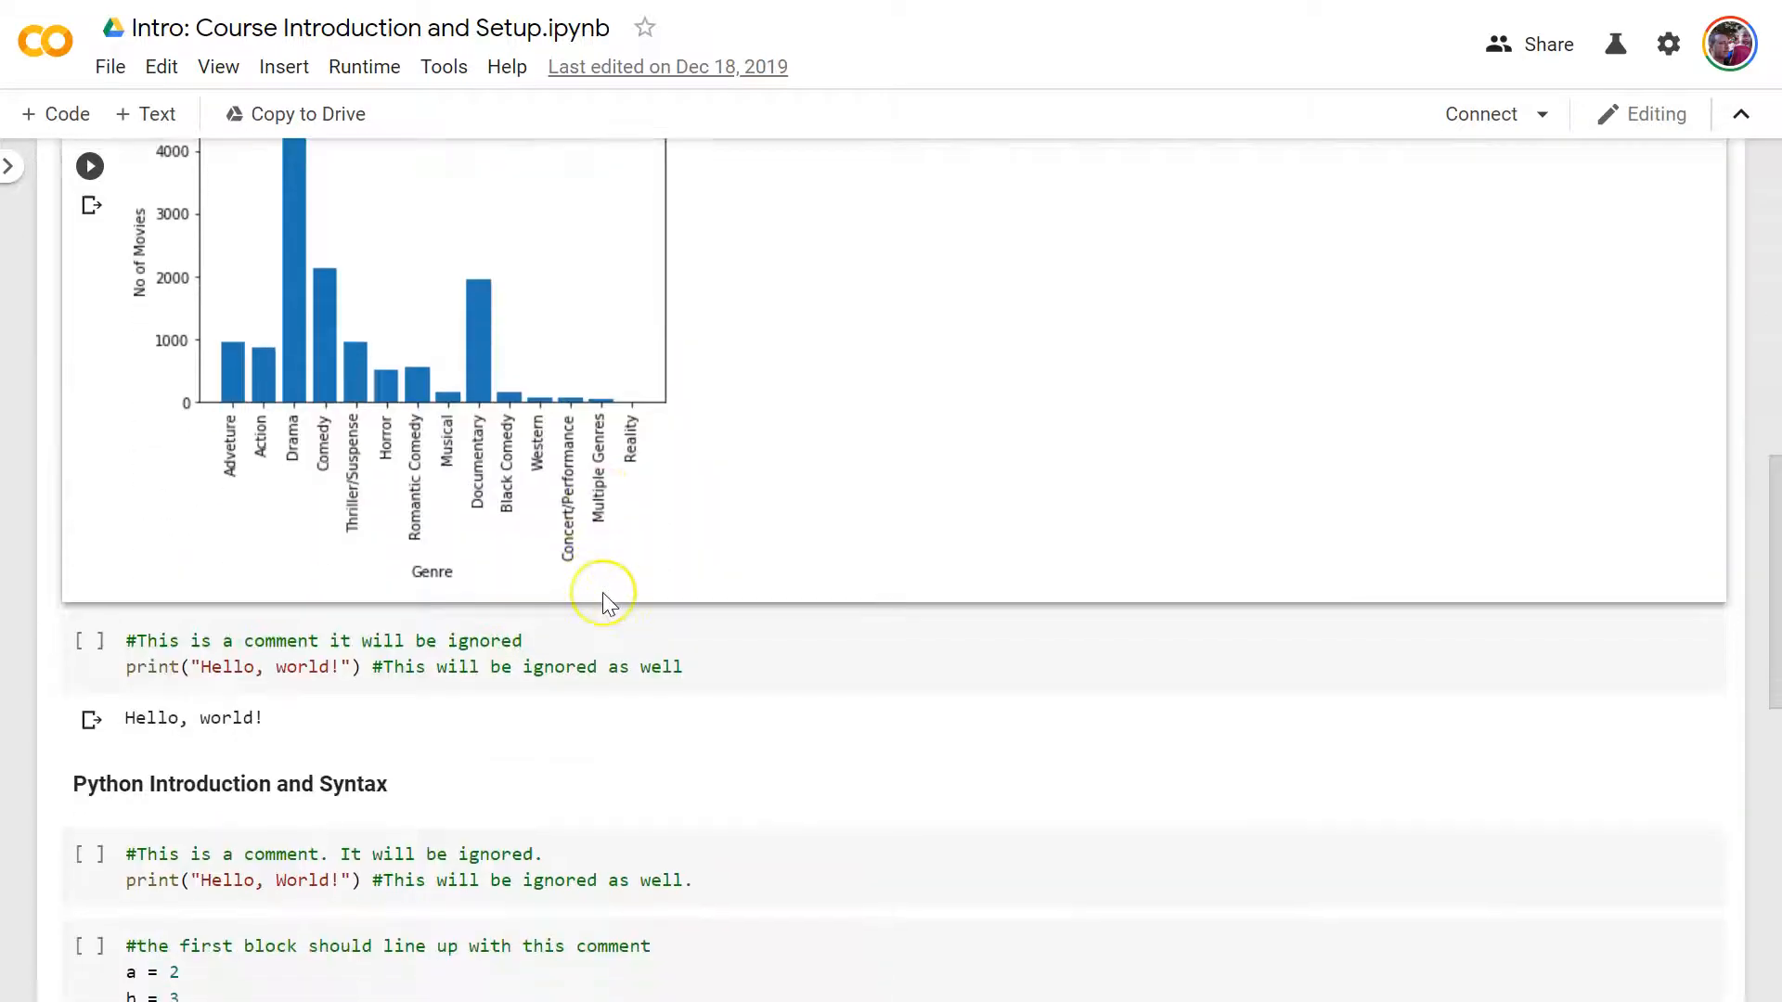
scroll("up", 3)
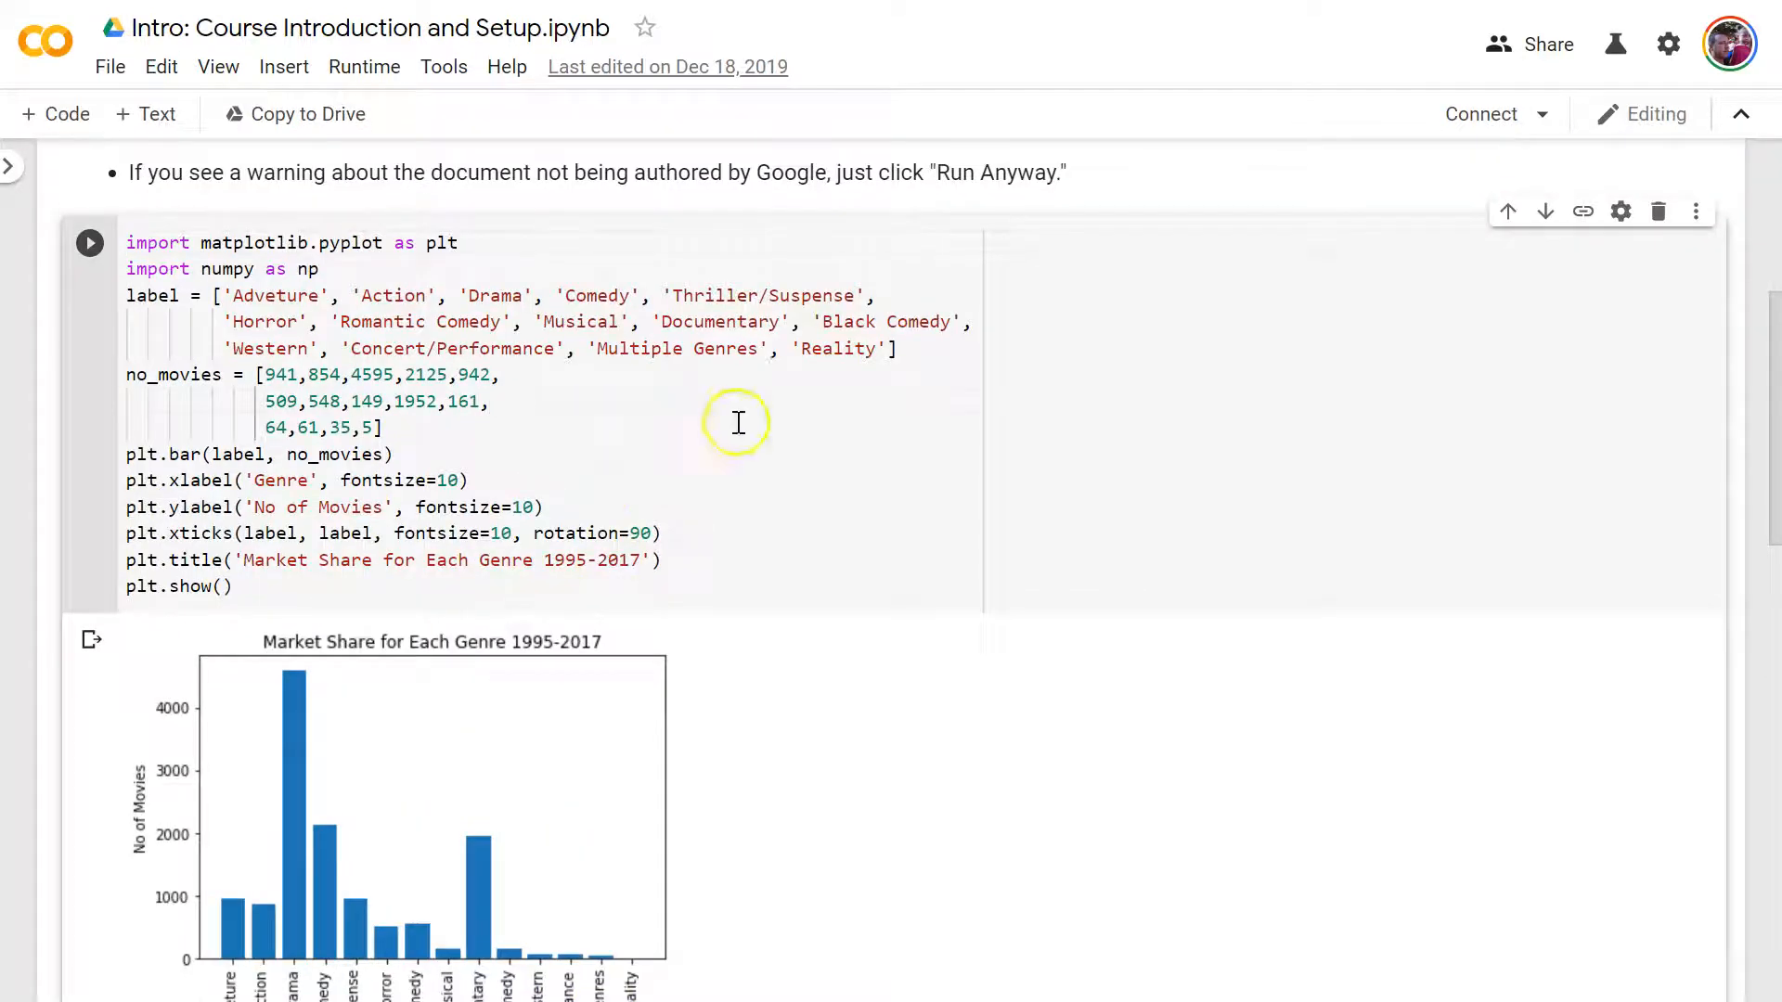
- Run the chart code cell to draw the Market Share bar chart, briefly checking File
left_click(89, 243)
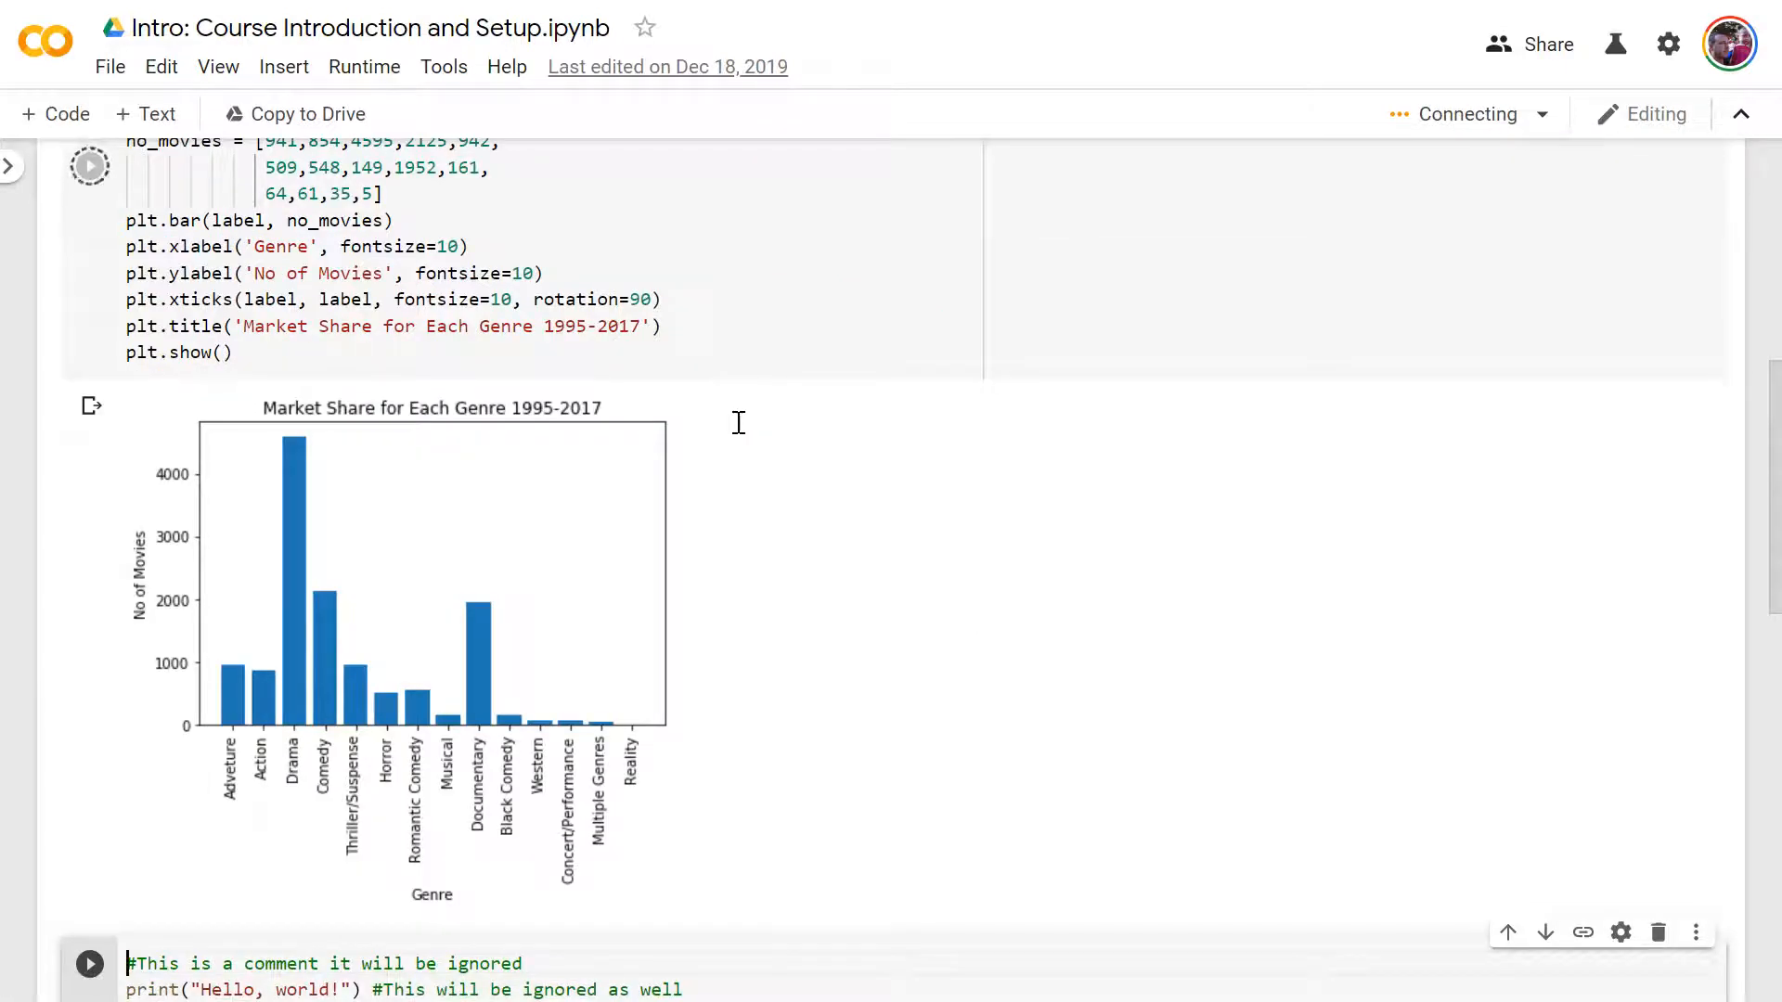
scroll("up", 3)
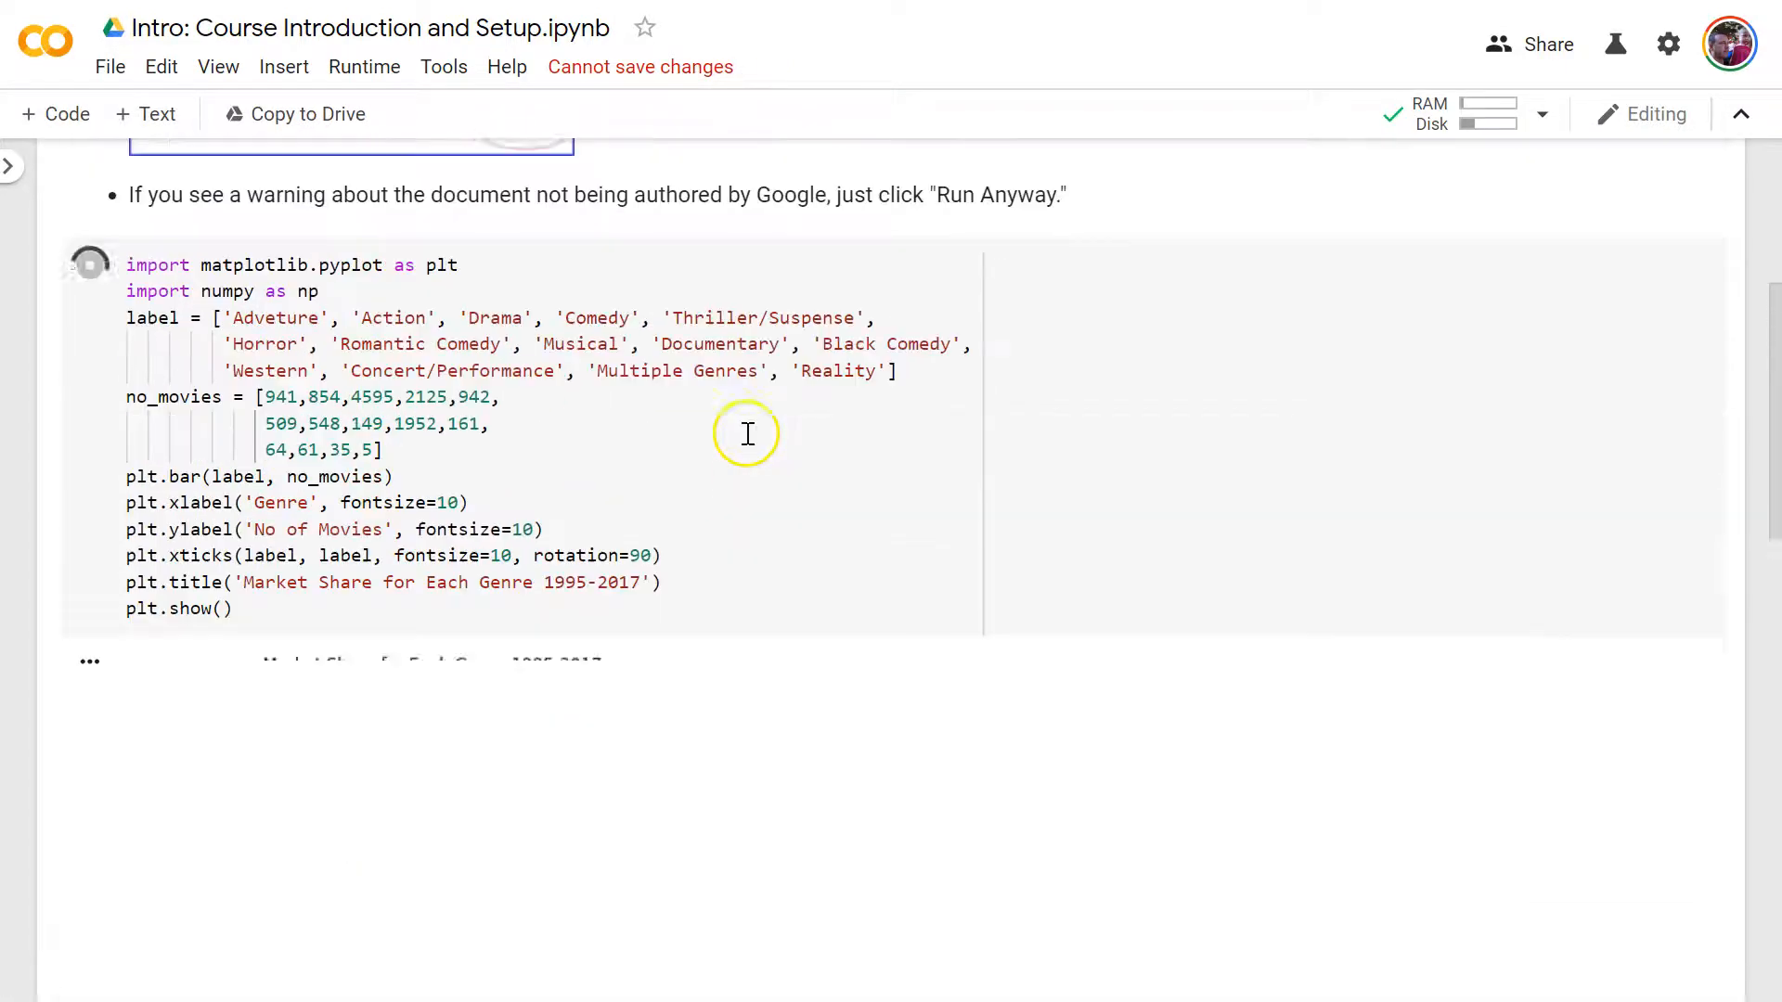
left_click(90, 261)
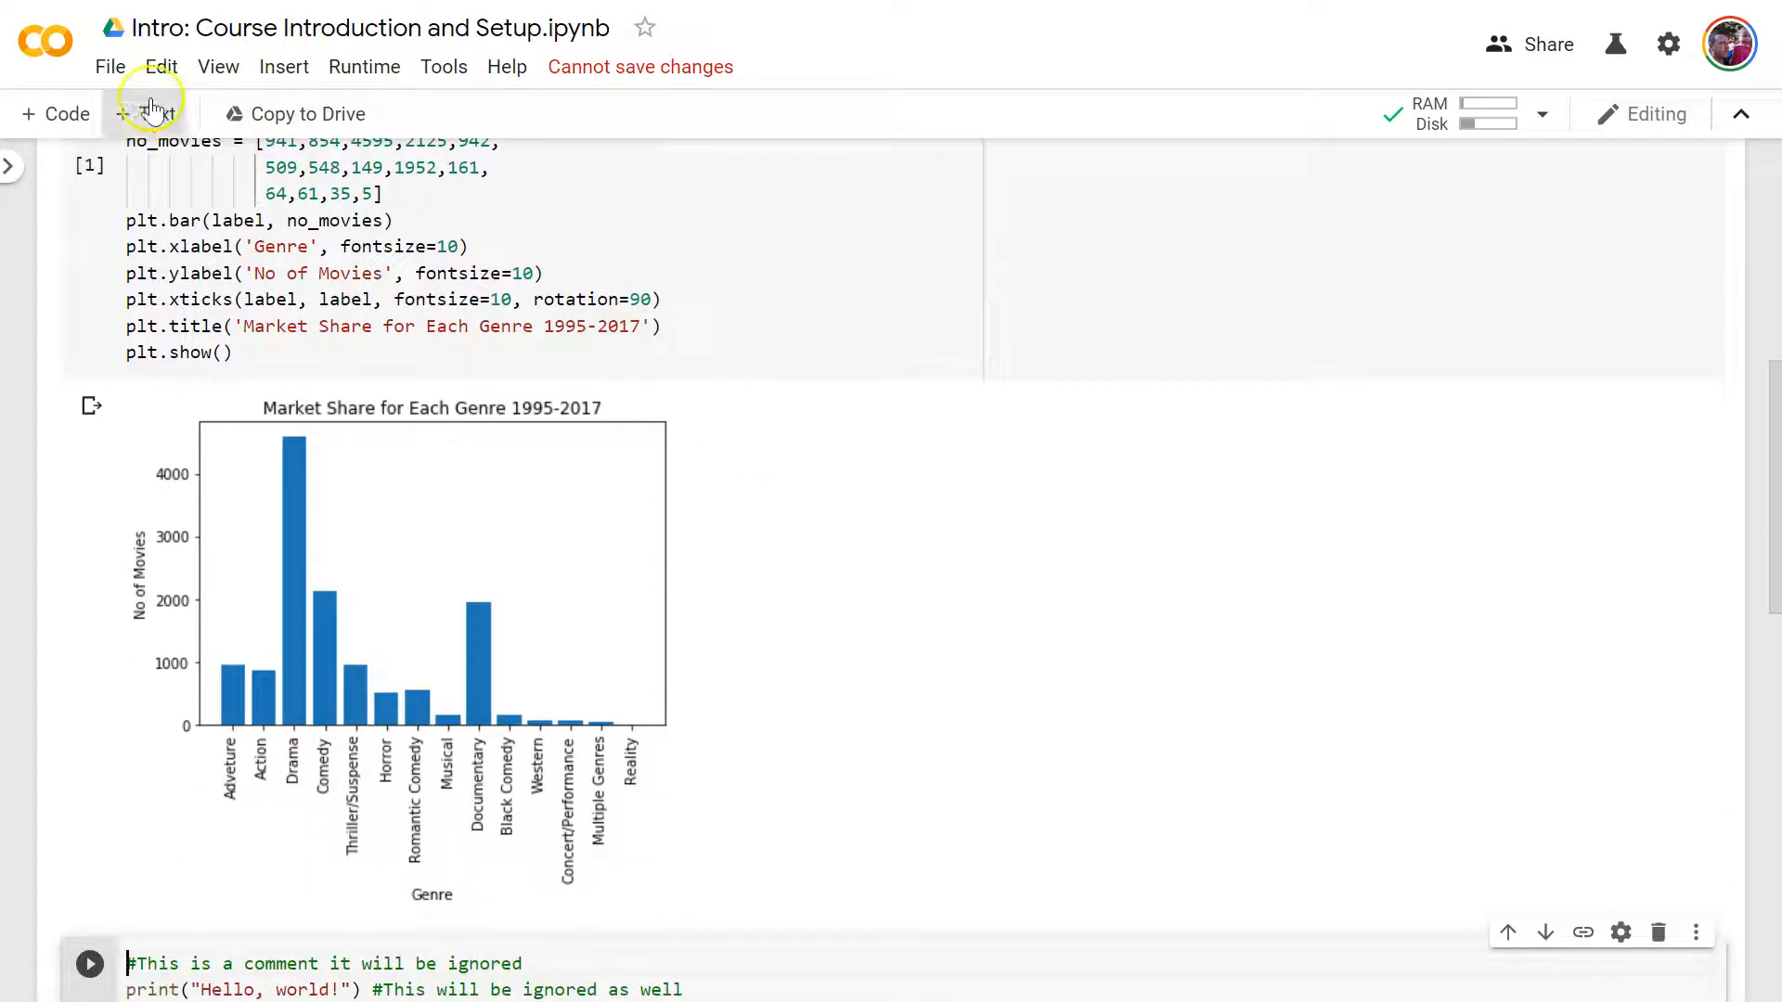
left_click(110, 66)
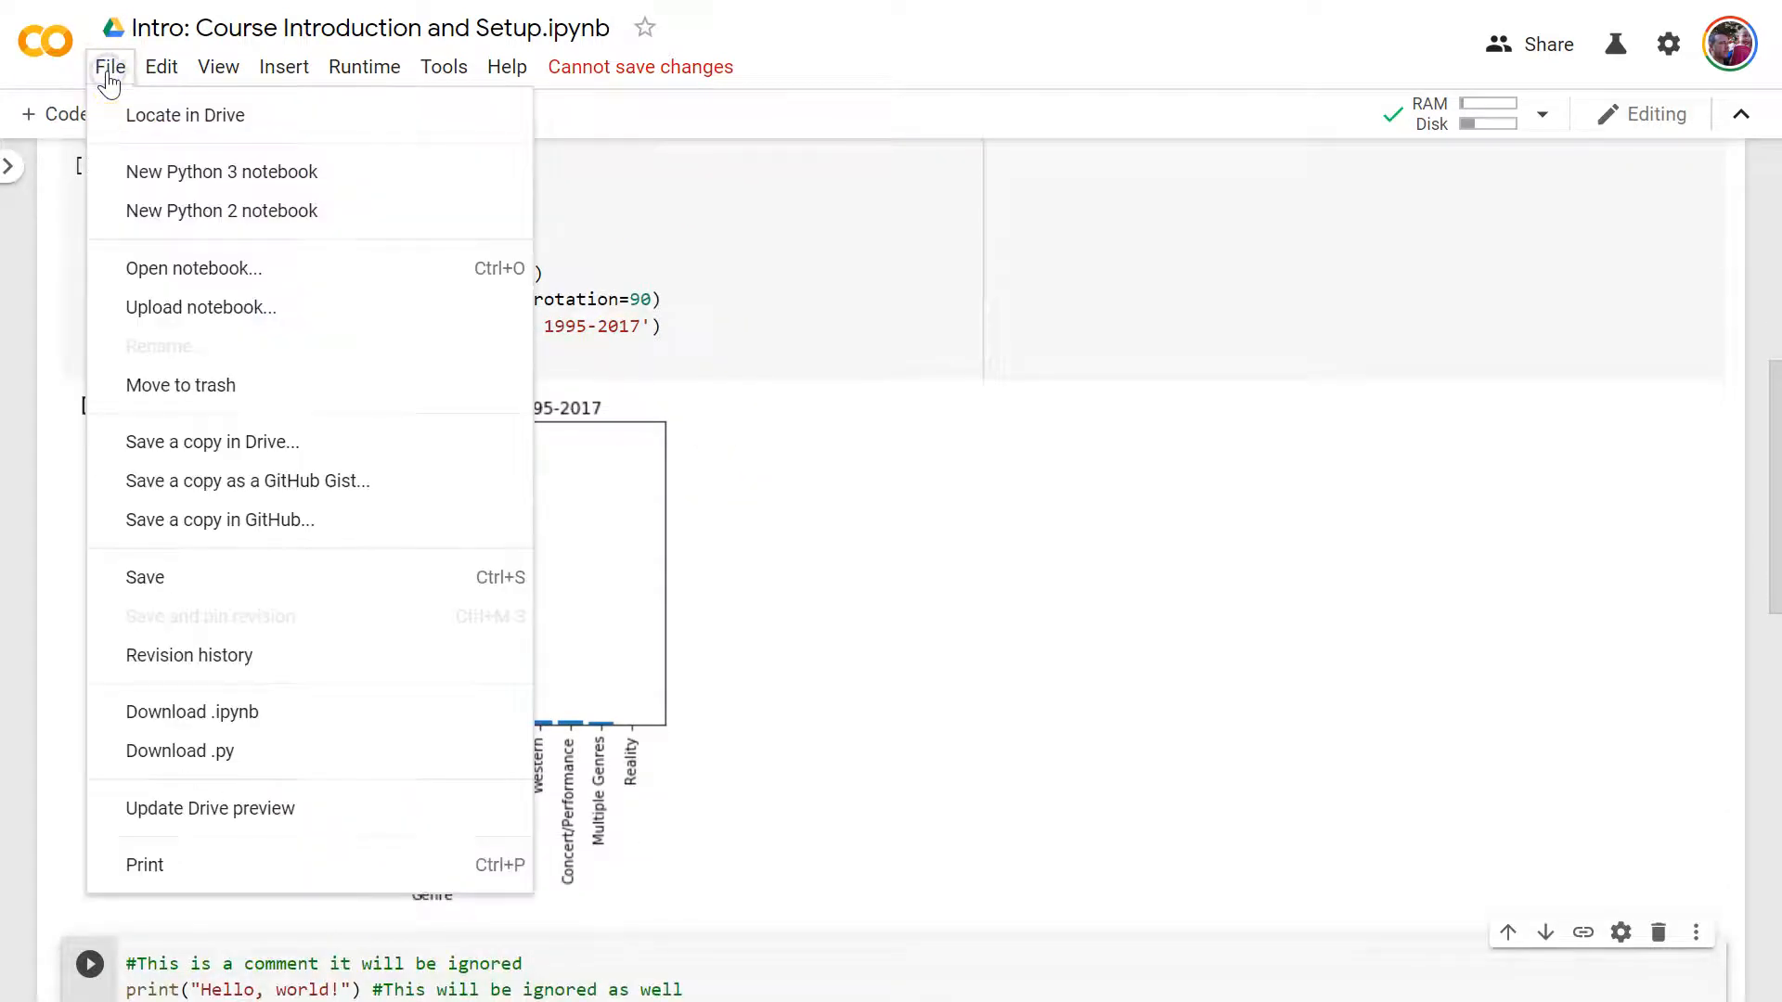
mouse_move(187, 455)
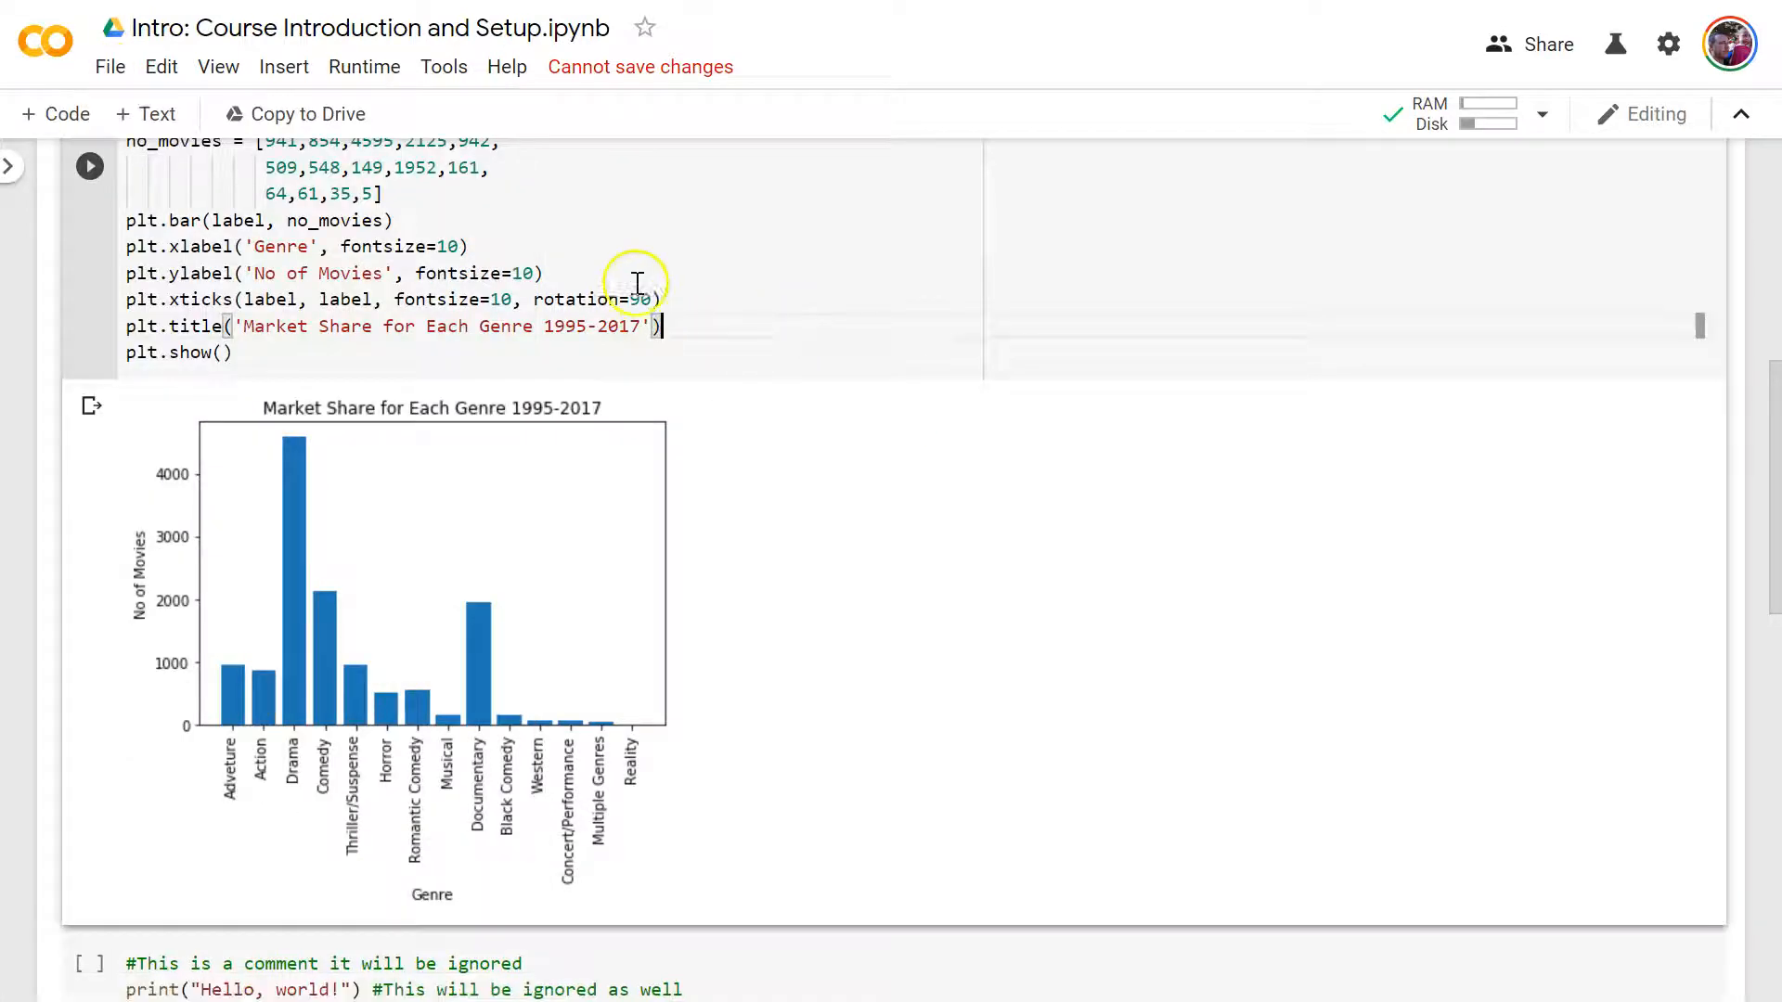
scroll("up", 3)
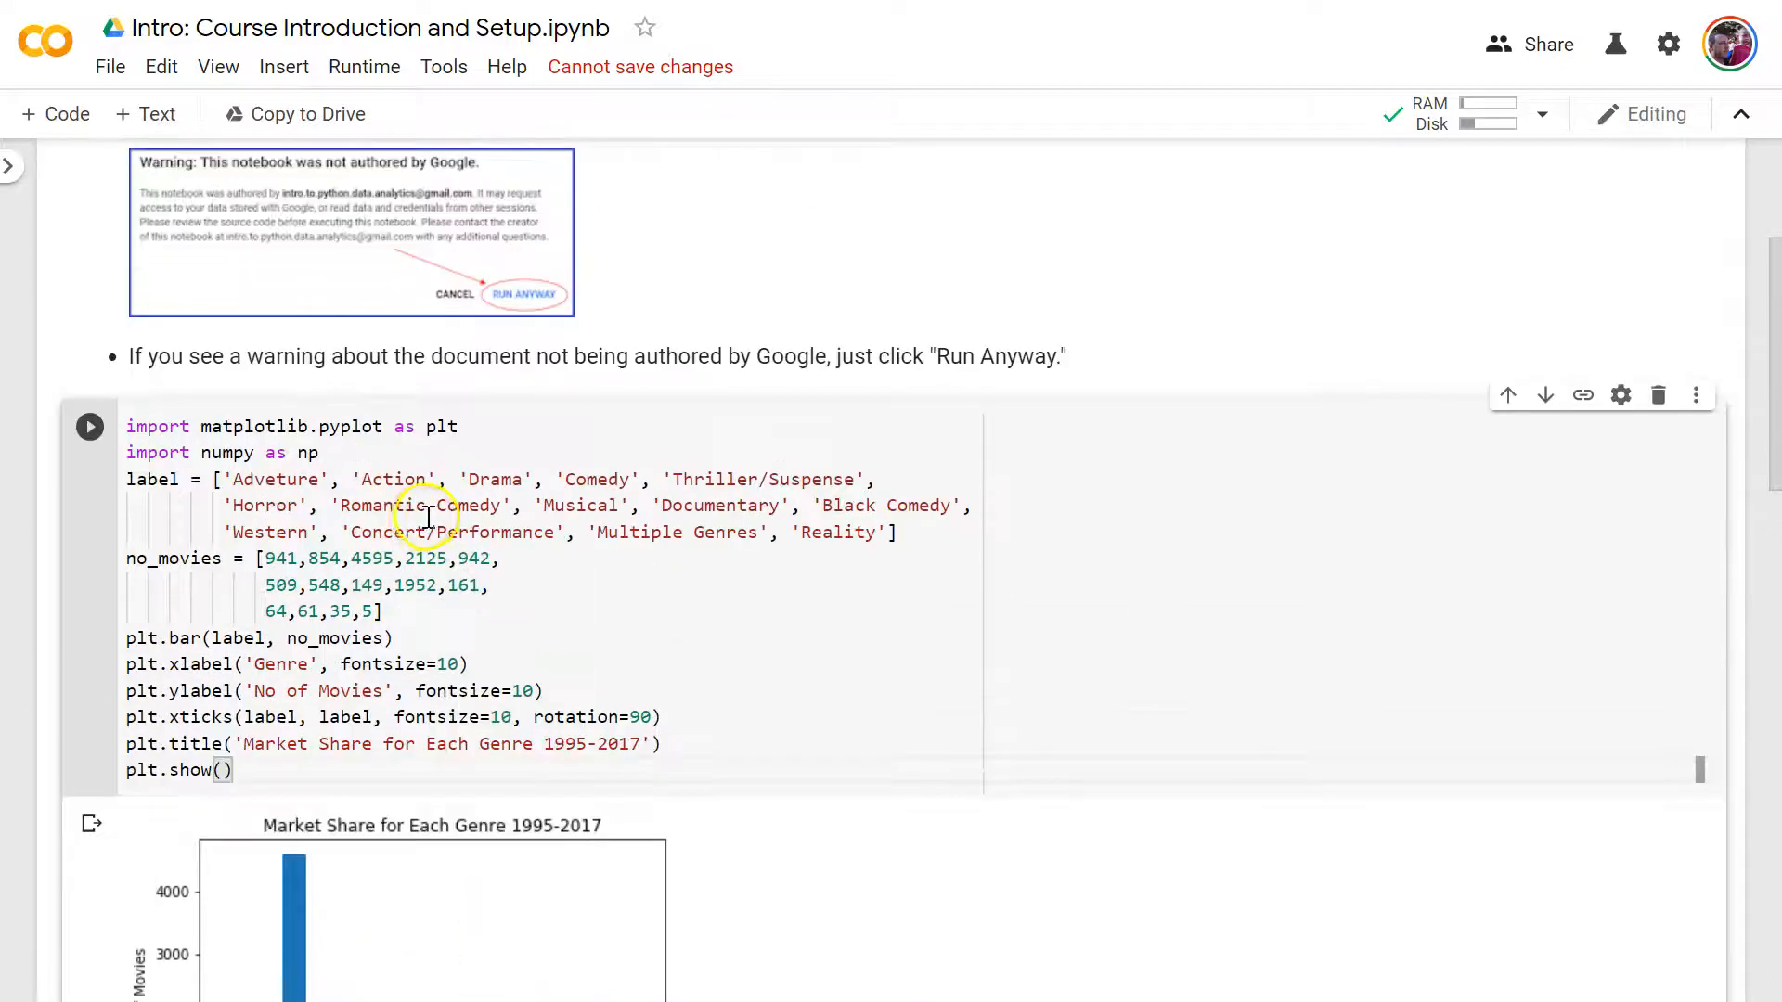
scroll("up", 3)
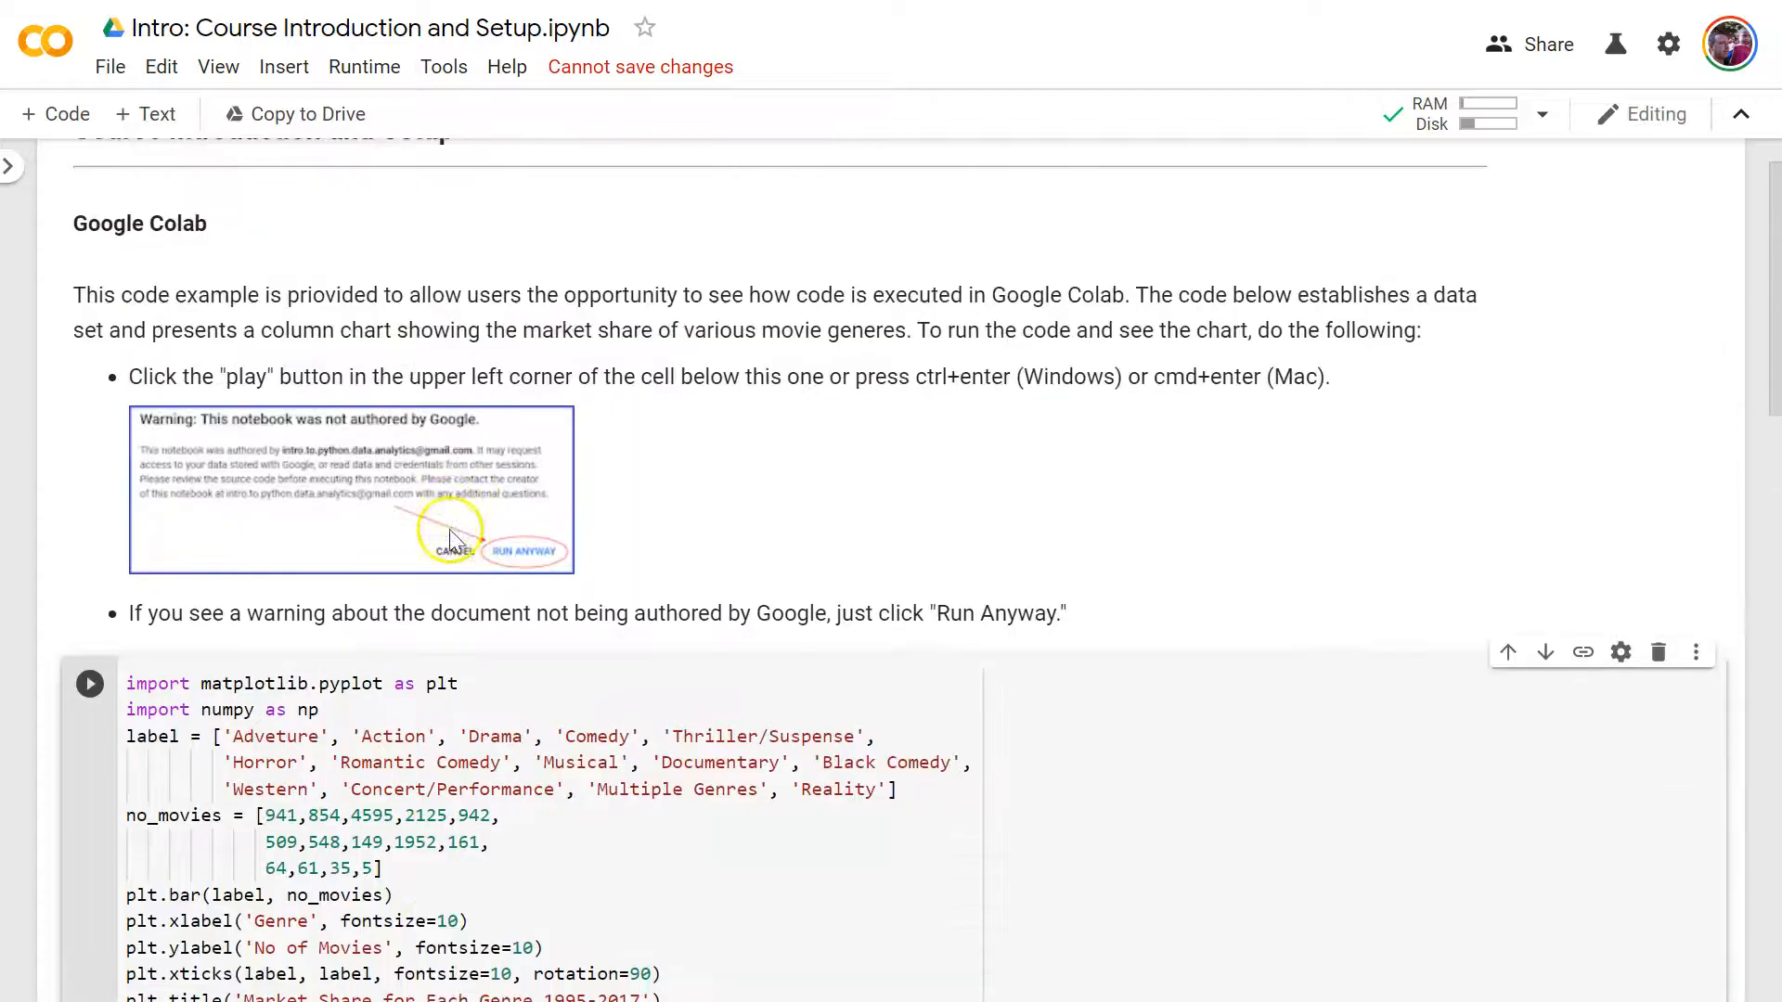
scroll("up", 3)
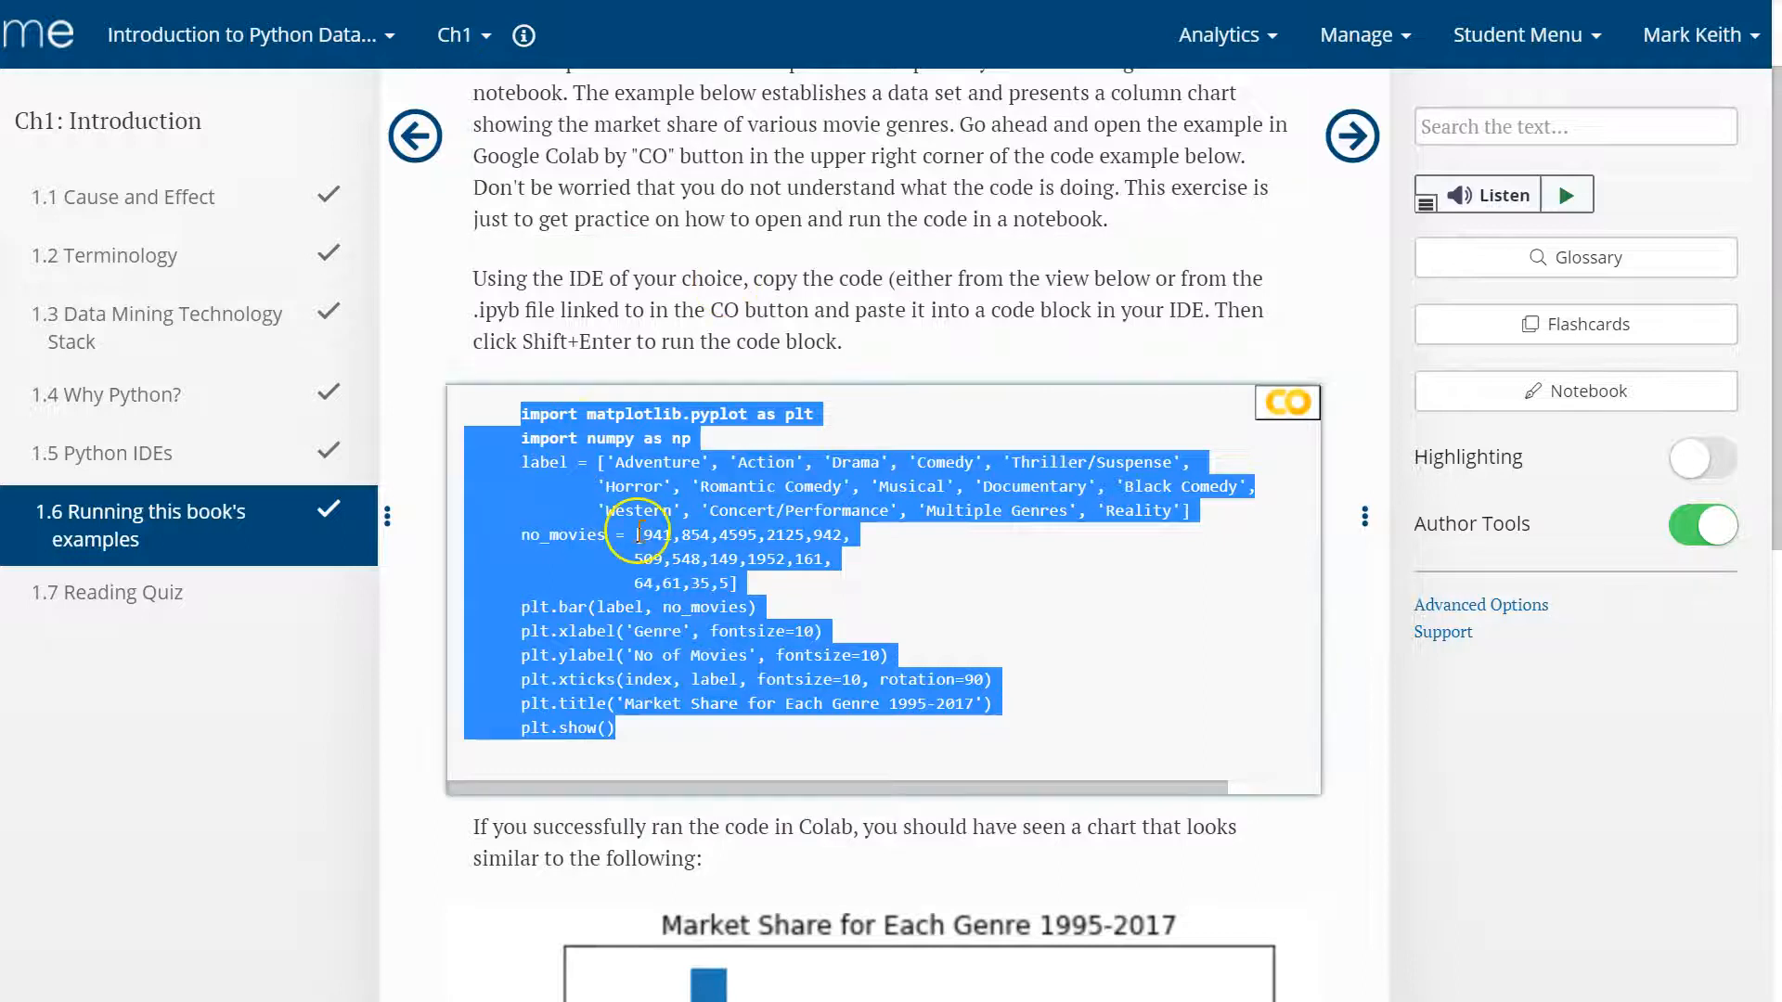
- Scroll section 1.6 and open a new browser tab
scroll("down", 3)
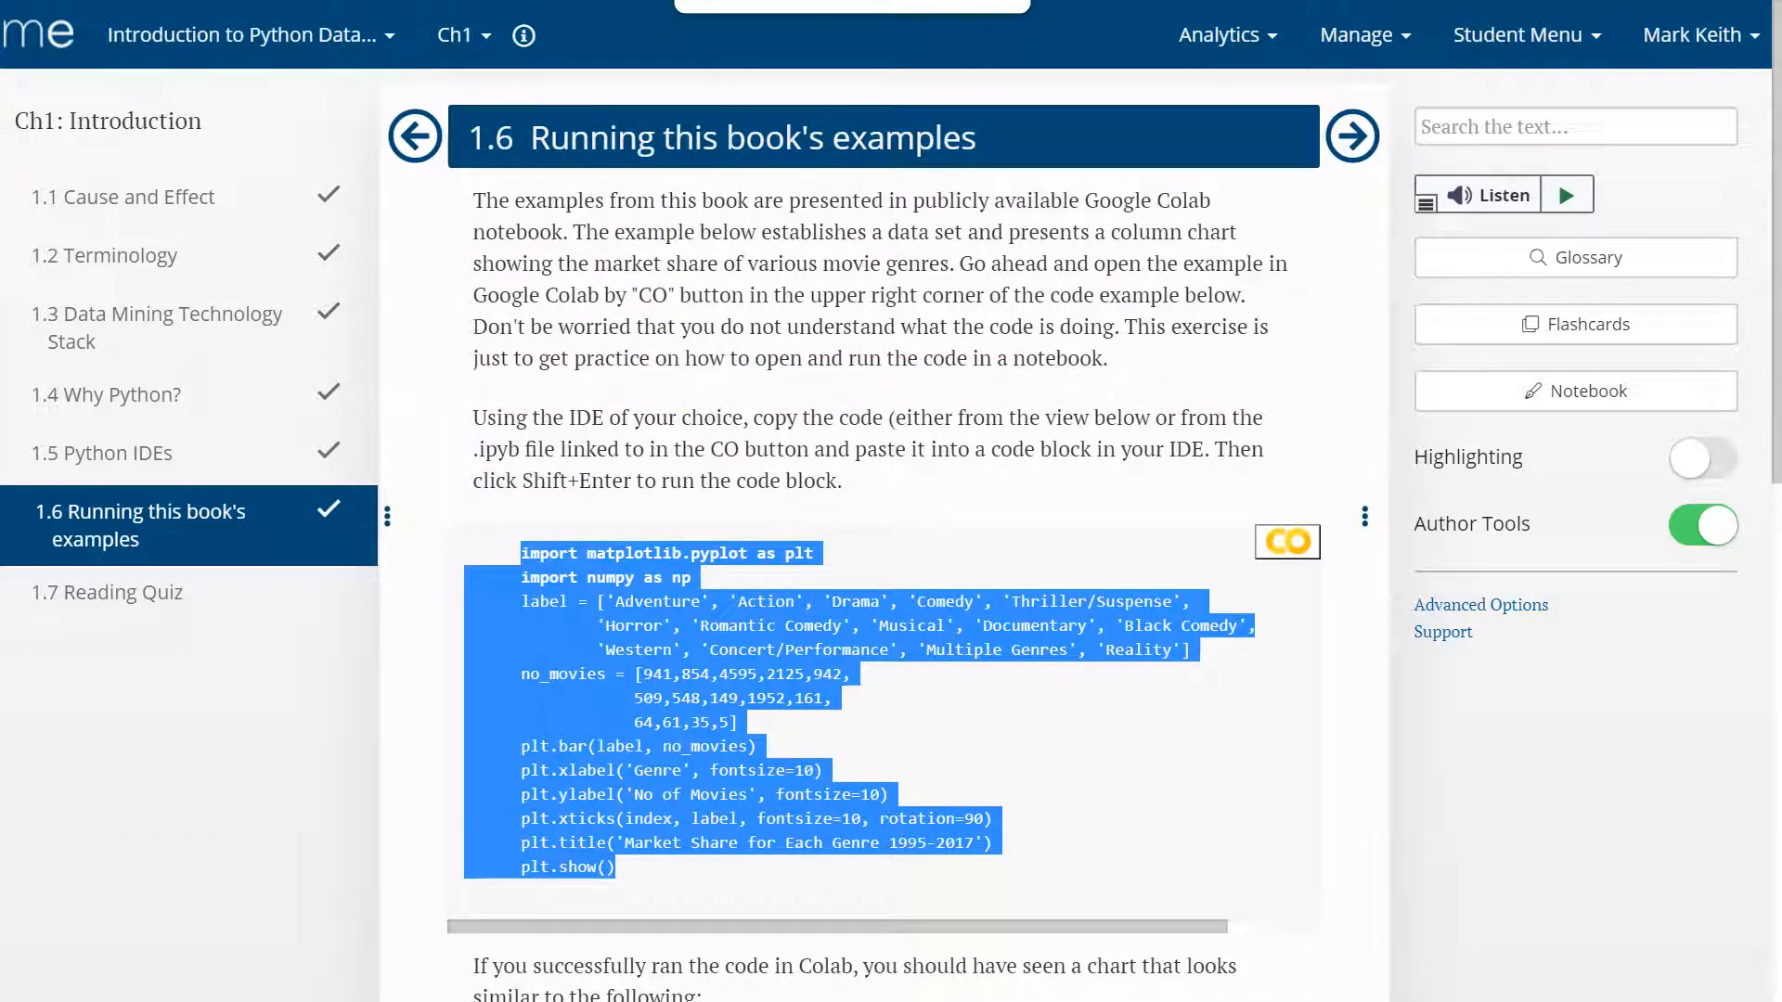
left_click(1287, 541)
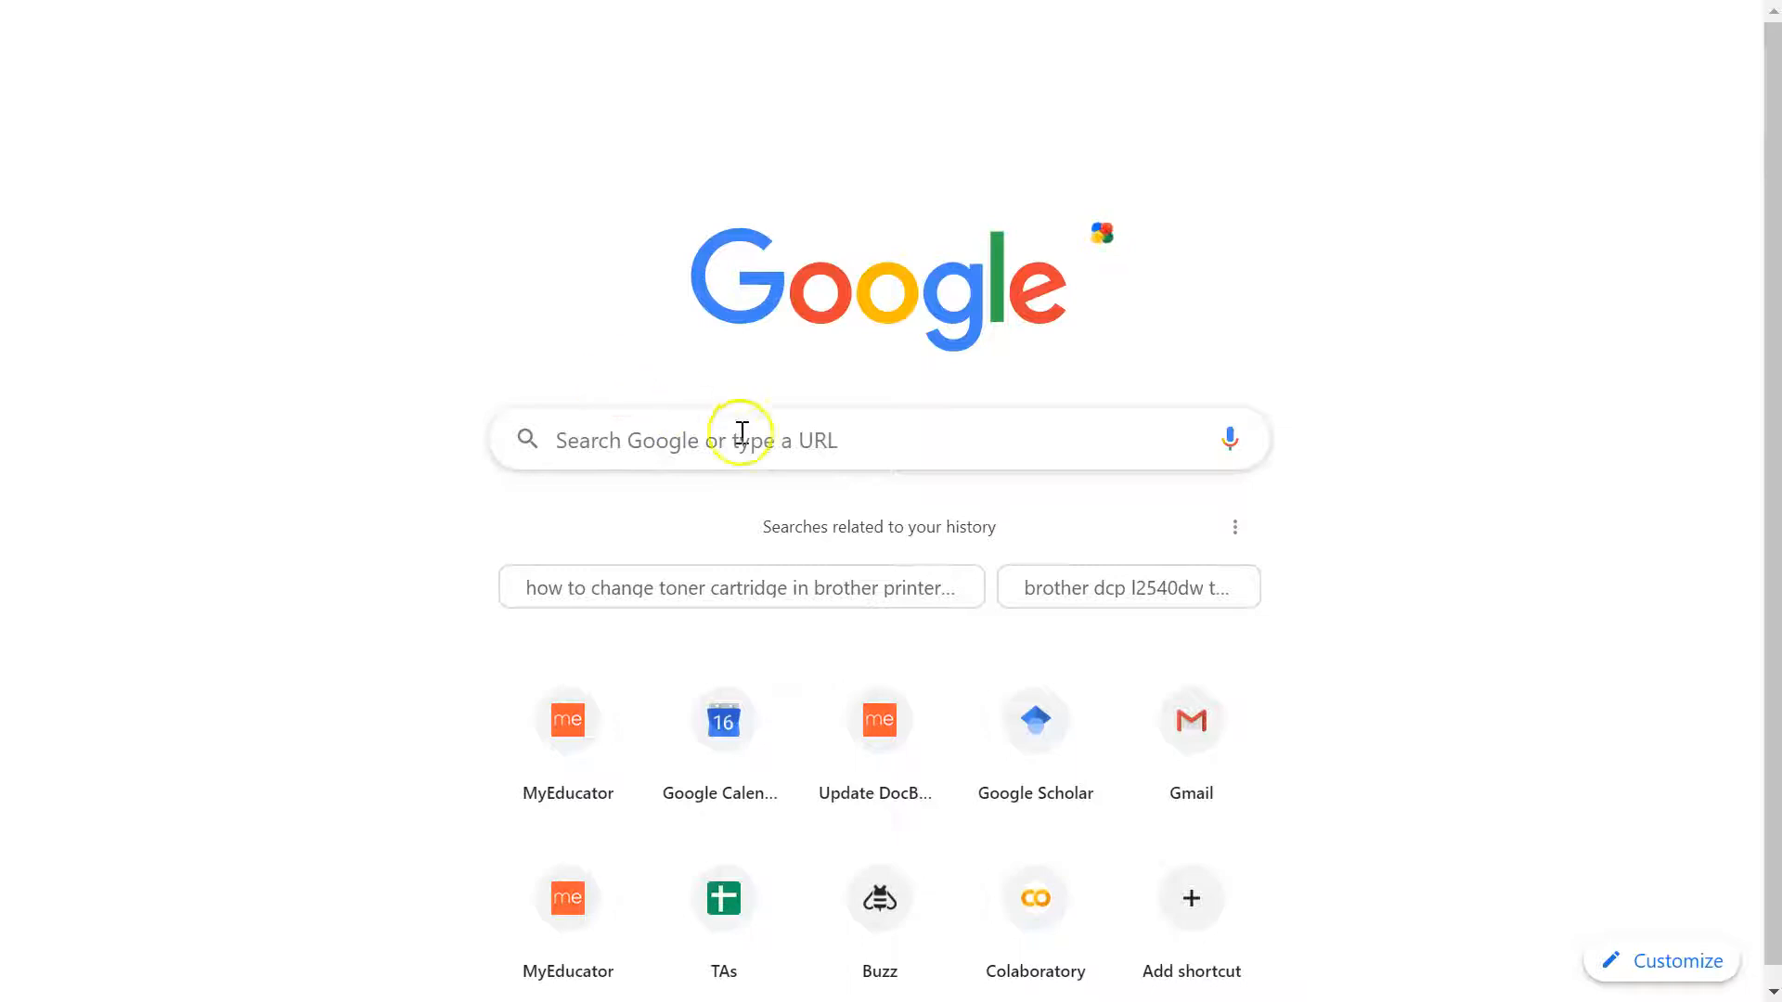
- Enter colab.research.google.com in the new tab's address bar
type("c")
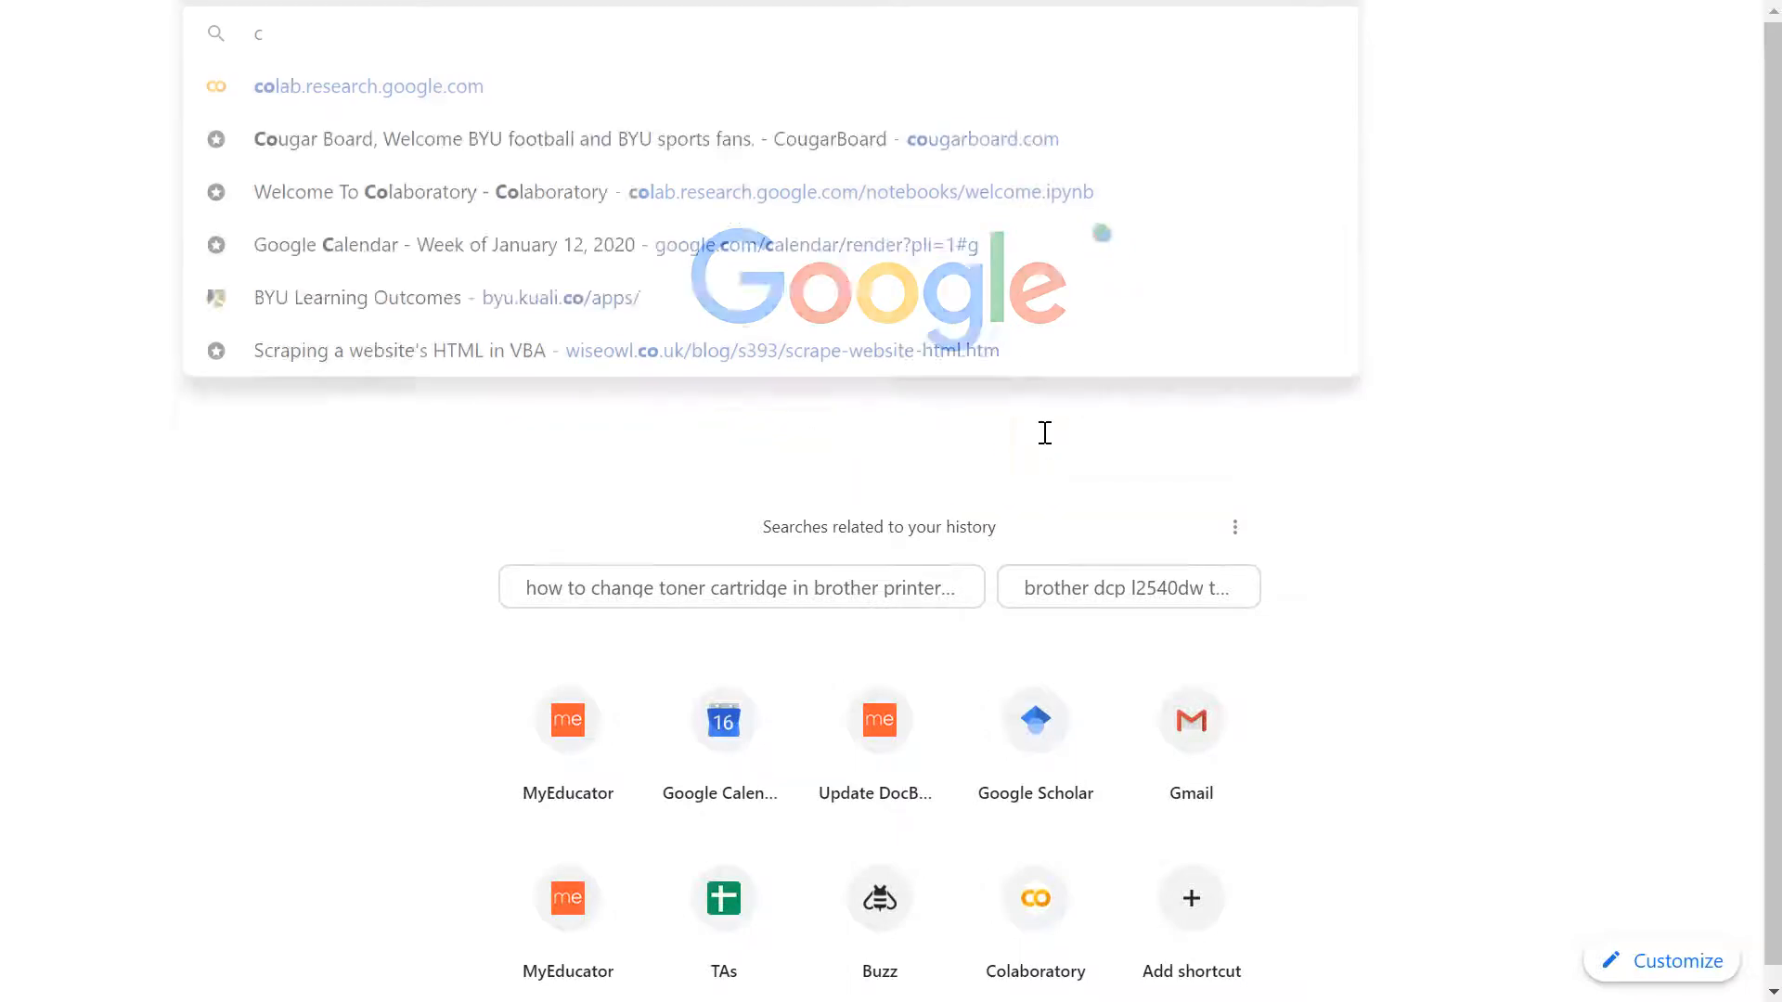
type("olab")
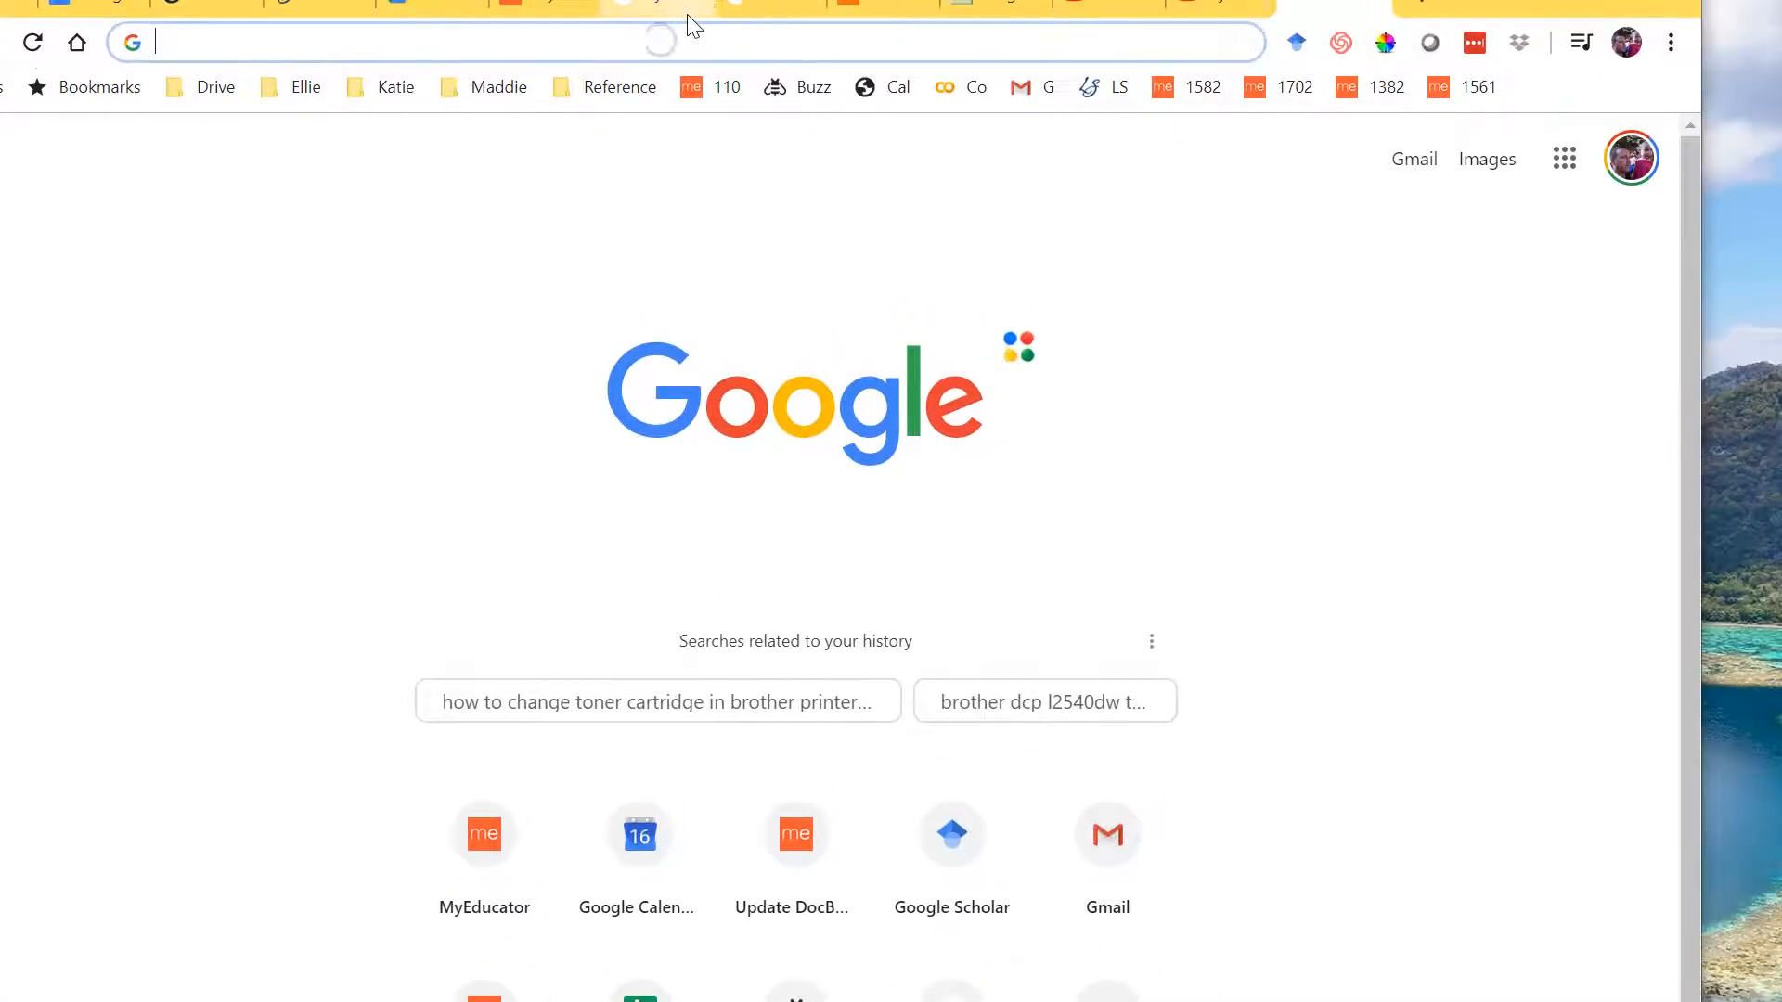
type("colab.resear")
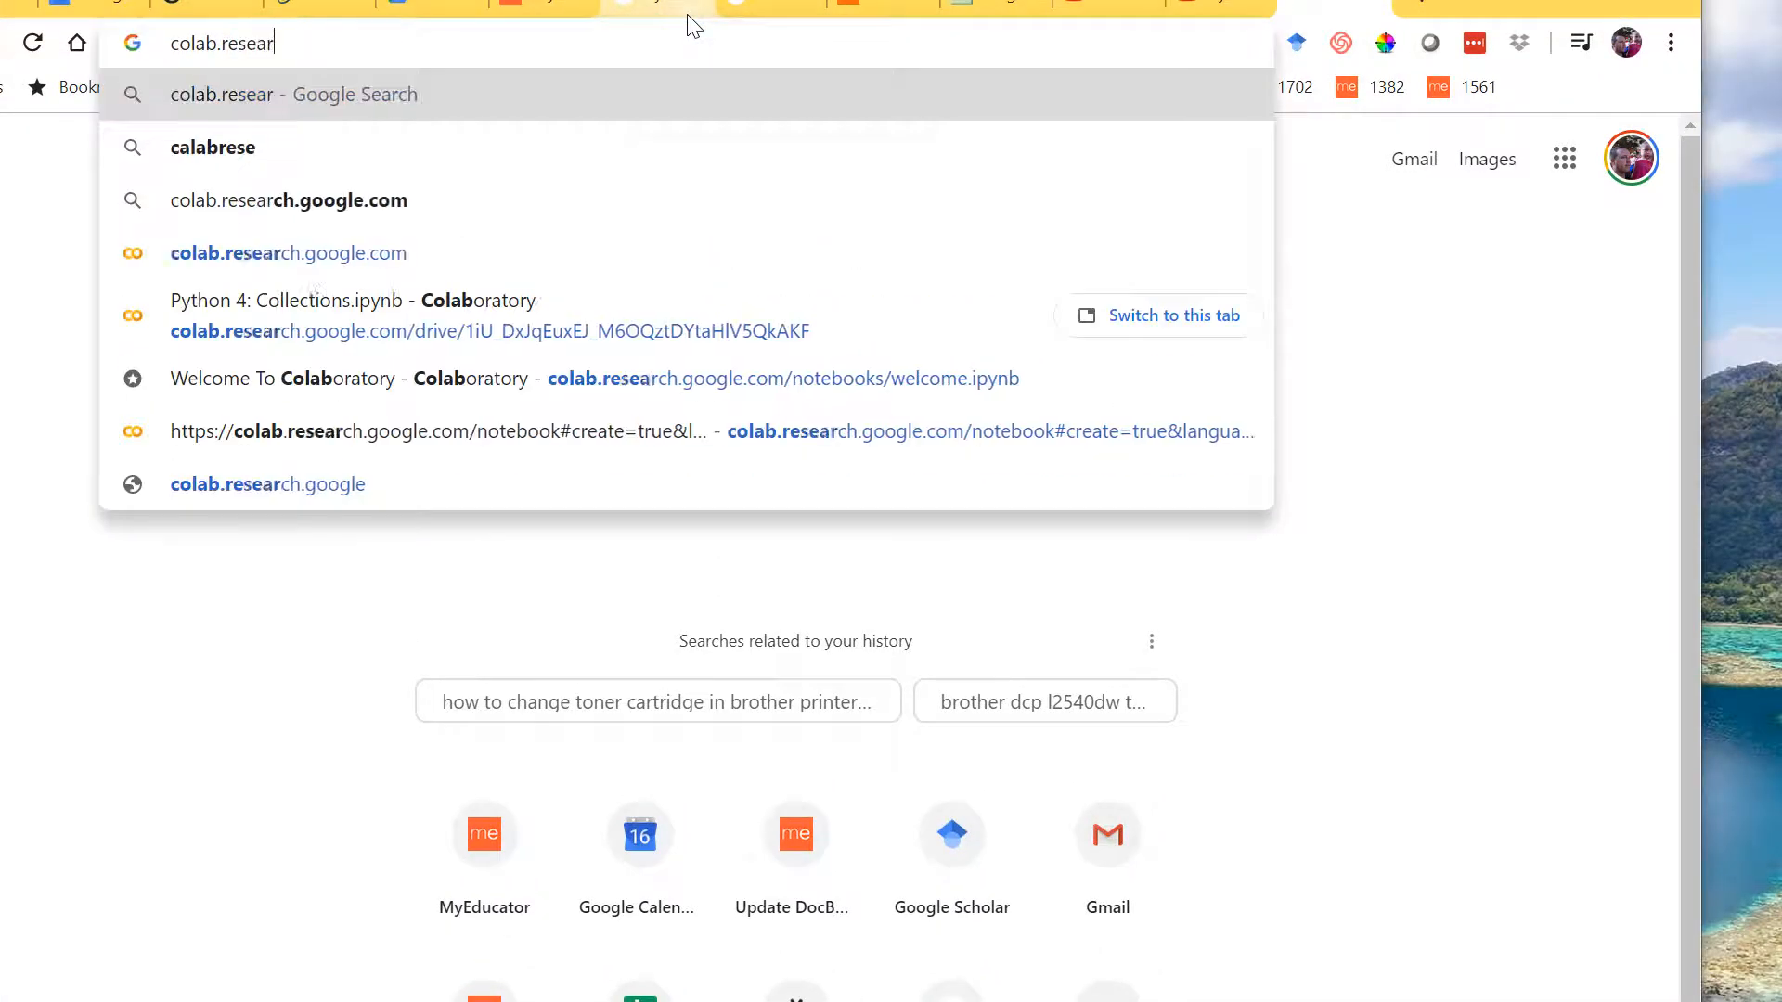
type("c")
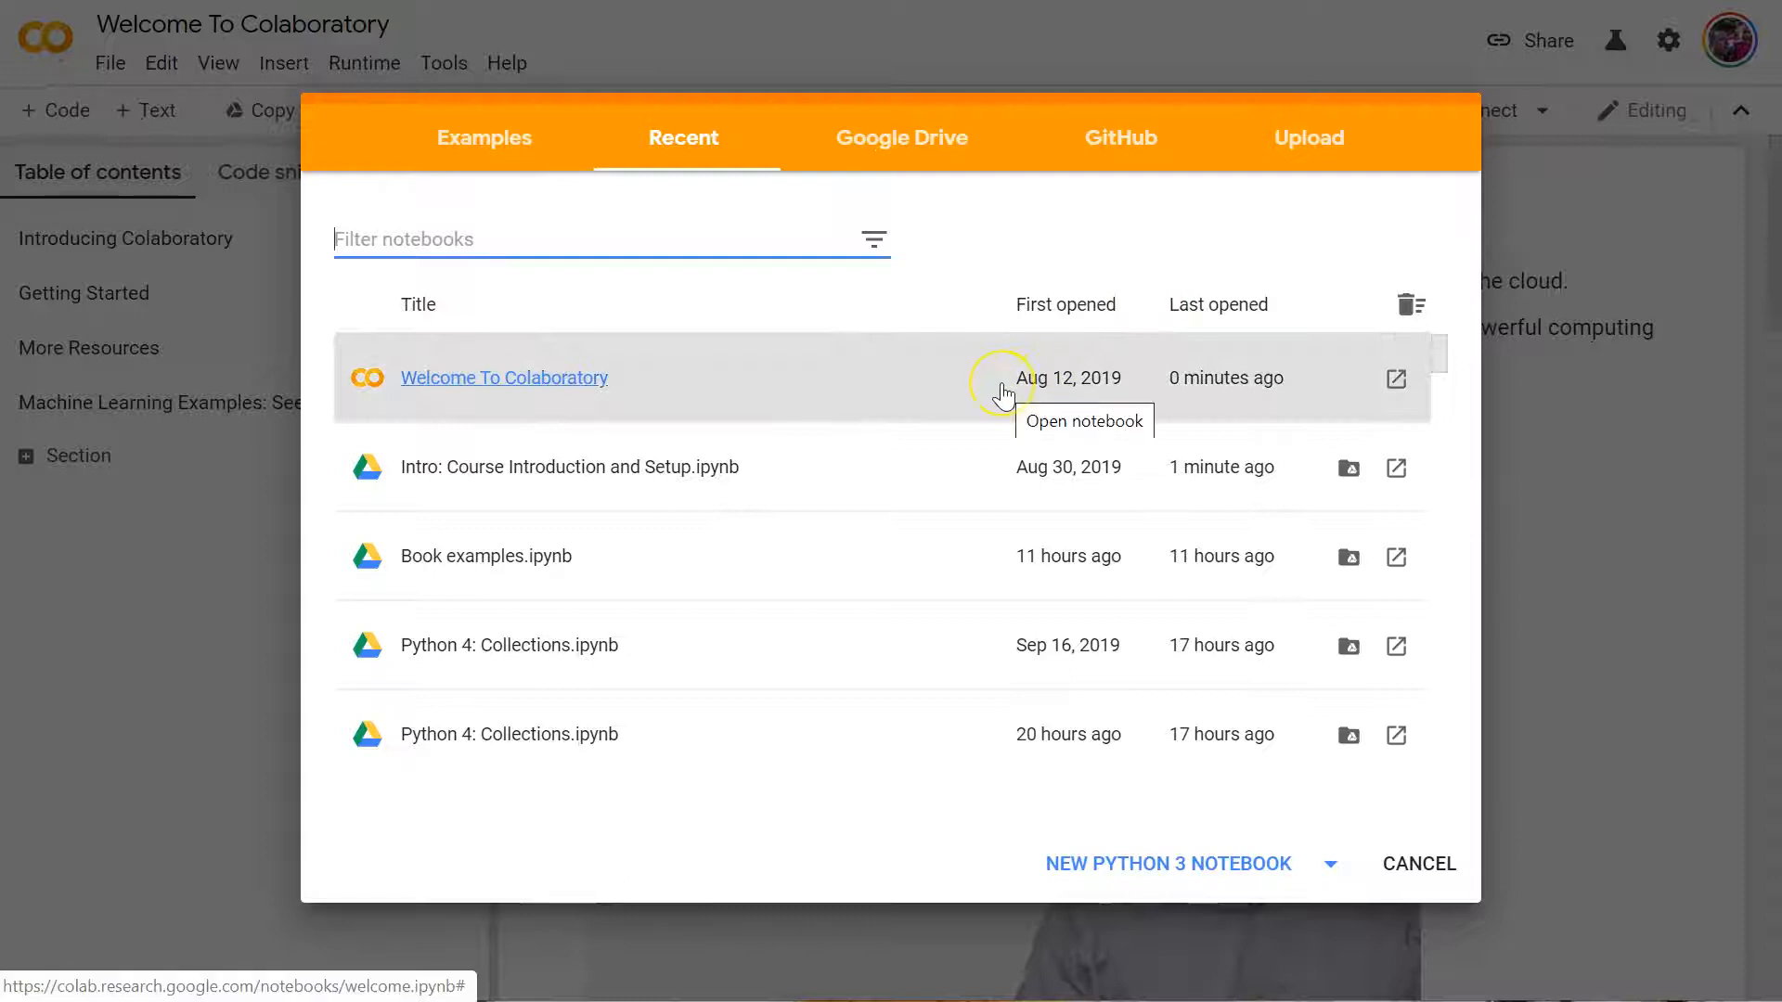
mouse_move(435, 378)
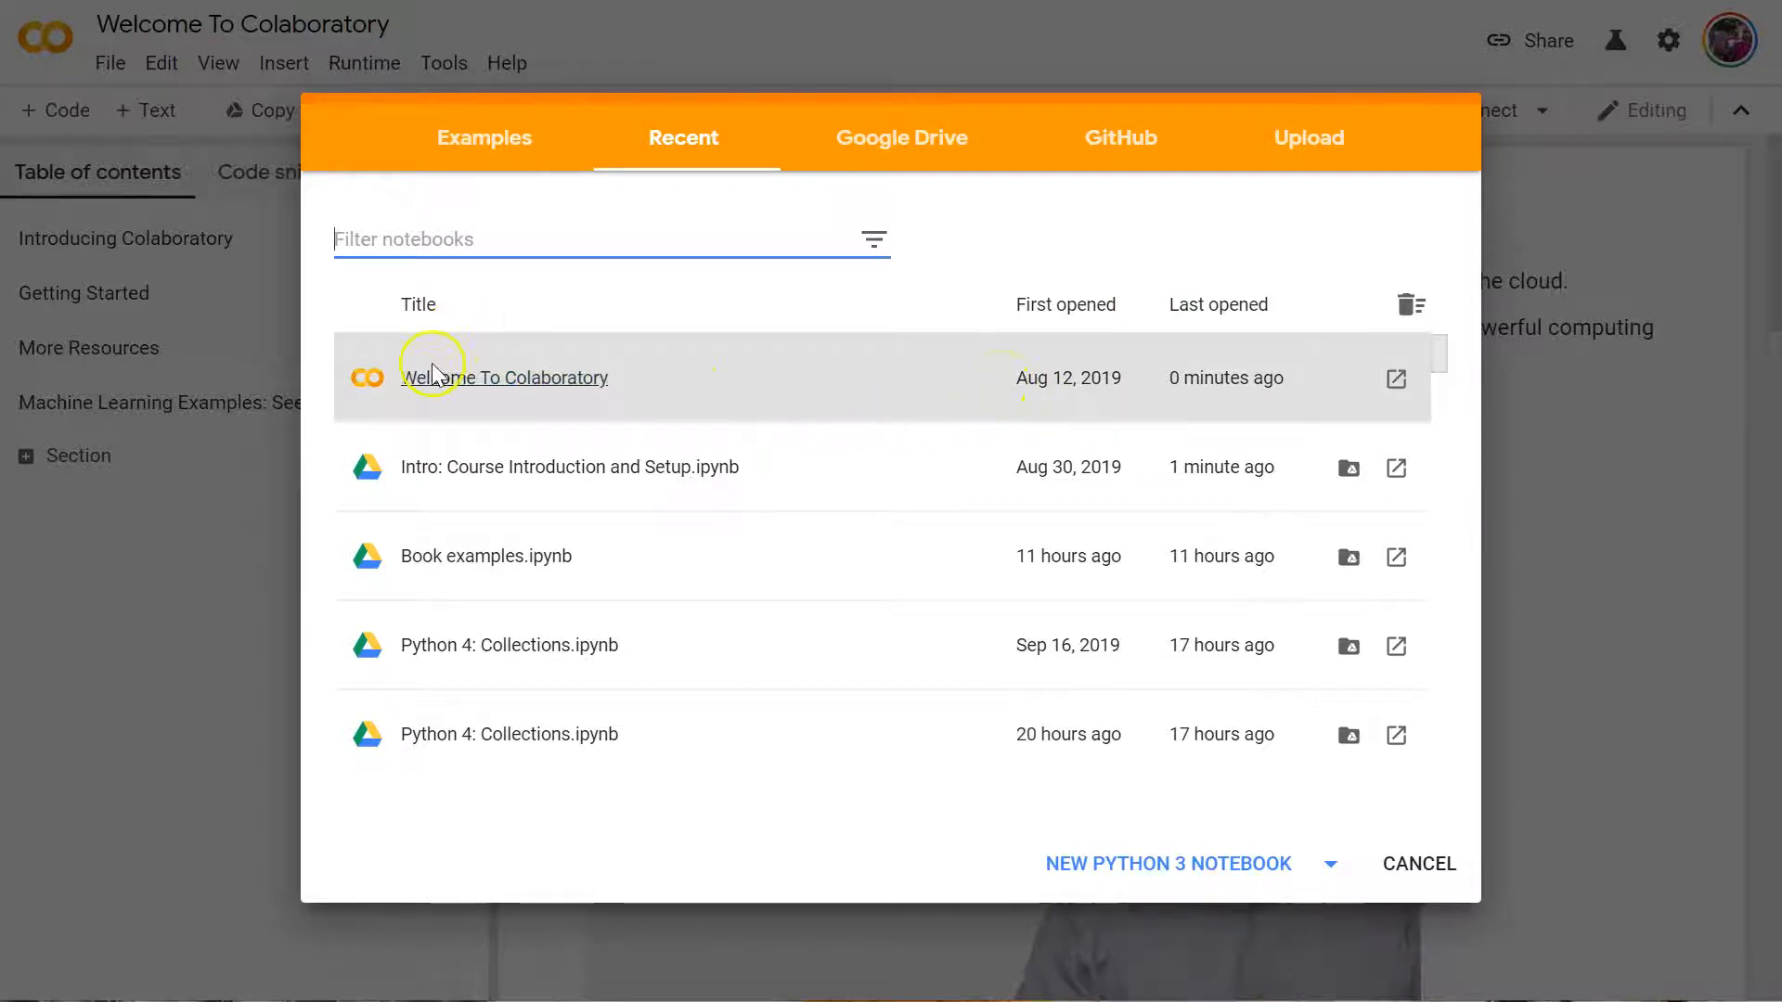
- Choose New Python 3 Notebook in the Recent notebooks dialog
left_click(522, 378)
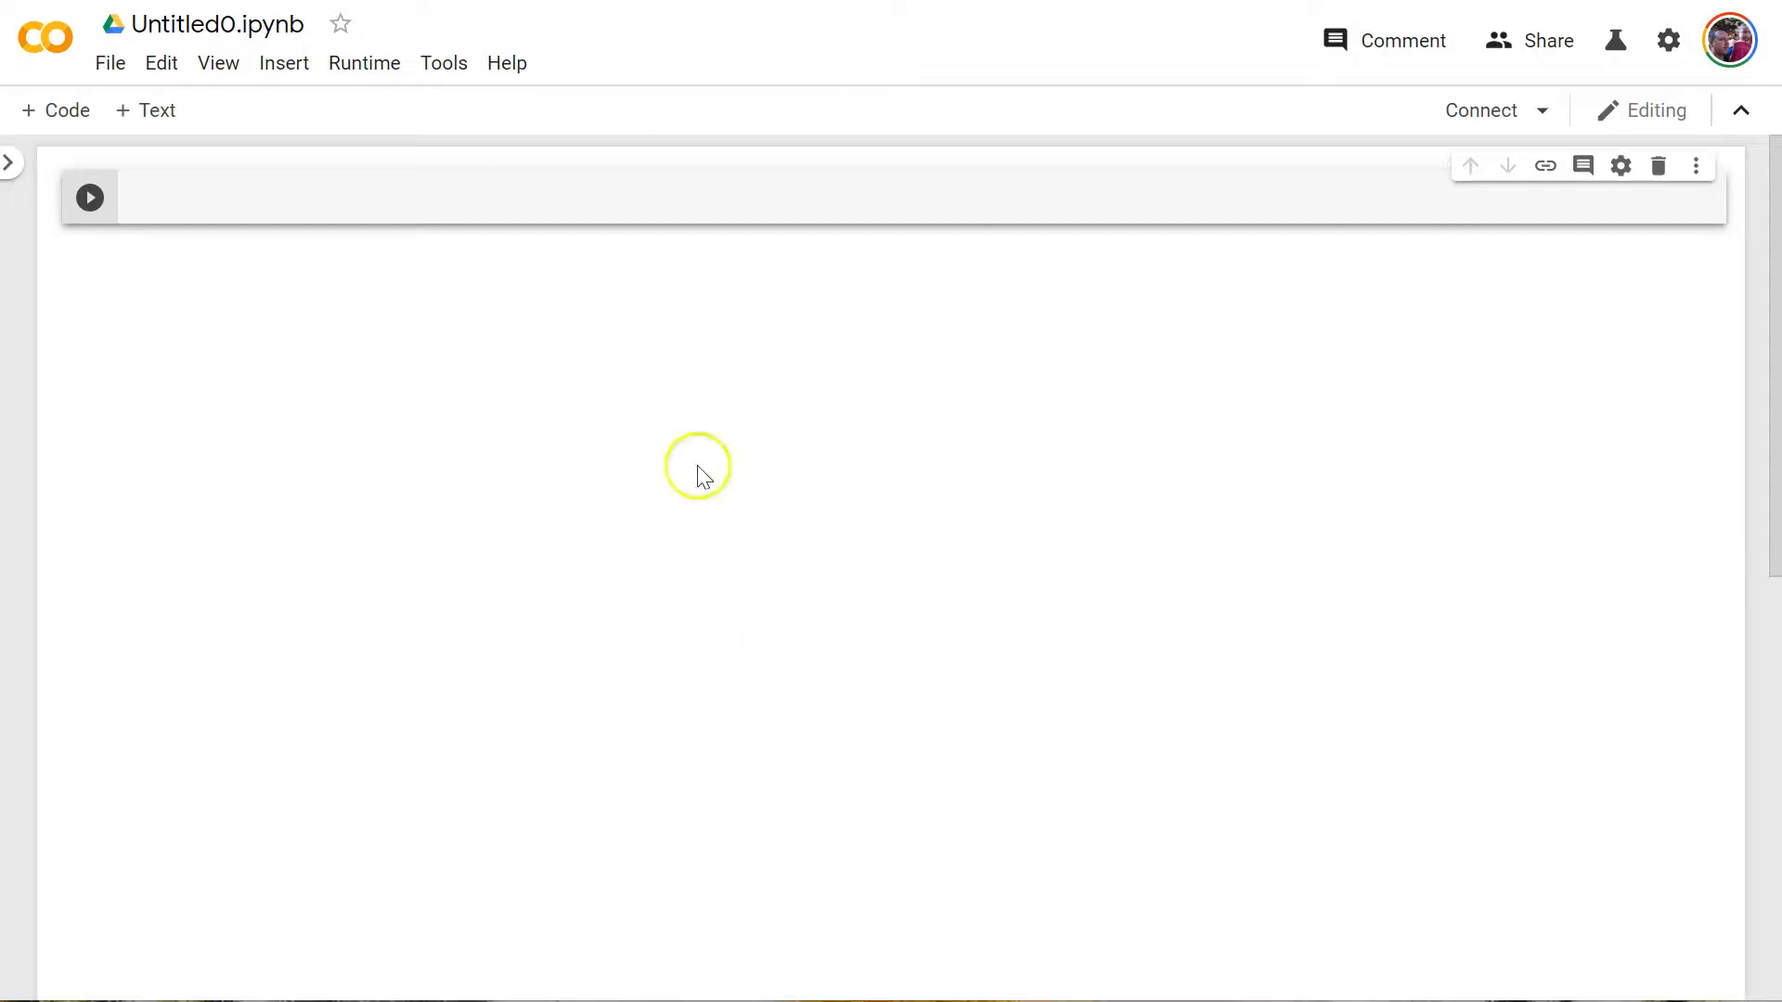
- Replace Untitled0 in the title with 'Python 0: Environment and Comments'
left_click(222, 24)
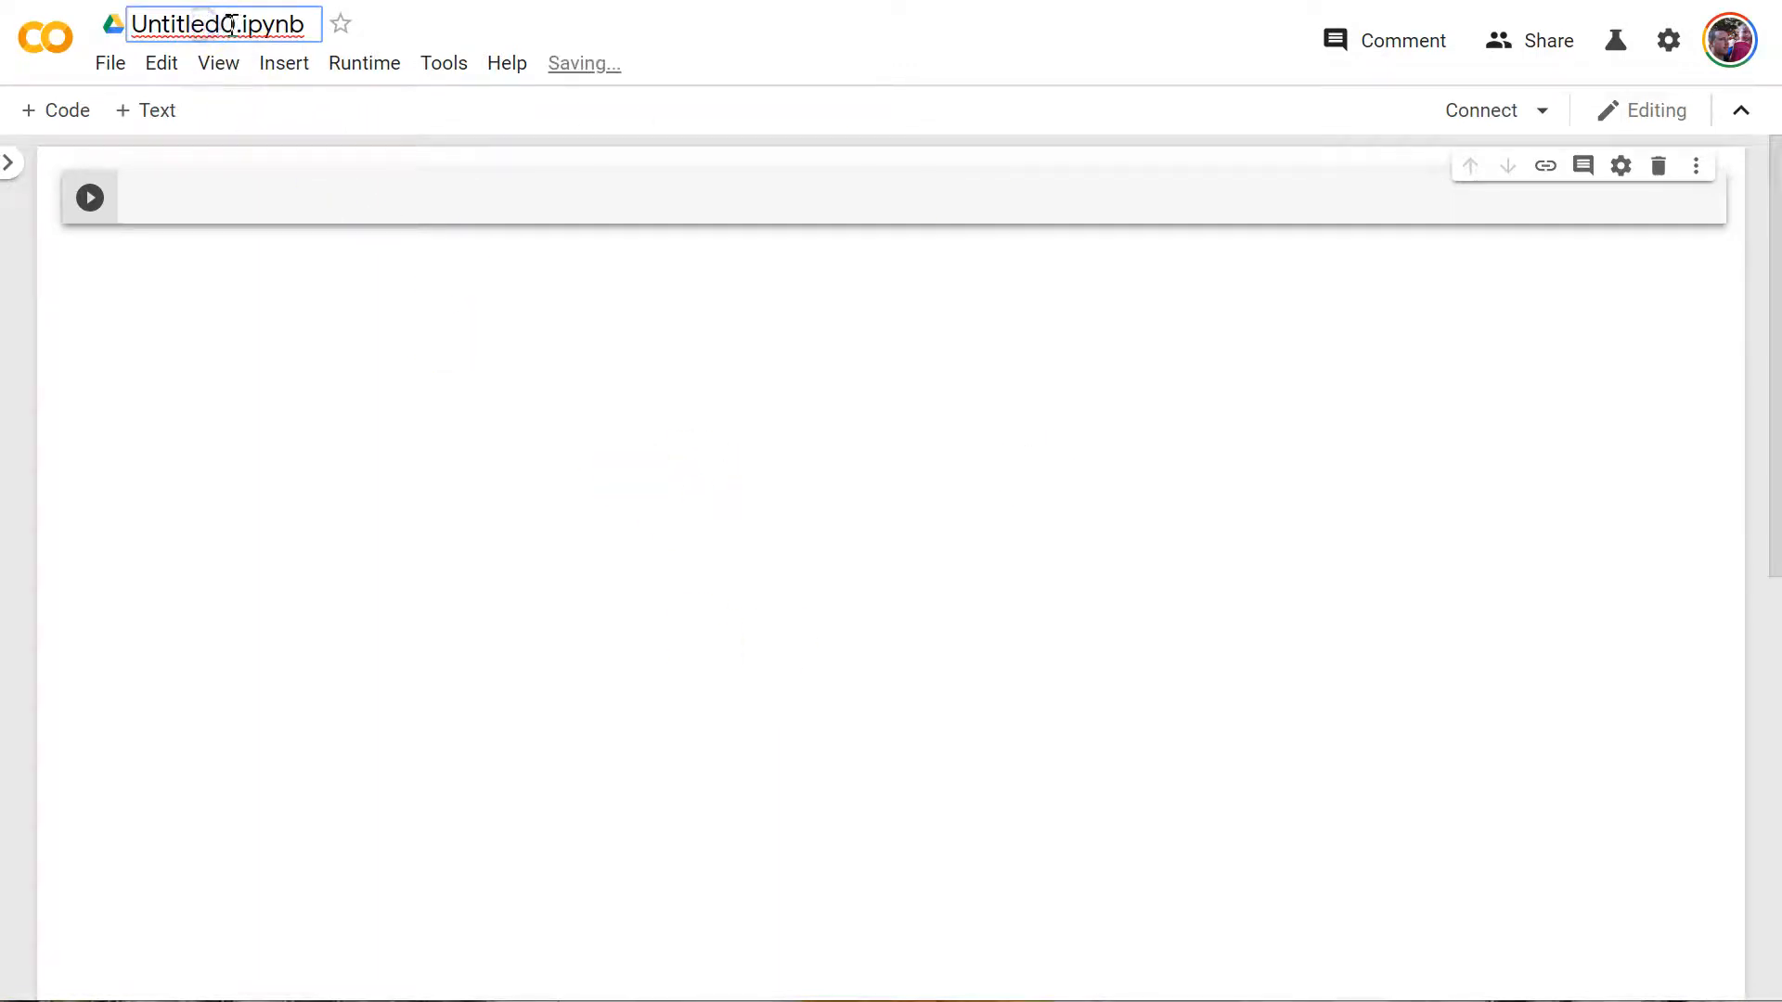
double_click(182, 24)
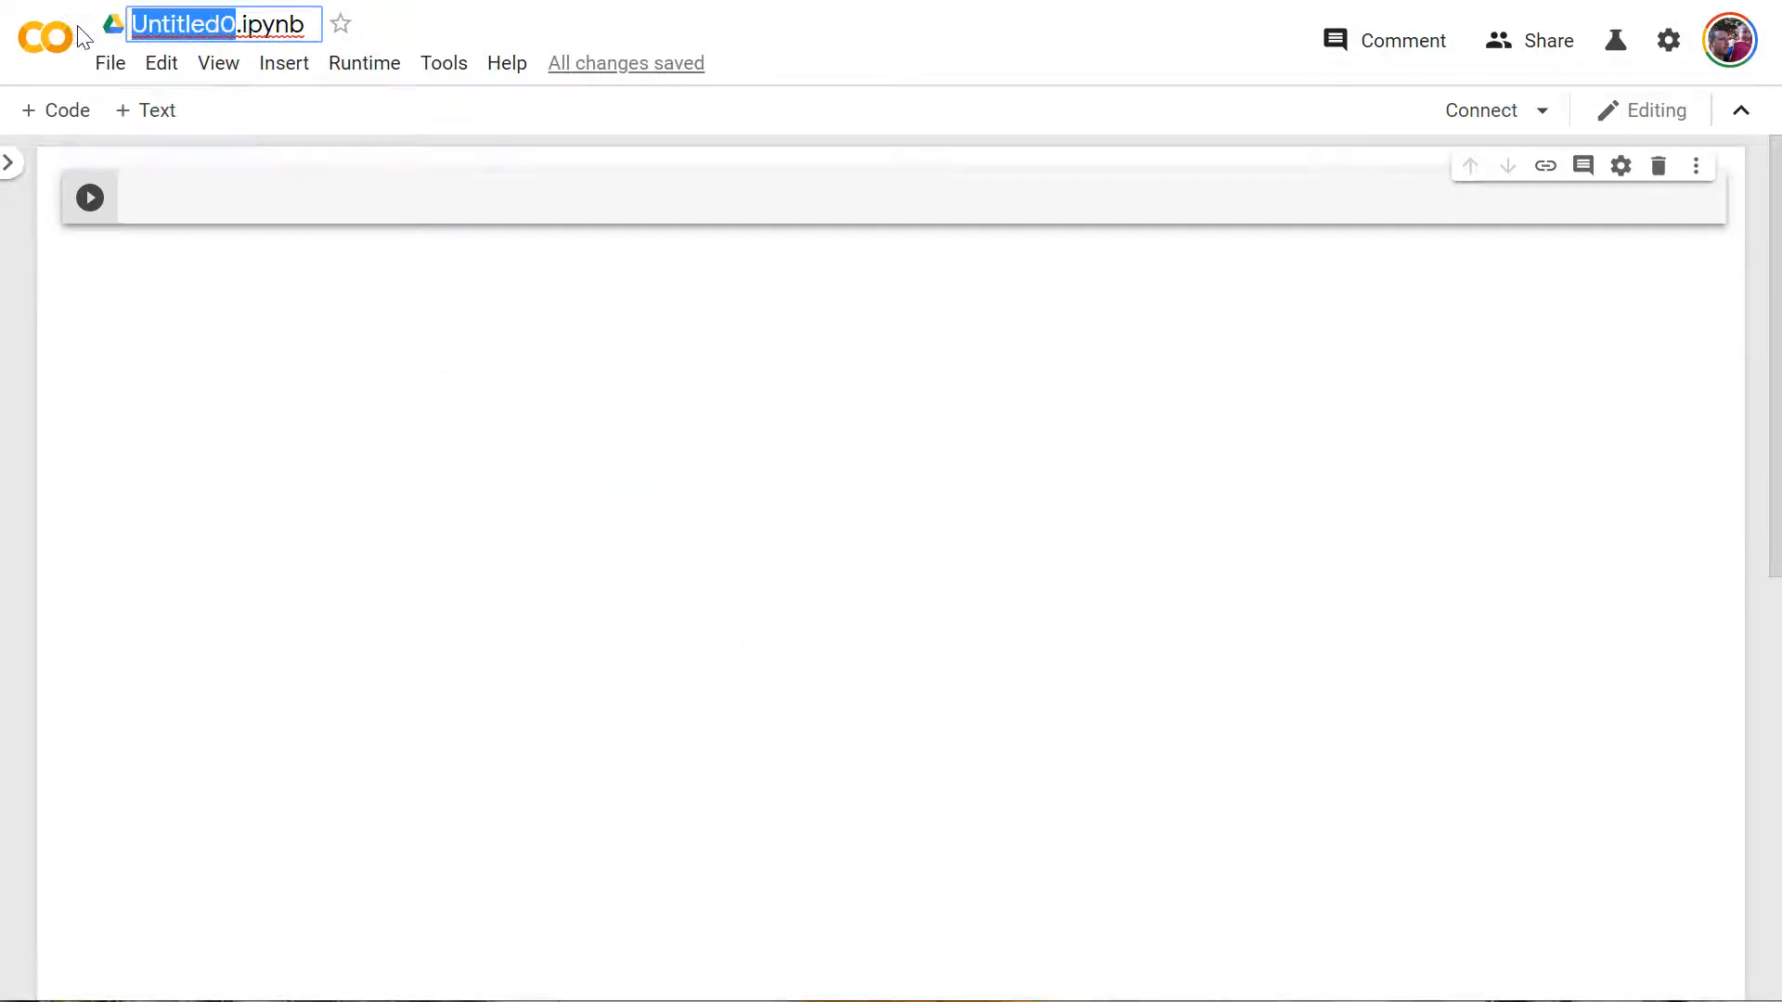
type("Python 0")
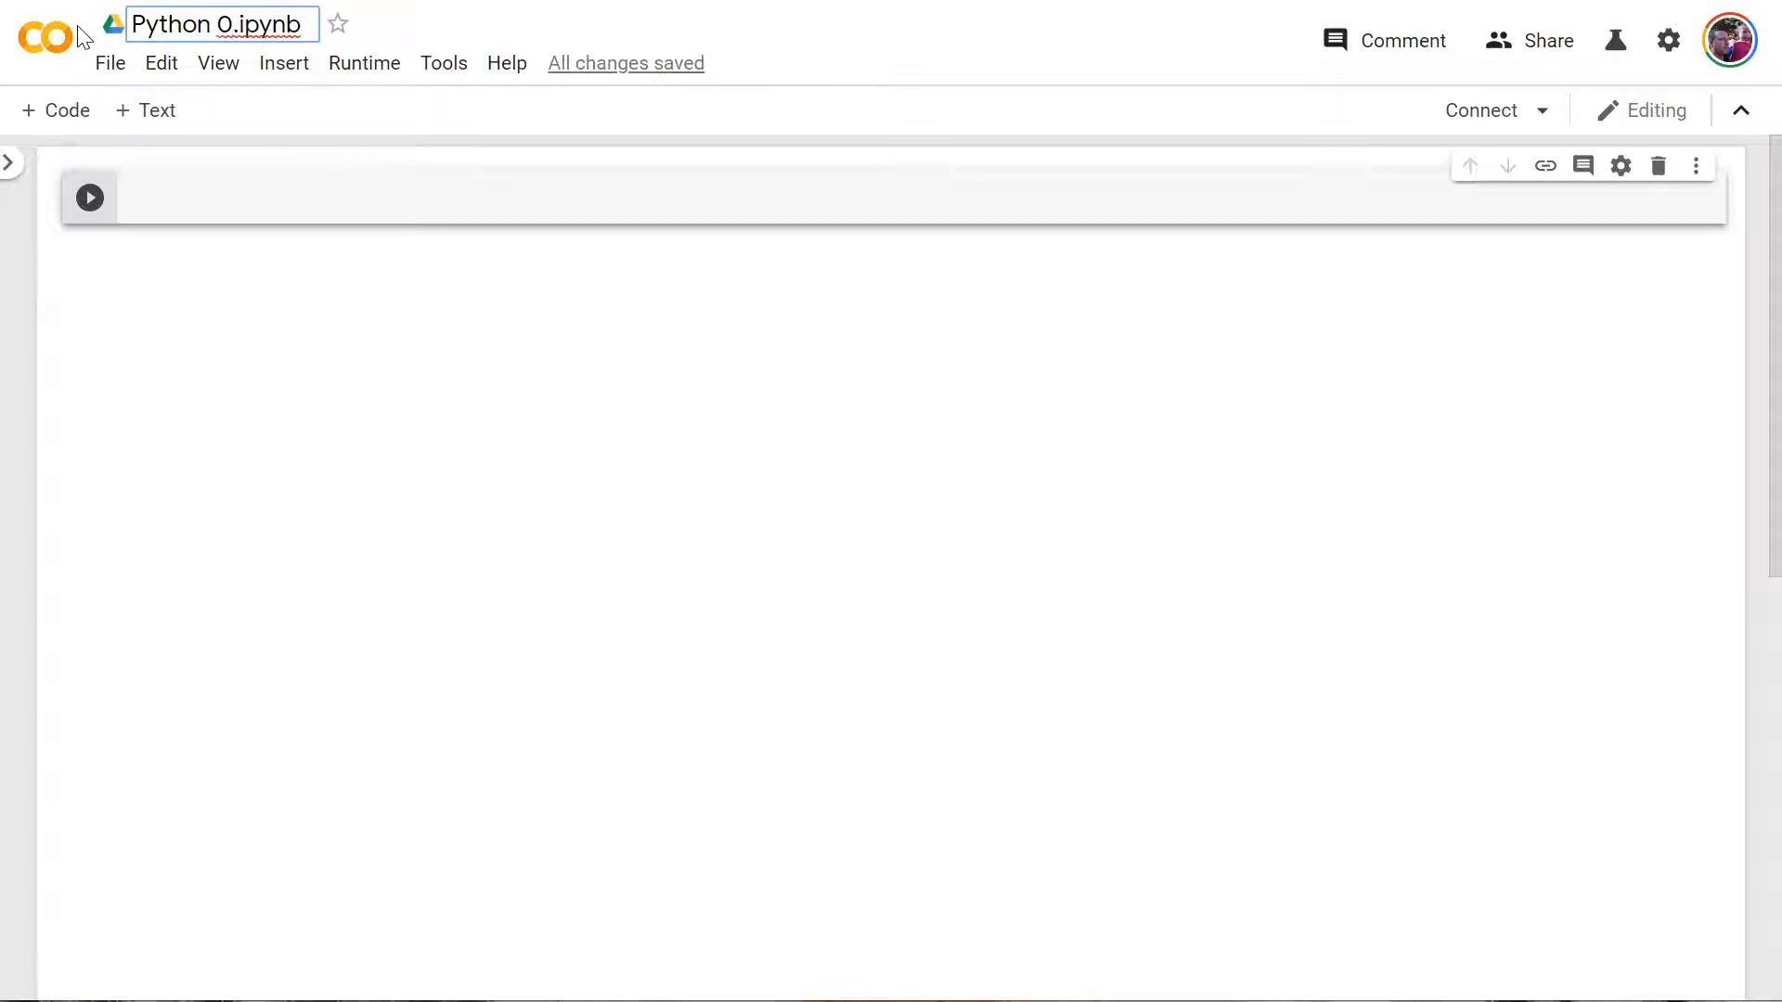
type(": comm")
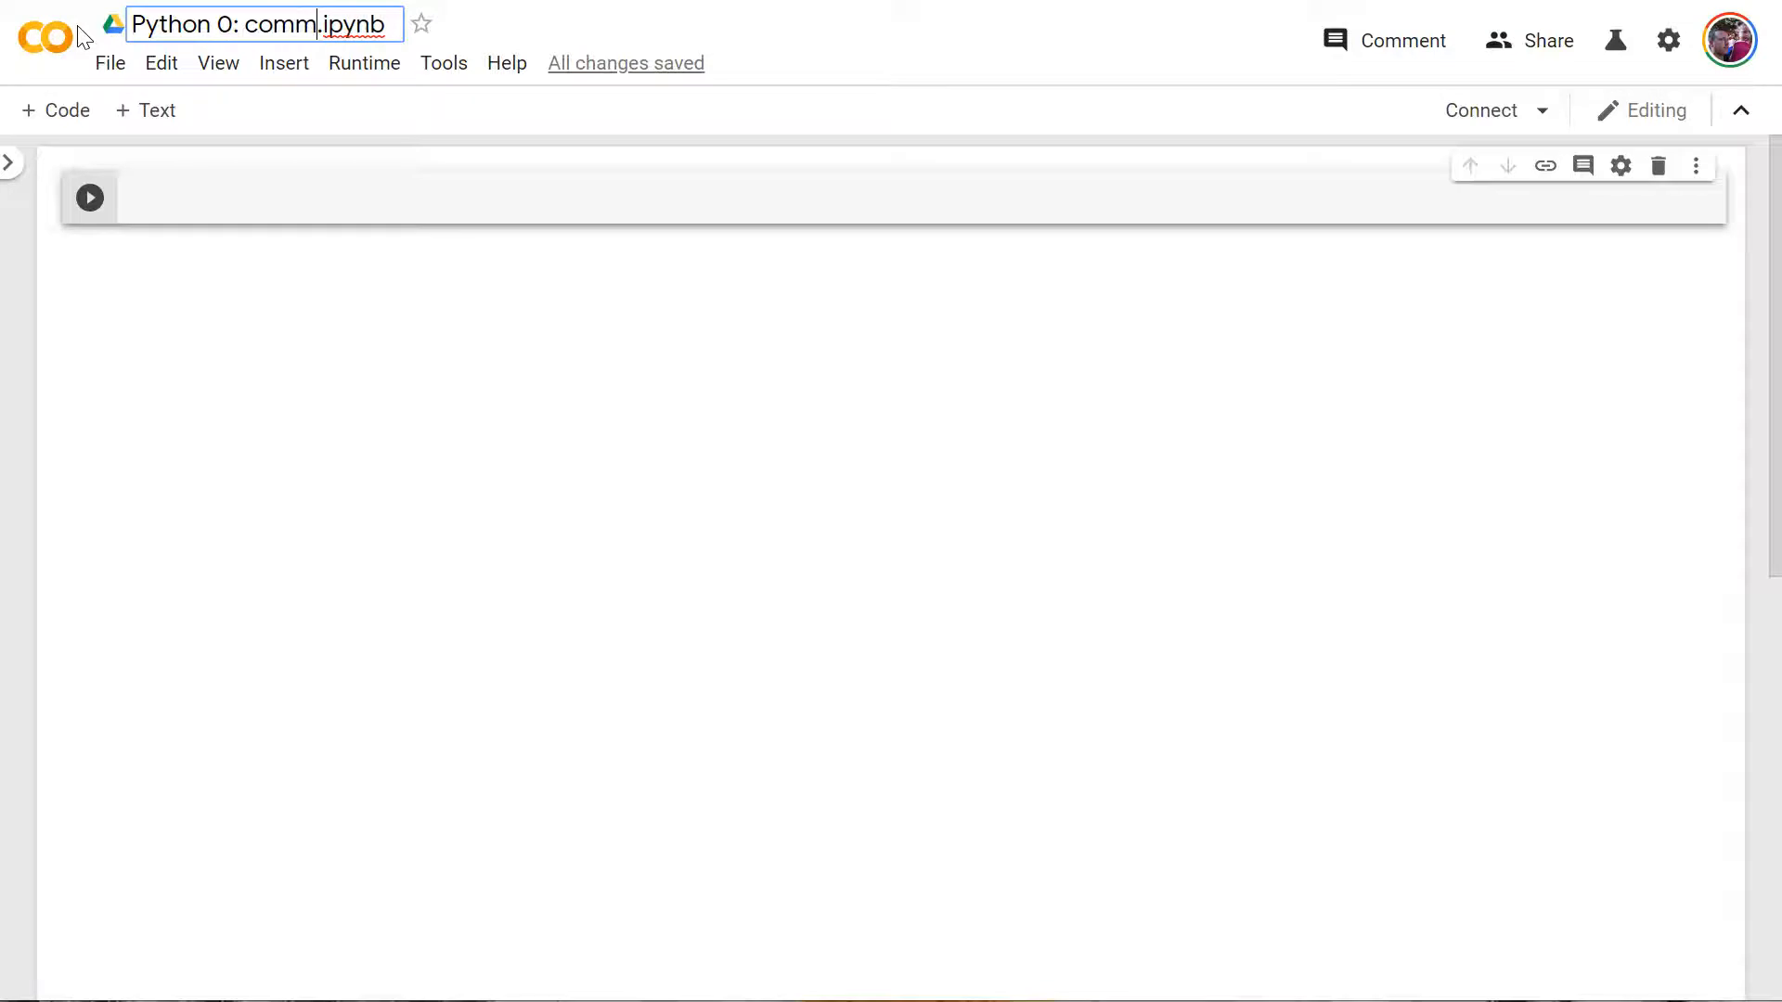
type("Environment and C")
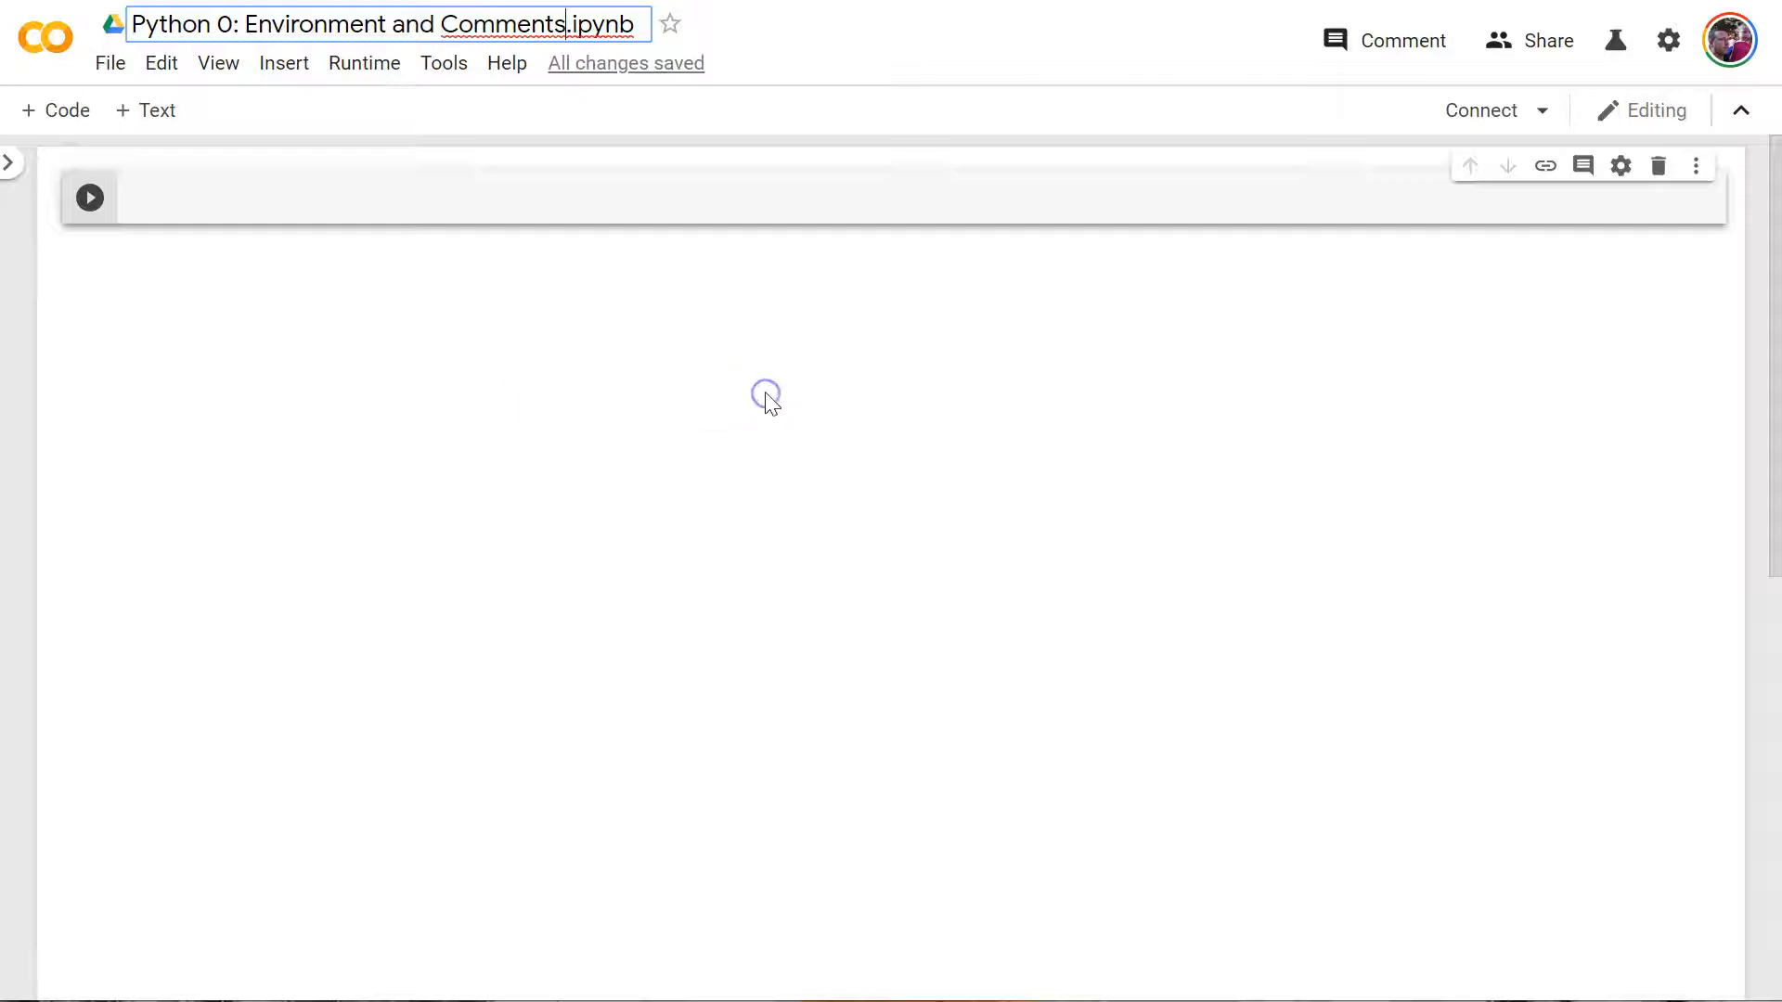
mouse_move(657, 261)
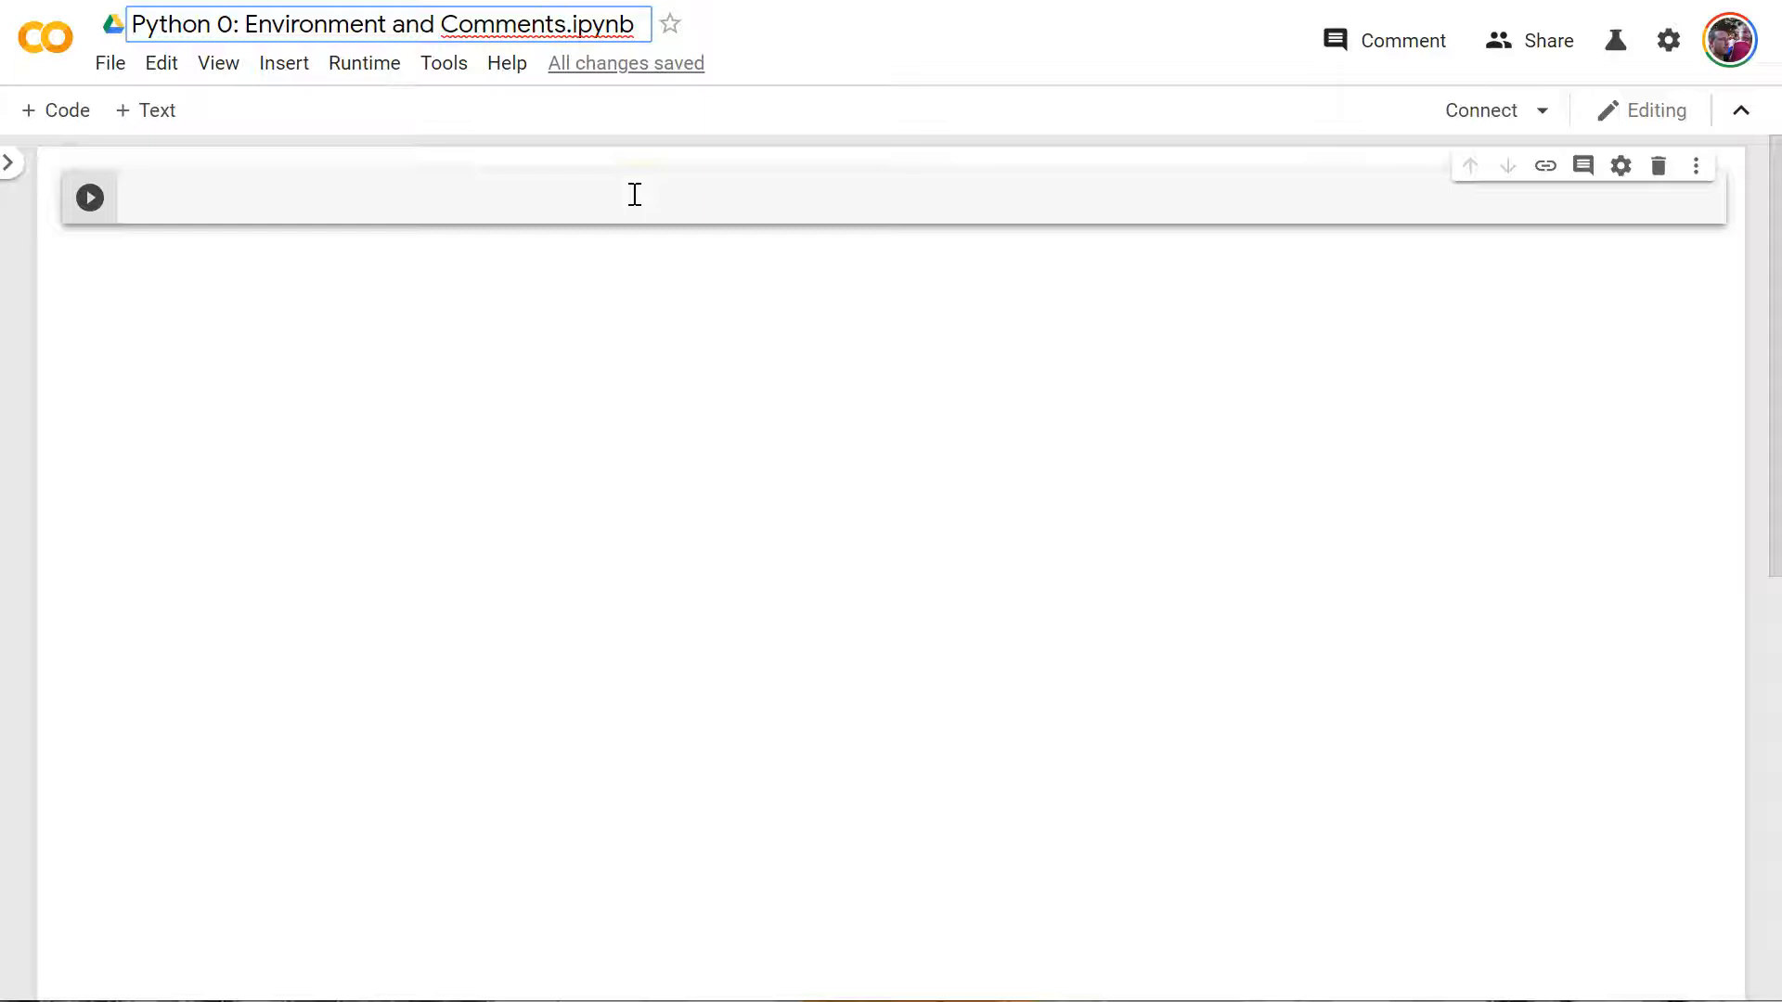
mouse_move(415, 228)
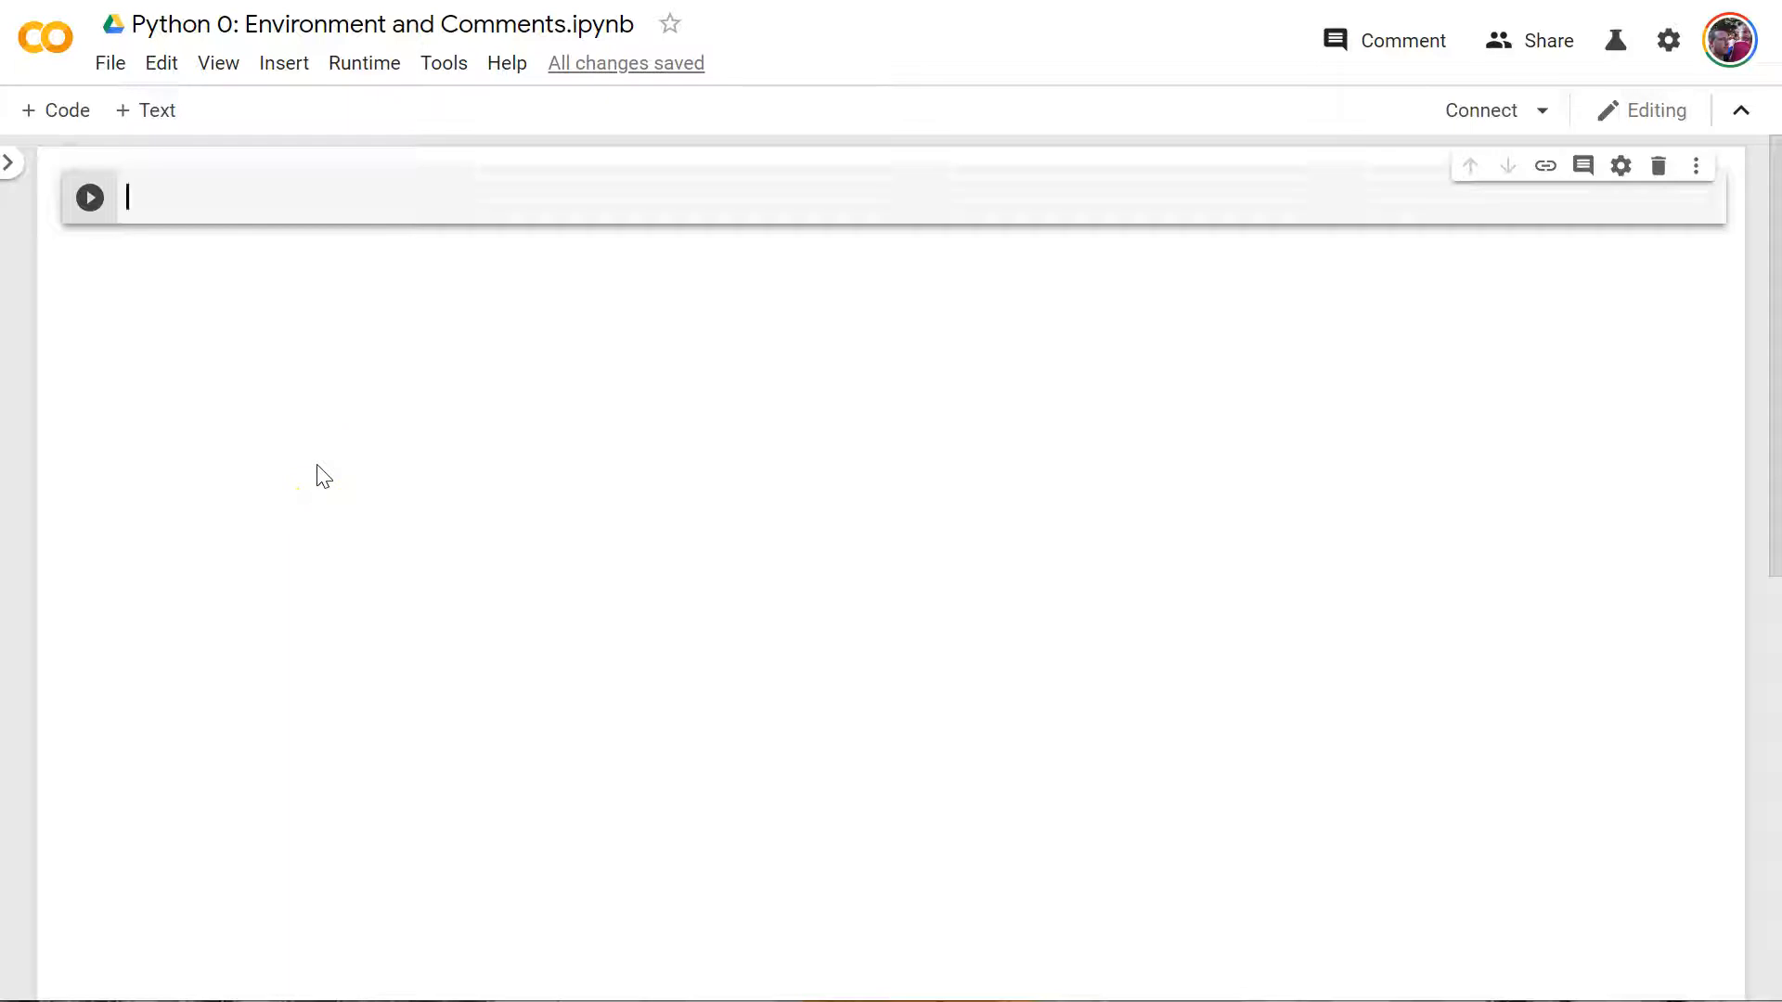
mouse_move(199, 207)
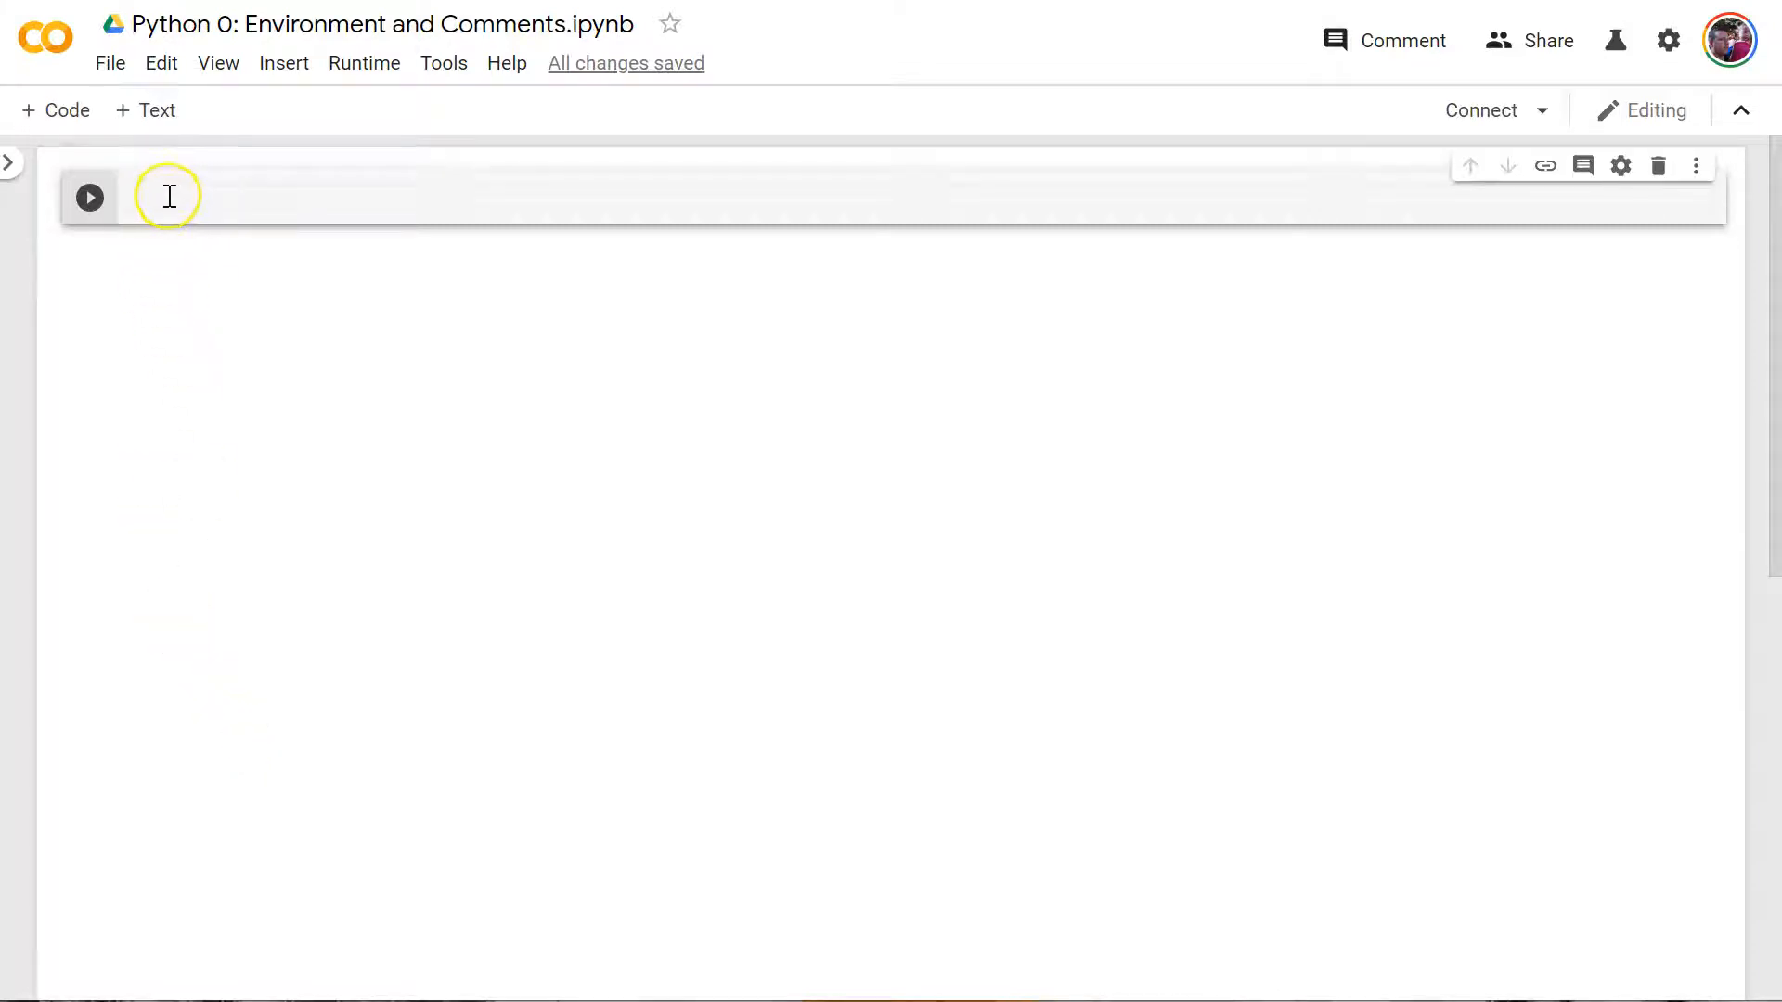
- Add two code cells, then a text cell above them opened for editing
left_click(136, 197)
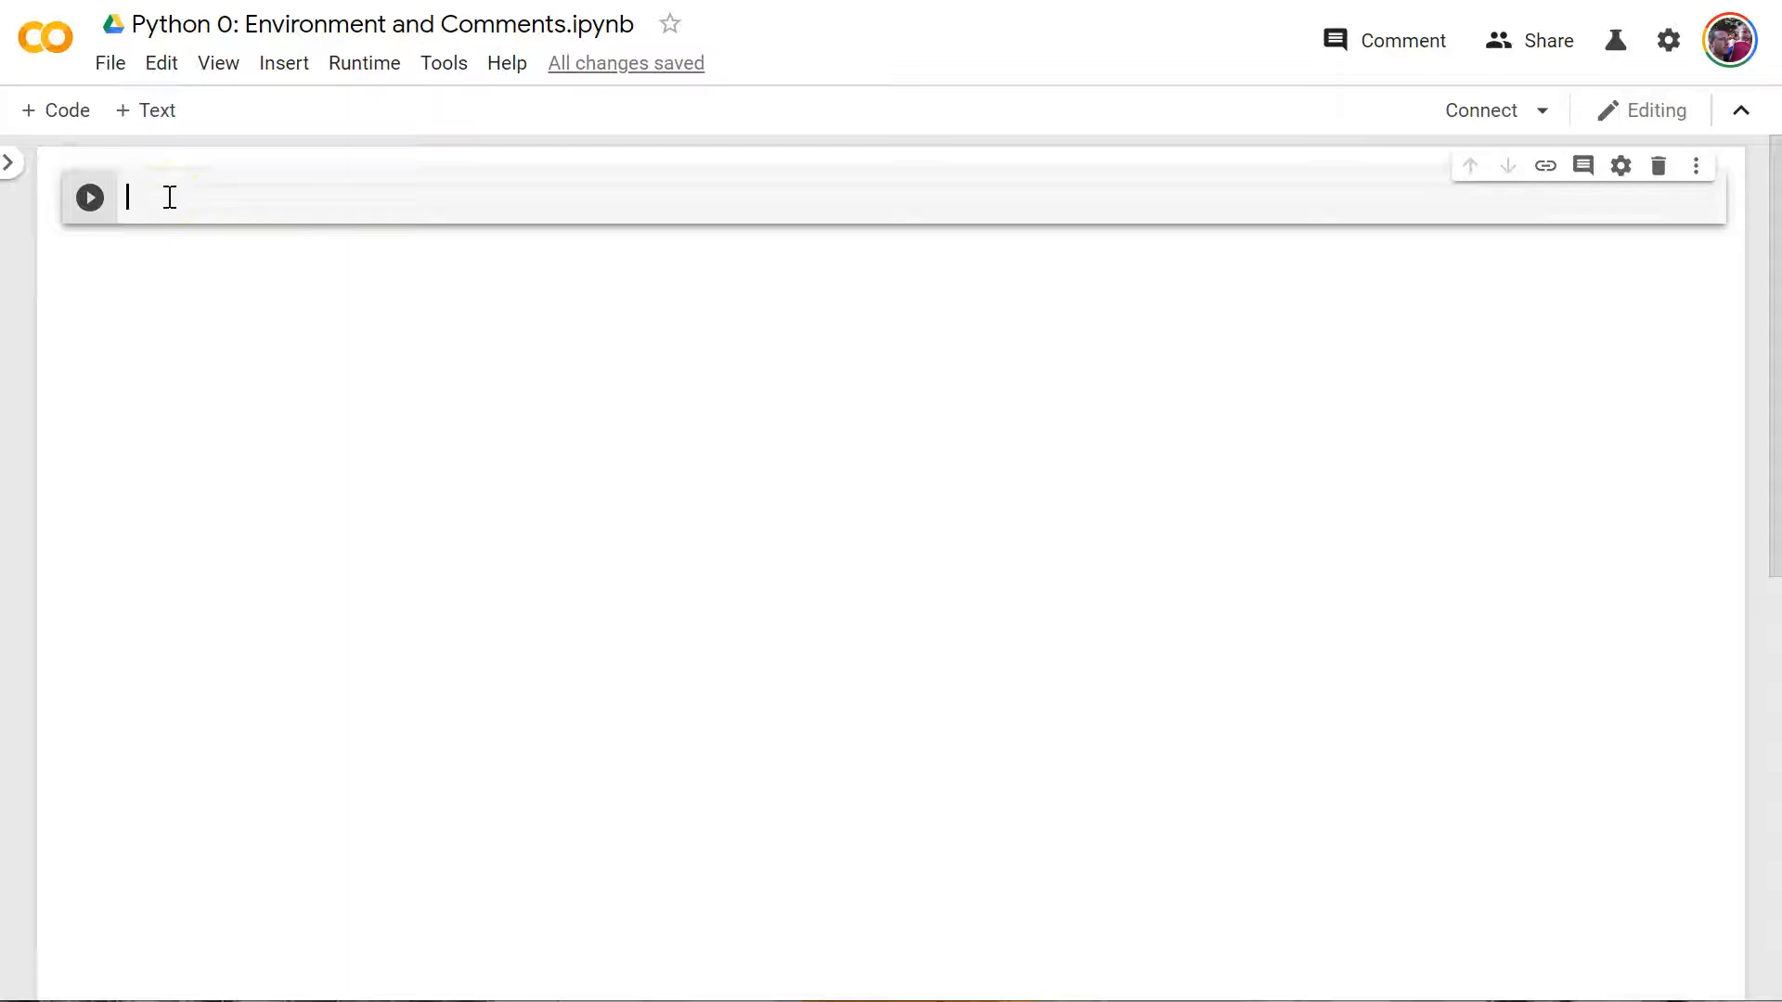
left_click(55, 110)
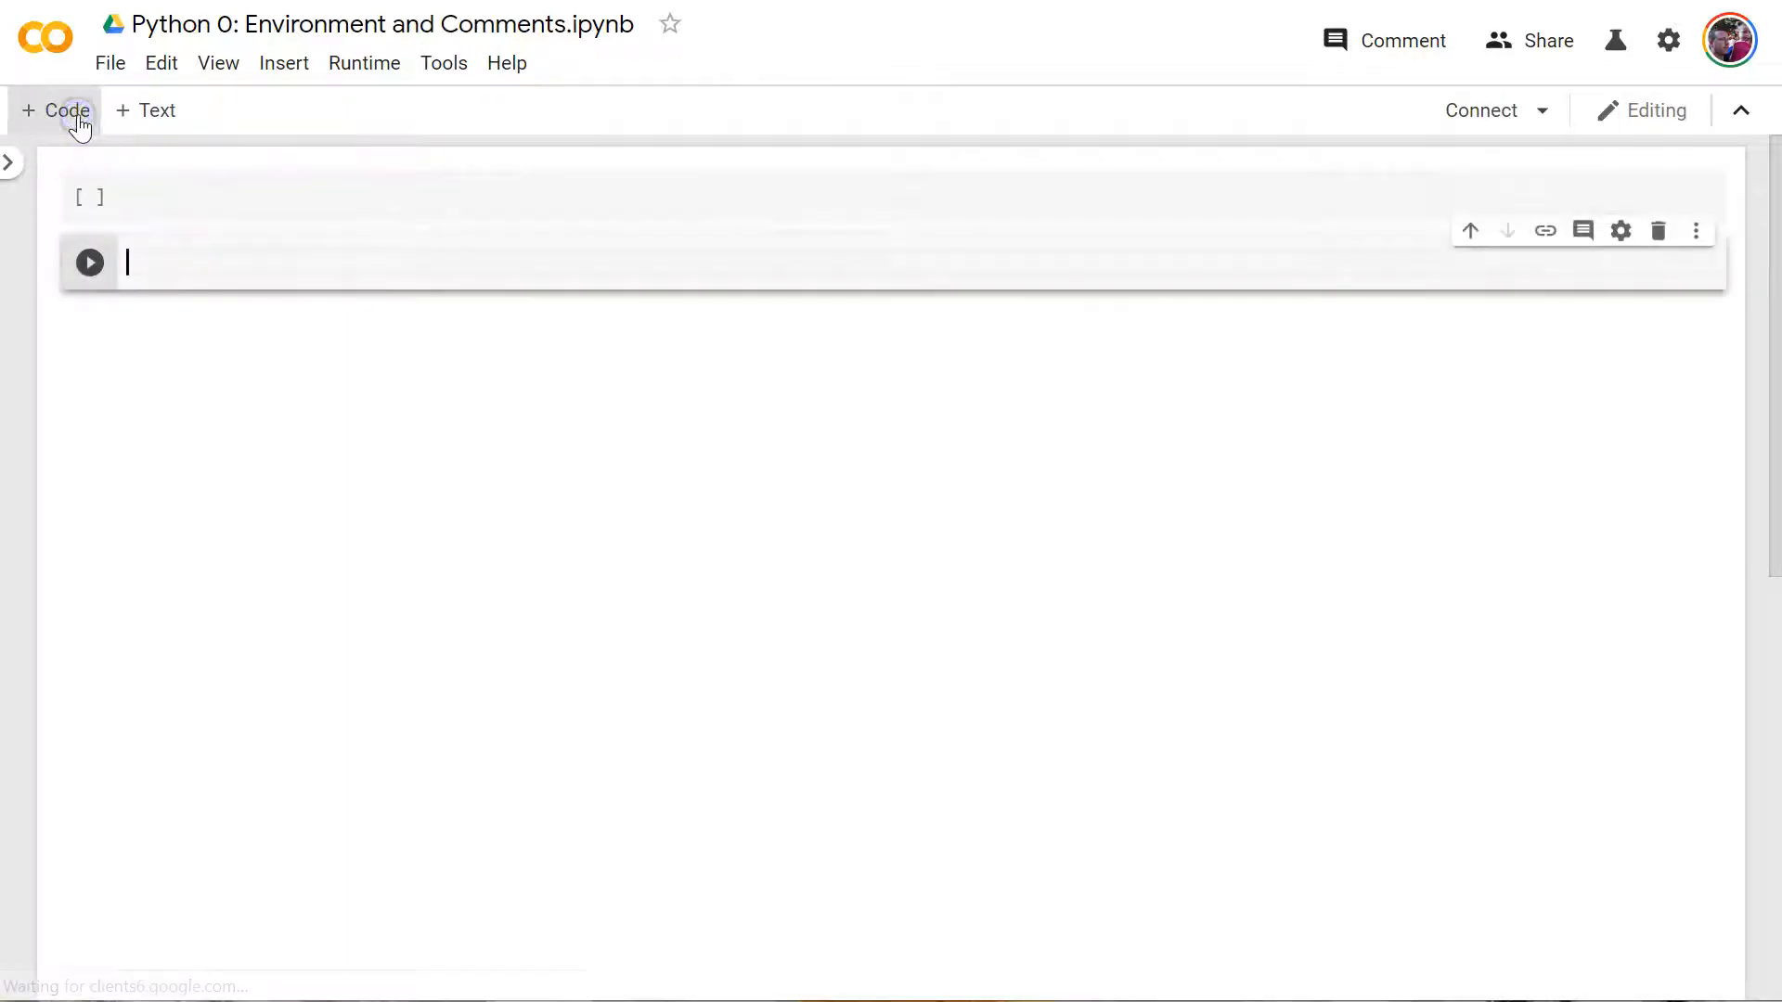
left_click(56, 111)
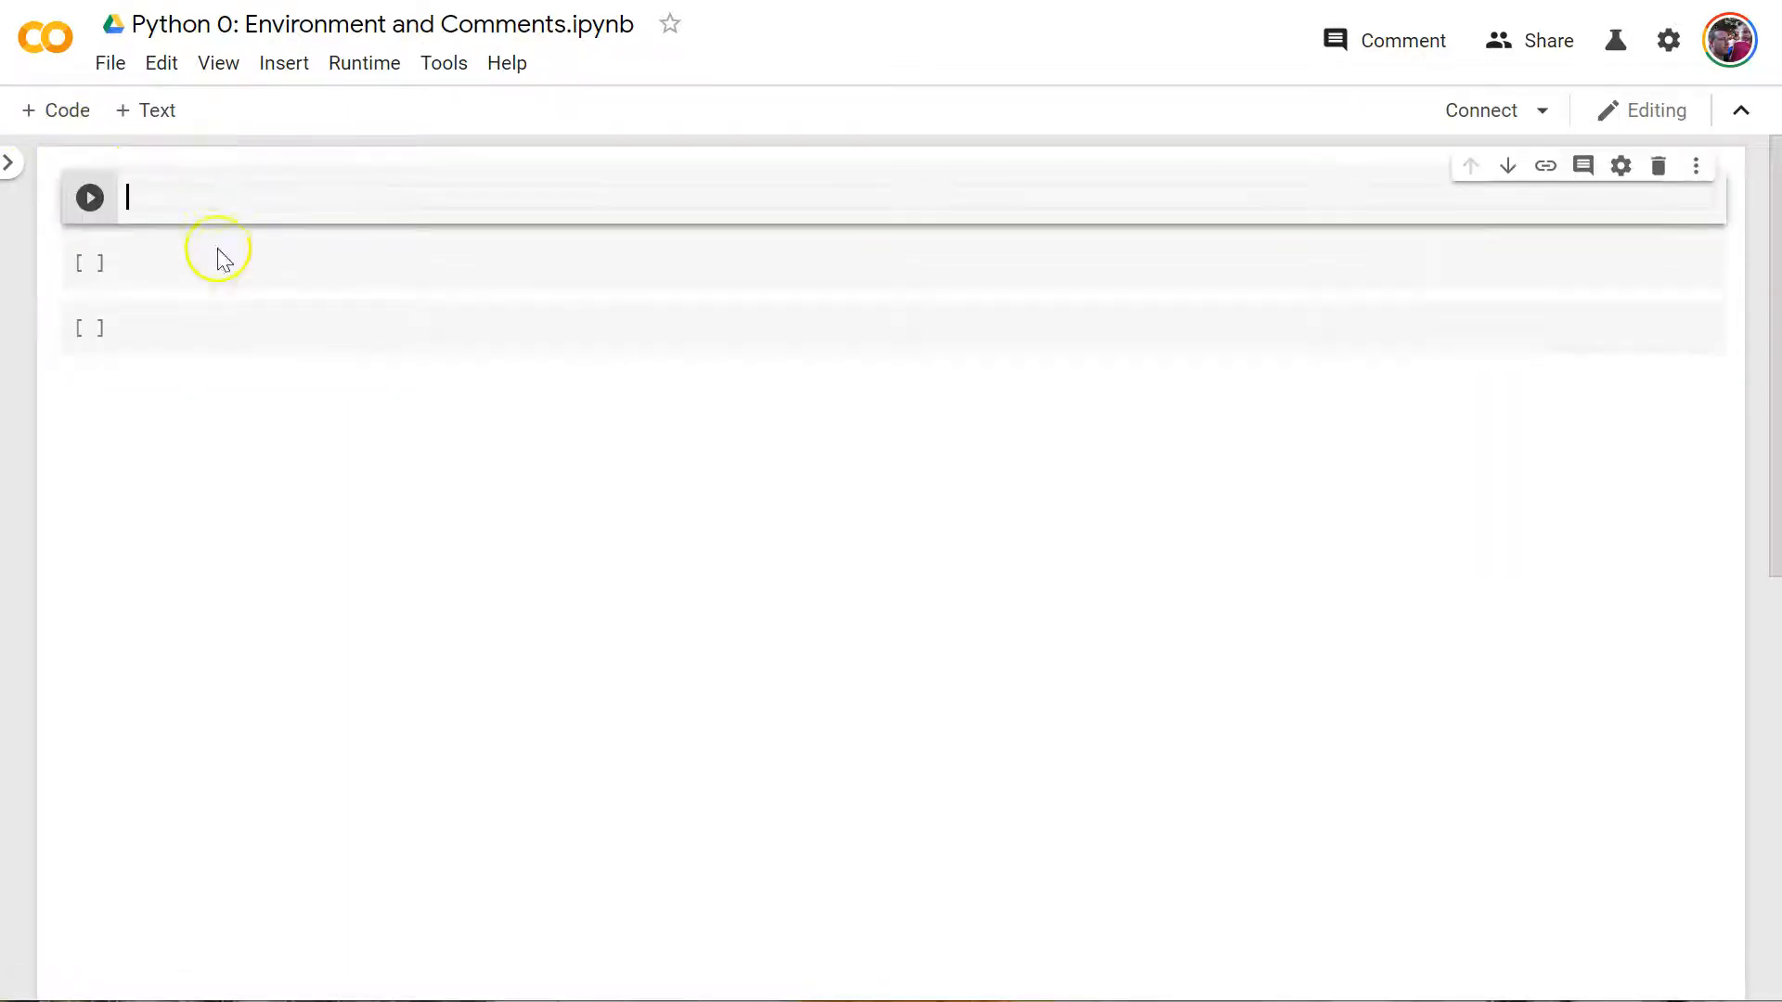
mouse_move(202, 193)
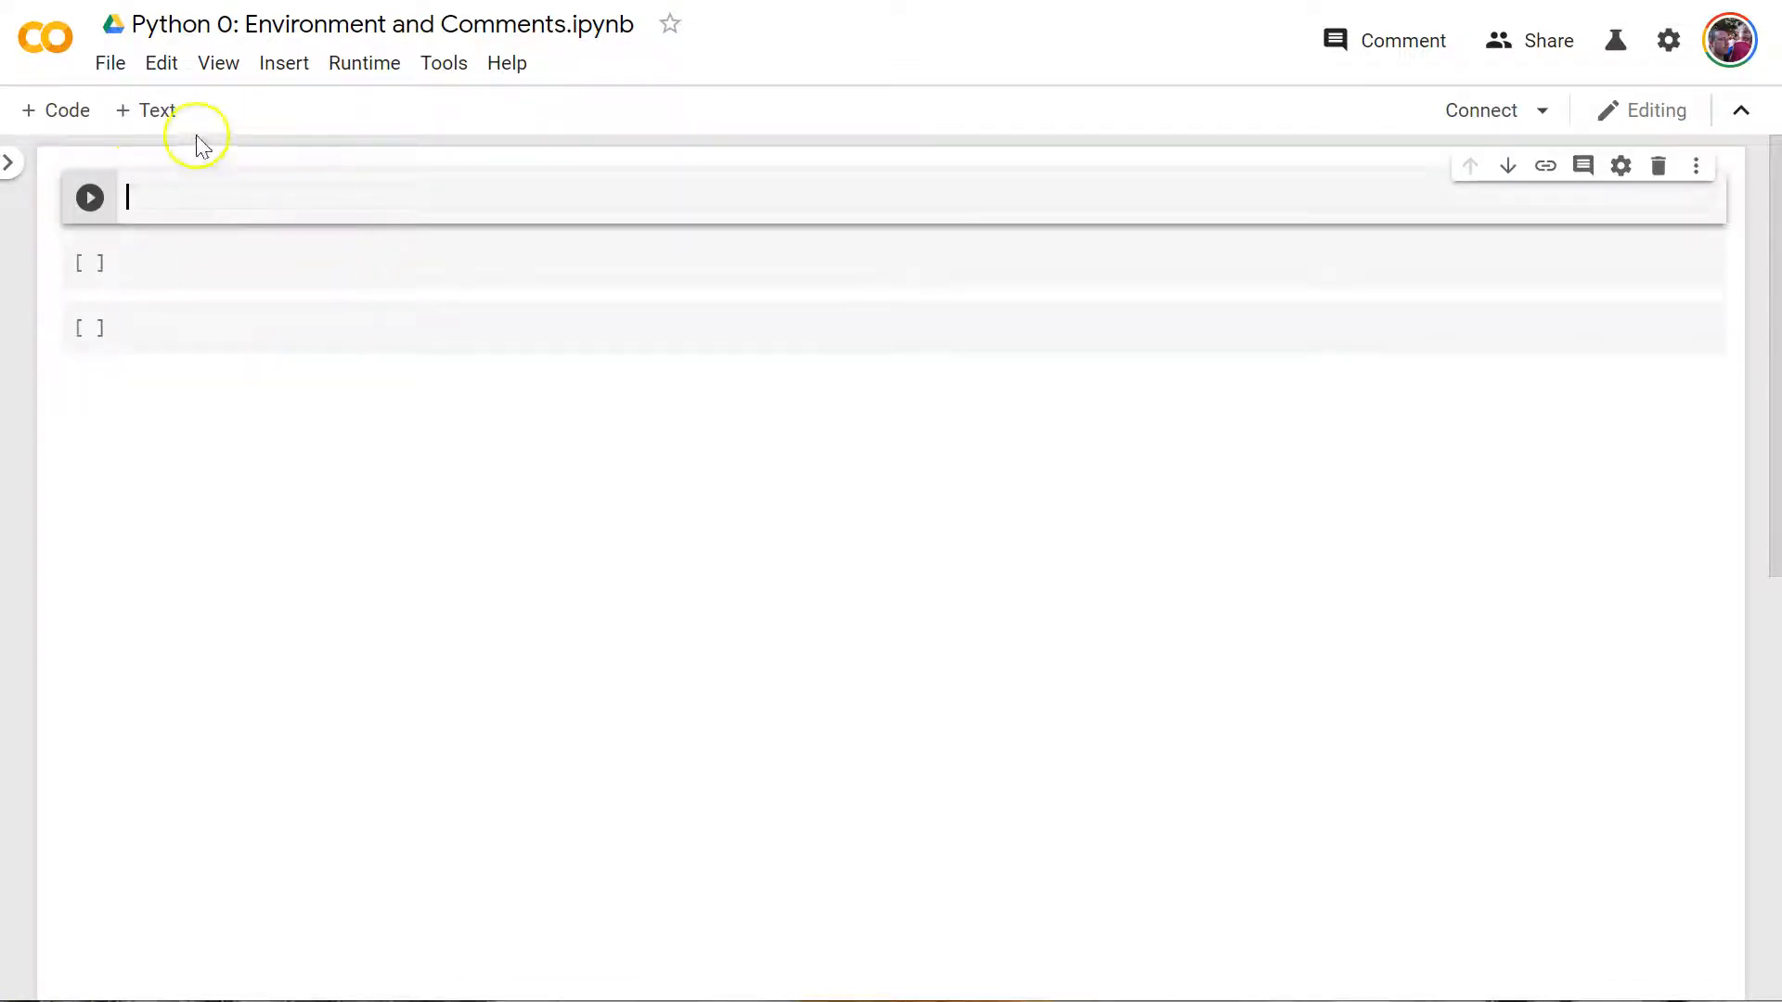
left_click(146, 111)
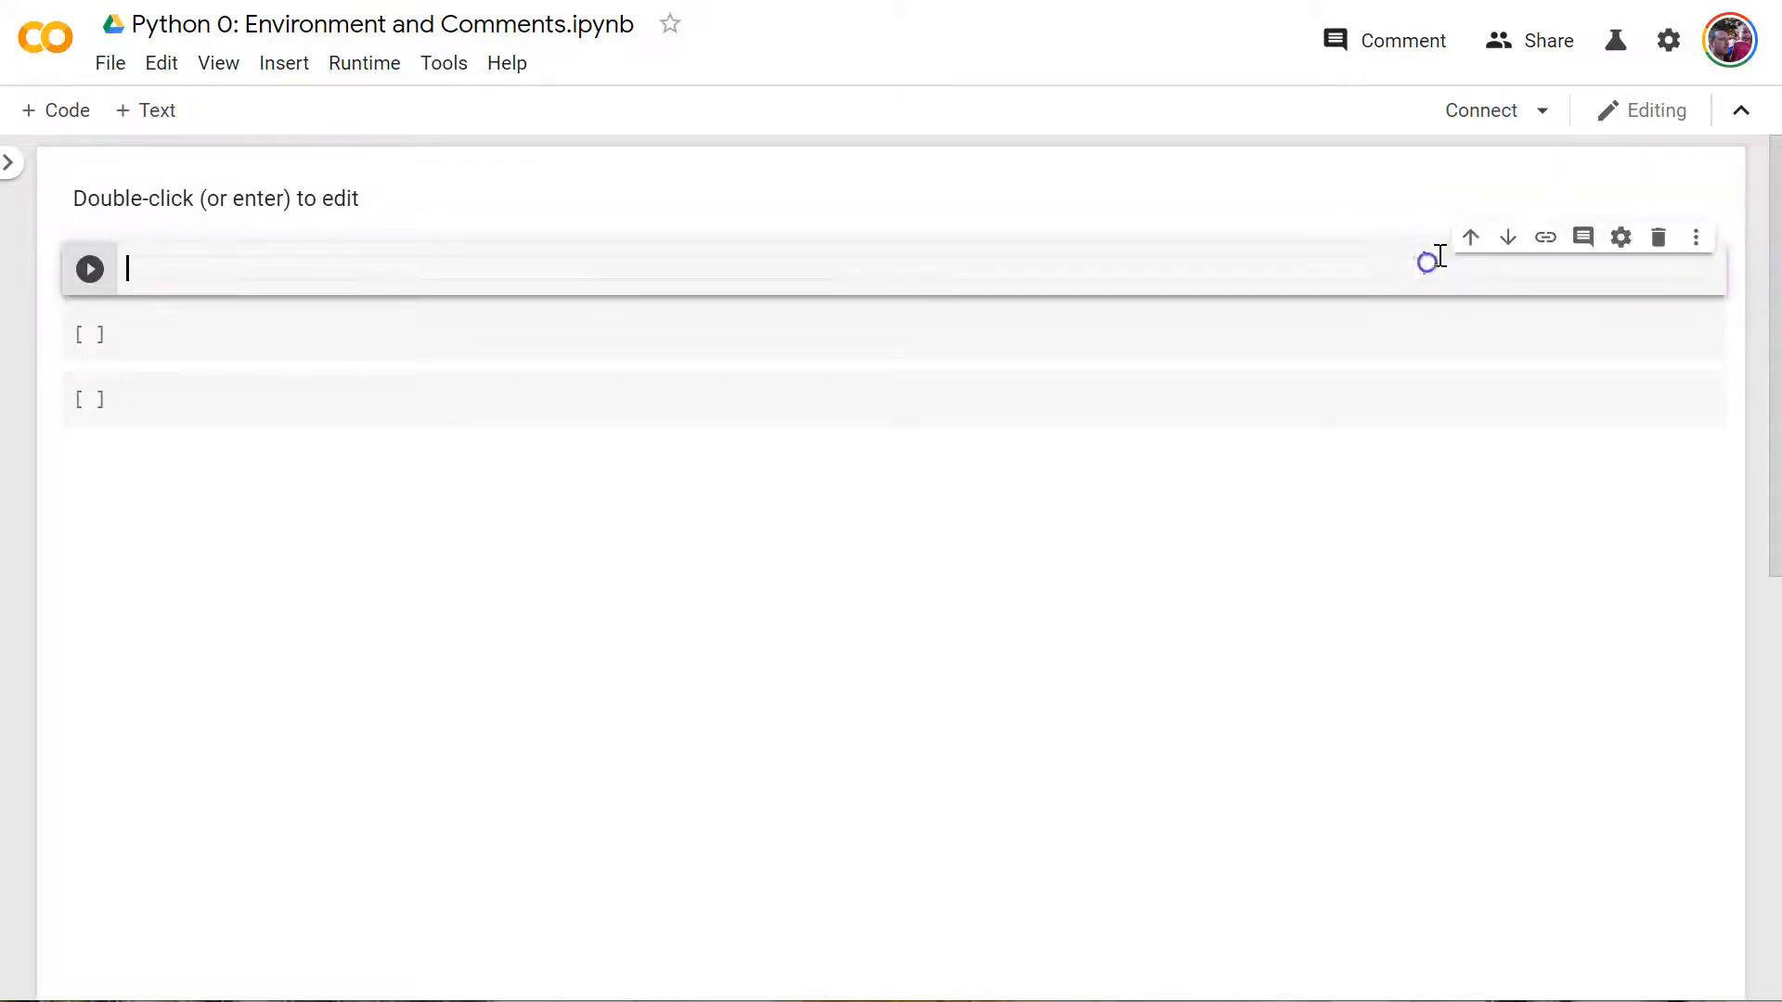
mouse_move(676, 211)
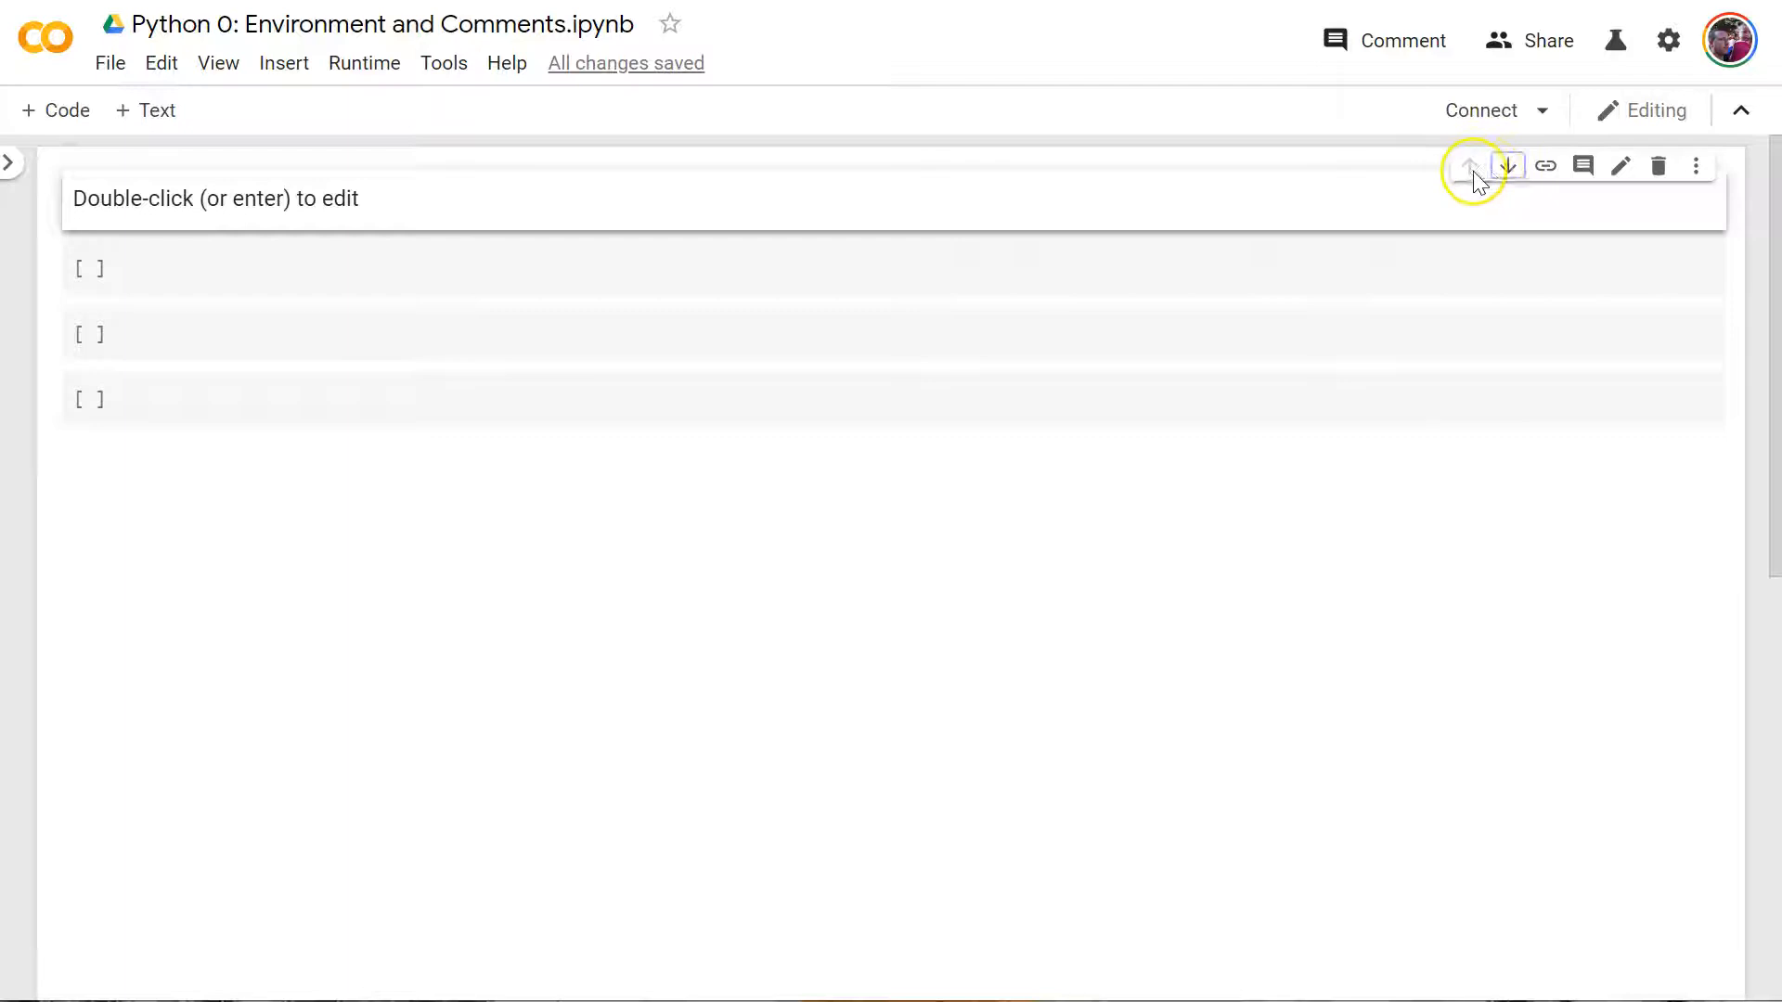
mouse_move(486, 193)
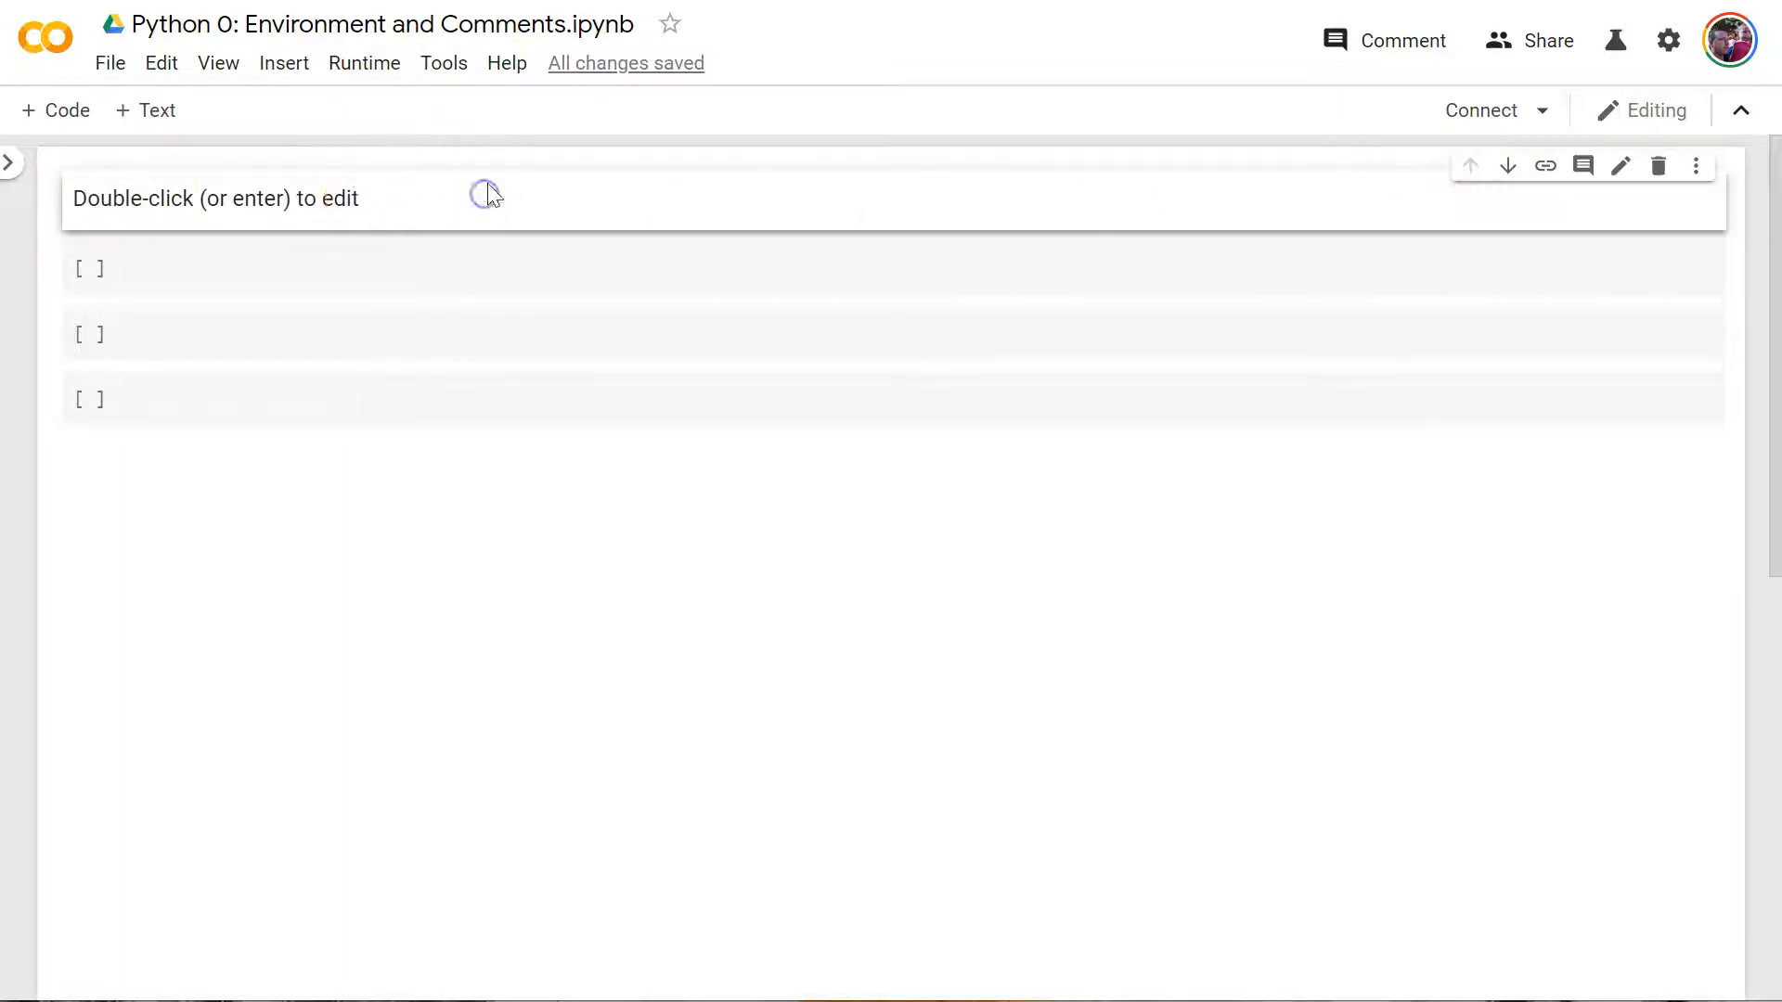
mouse_move(522, 328)
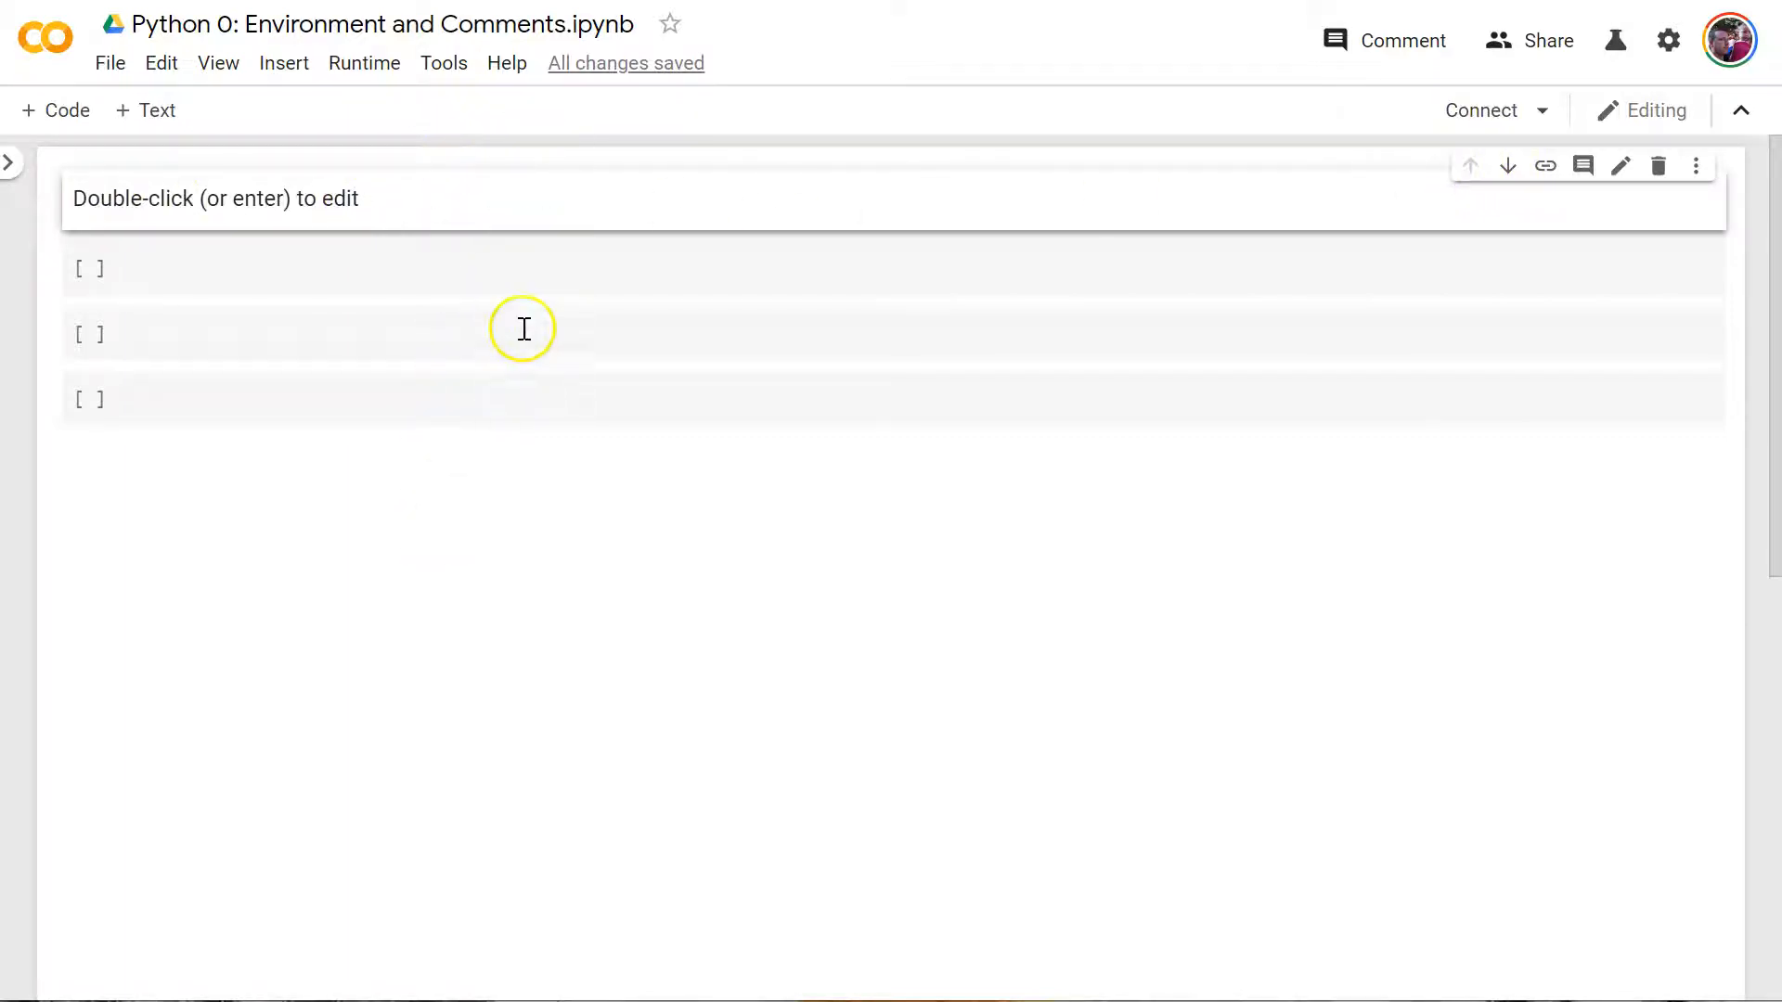
double_click(216, 197)
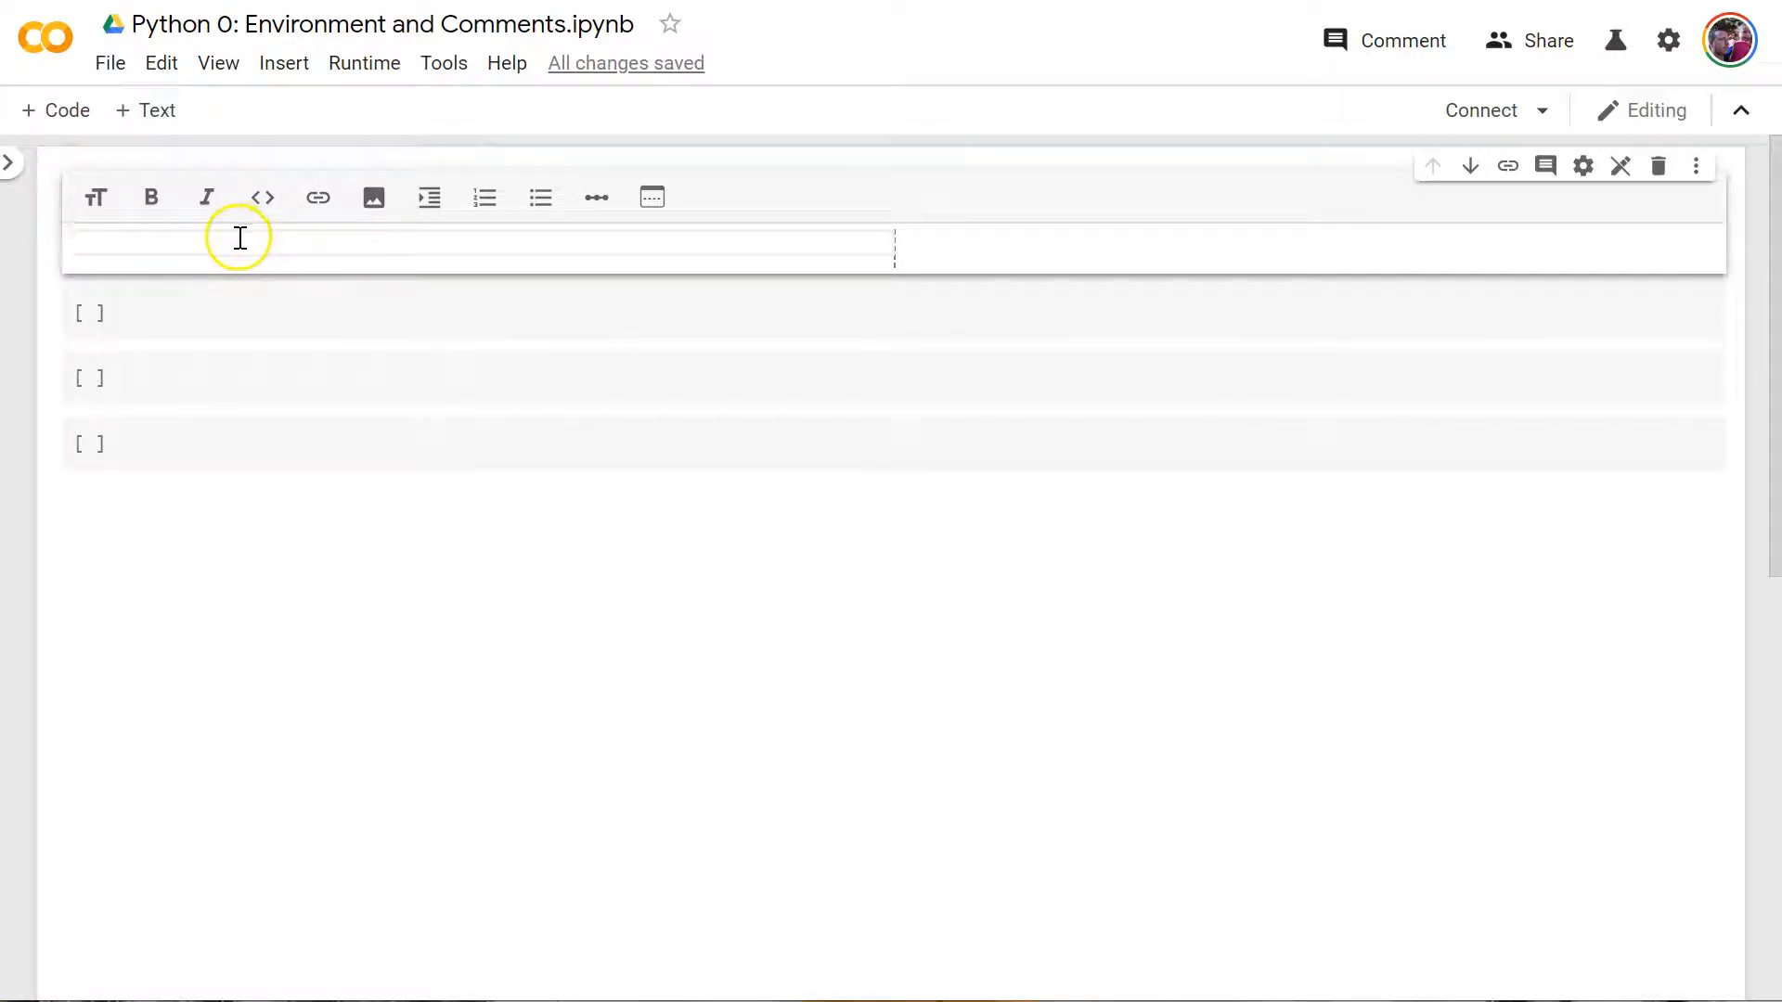
- Type 'Comments' in the text cell, bold it, and prefix '#' as a heading
type("Commen")
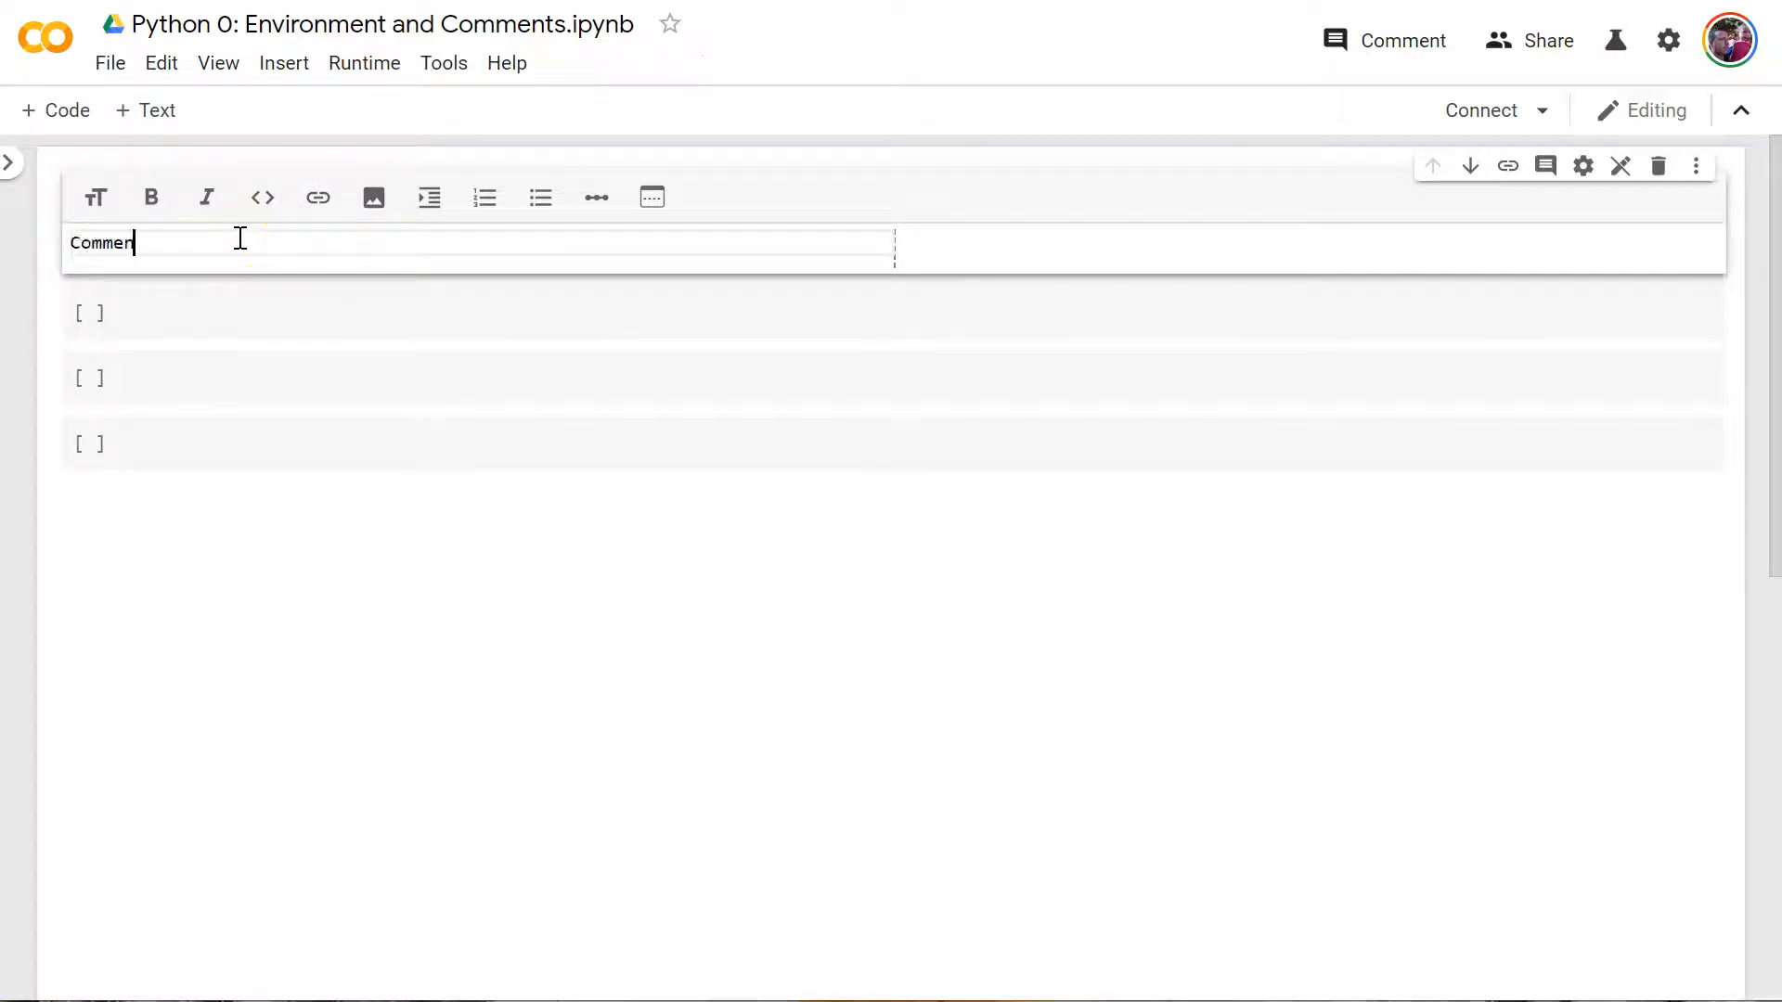
type("ts")
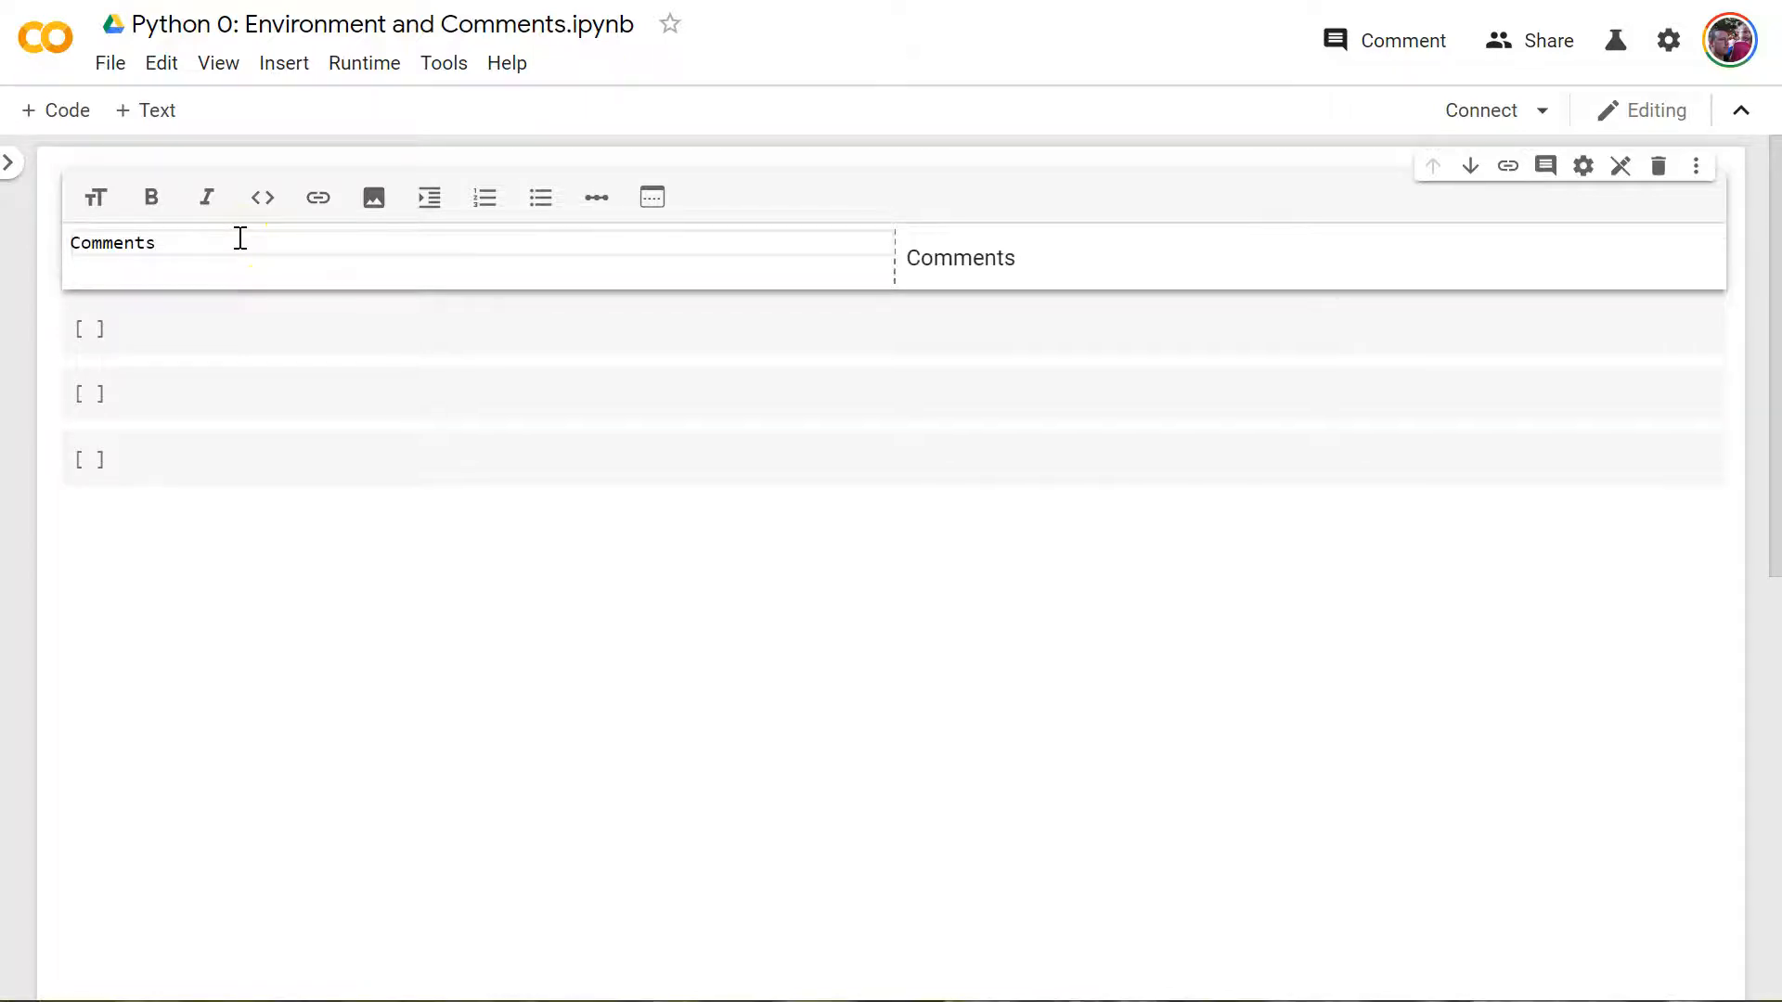
double_click(111, 243)
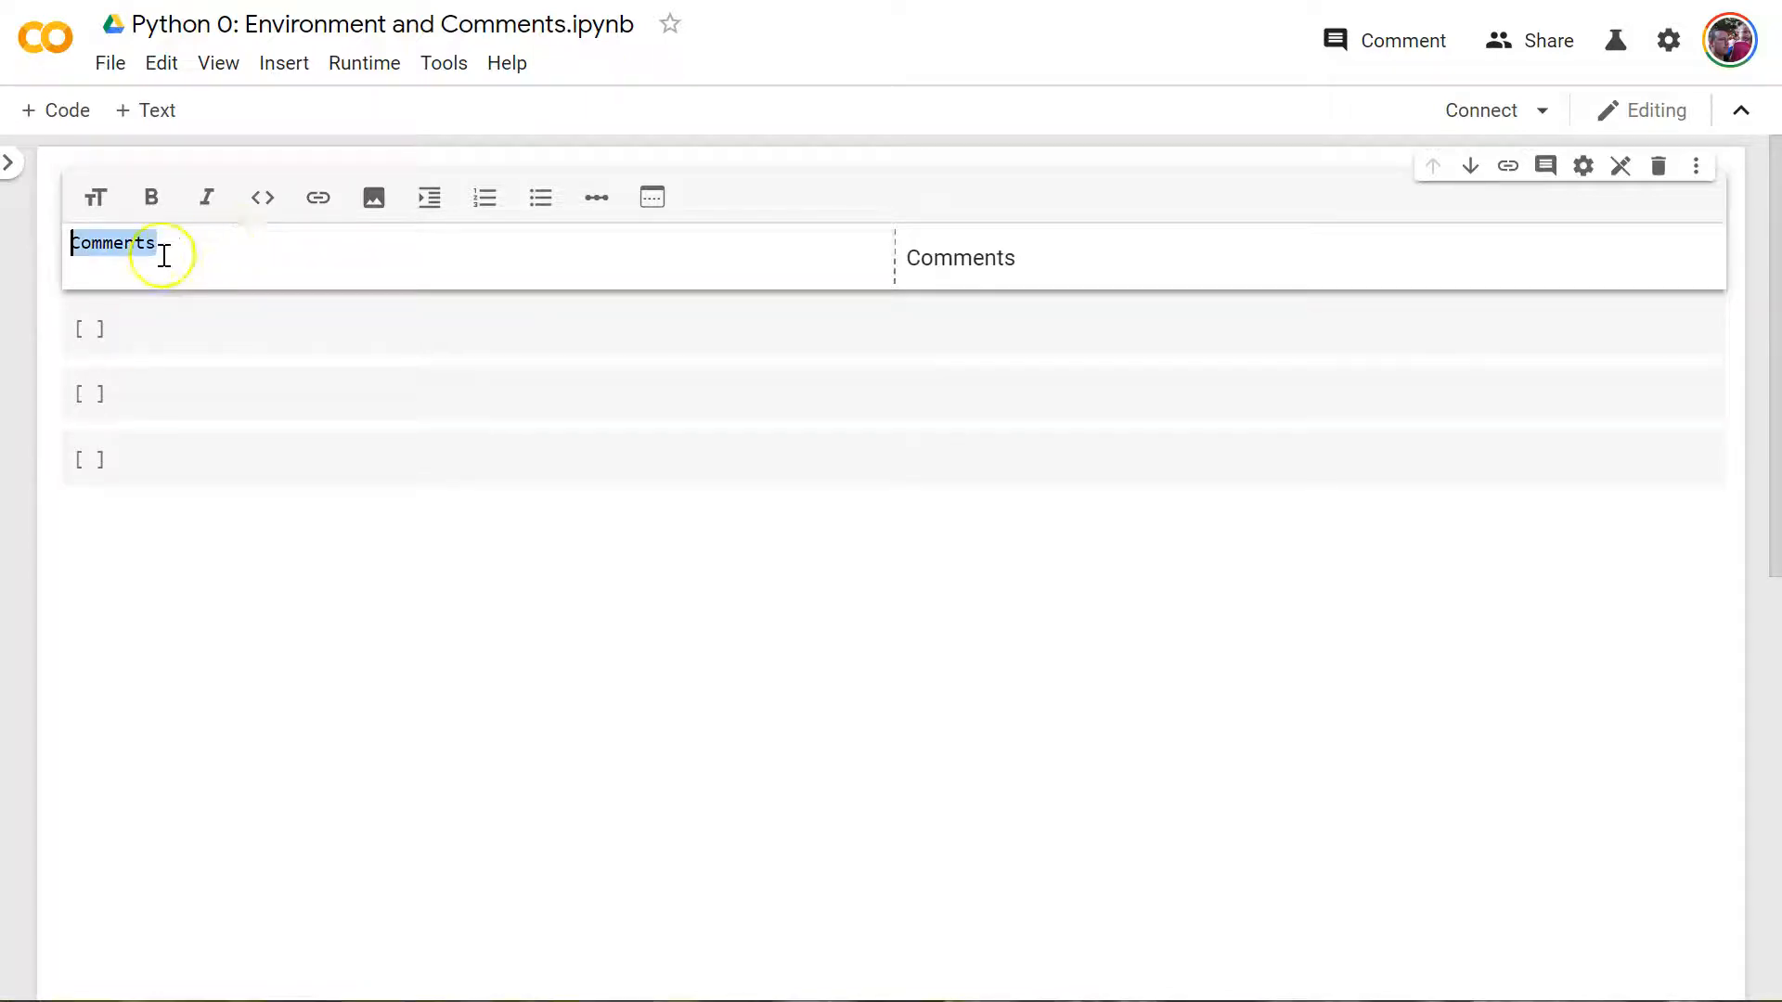
left_click(94, 197)
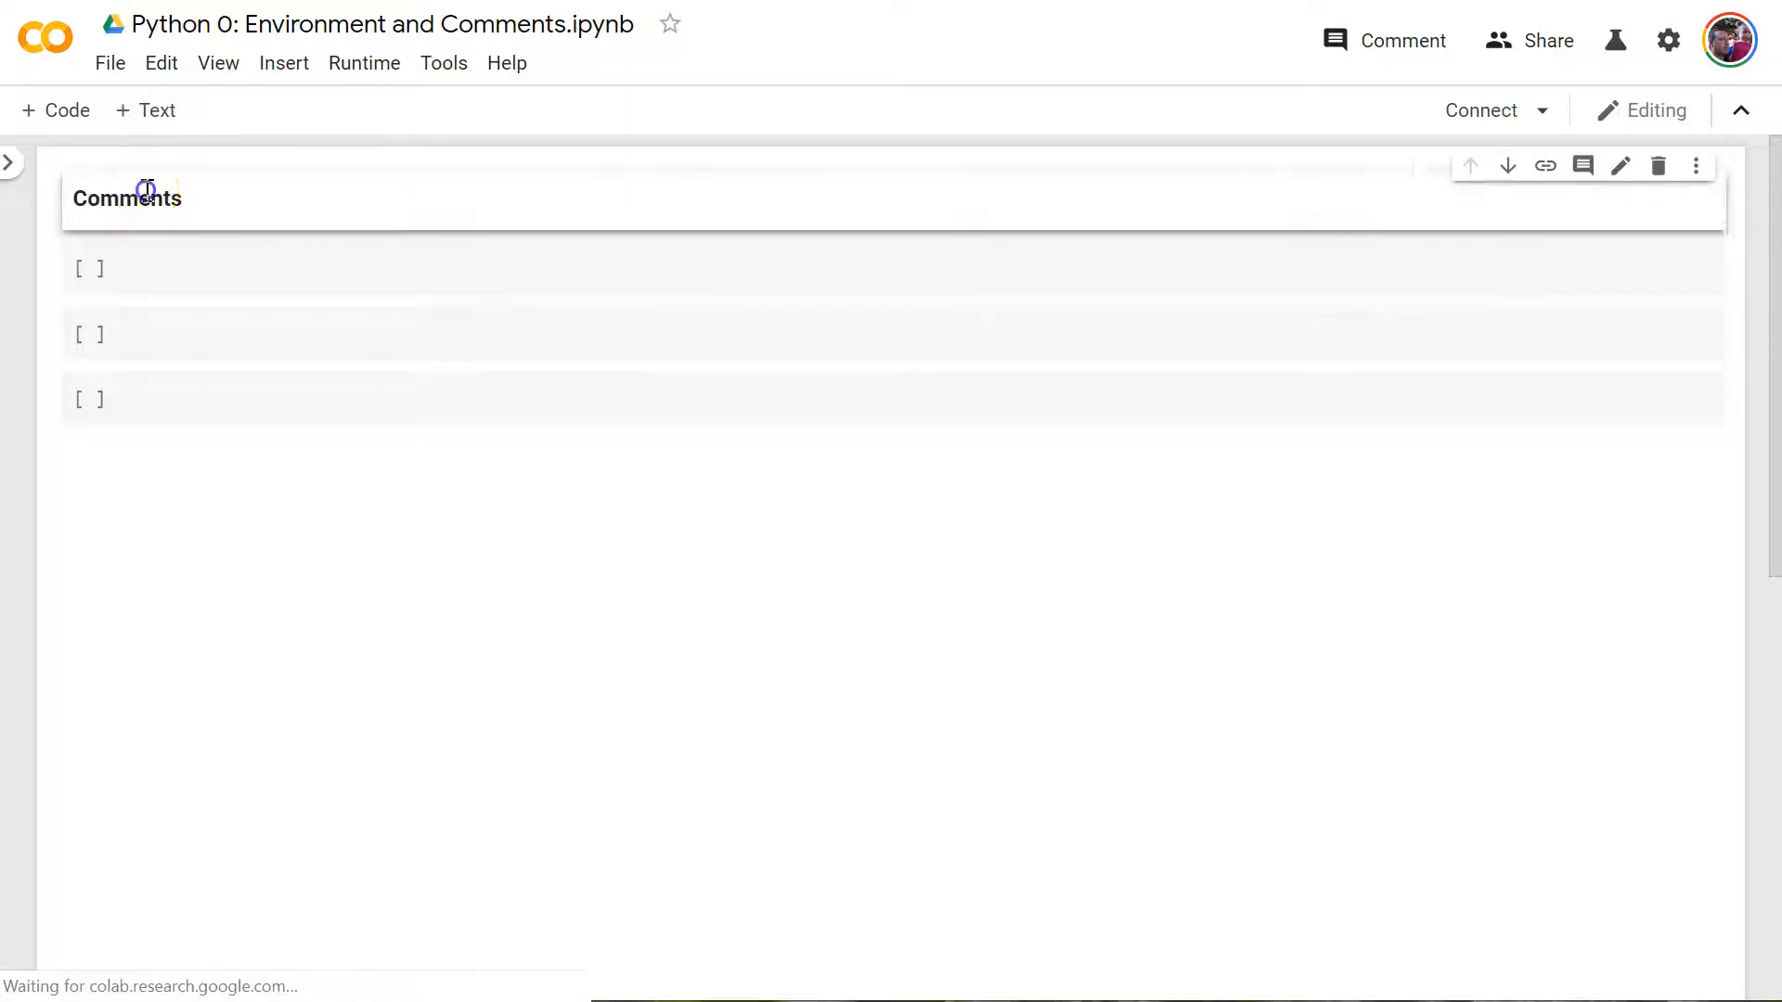
double_click(126, 198)
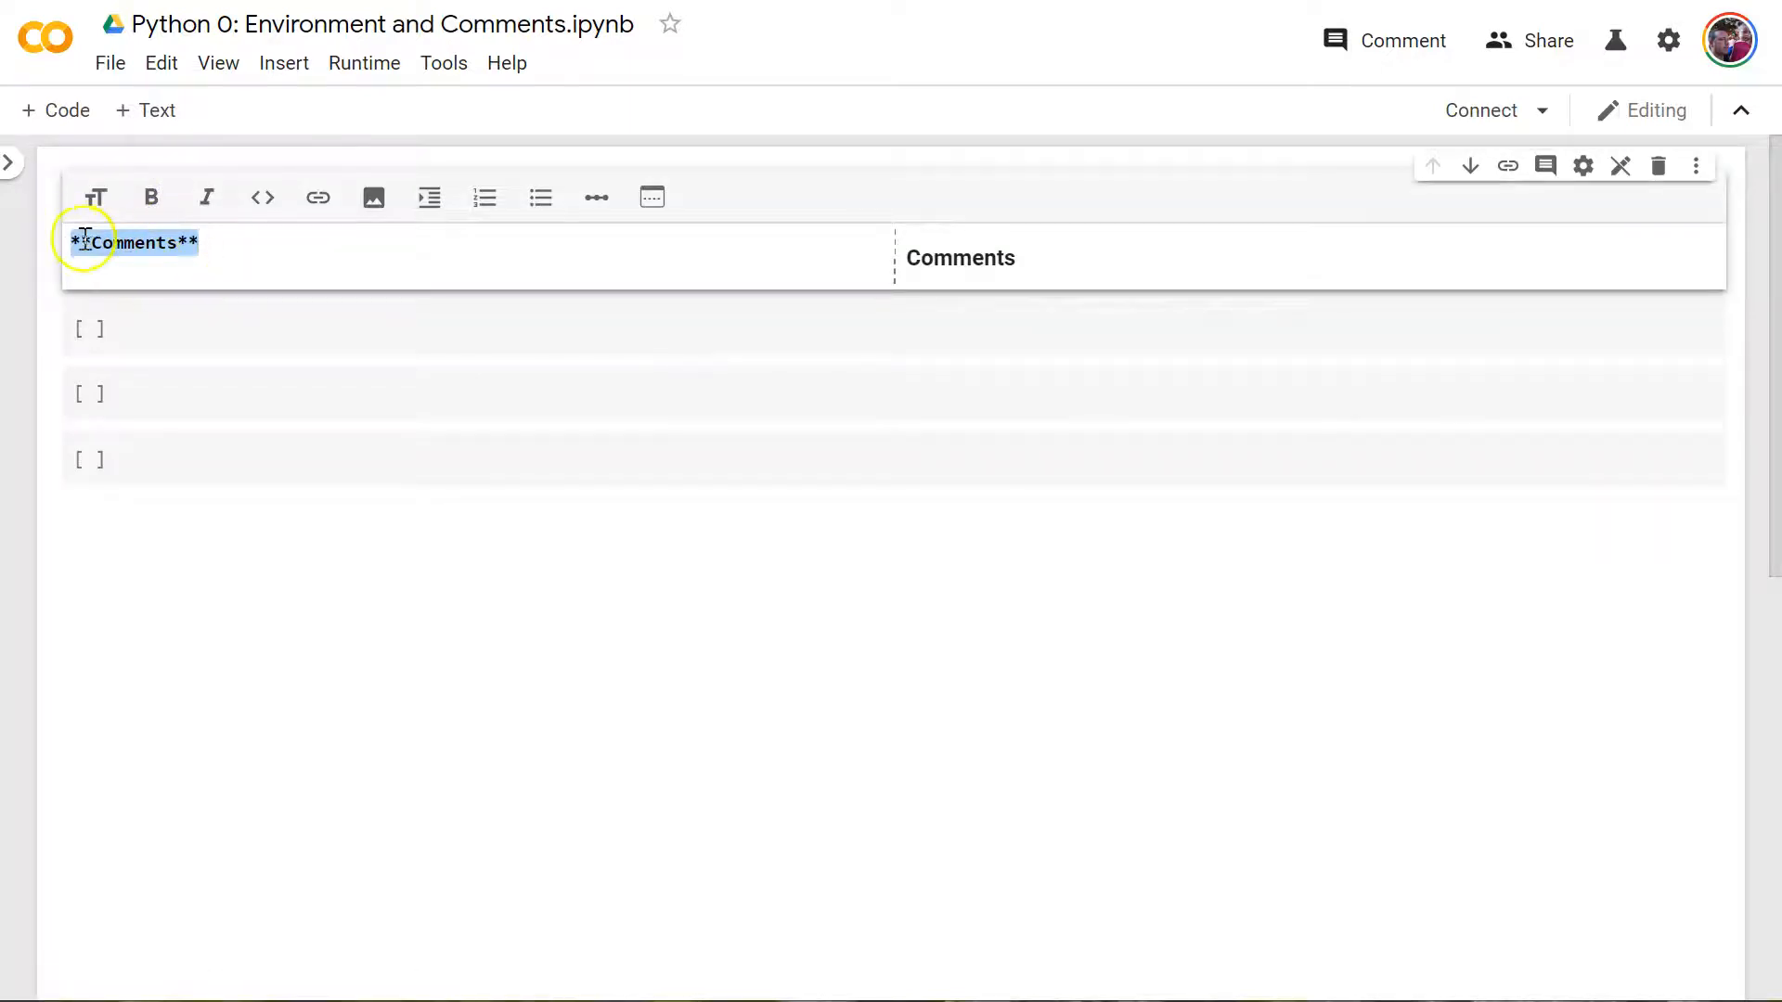
left_click(97, 197)
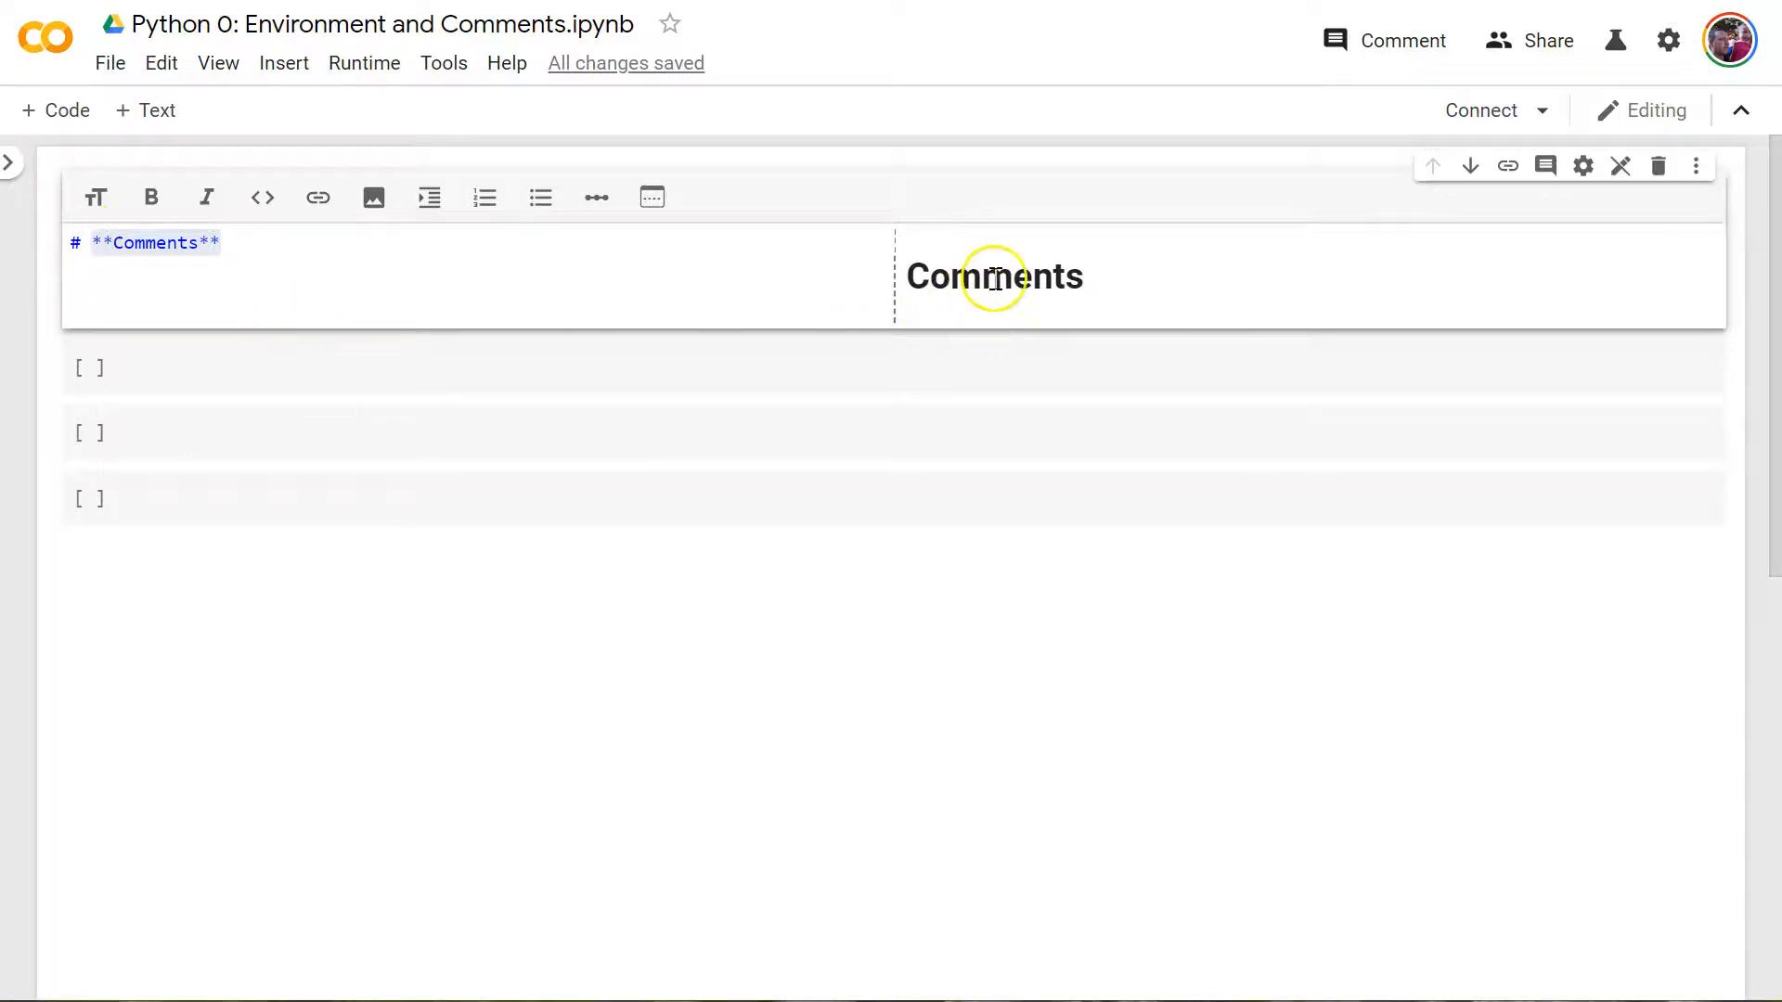
type("#")
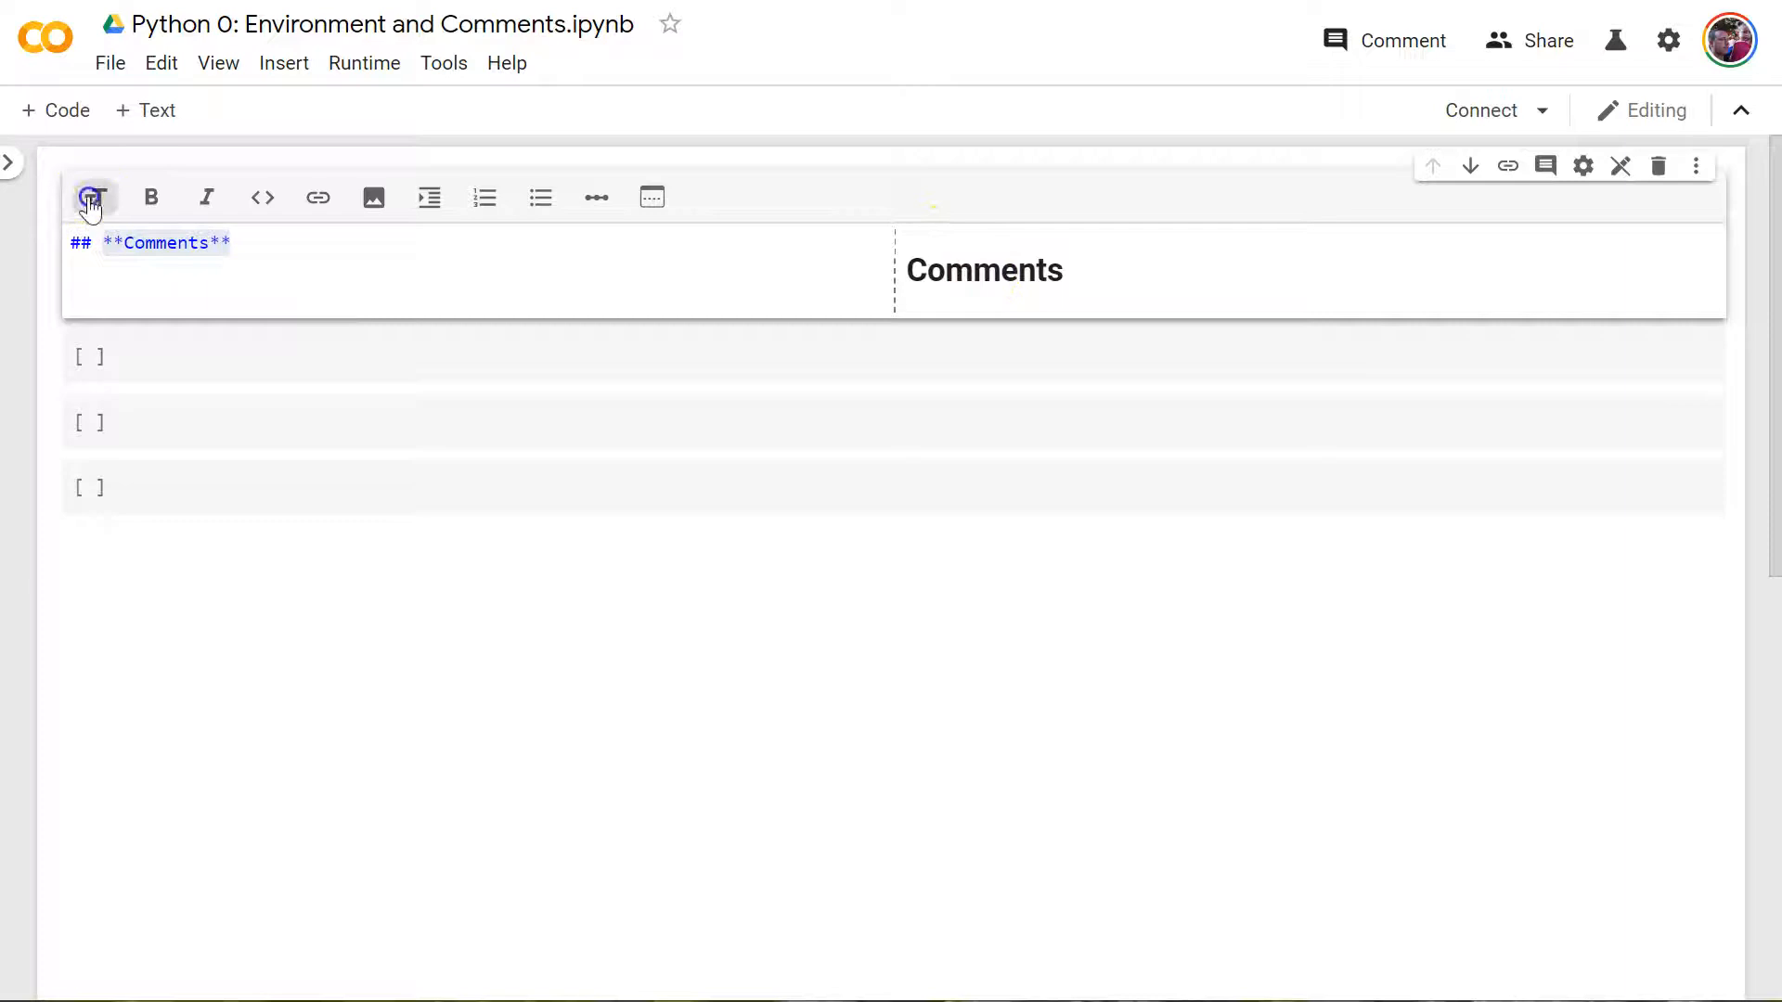
left_click(92, 197)
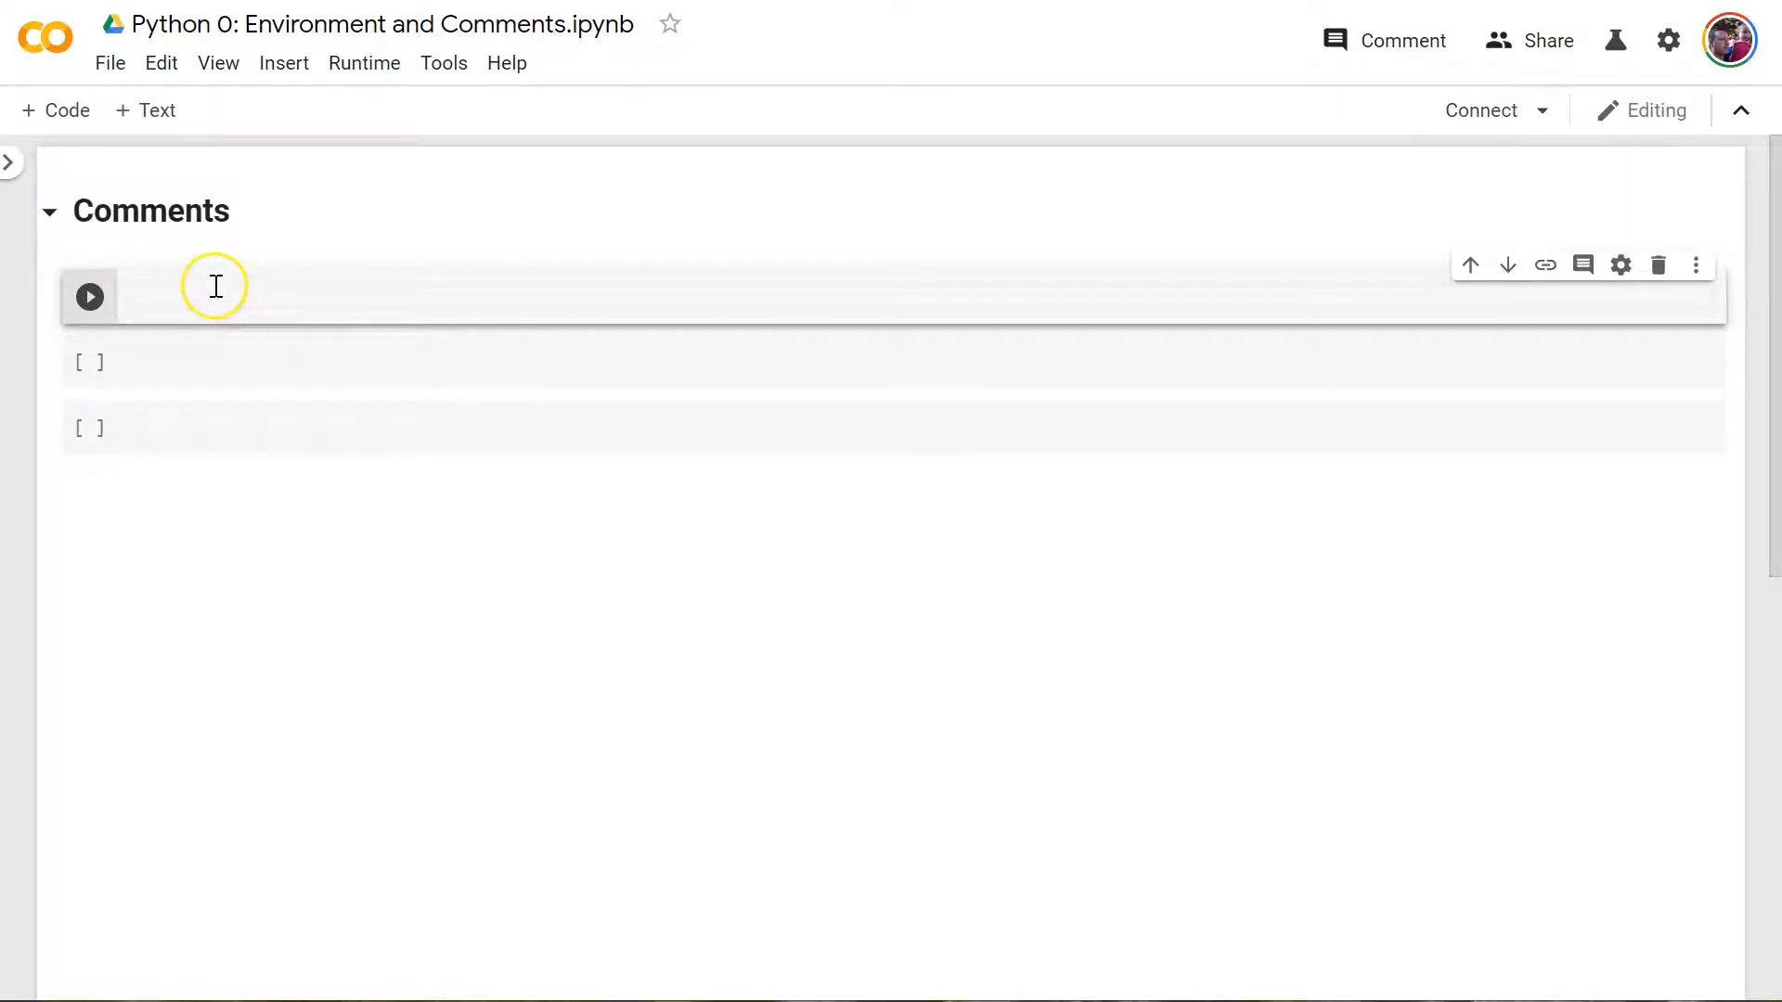
mouse_move(557, 285)
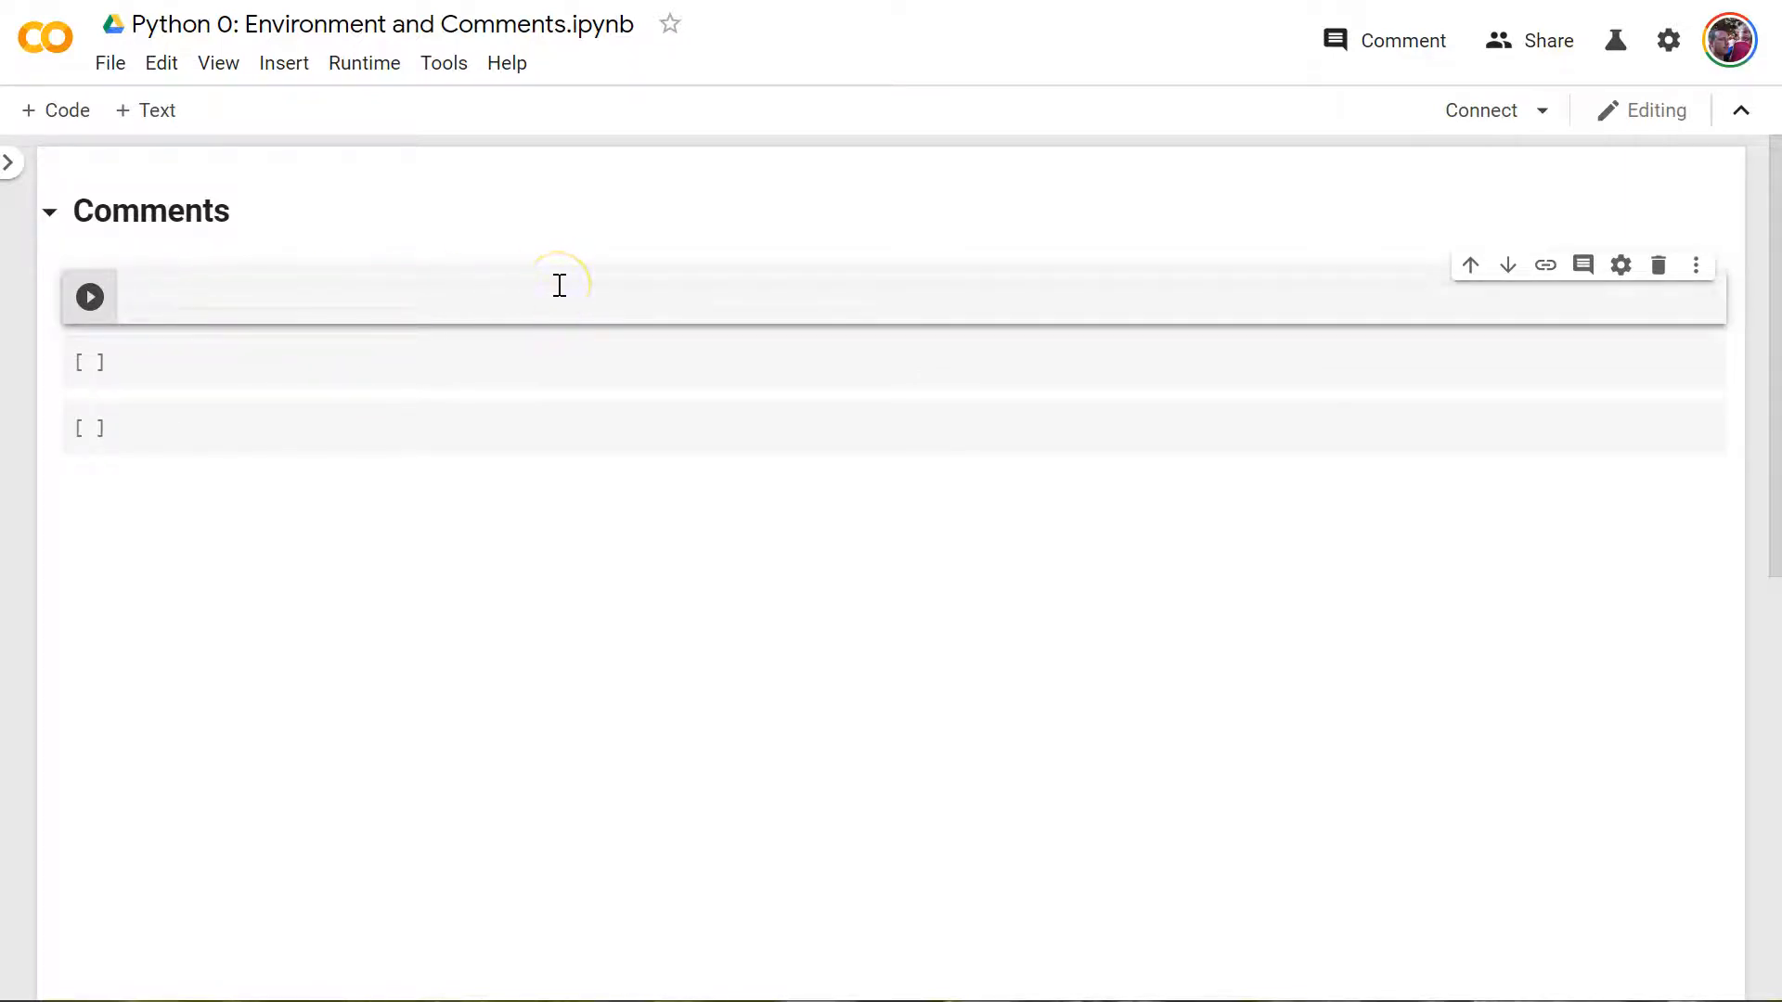
- Type '# Mark Keit' and '# My first .ipynb file in Google Colab' in the first cell
type("#")
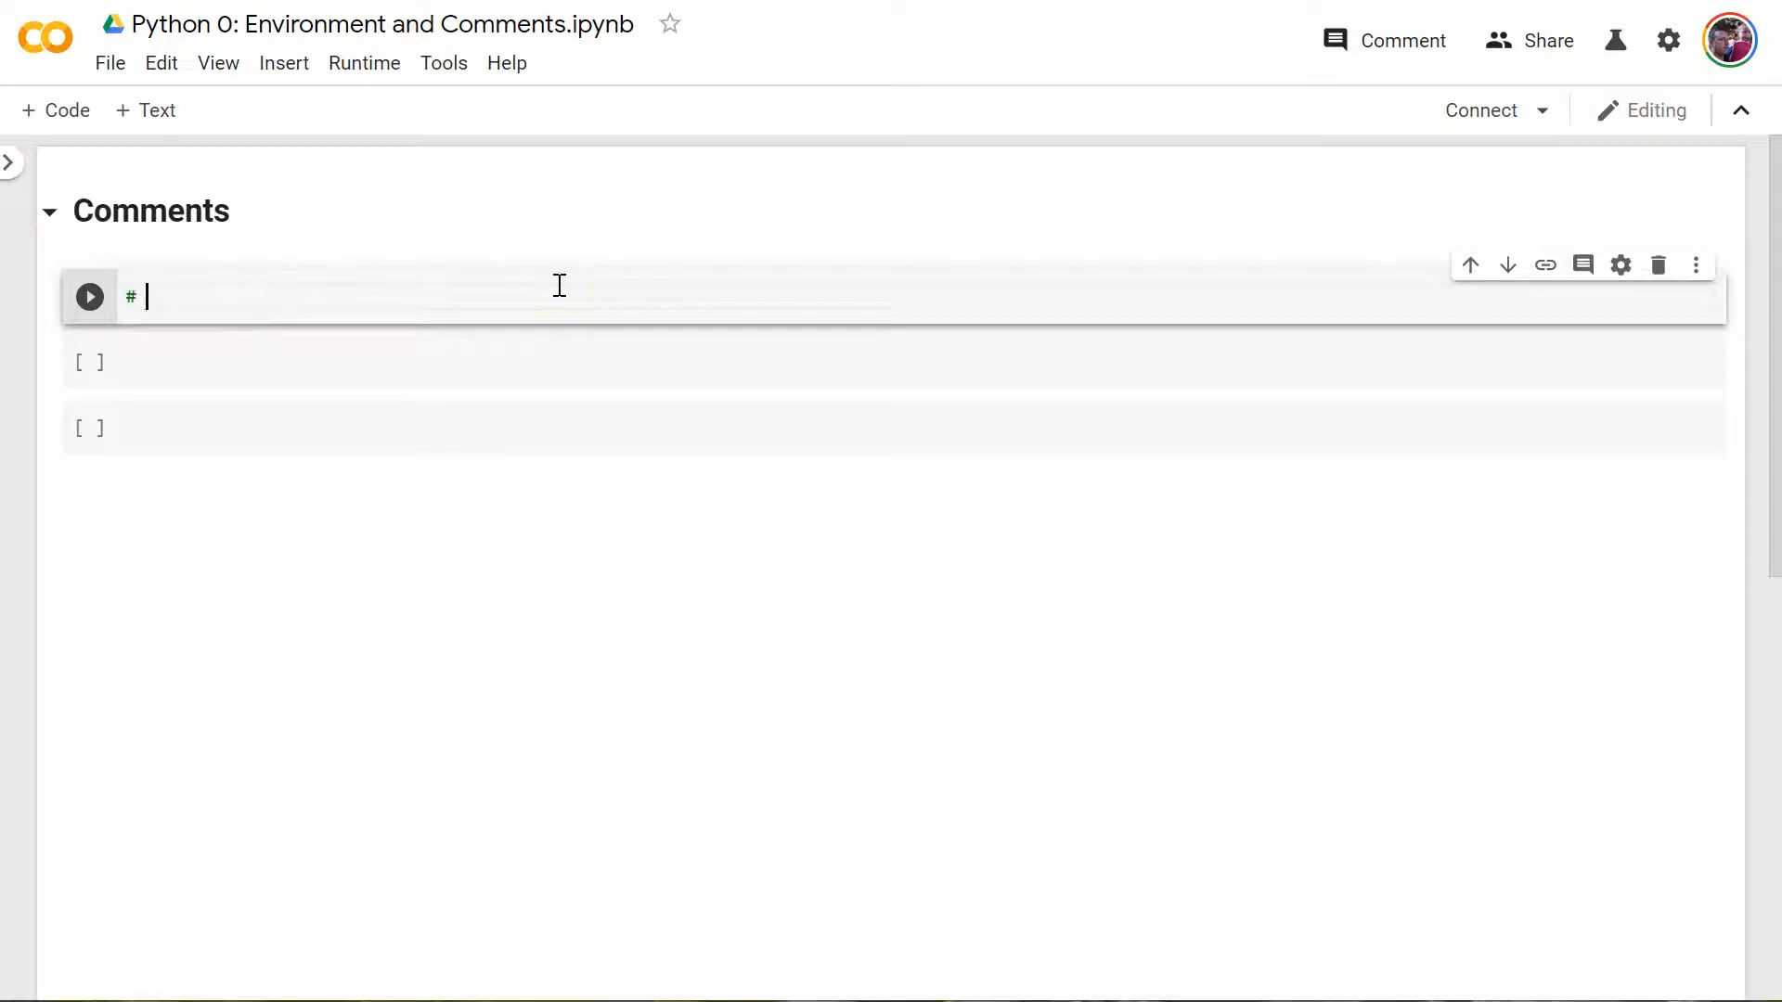
type("Mark Keith")
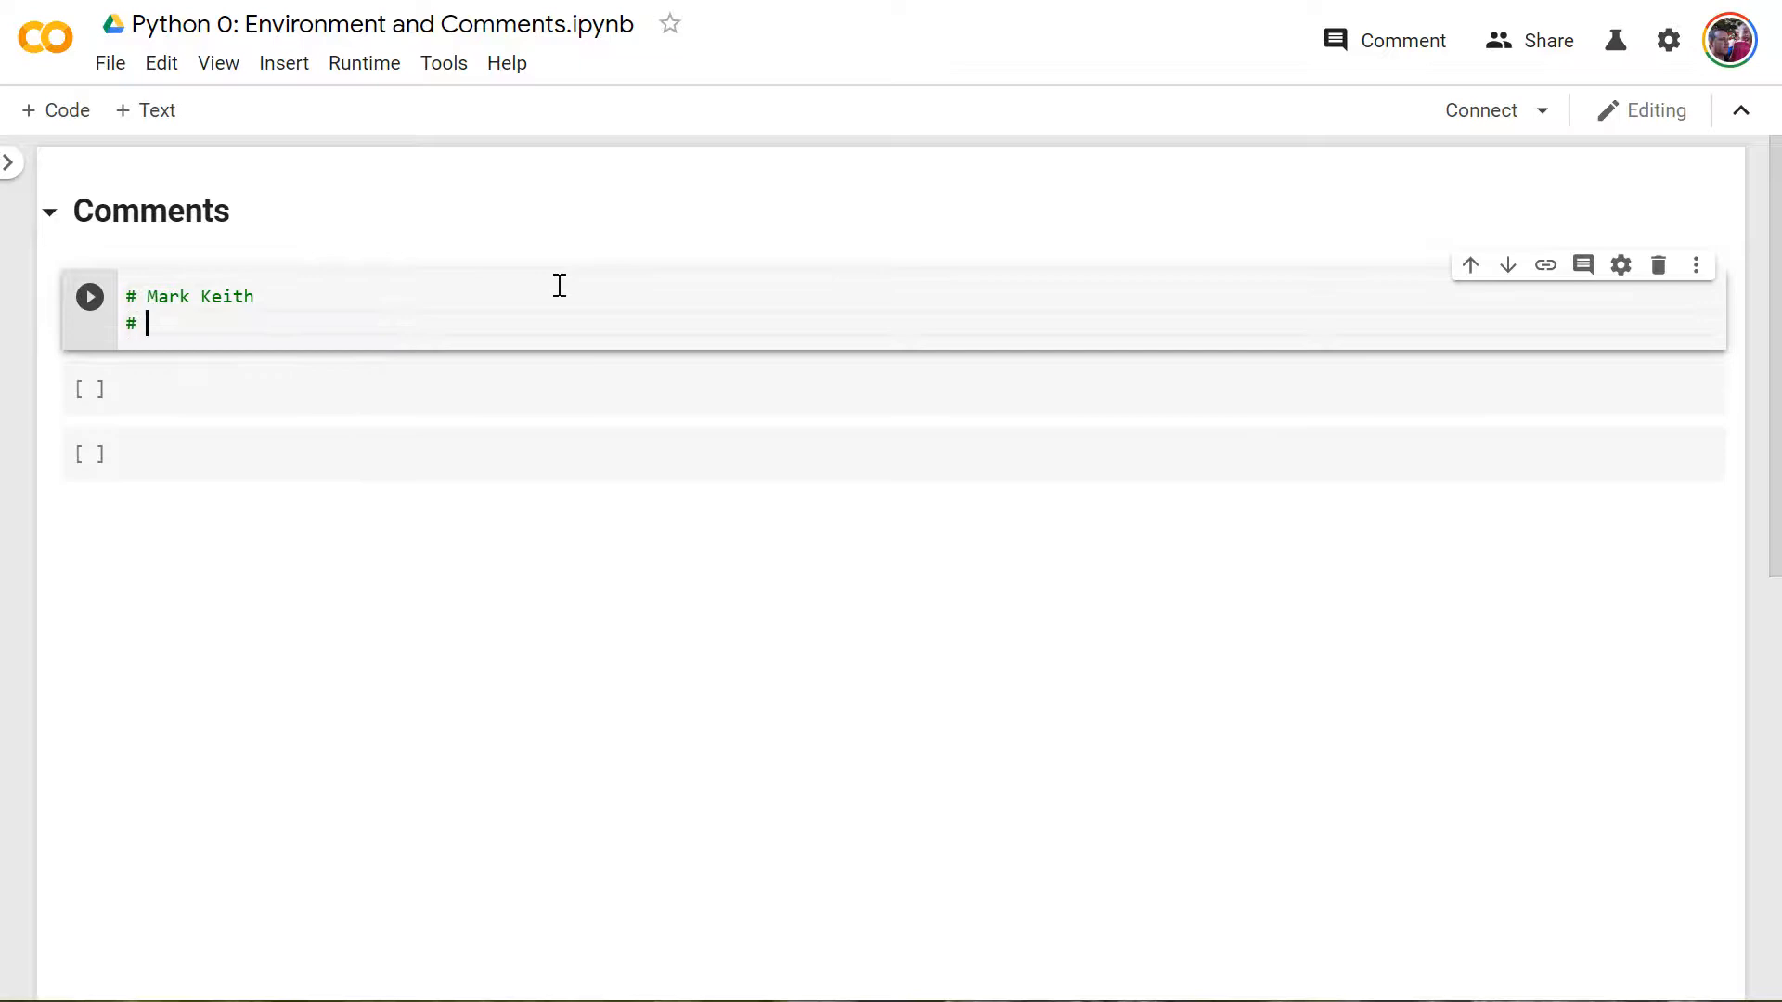
type("My first")
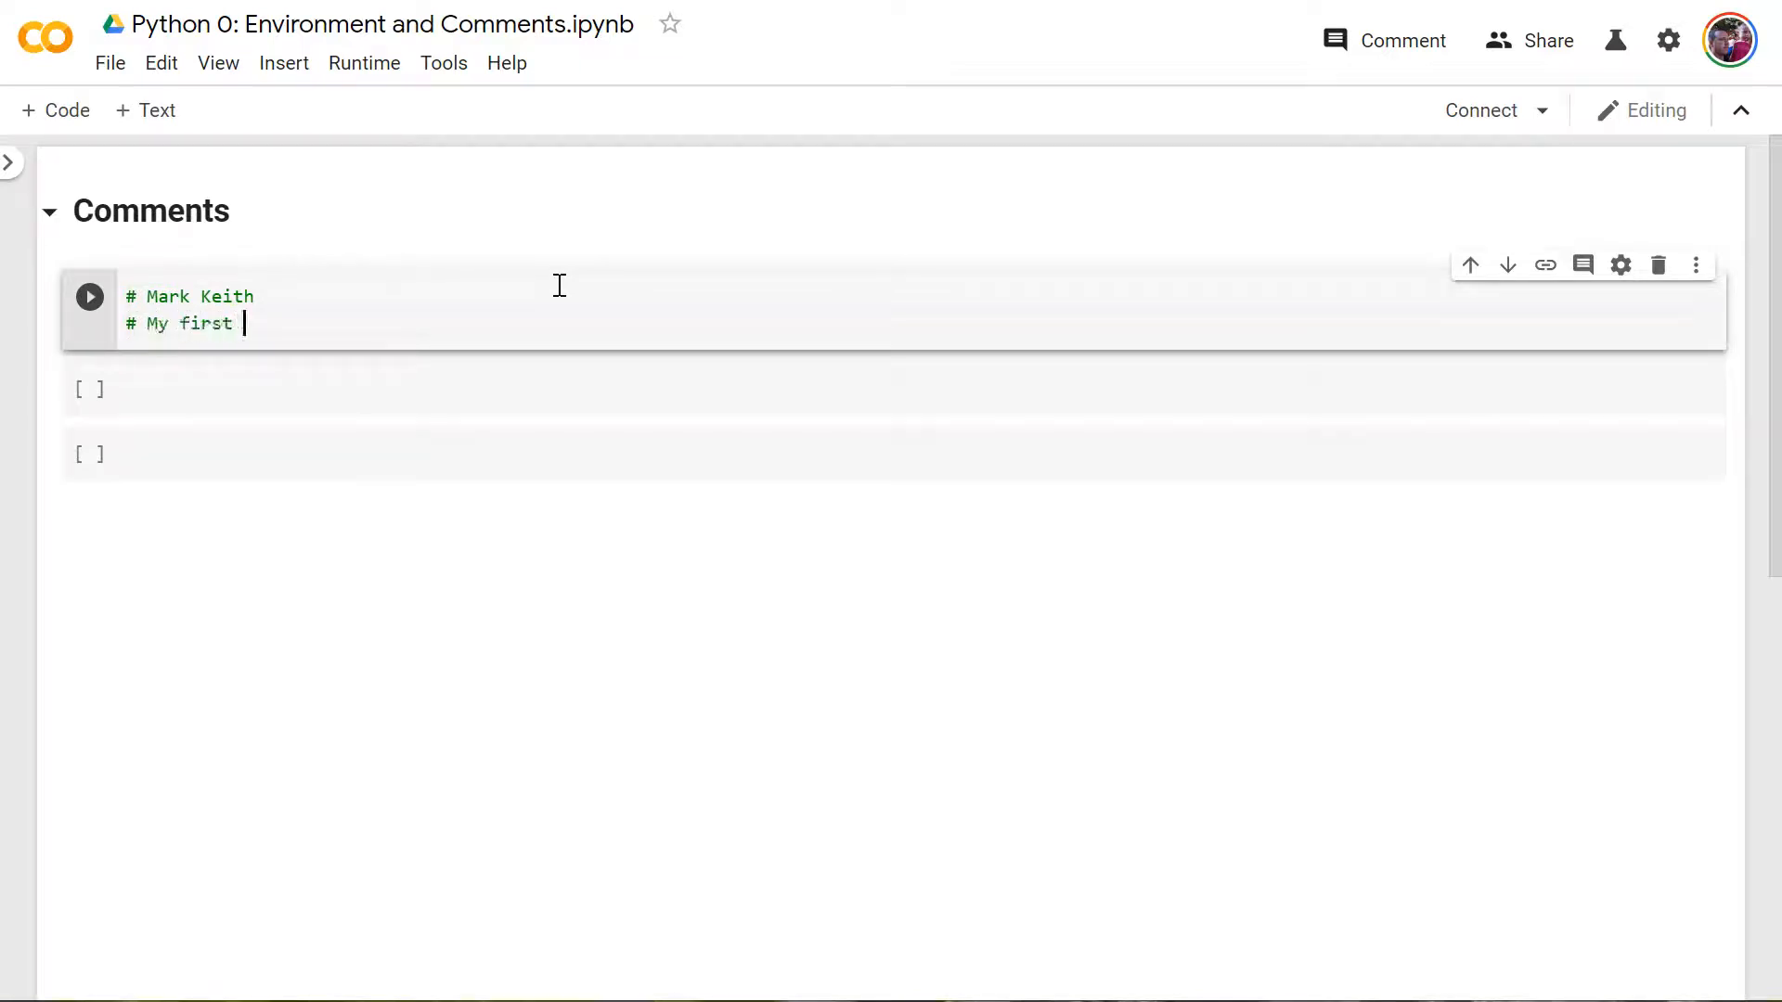
type(".ipynb file in Google")
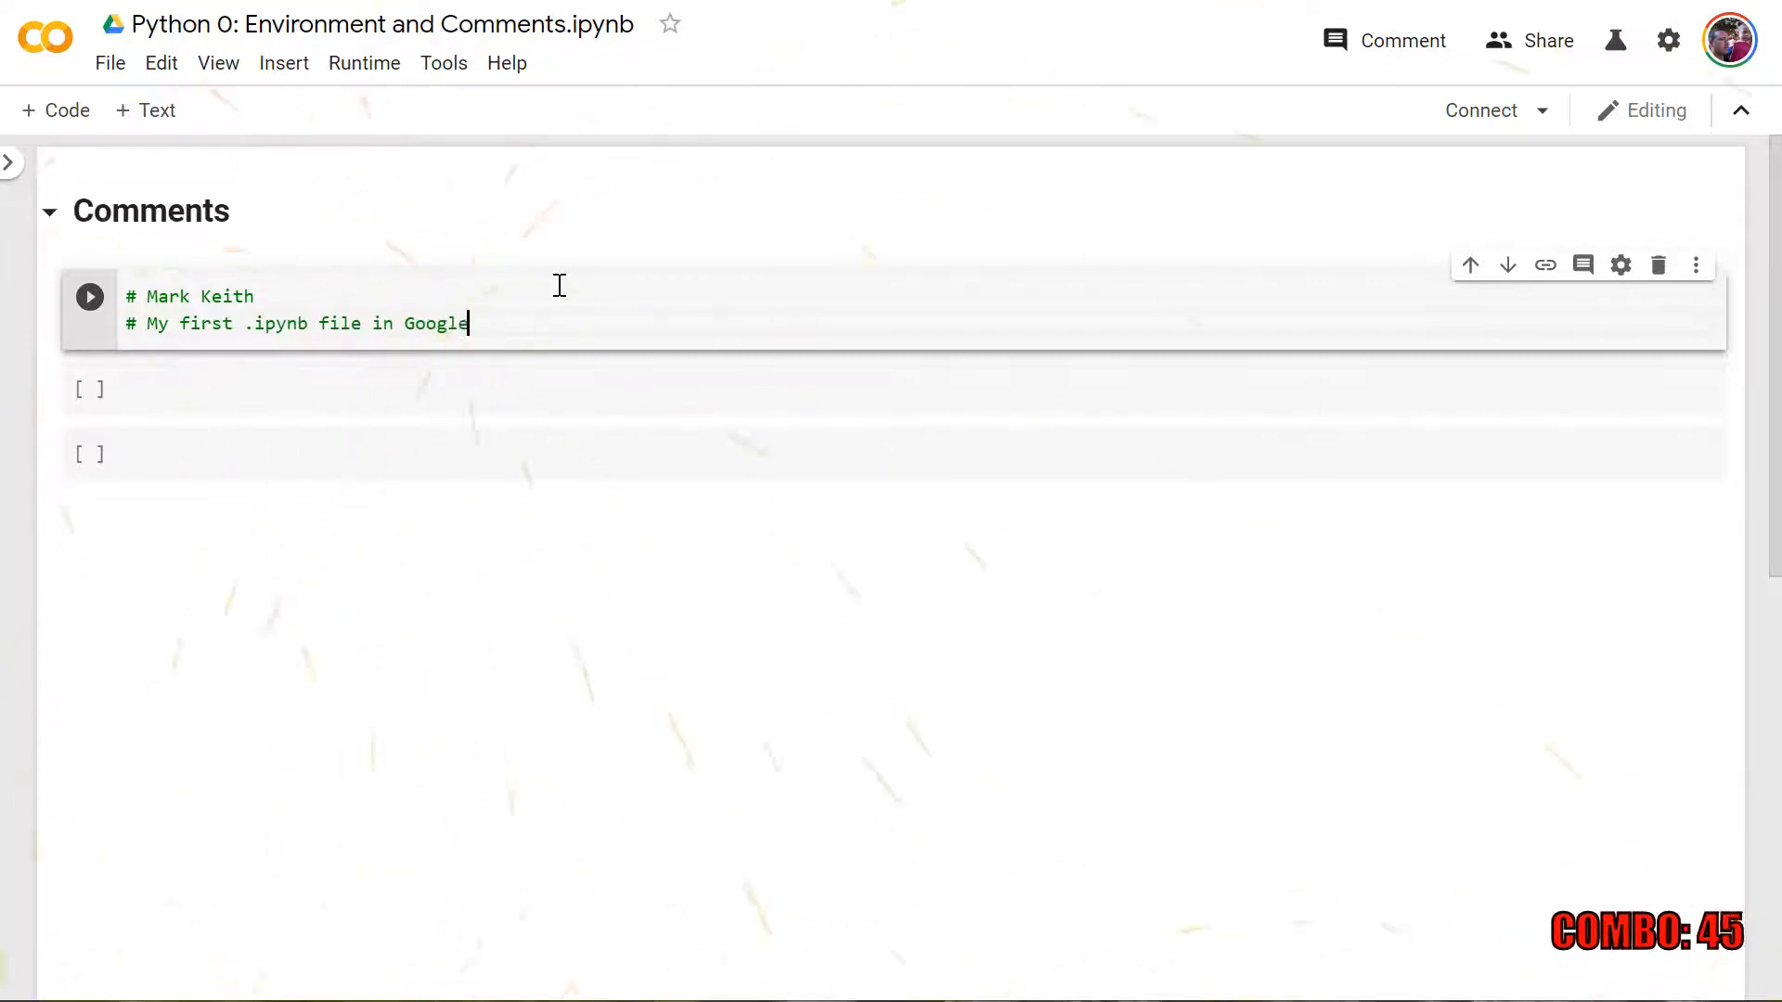
type("Colab")
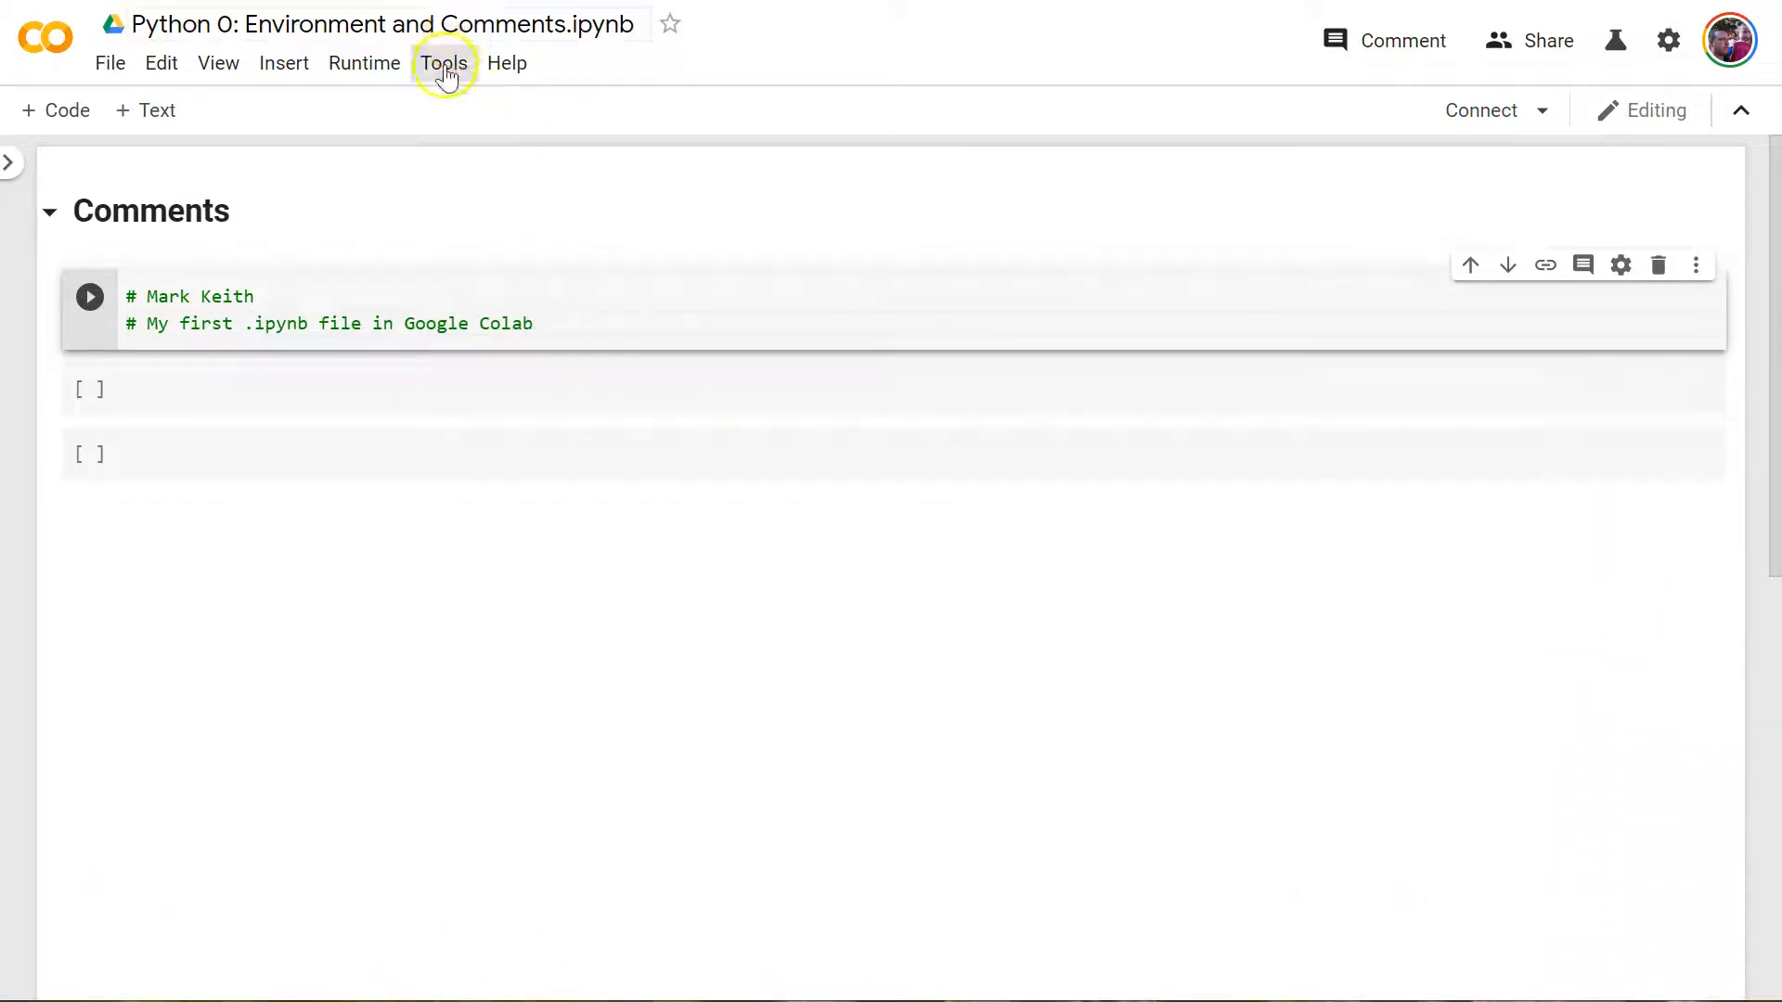
- Set the power level to Many power, save, then test it by typing and deleting junk text
left_click(444, 62)
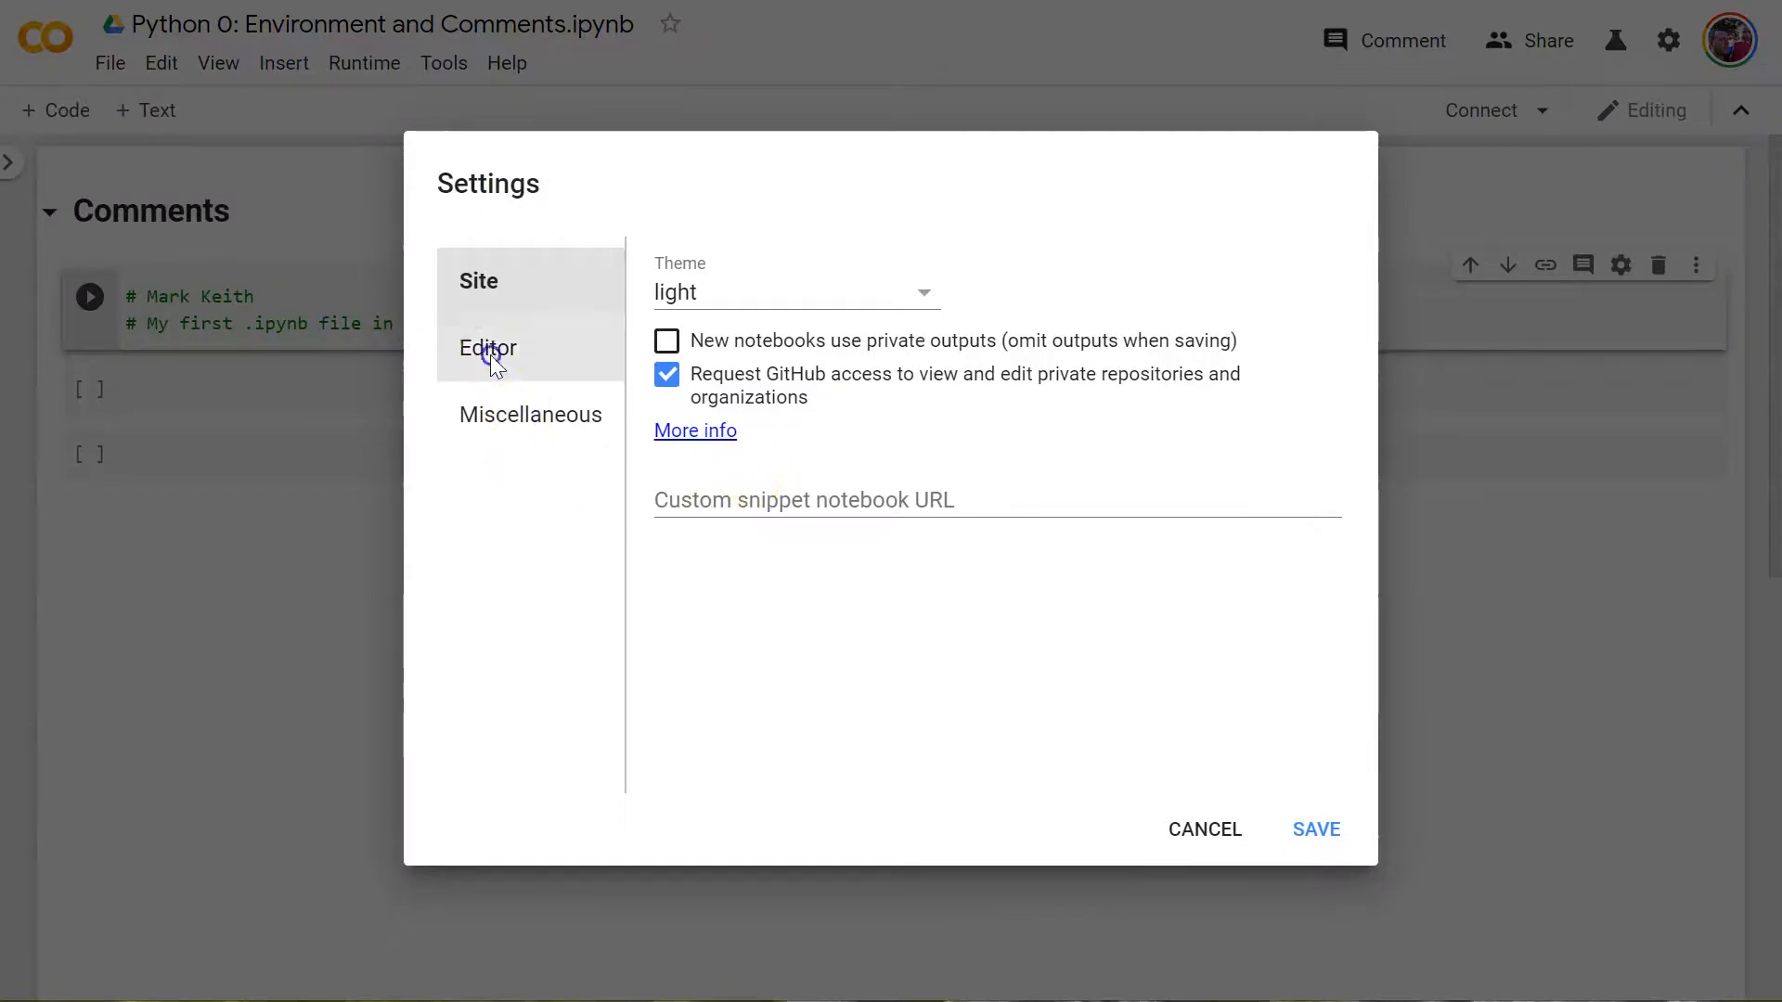
left_click(530, 414)
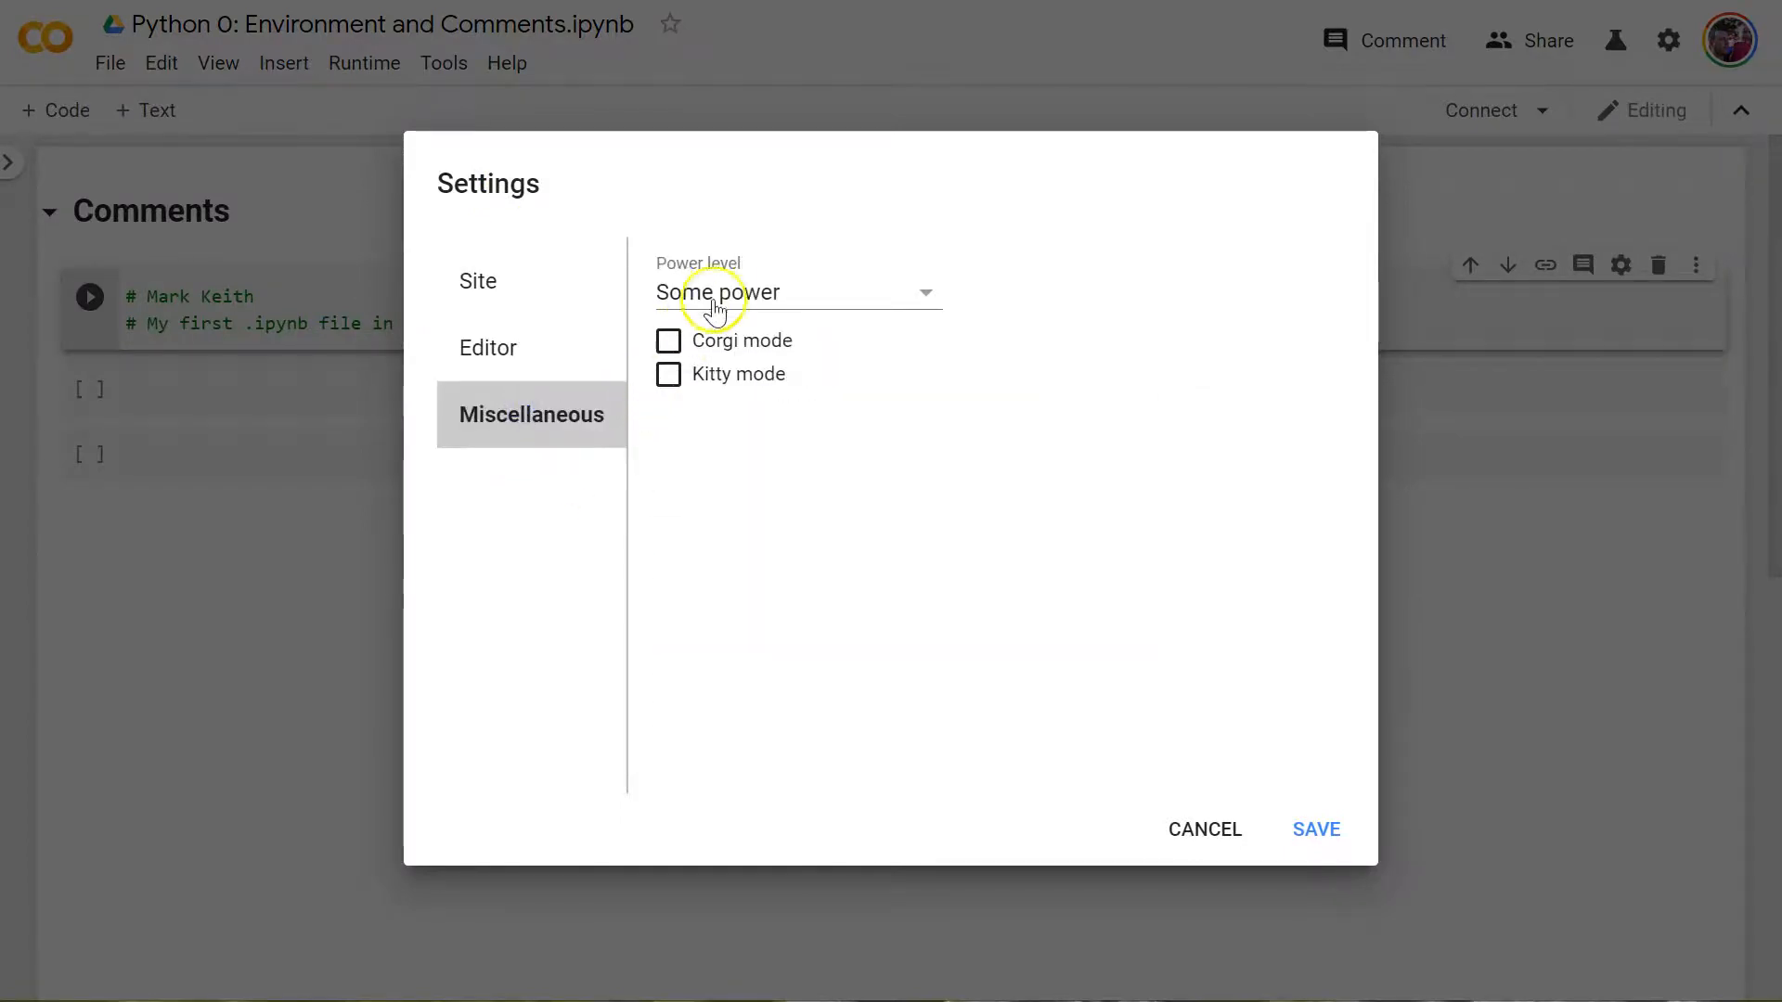
left_click(795, 292)
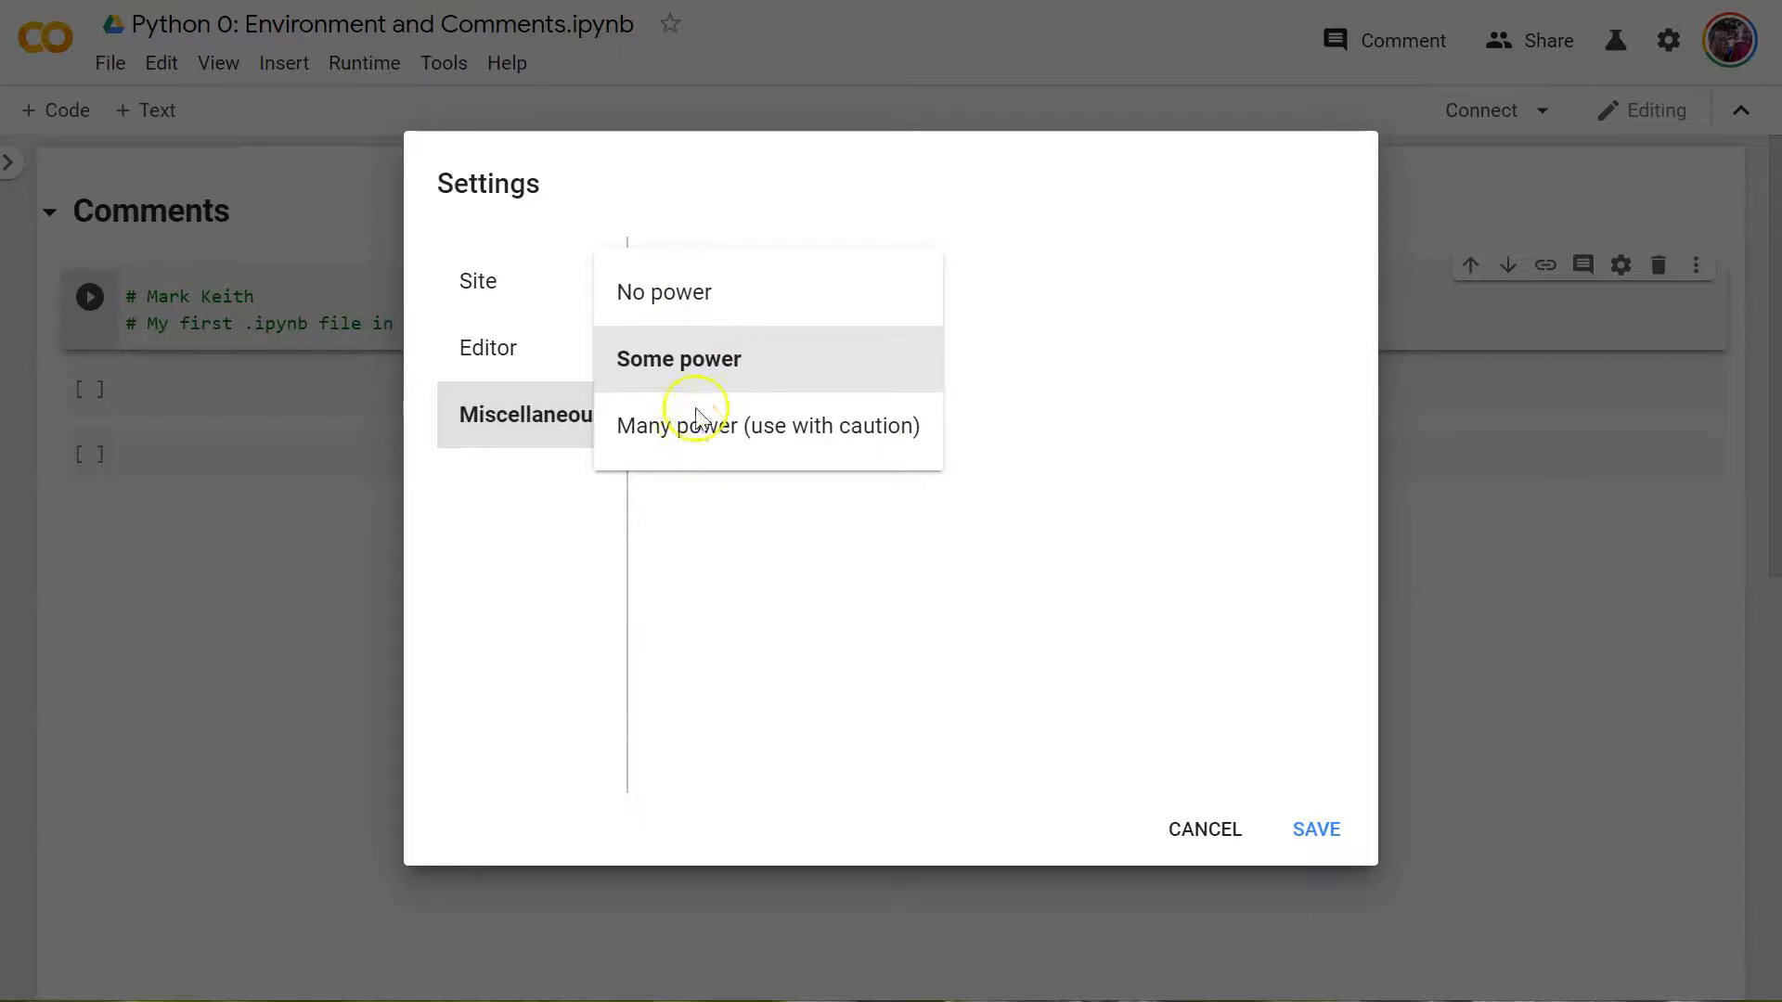
mouse_move(690, 366)
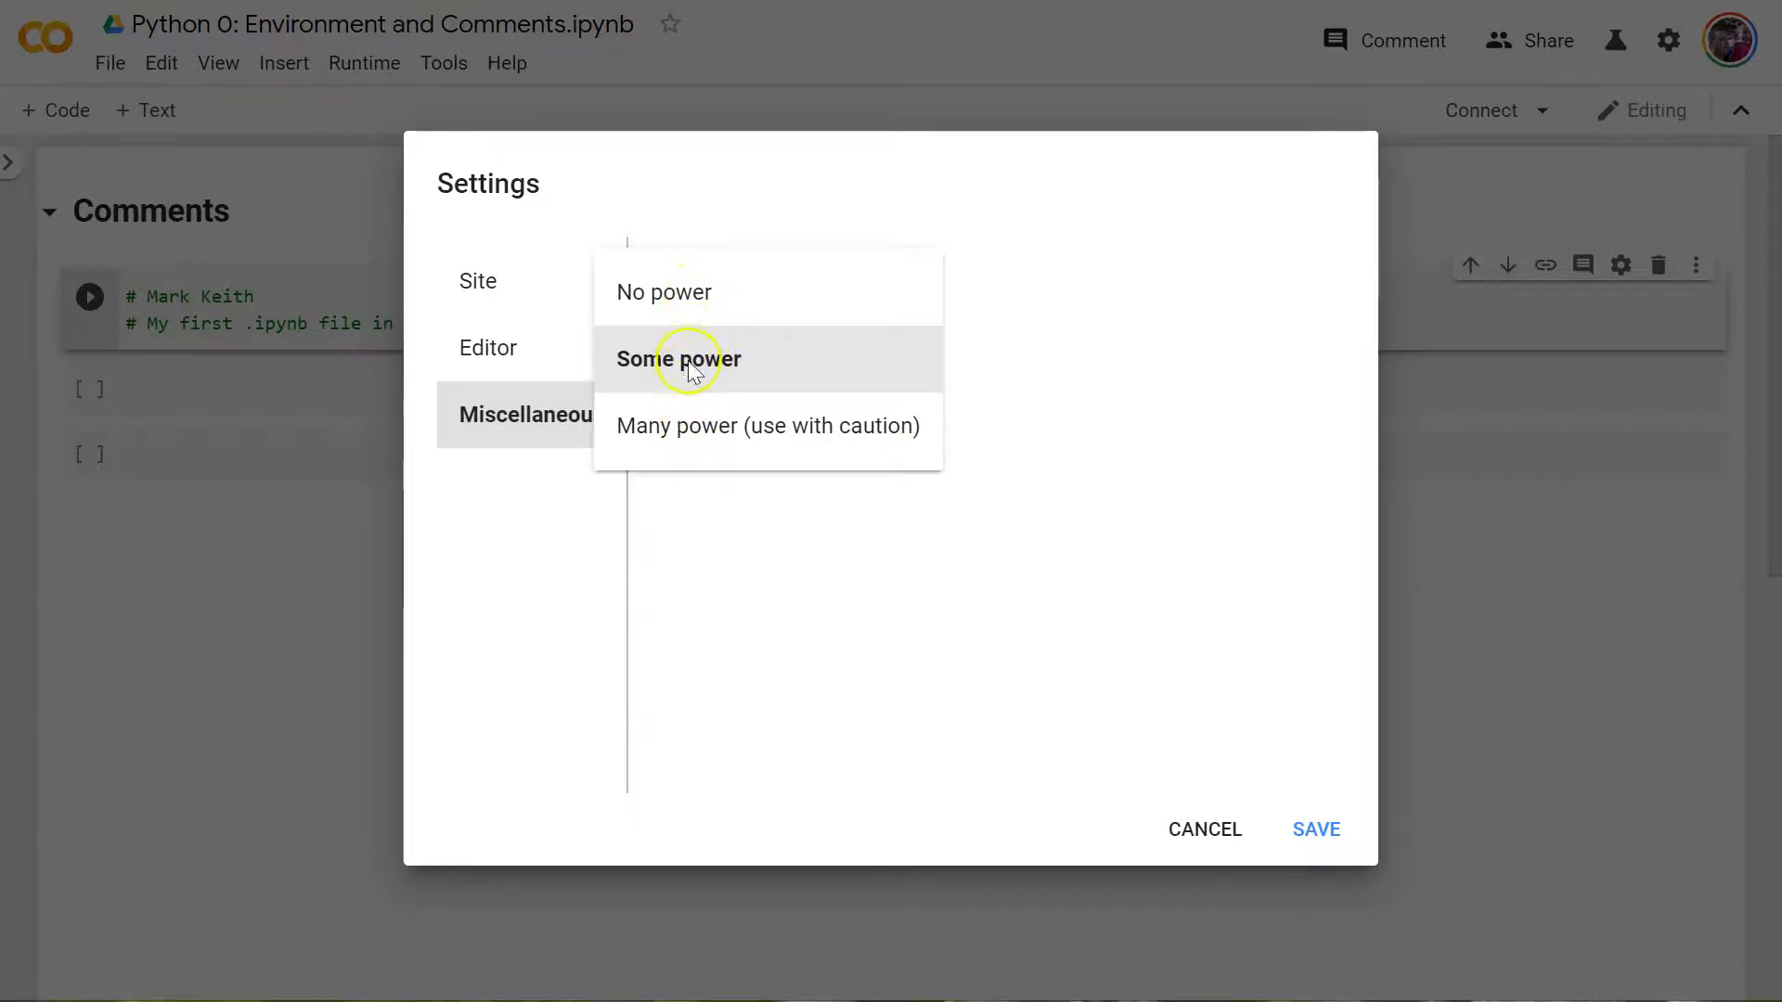
left_click(769, 425)
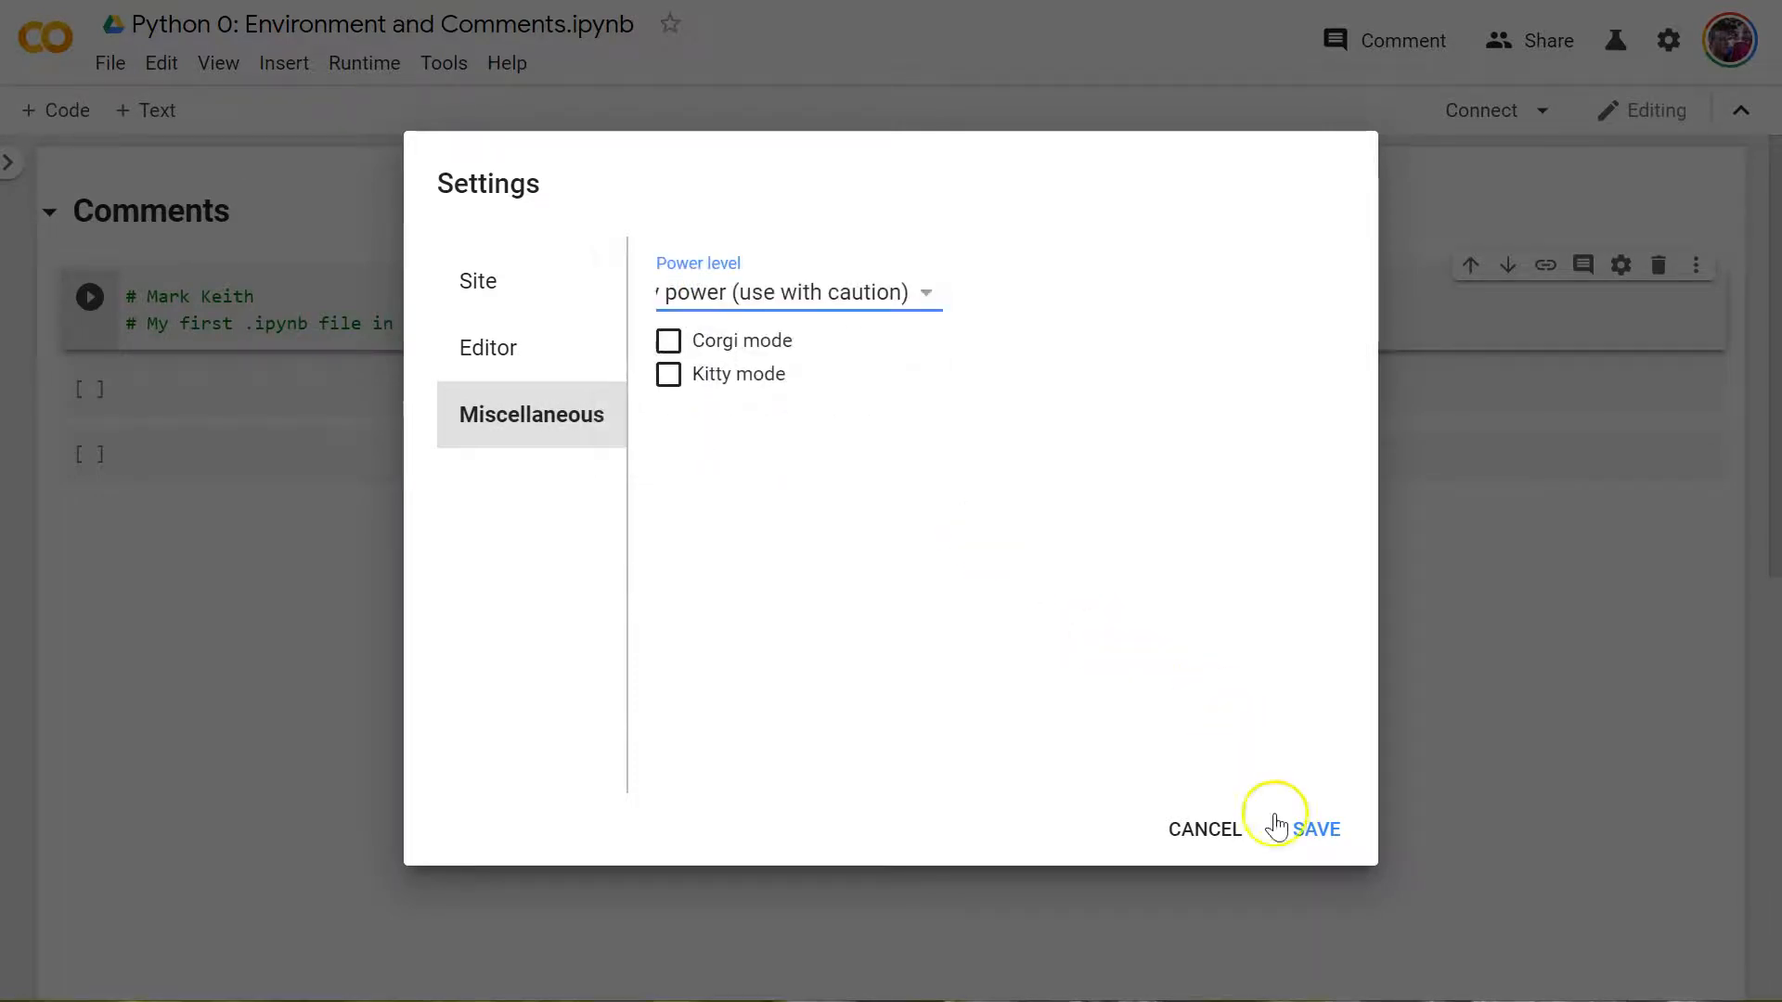
left_click(1318, 828)
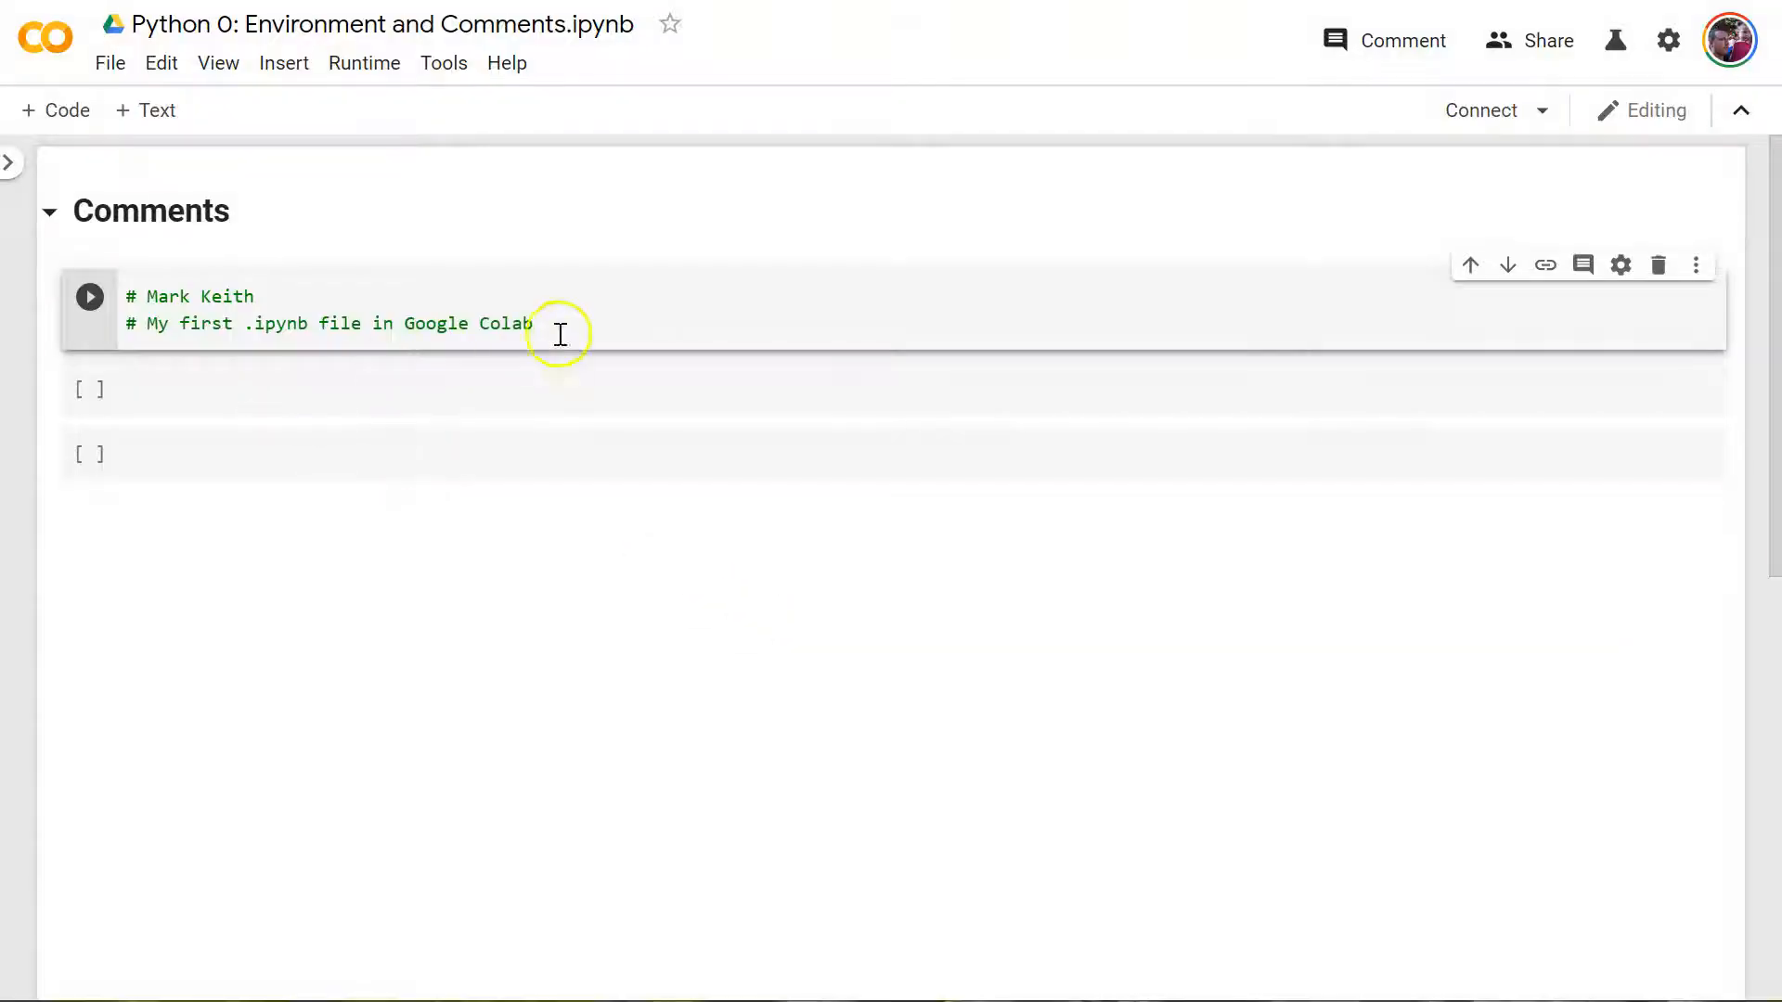
type("slkdjfa;sldkfja;sldkfja;sldkfja;sldkfja;sldkfja;sldkfj;asld")
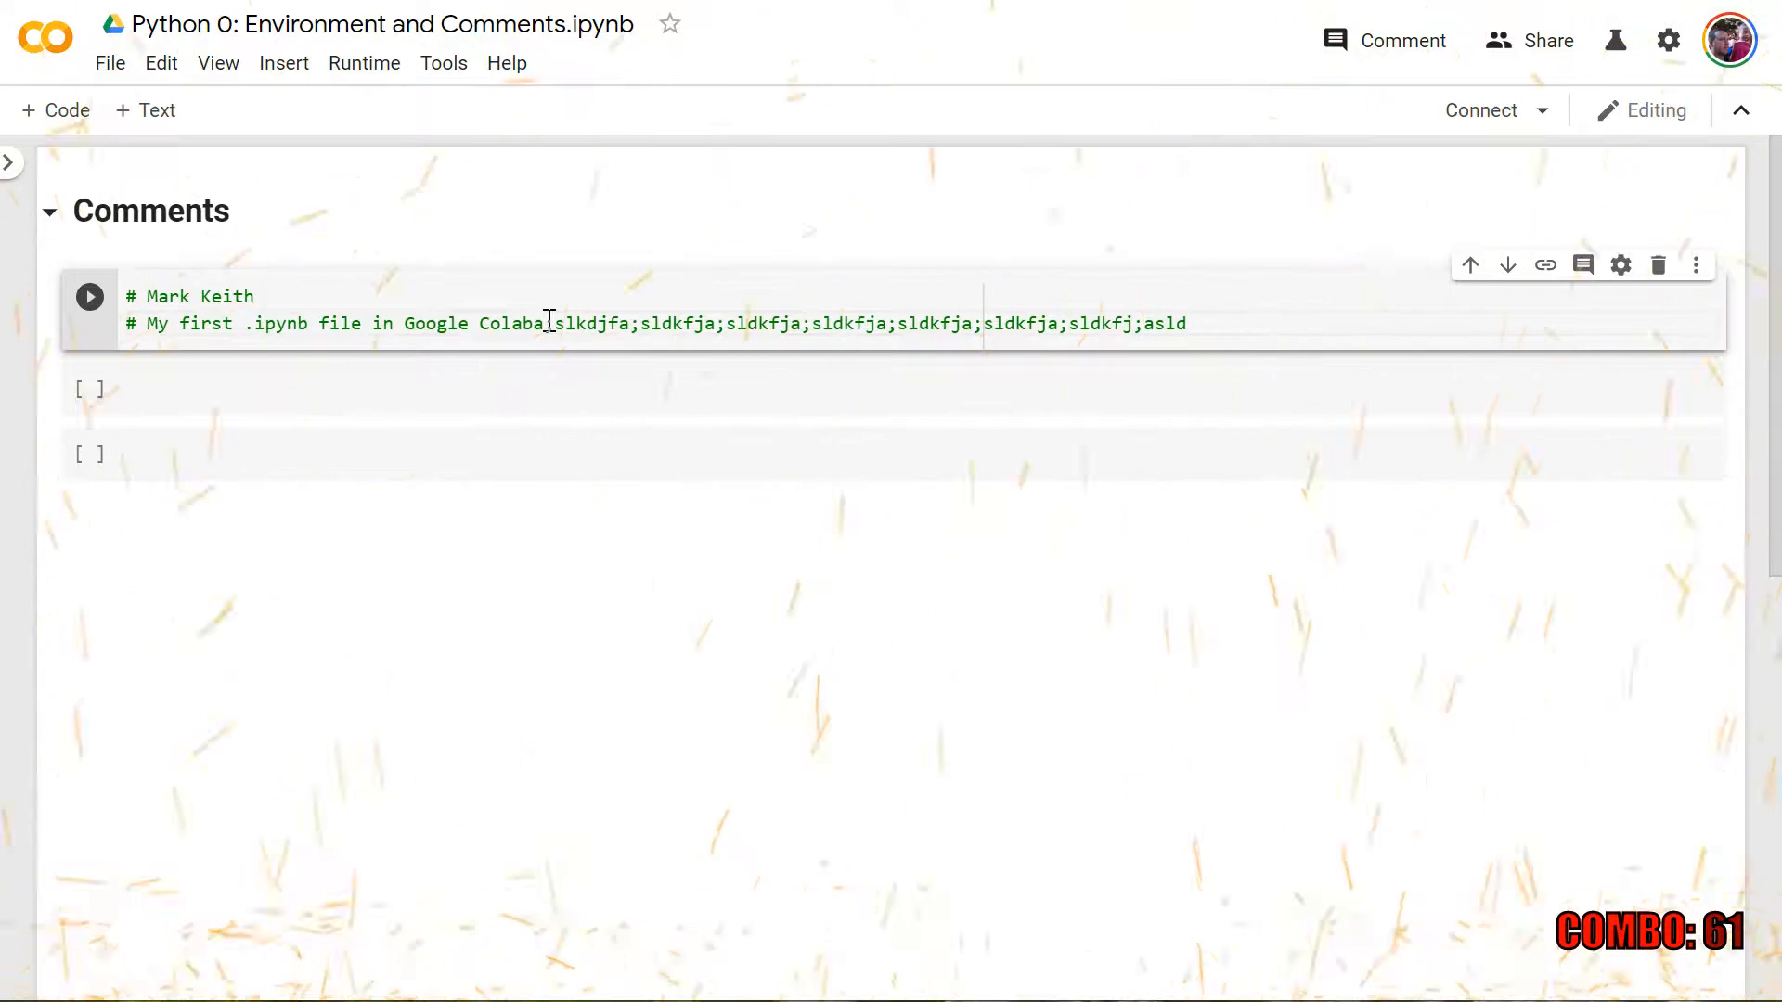
mouse_move(1266, 286)
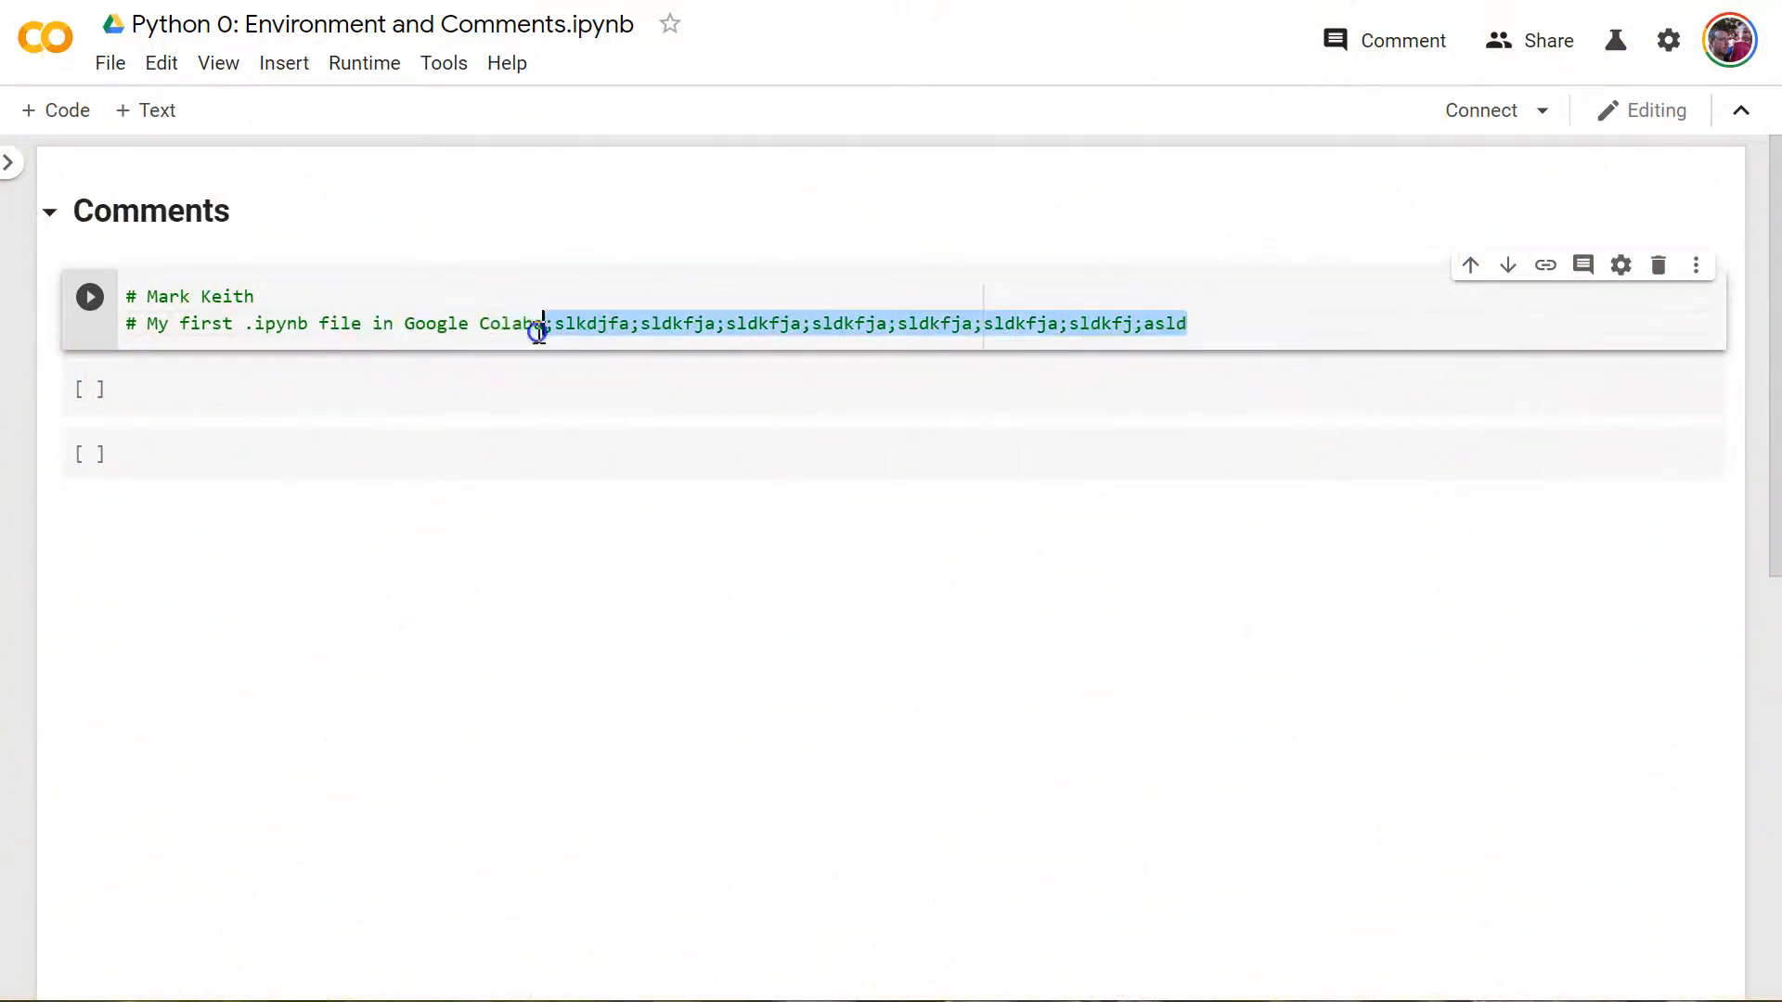
key("Delete")
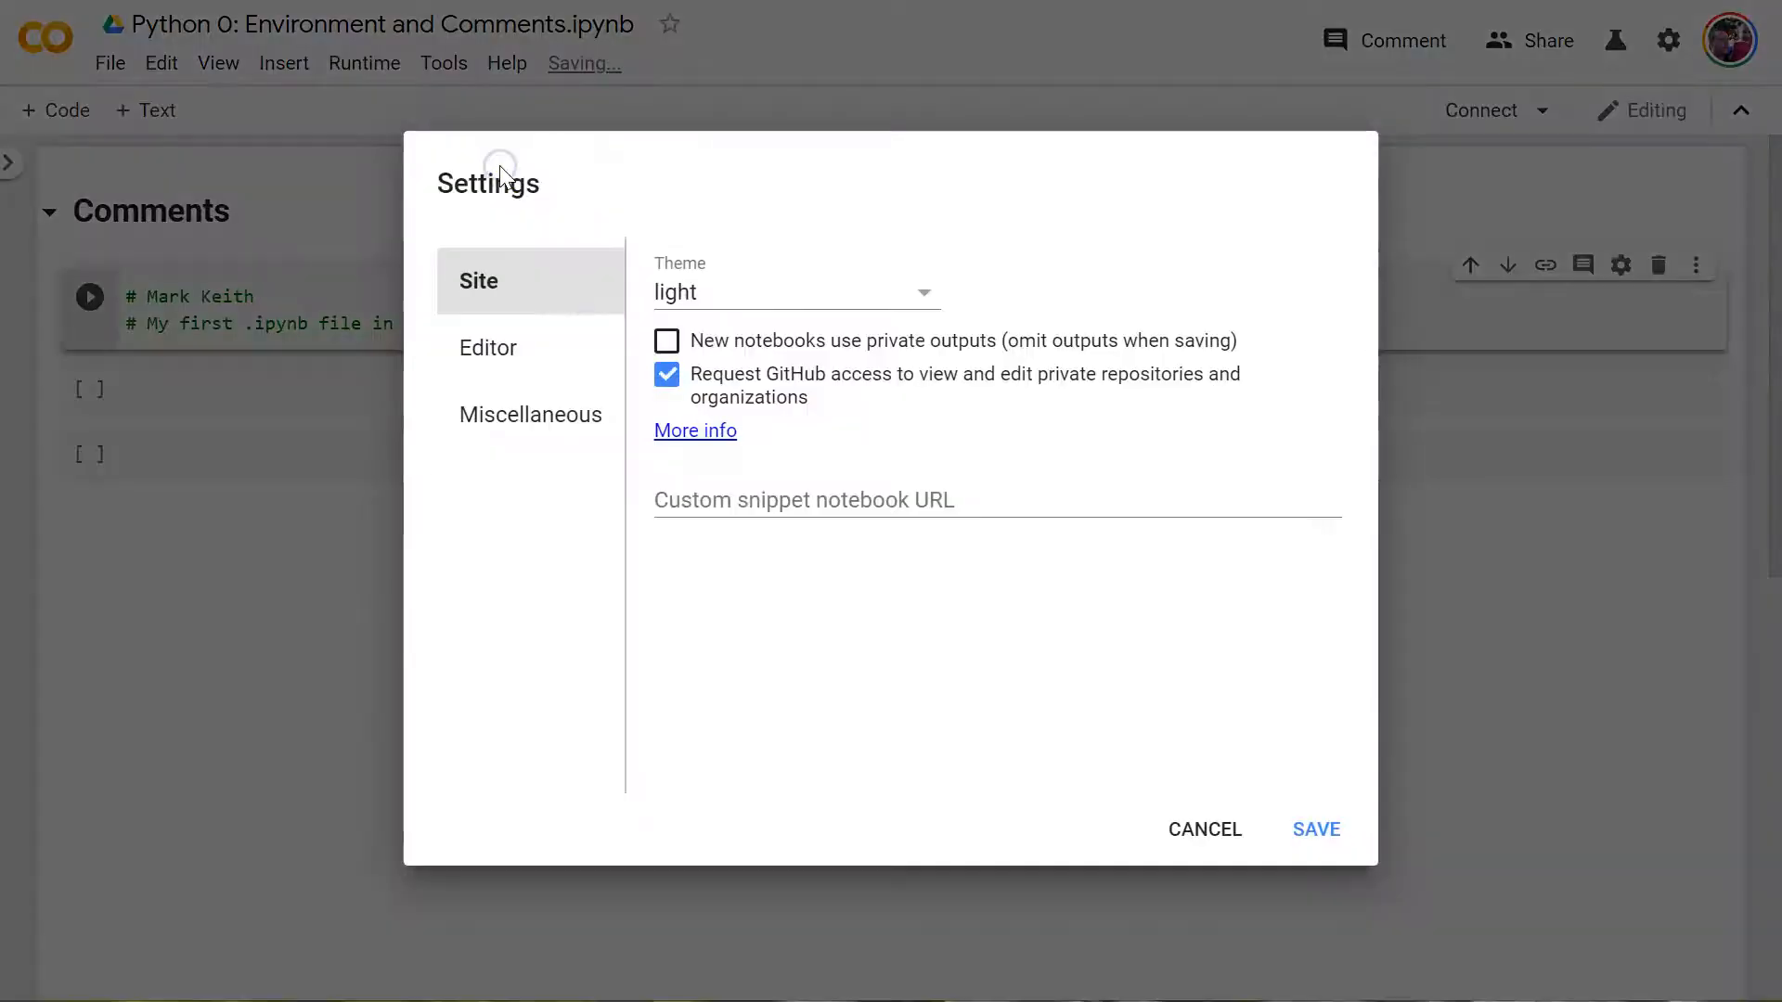
- Switch the power level to Some power in Miscellaneous settings and save the changes
left_click(529, 414)
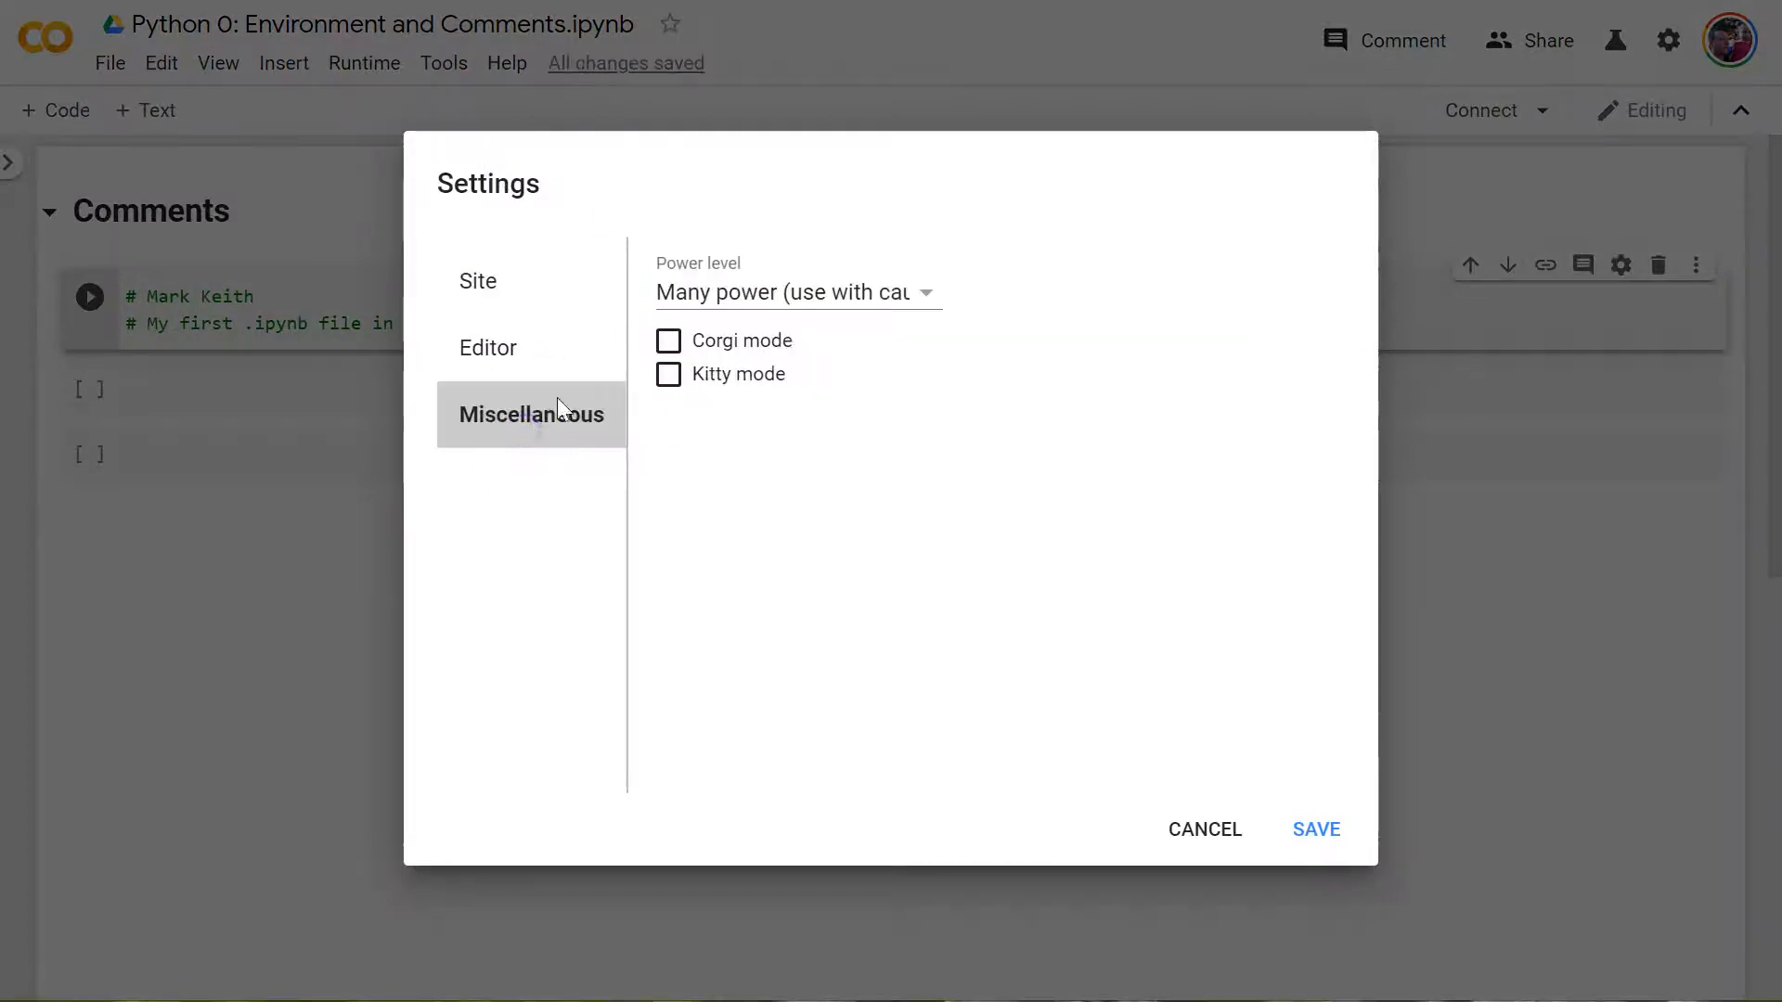
left_click(796, 291)
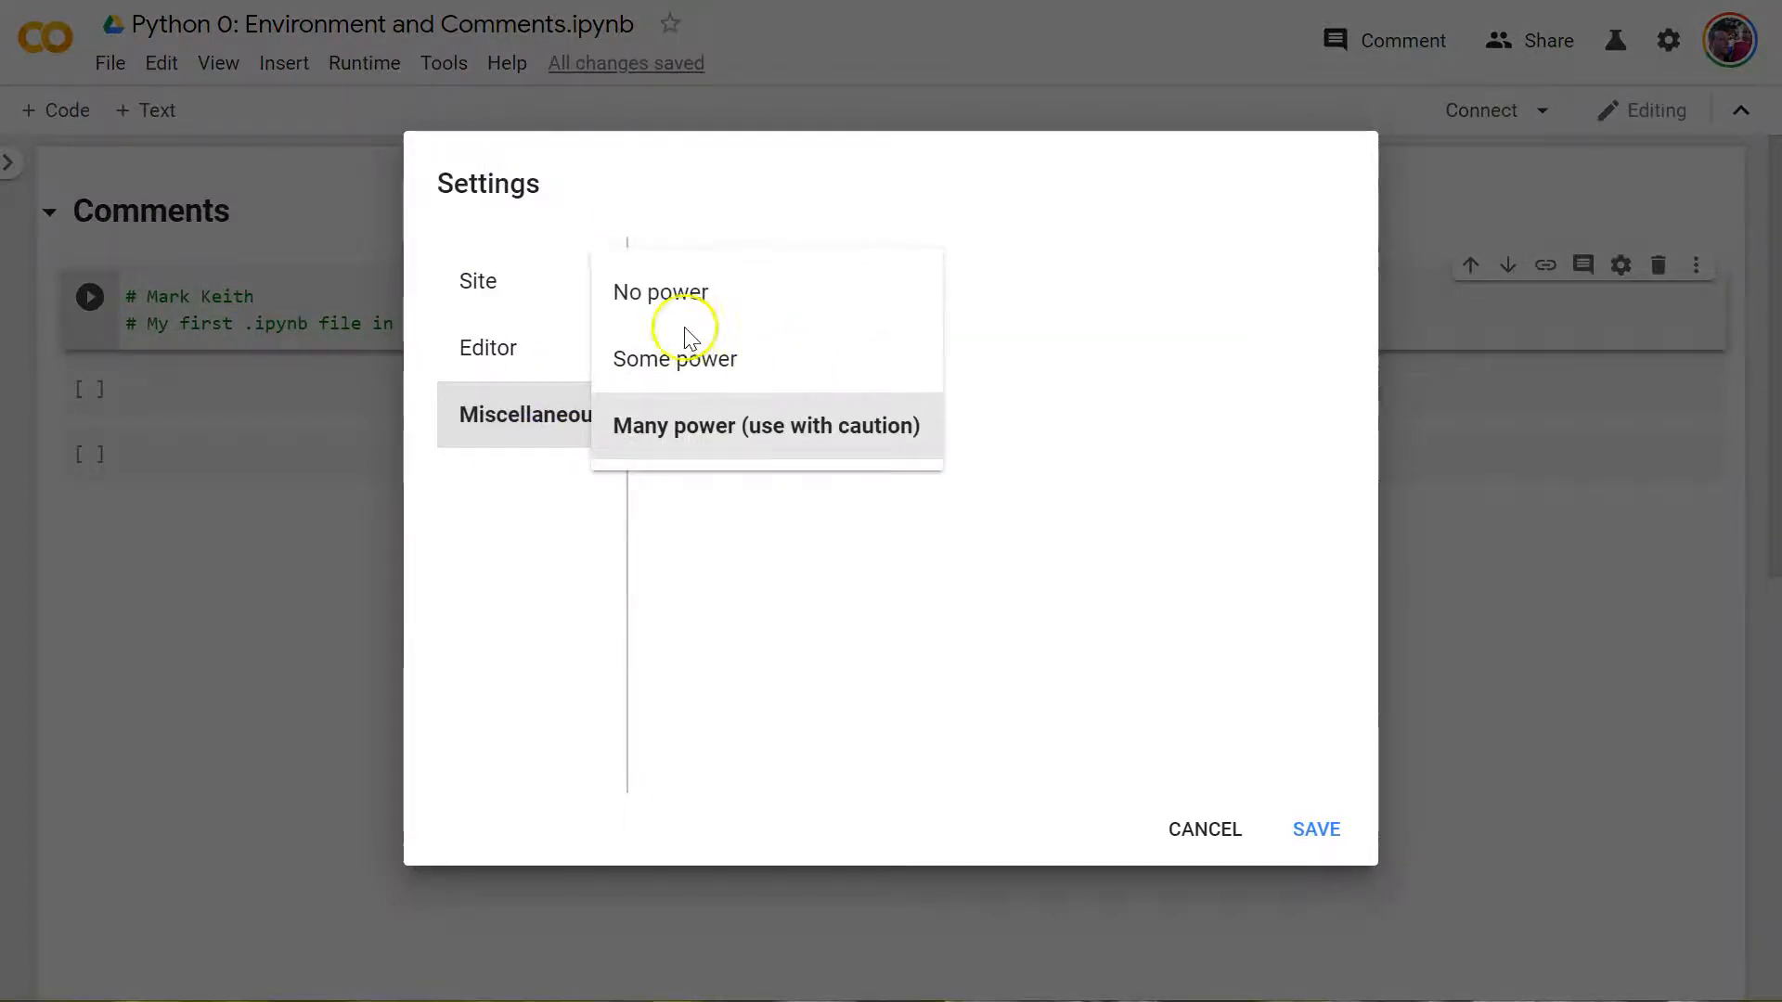
left_click(659, 293)
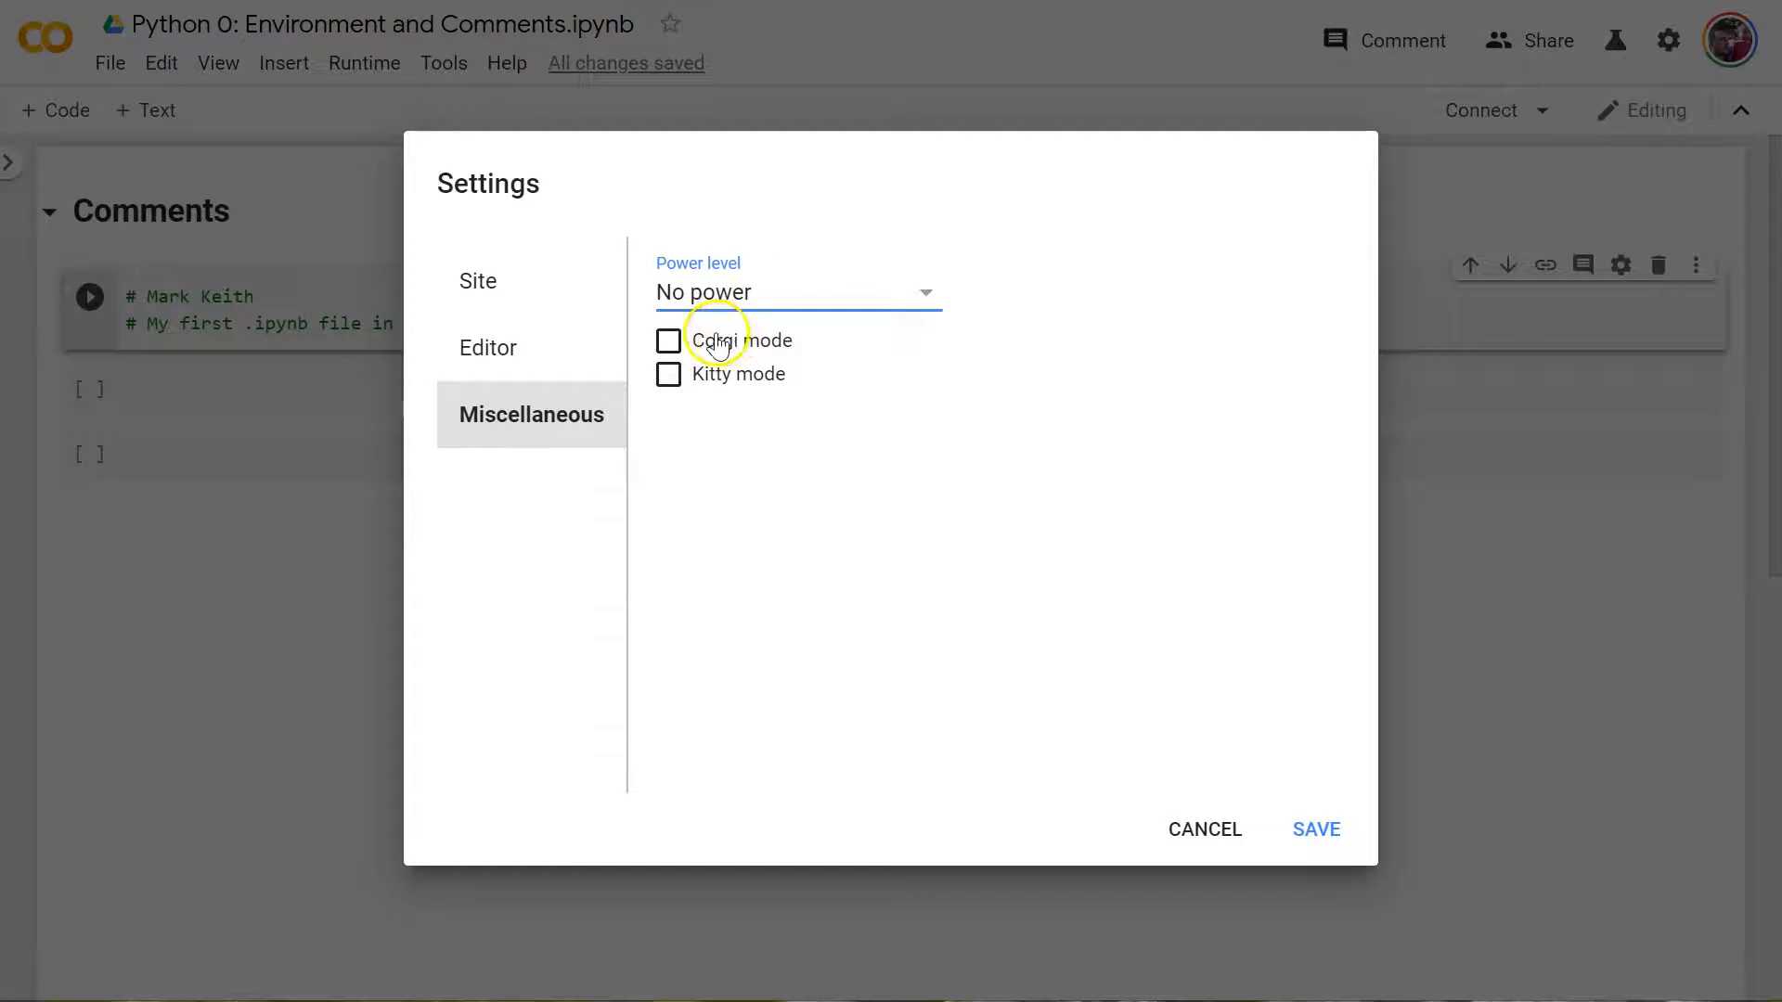
left_click(795, 293)
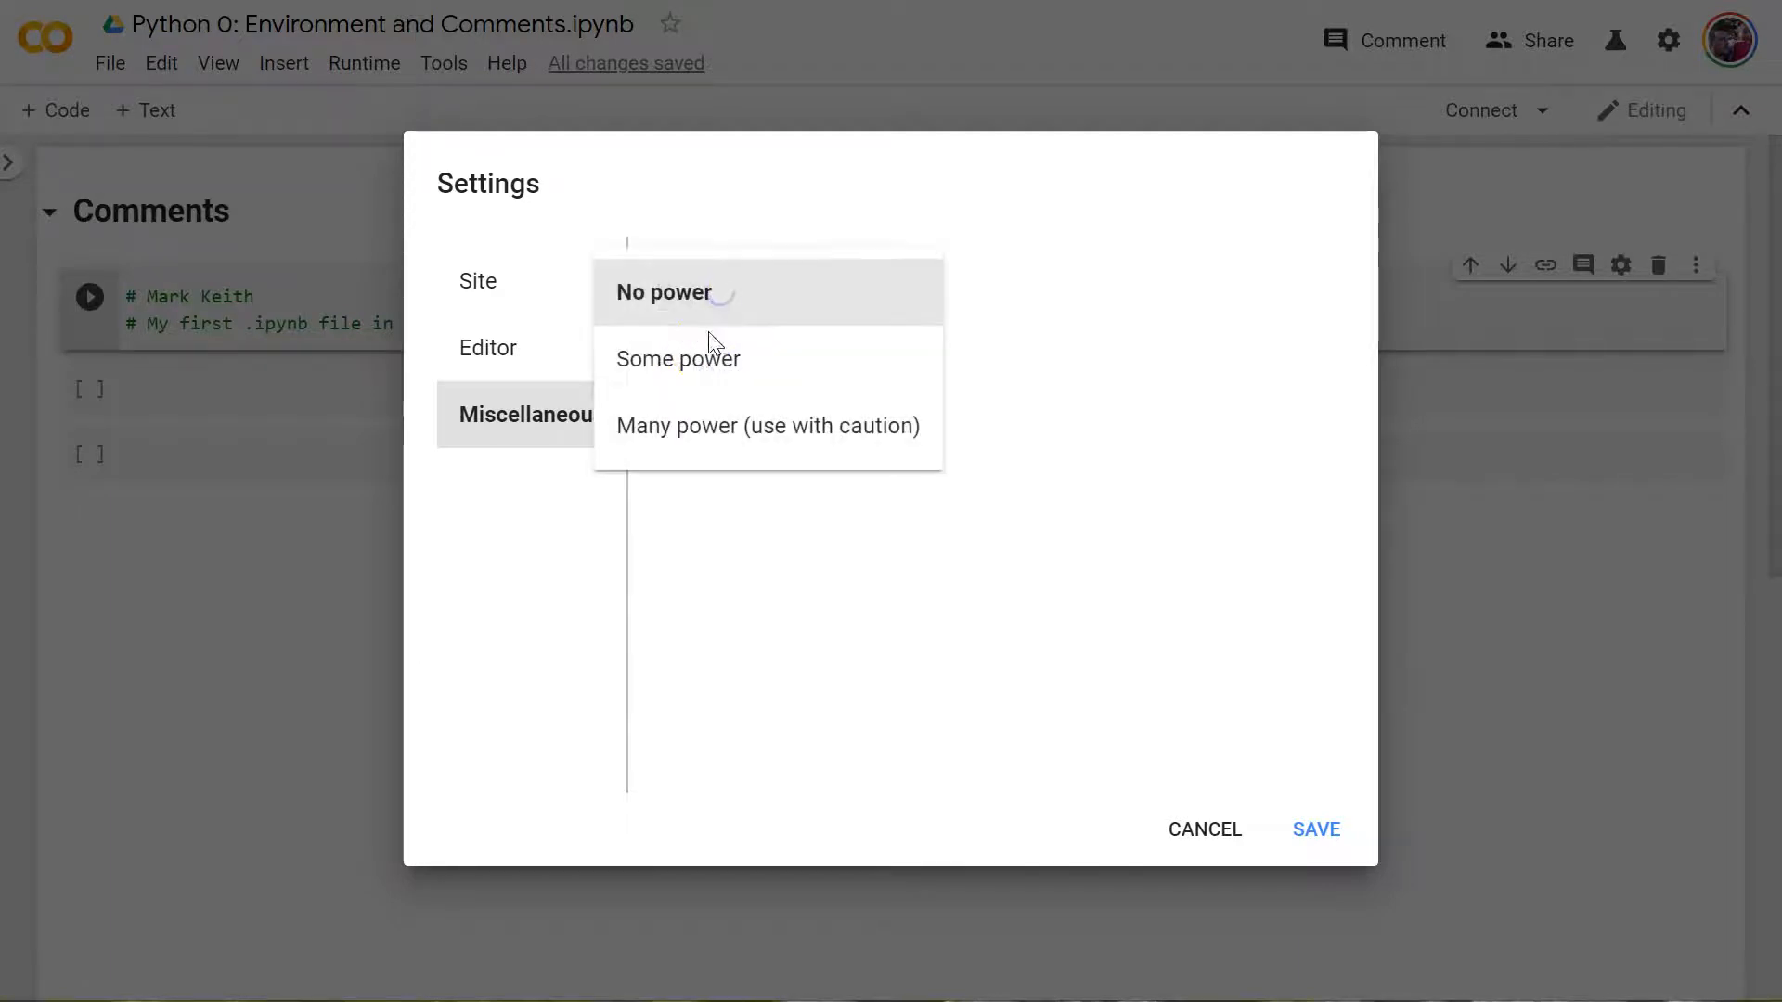
left_click(678, 359)
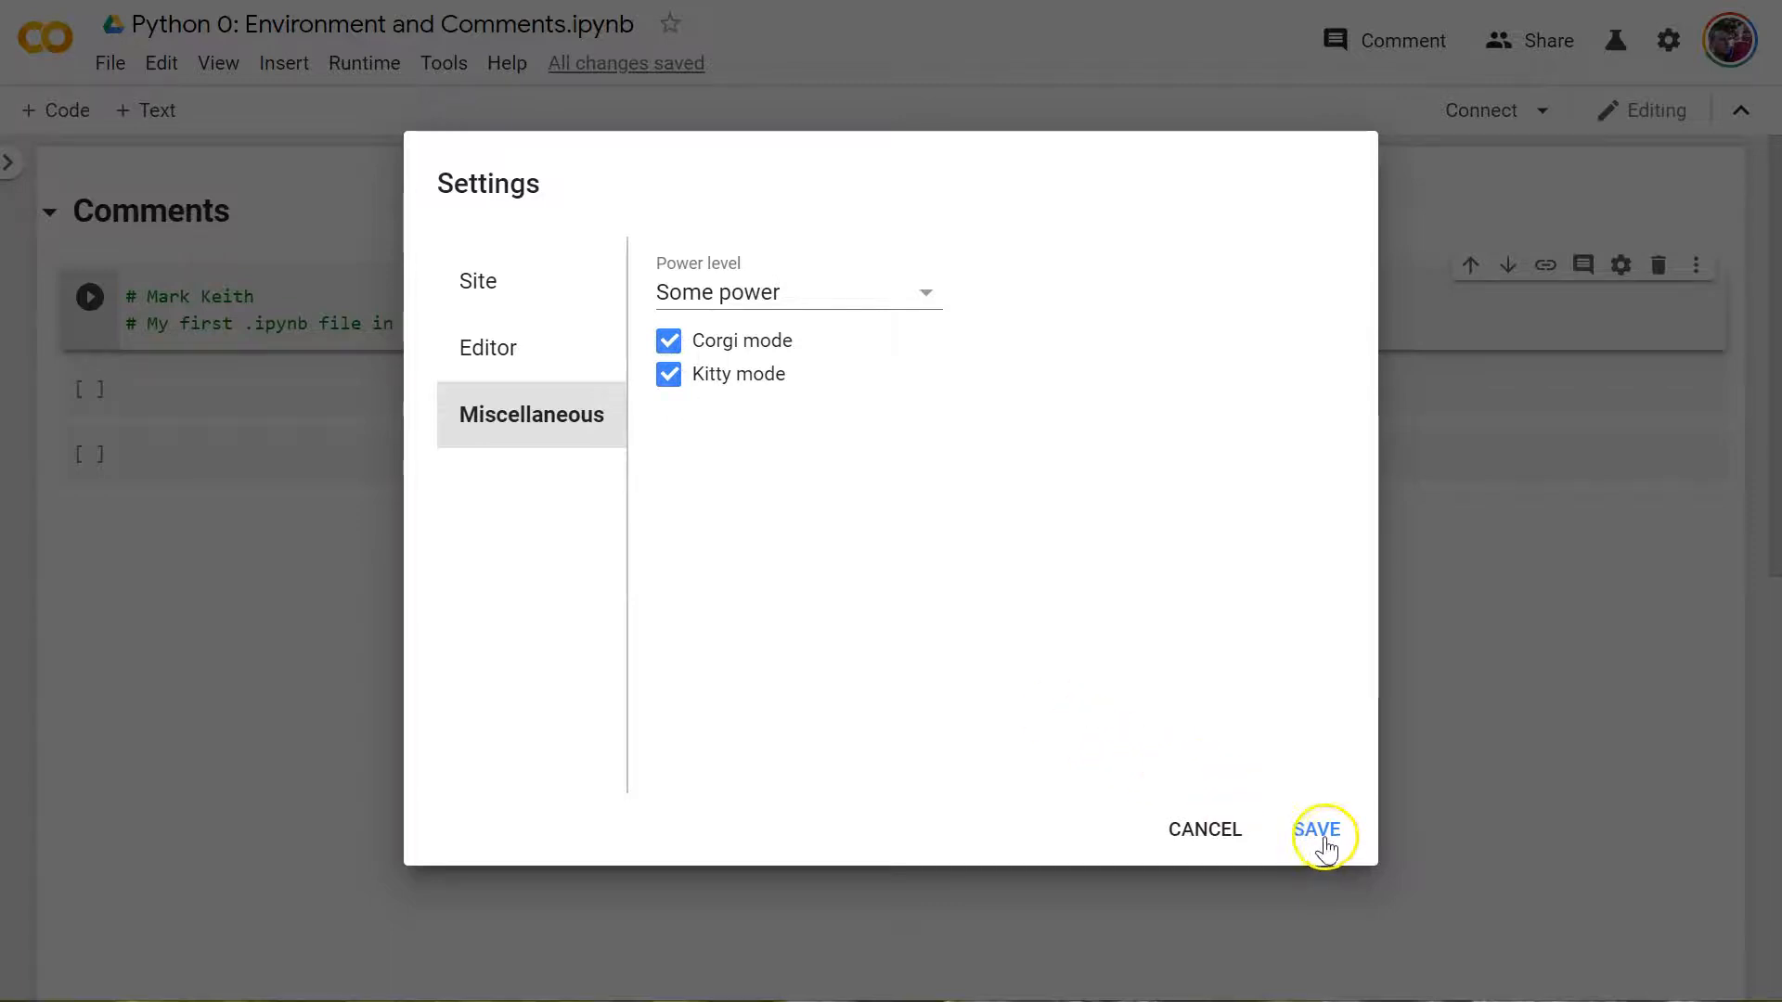
left_click(1320, 829)
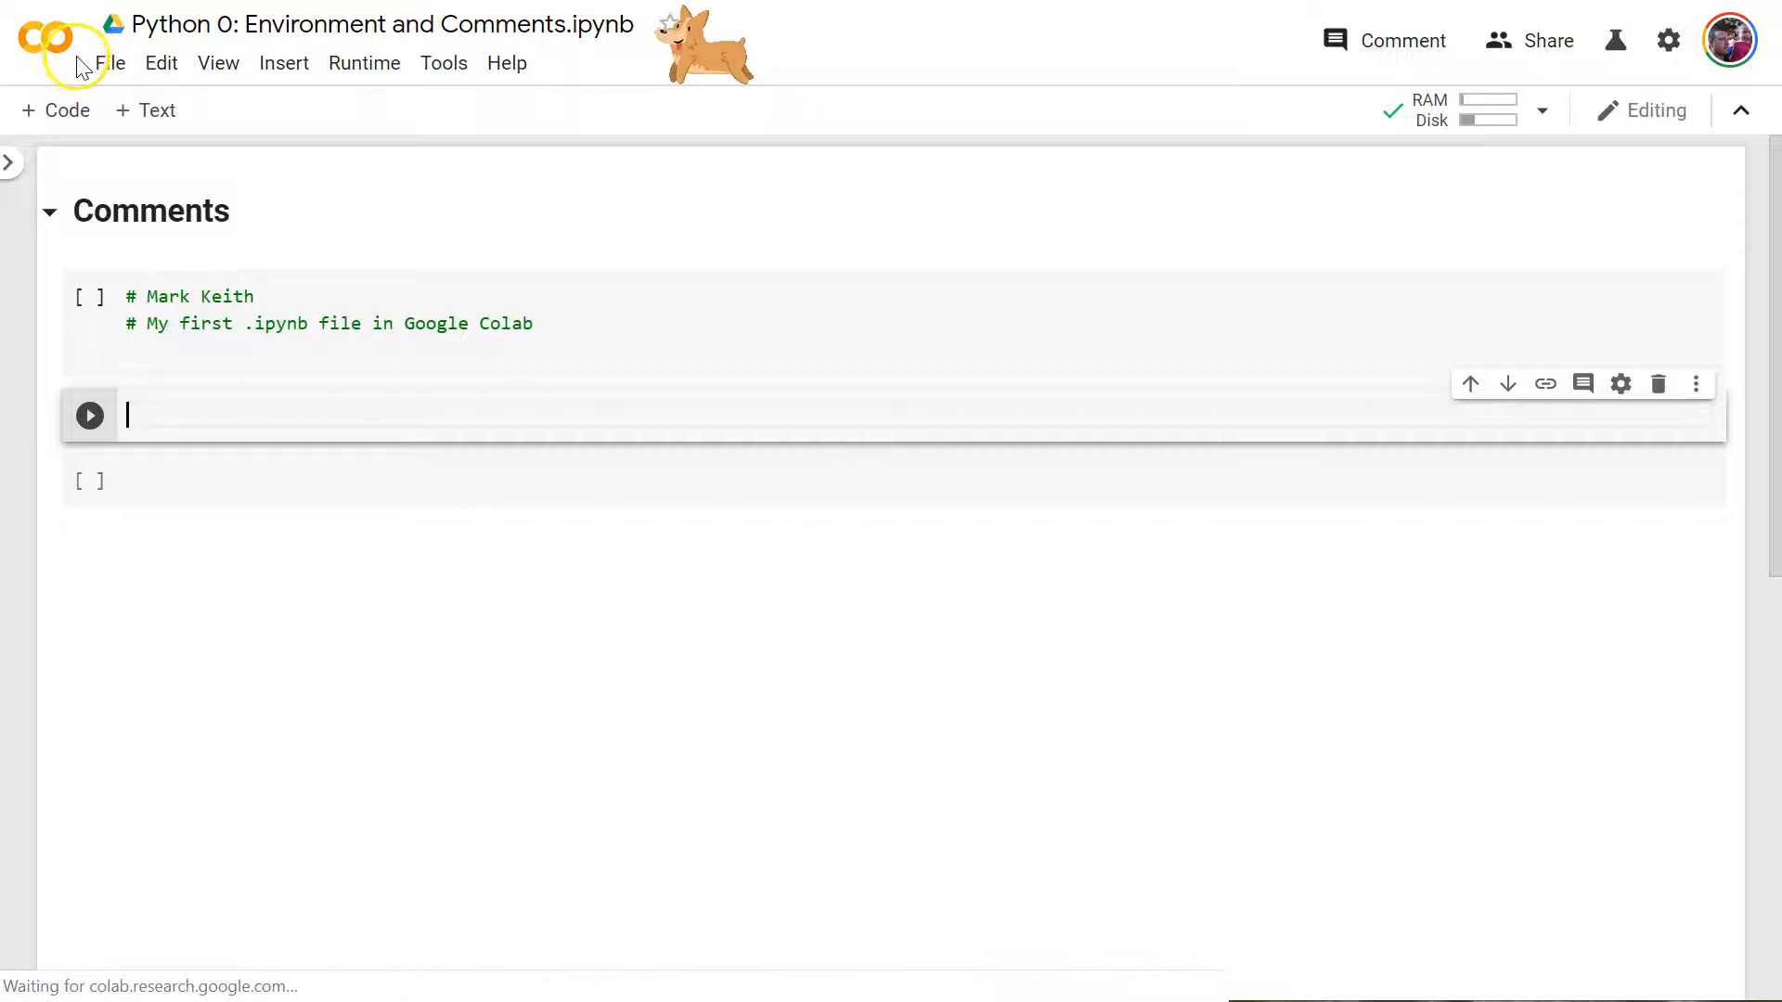
mouse_move(739, 454)
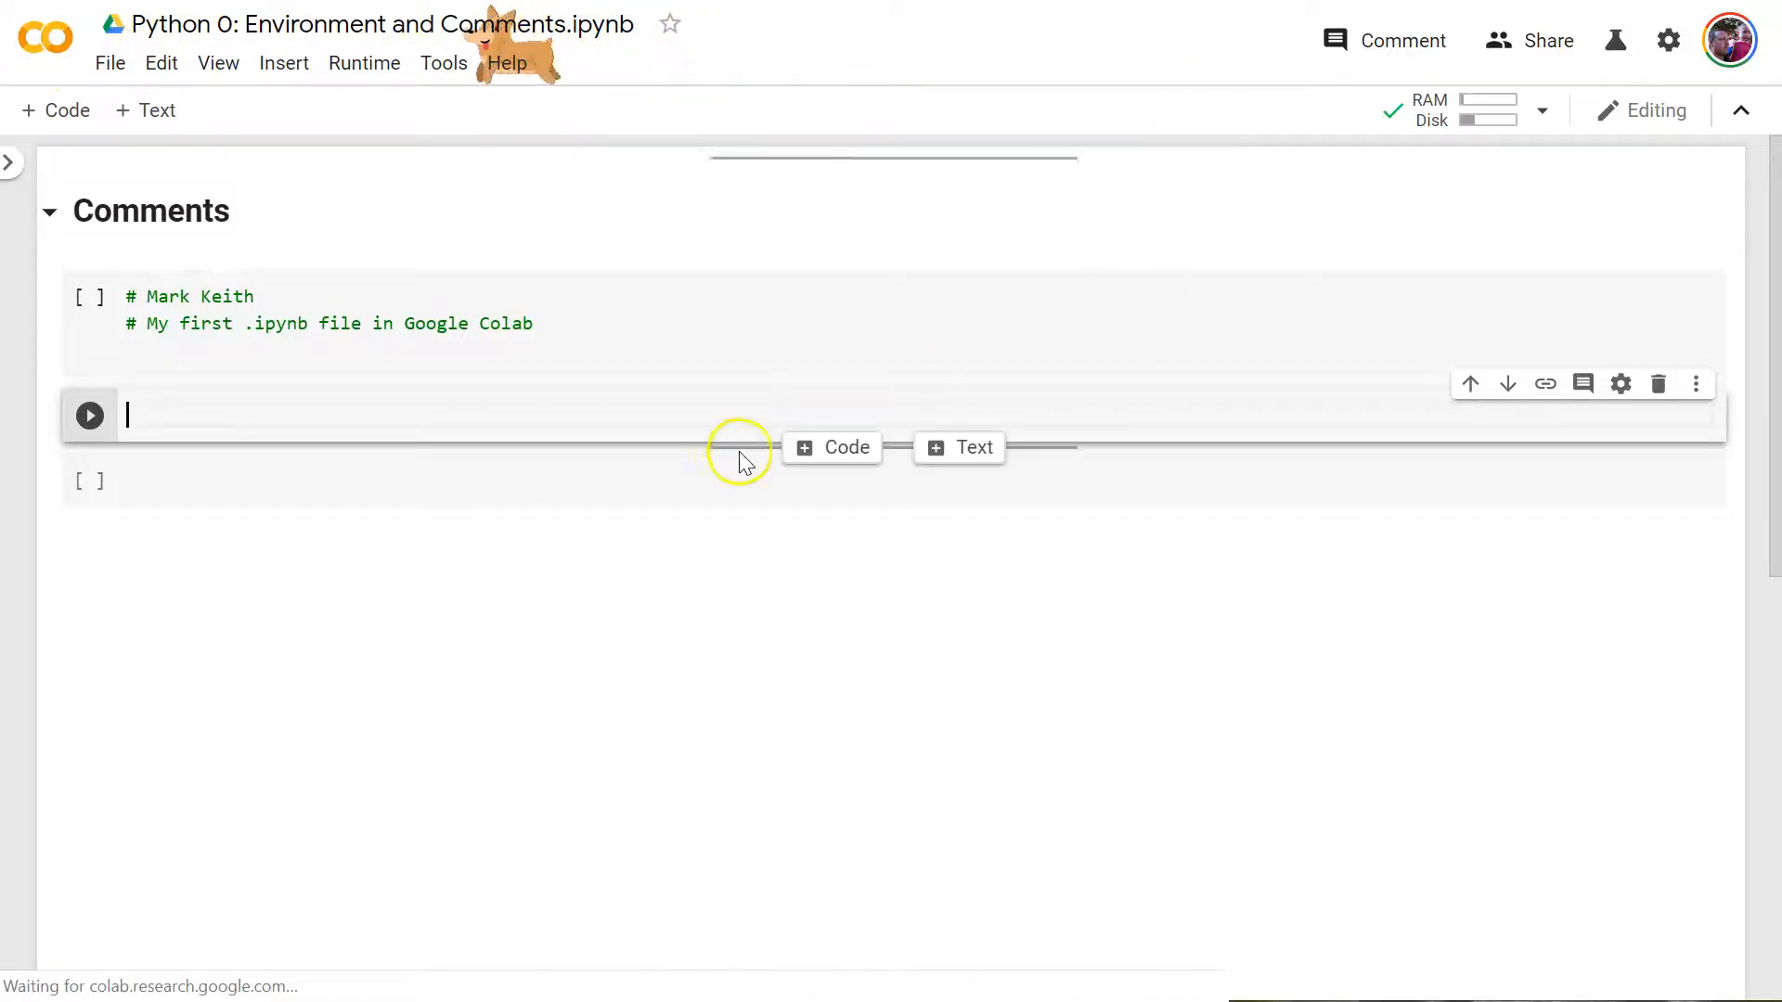
- Enable 'Show line numbers' in the Editor settings, save, and return to the comment cell
left_click(443, 62)
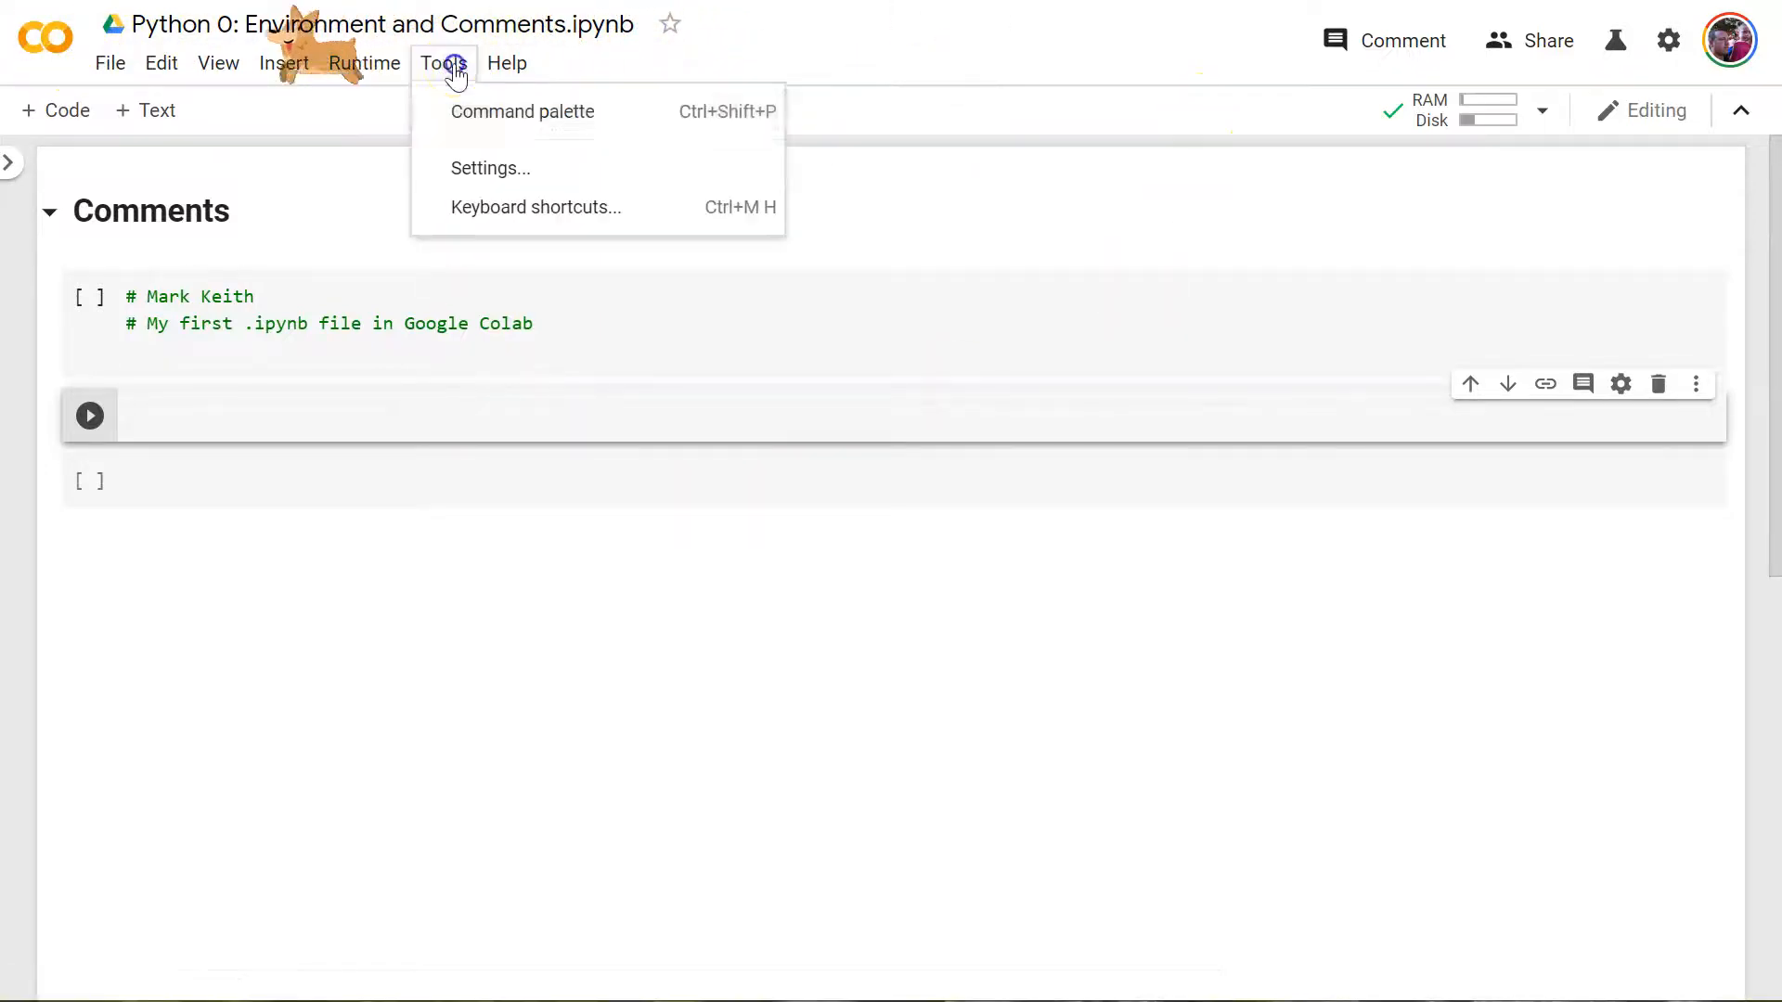
left_click(490, 167)
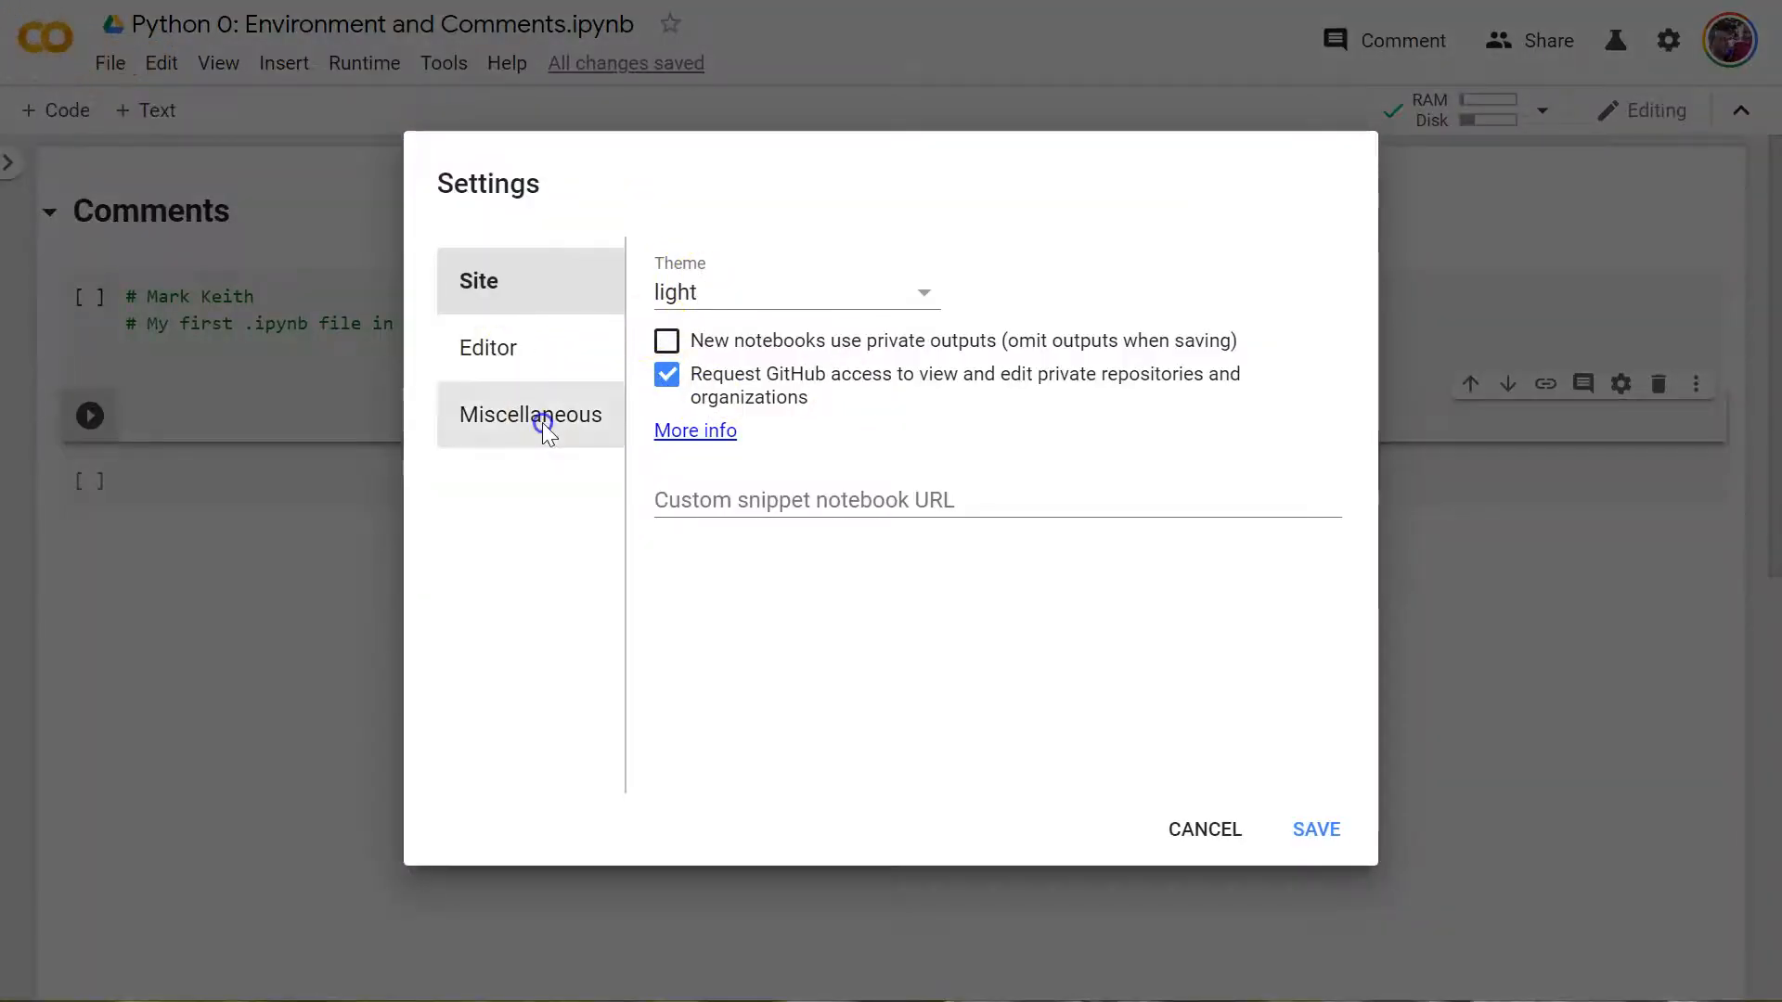
left_click(530, 414)
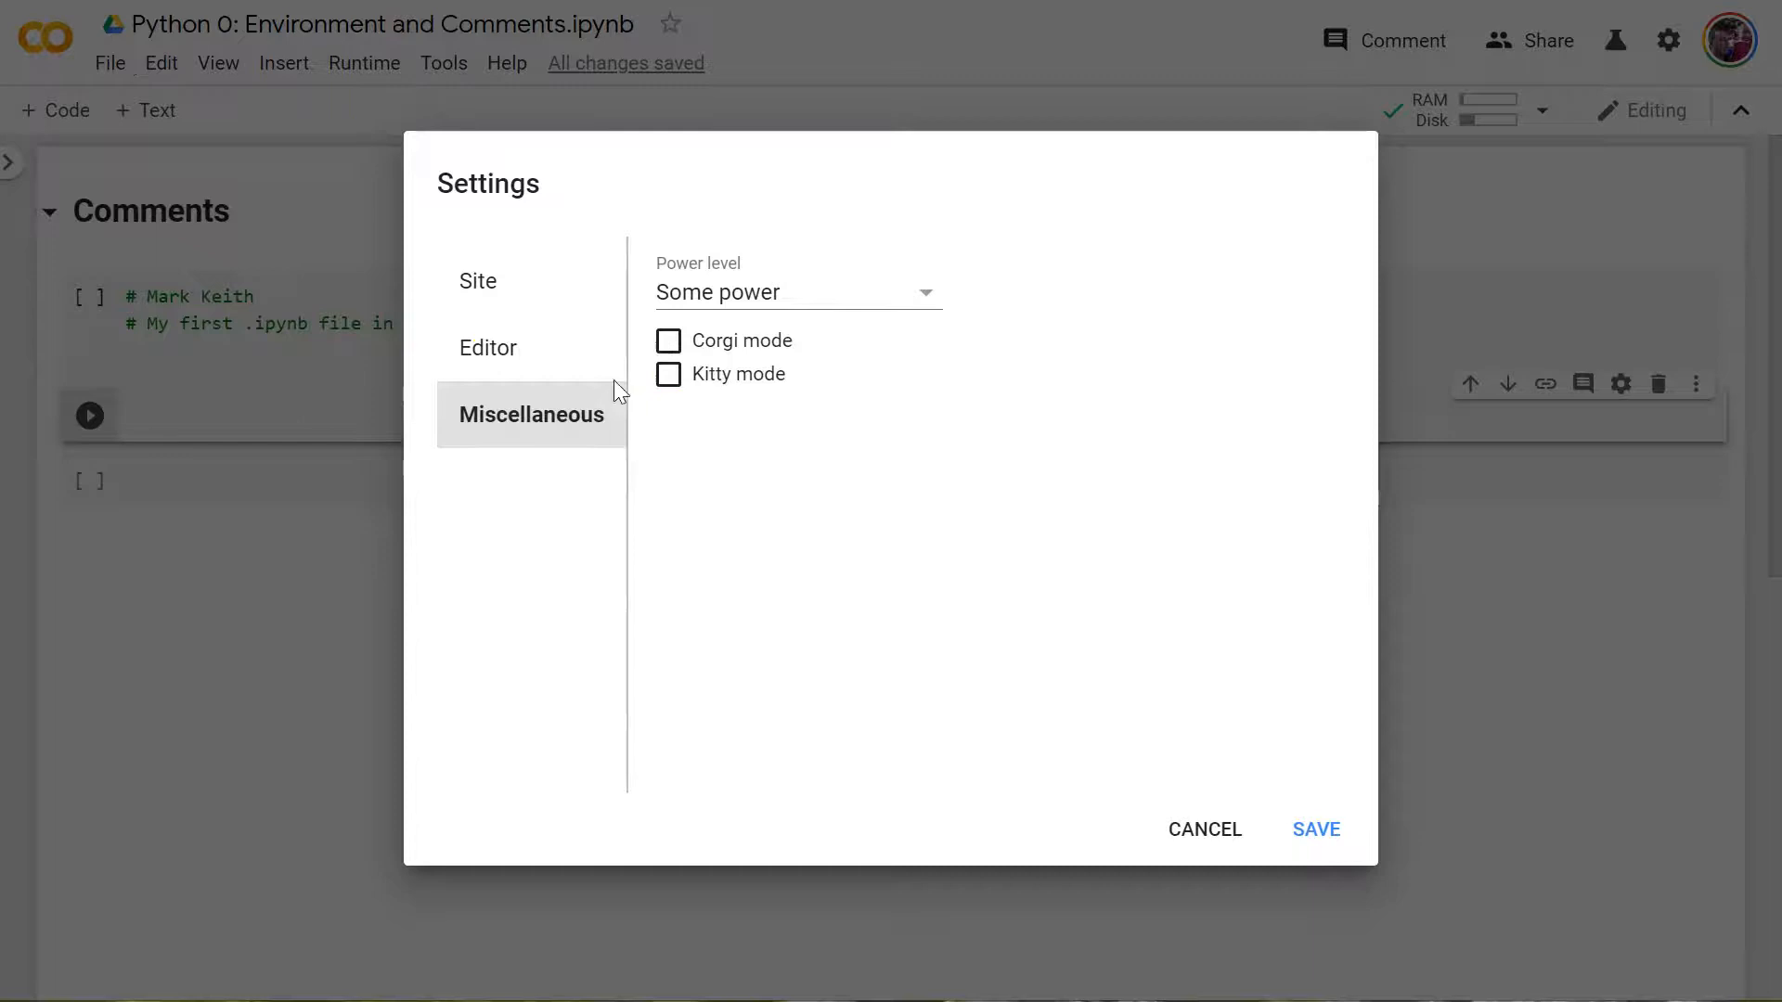
left_click(487, 348)
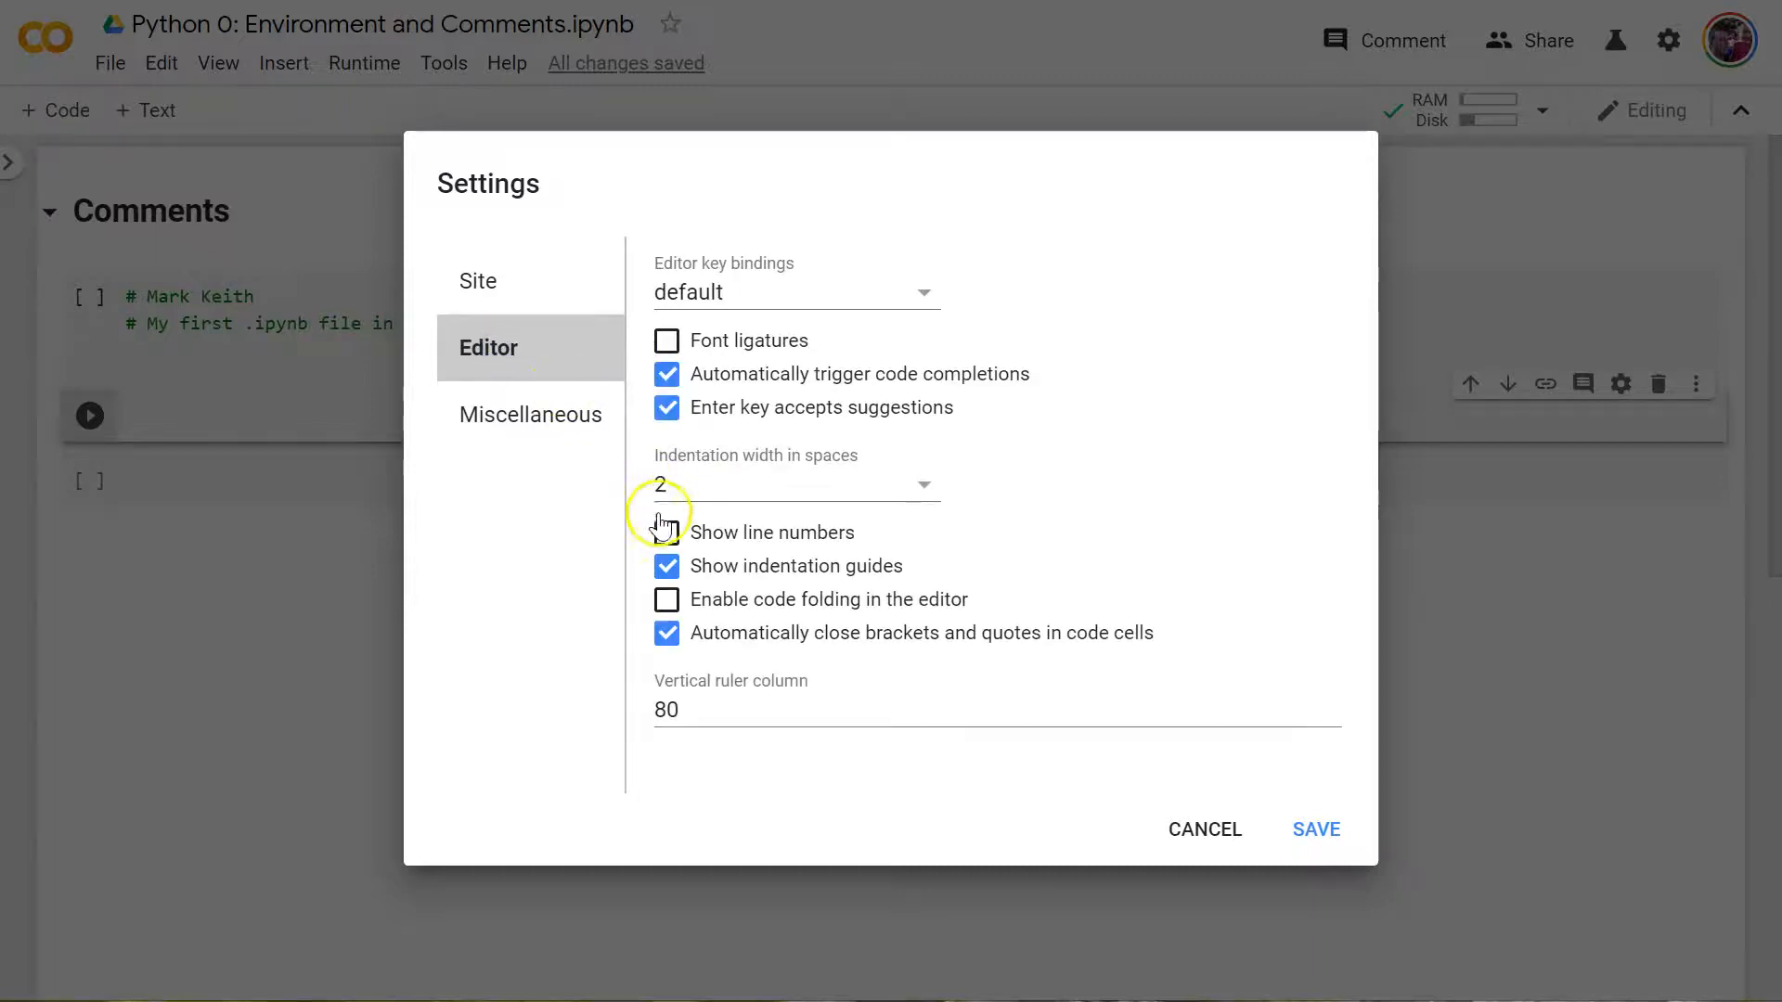
left_click(666, 532)
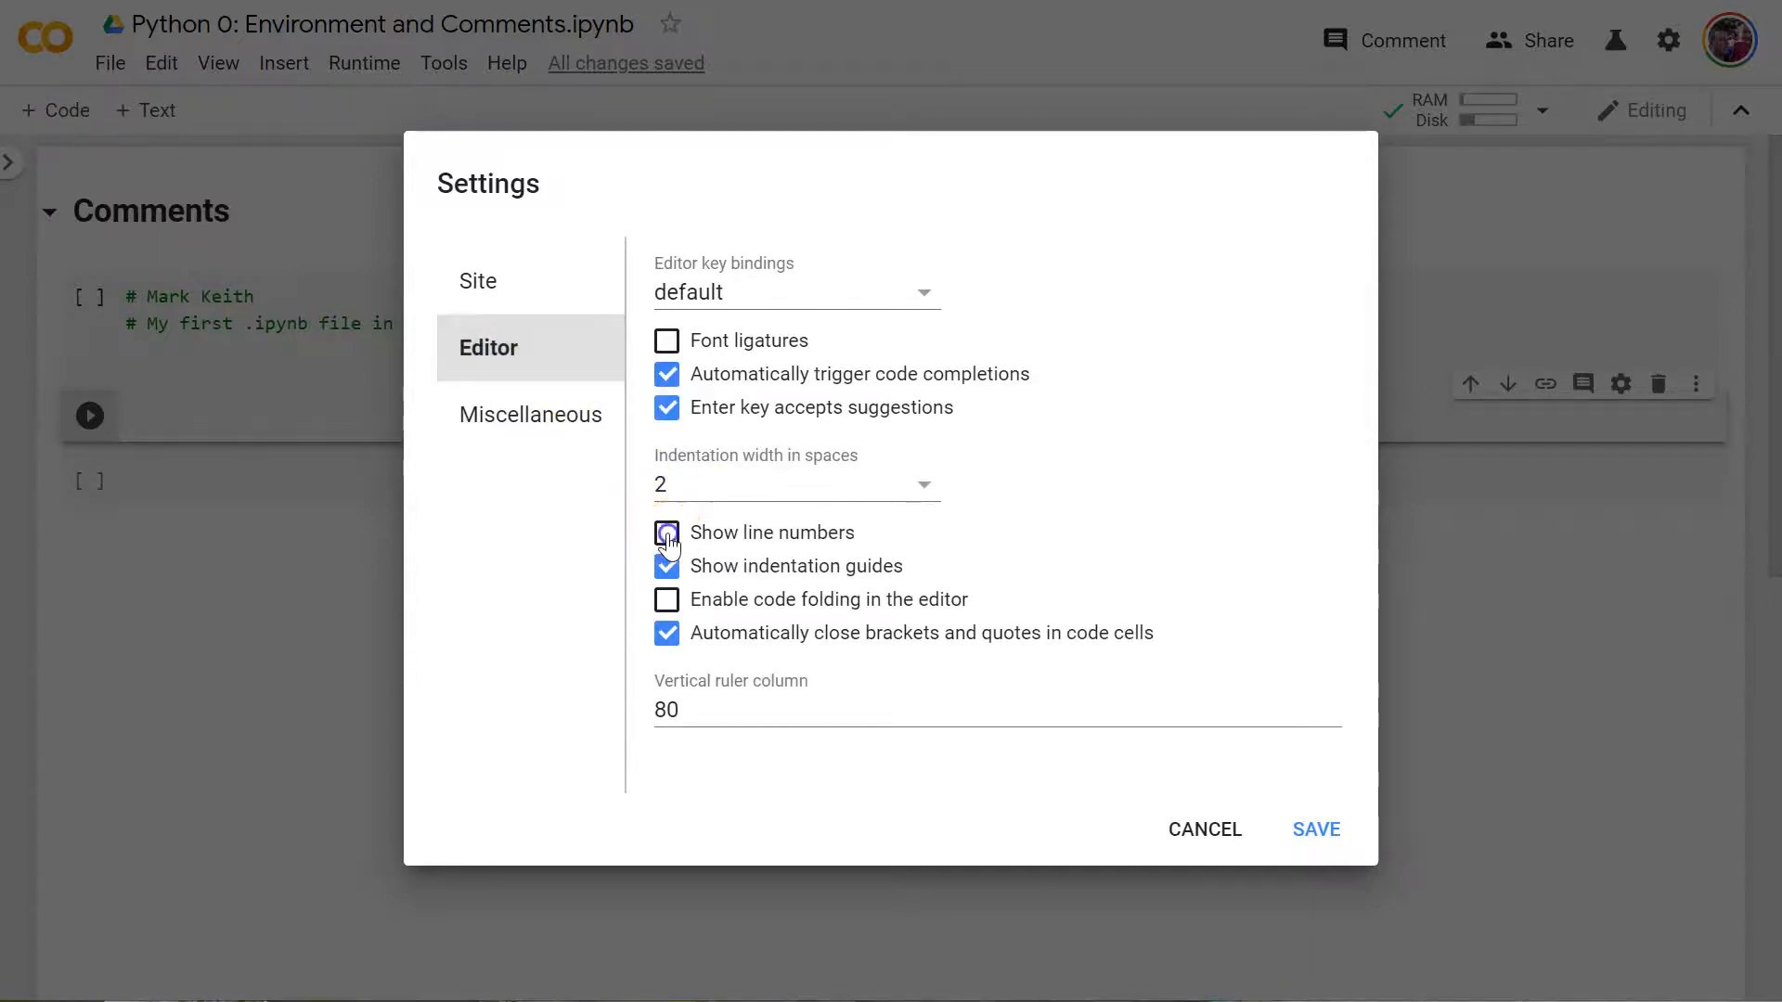
left_click(1315, 829)
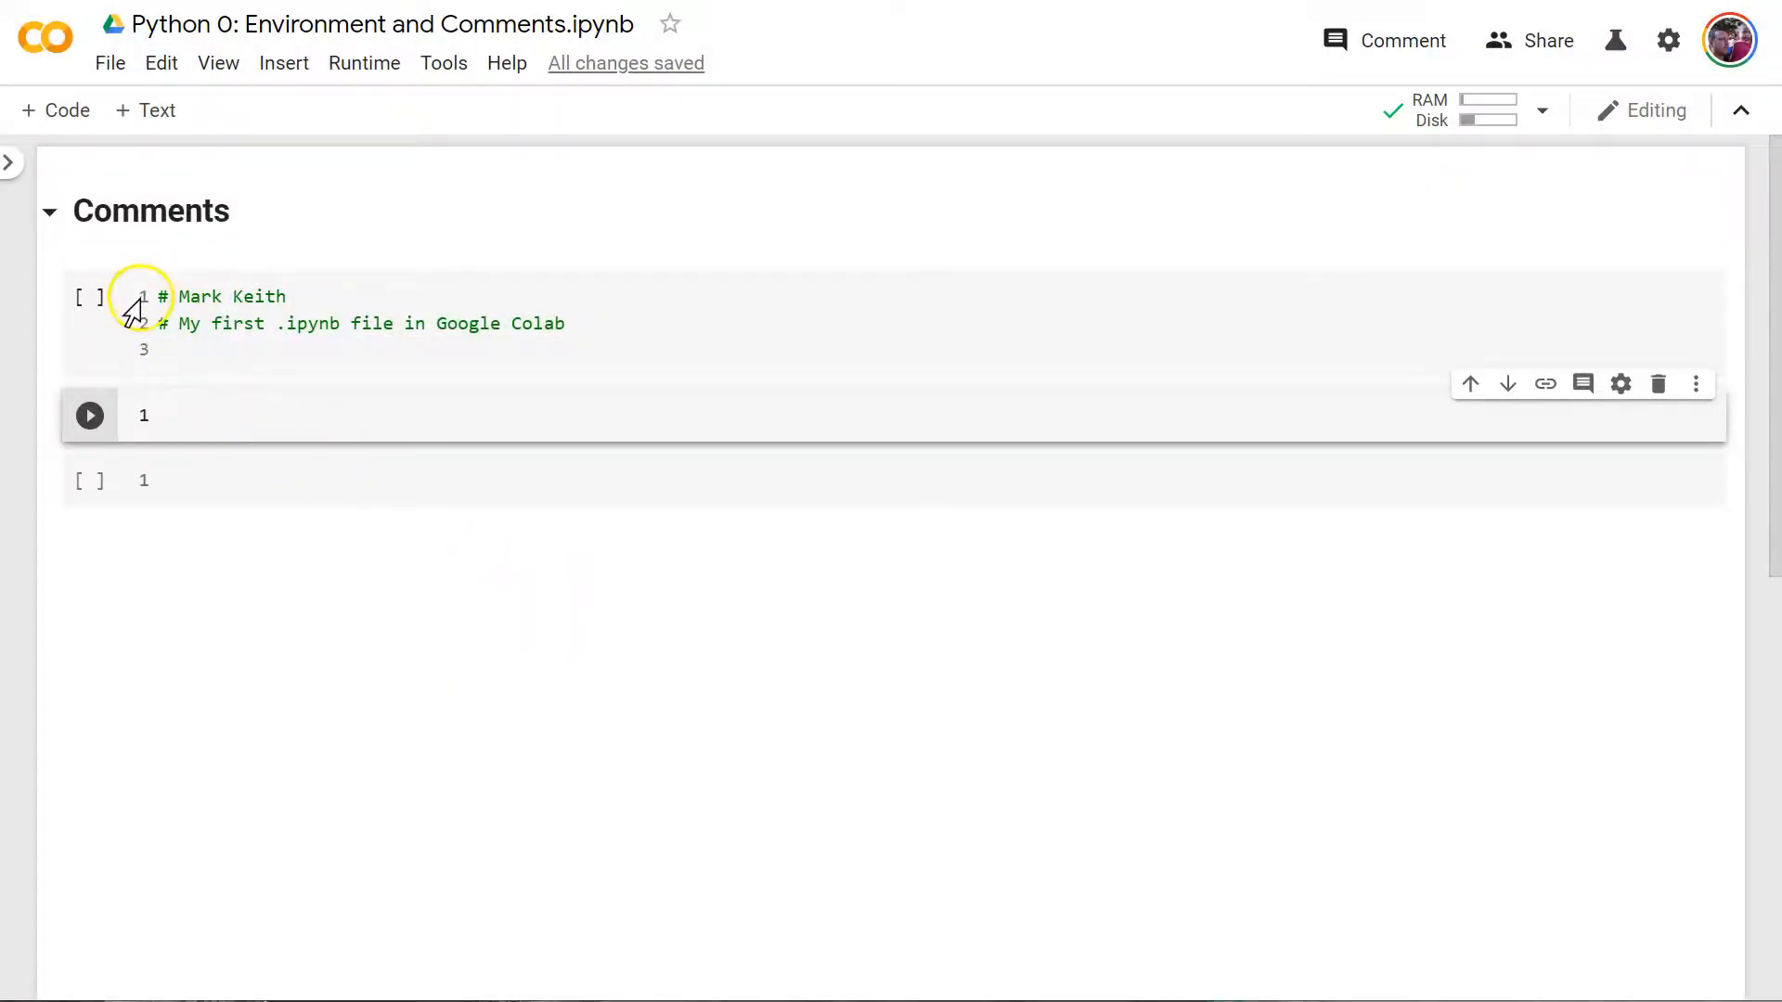
left_click(228, 353)
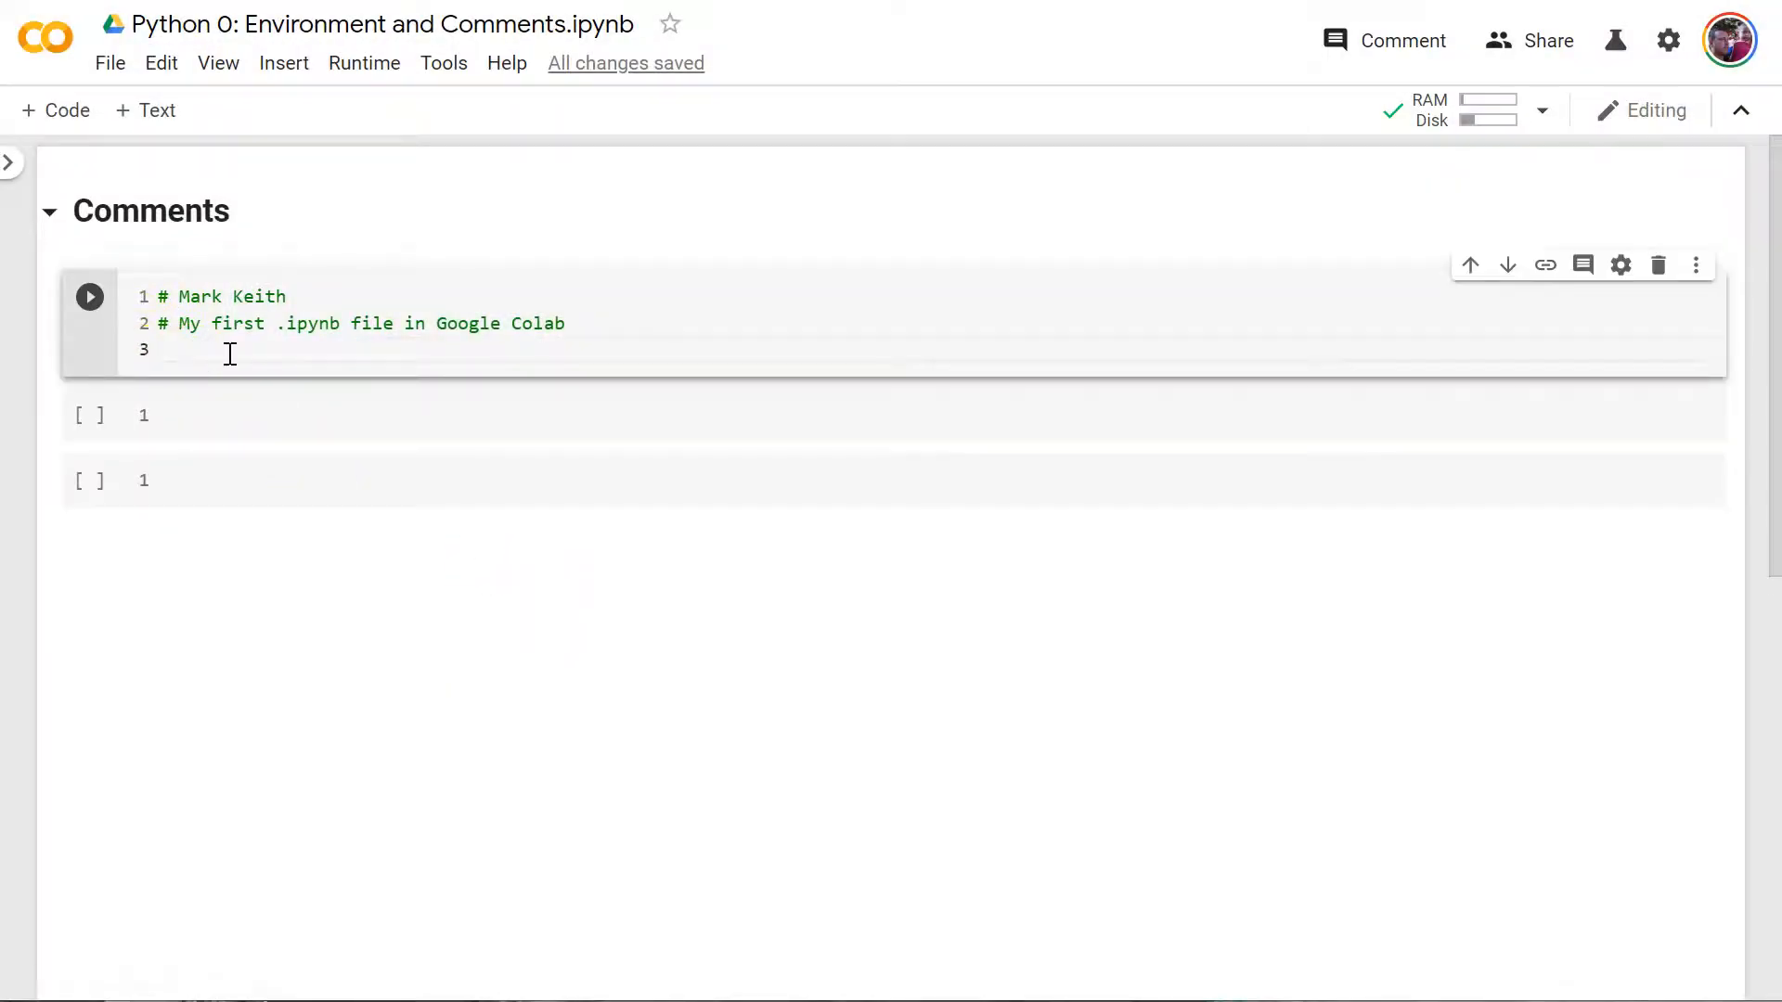
mouse_move(254, 350)
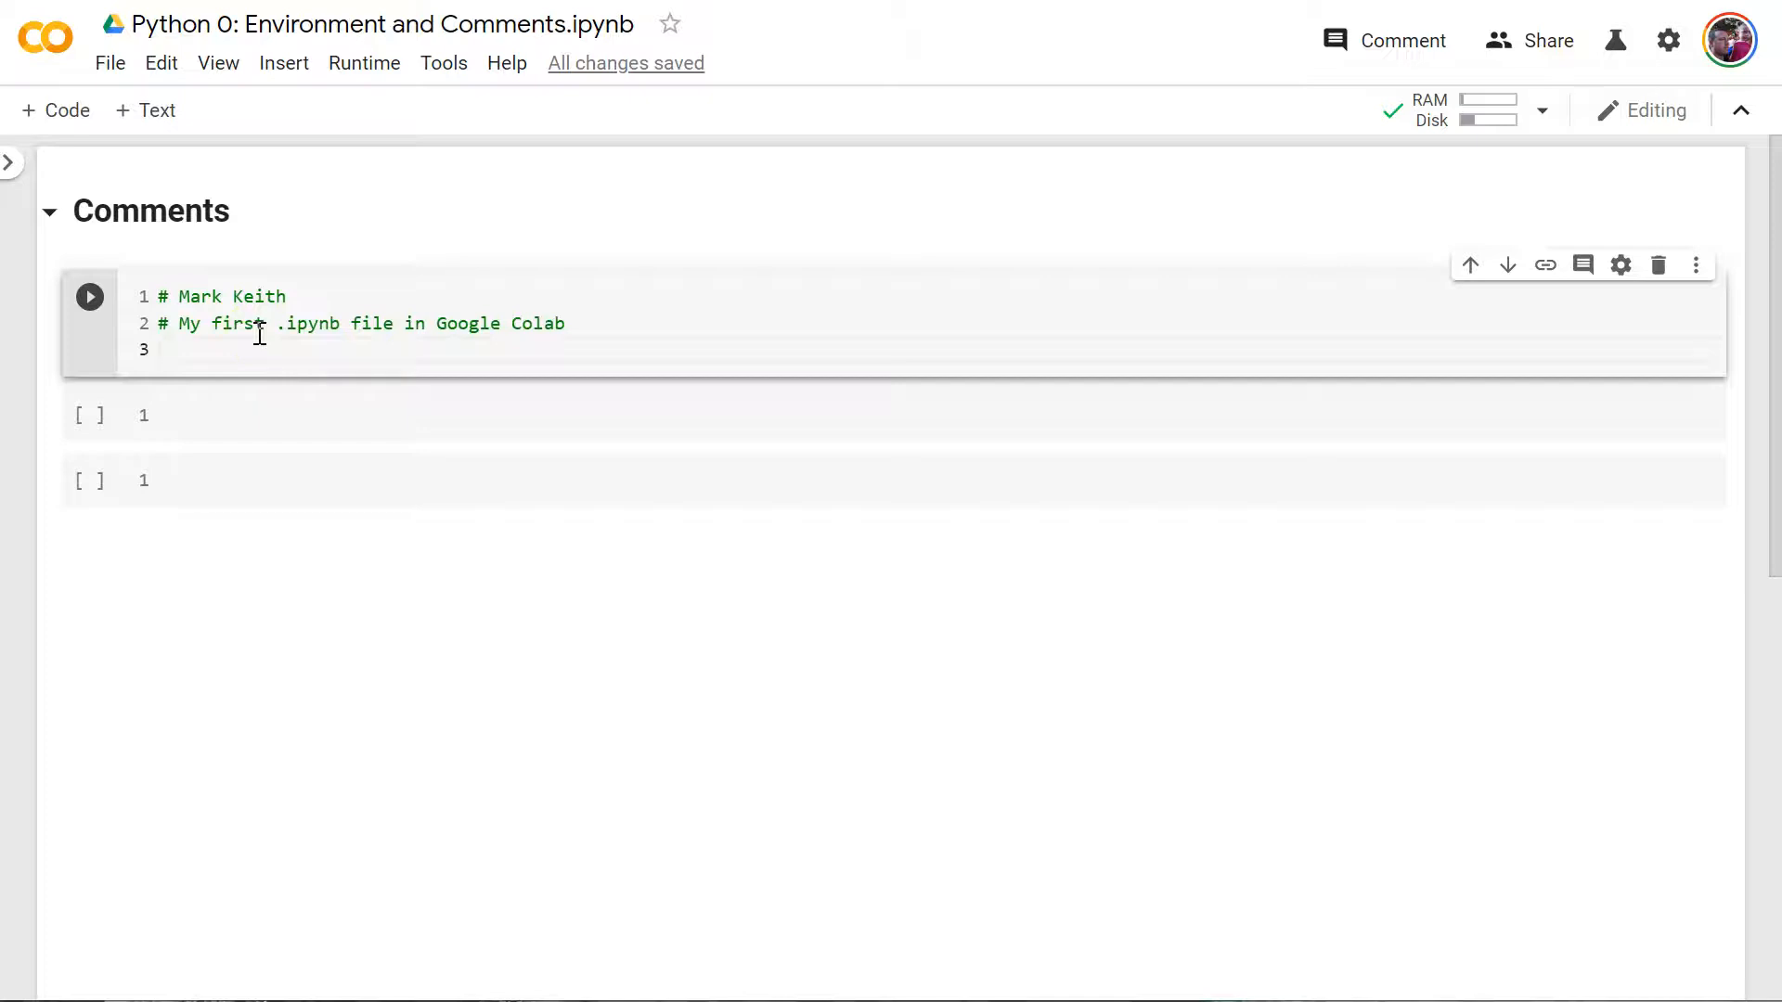
- Uncheck 'Show line numbers' in Tools > Settings and save
left_click(444, 62)
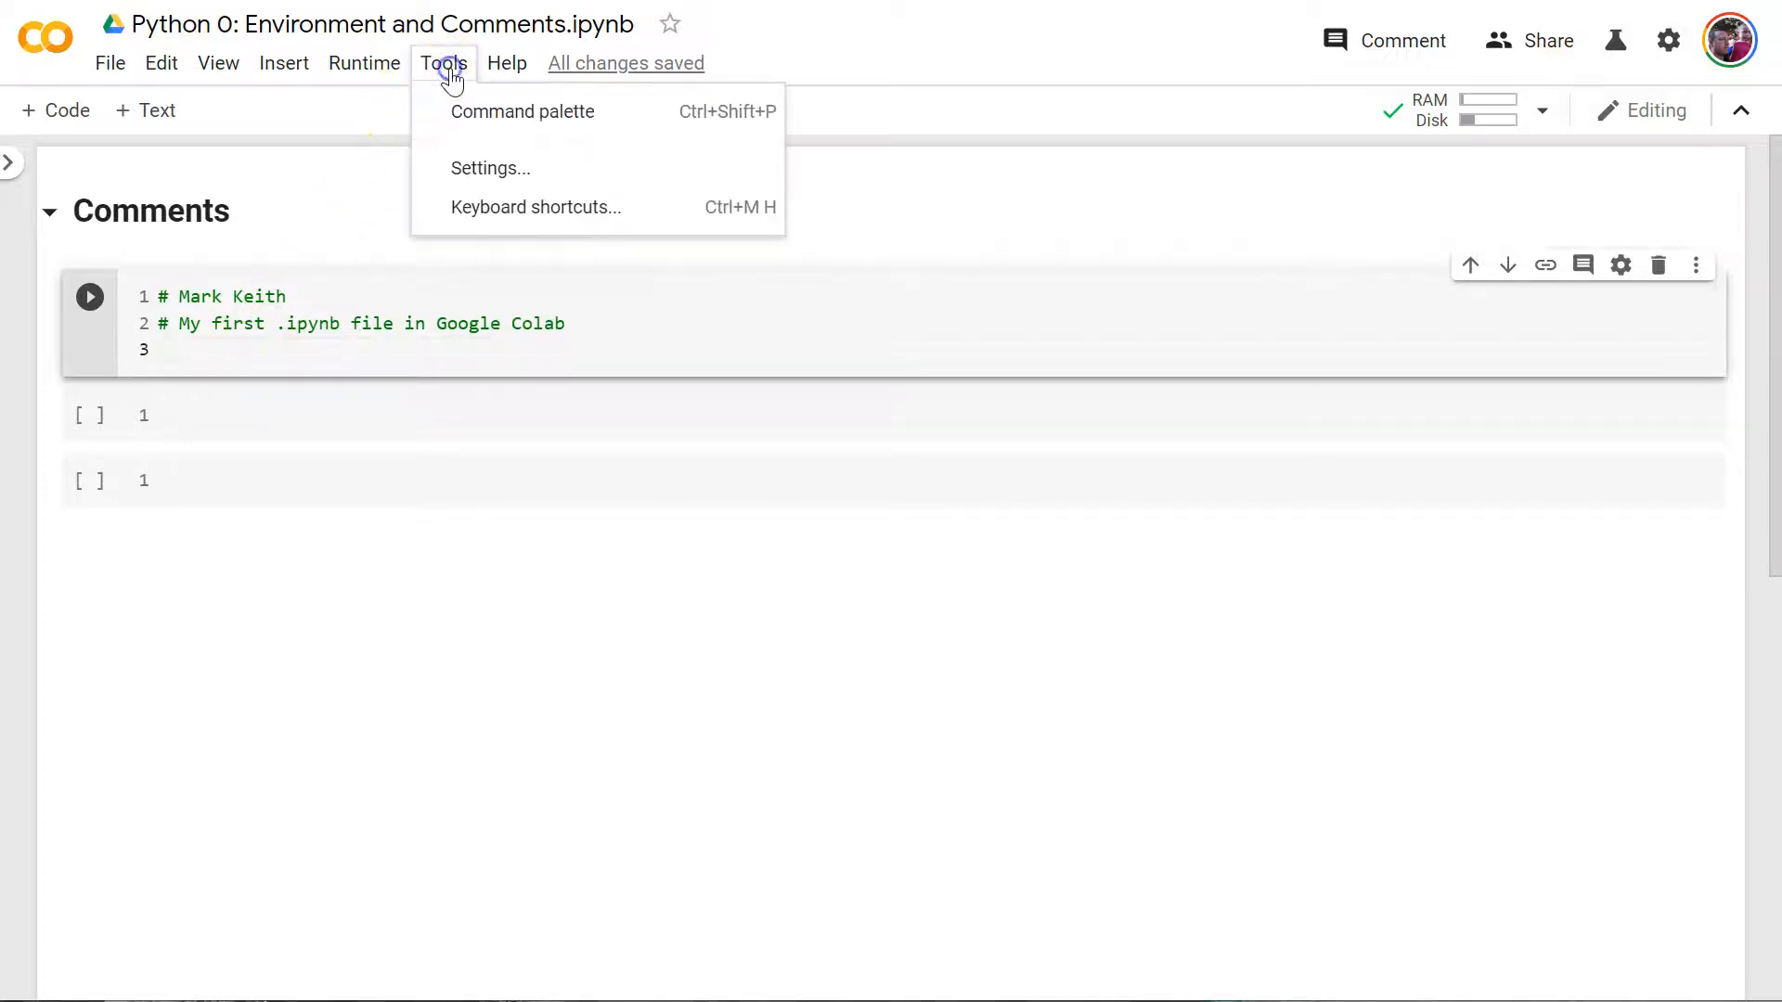
mouse_move(491, 168)
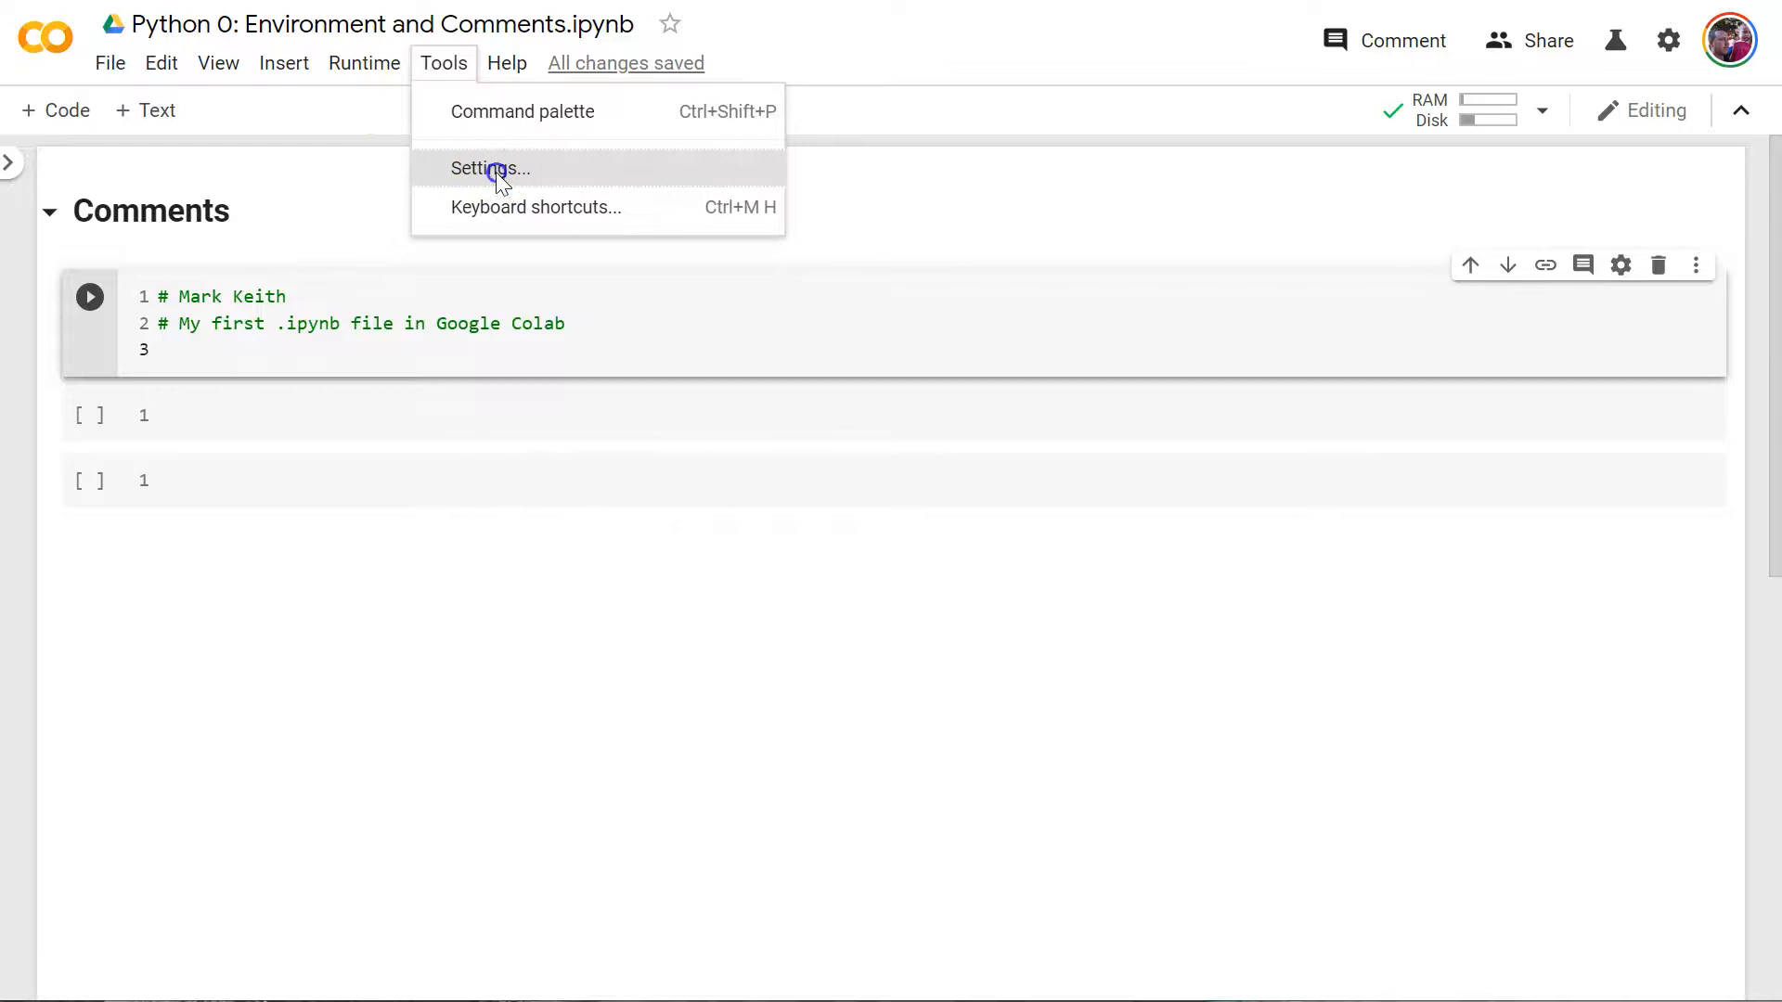
left_click(490, 168)
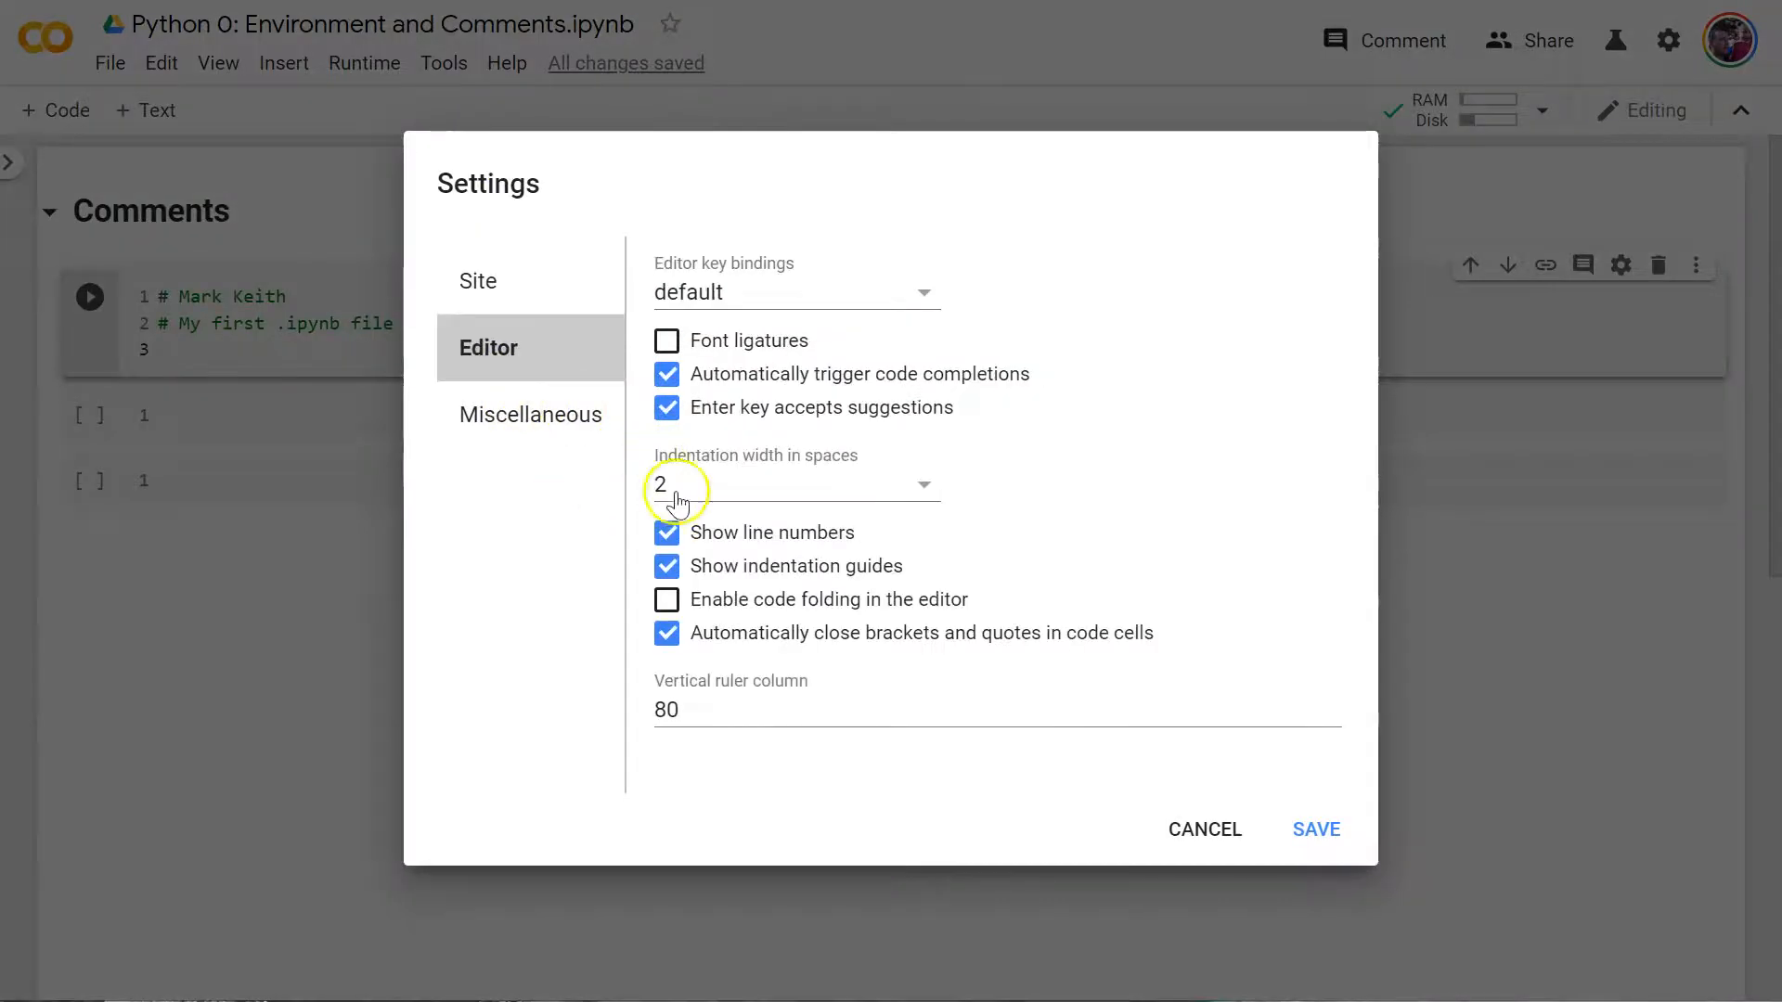
left_click(666, 532)
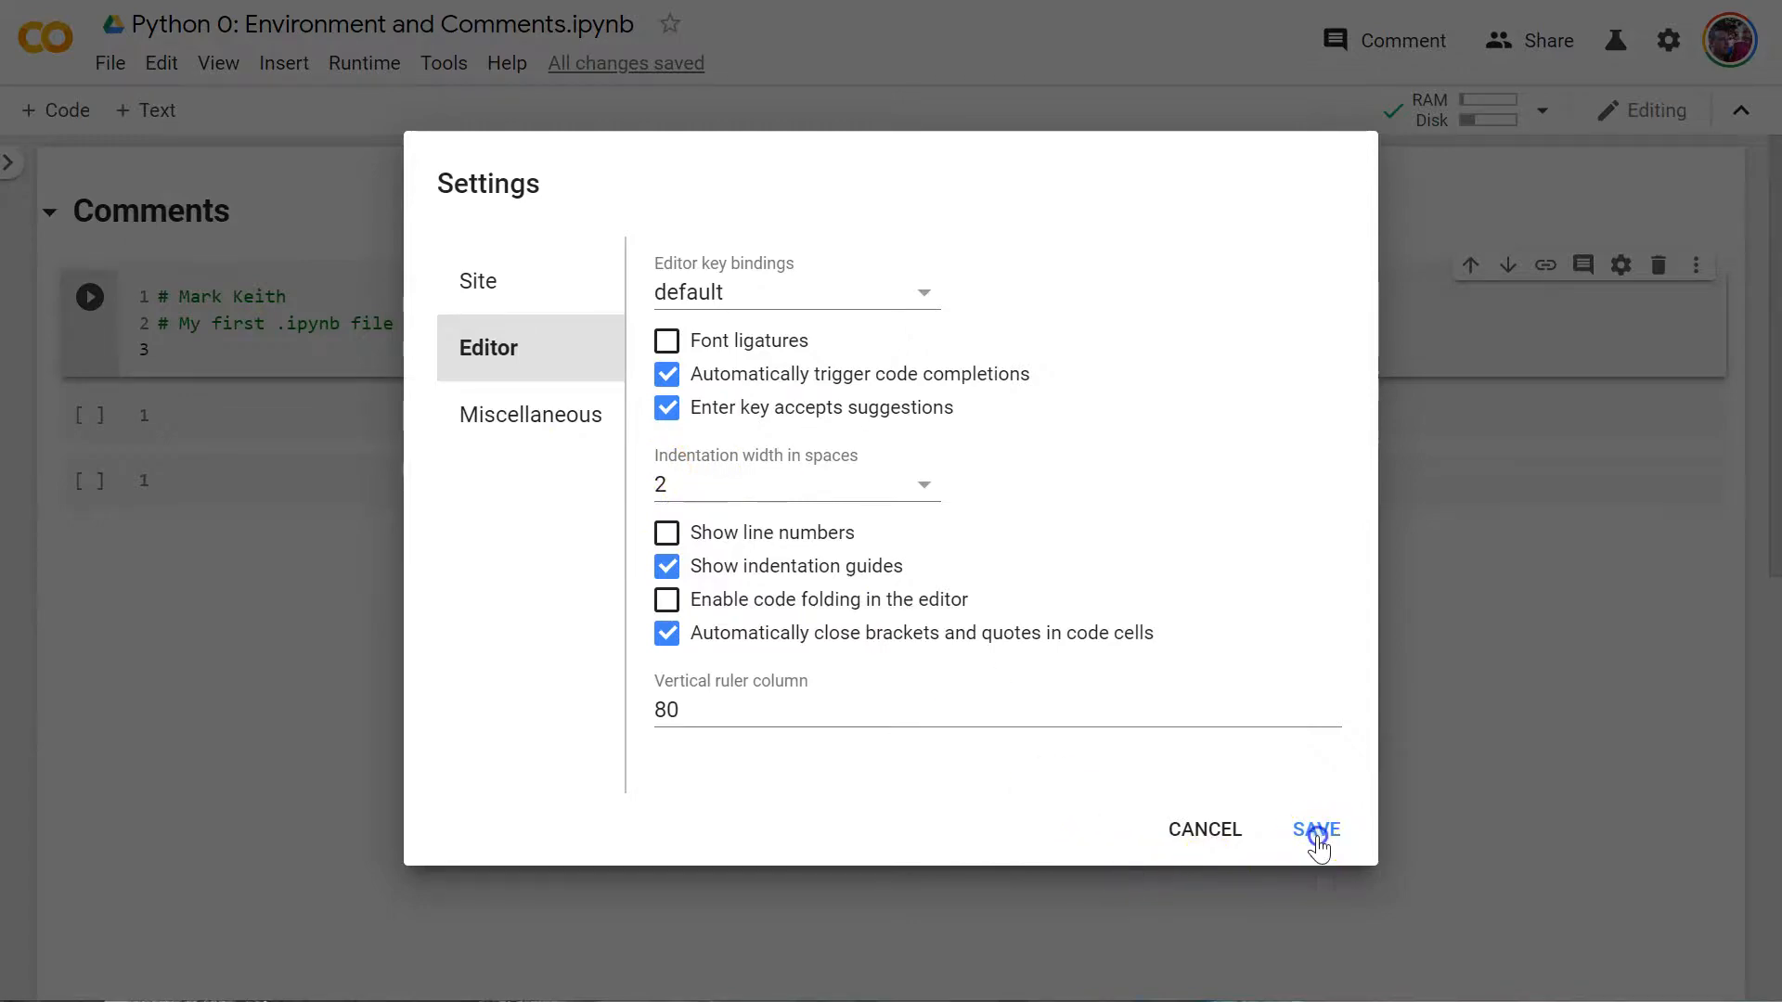
left_click(1316, 830)
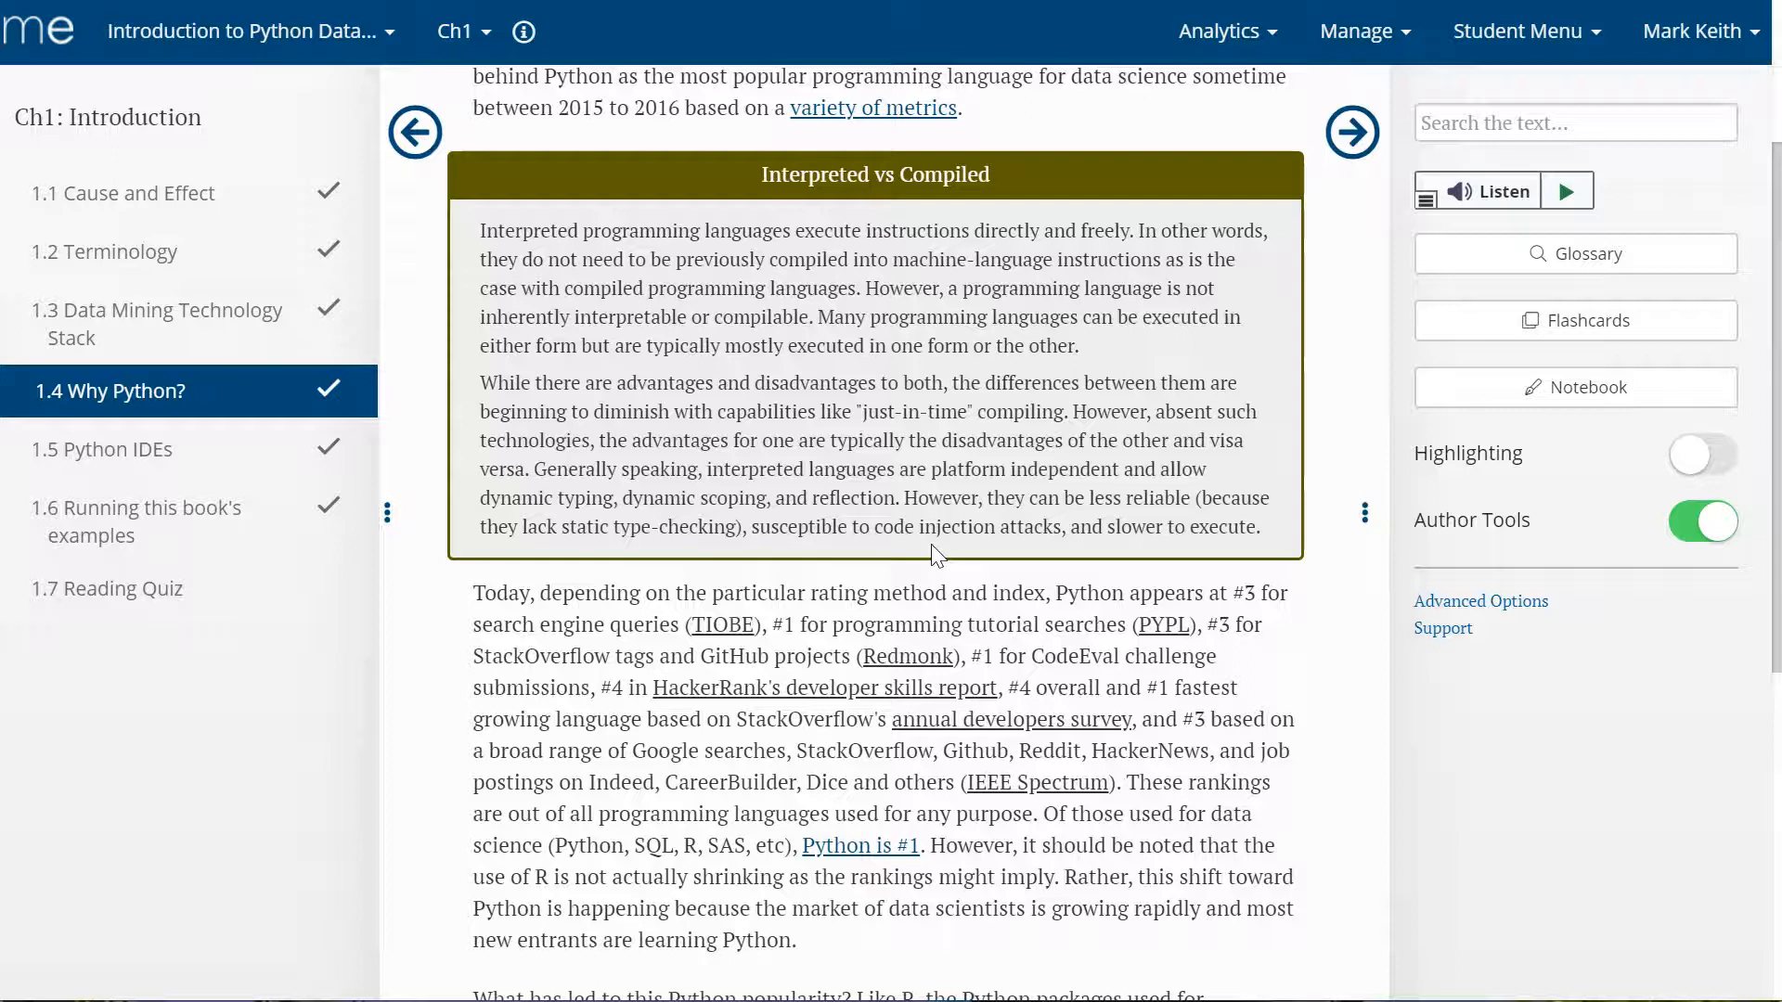
- Open MyEducator section 1.4 Why Python? at the Interpreted vs Compiled box
left_click(977, 369)
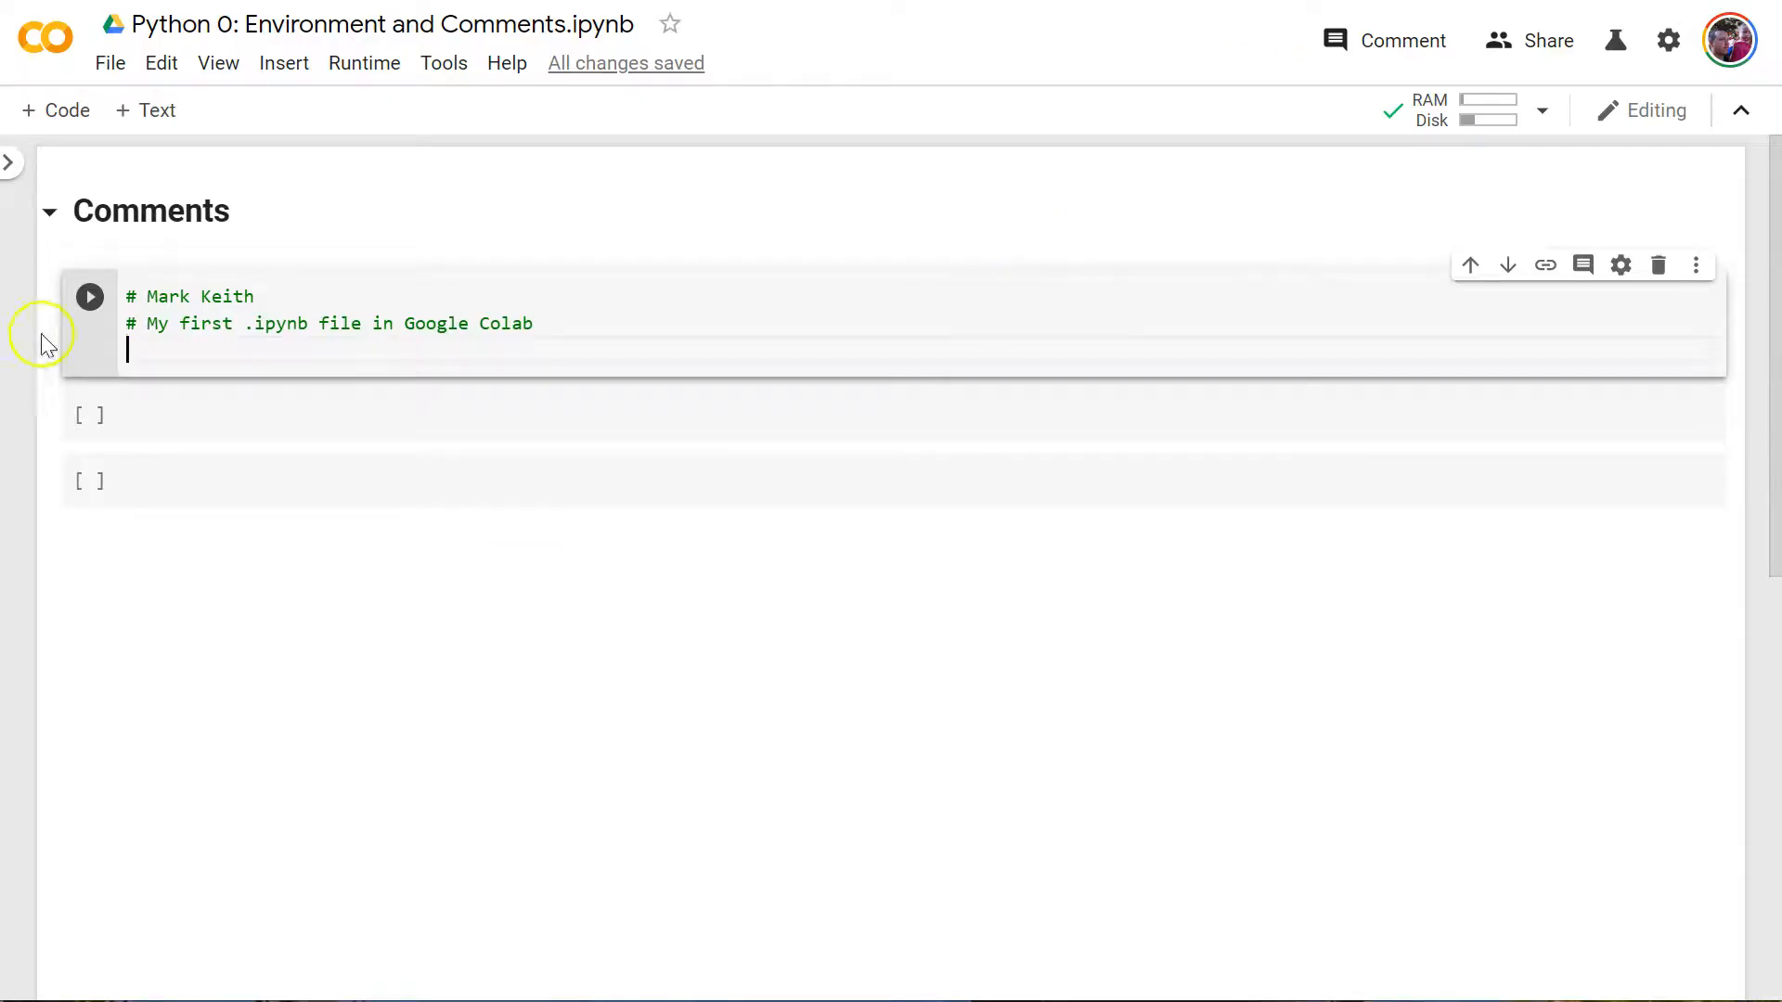
mouse_move(187, 341)
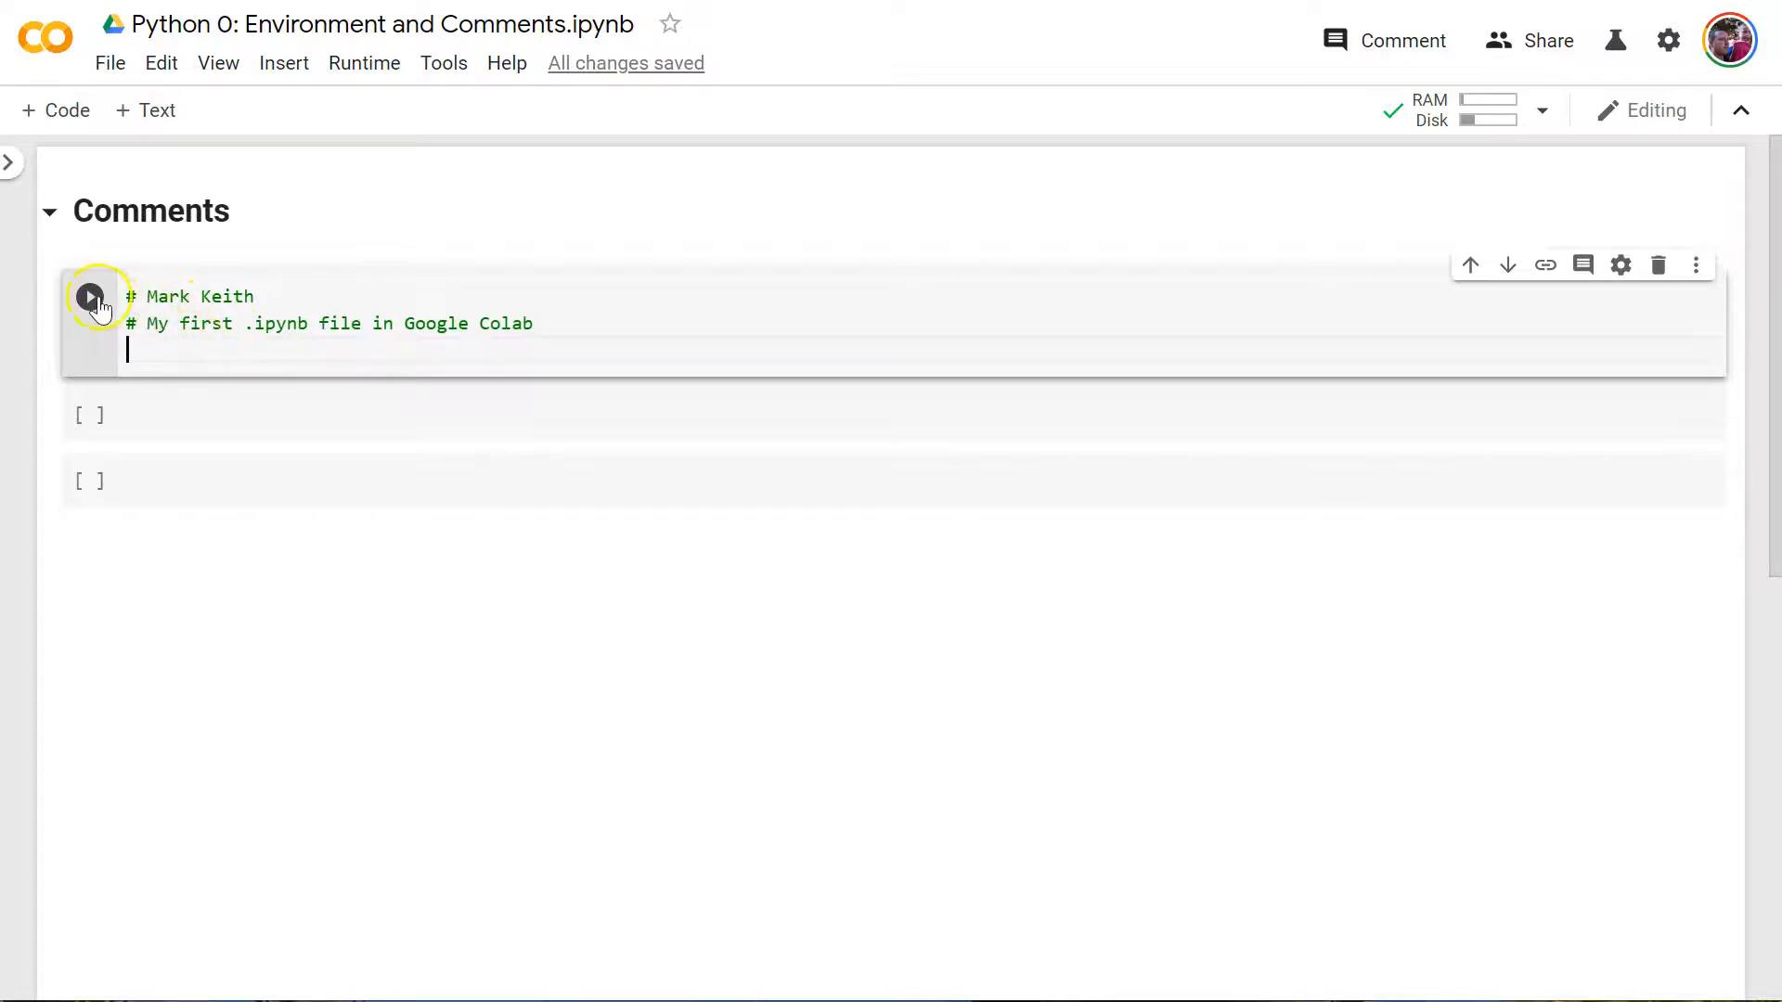
mouse_move(227, 323)
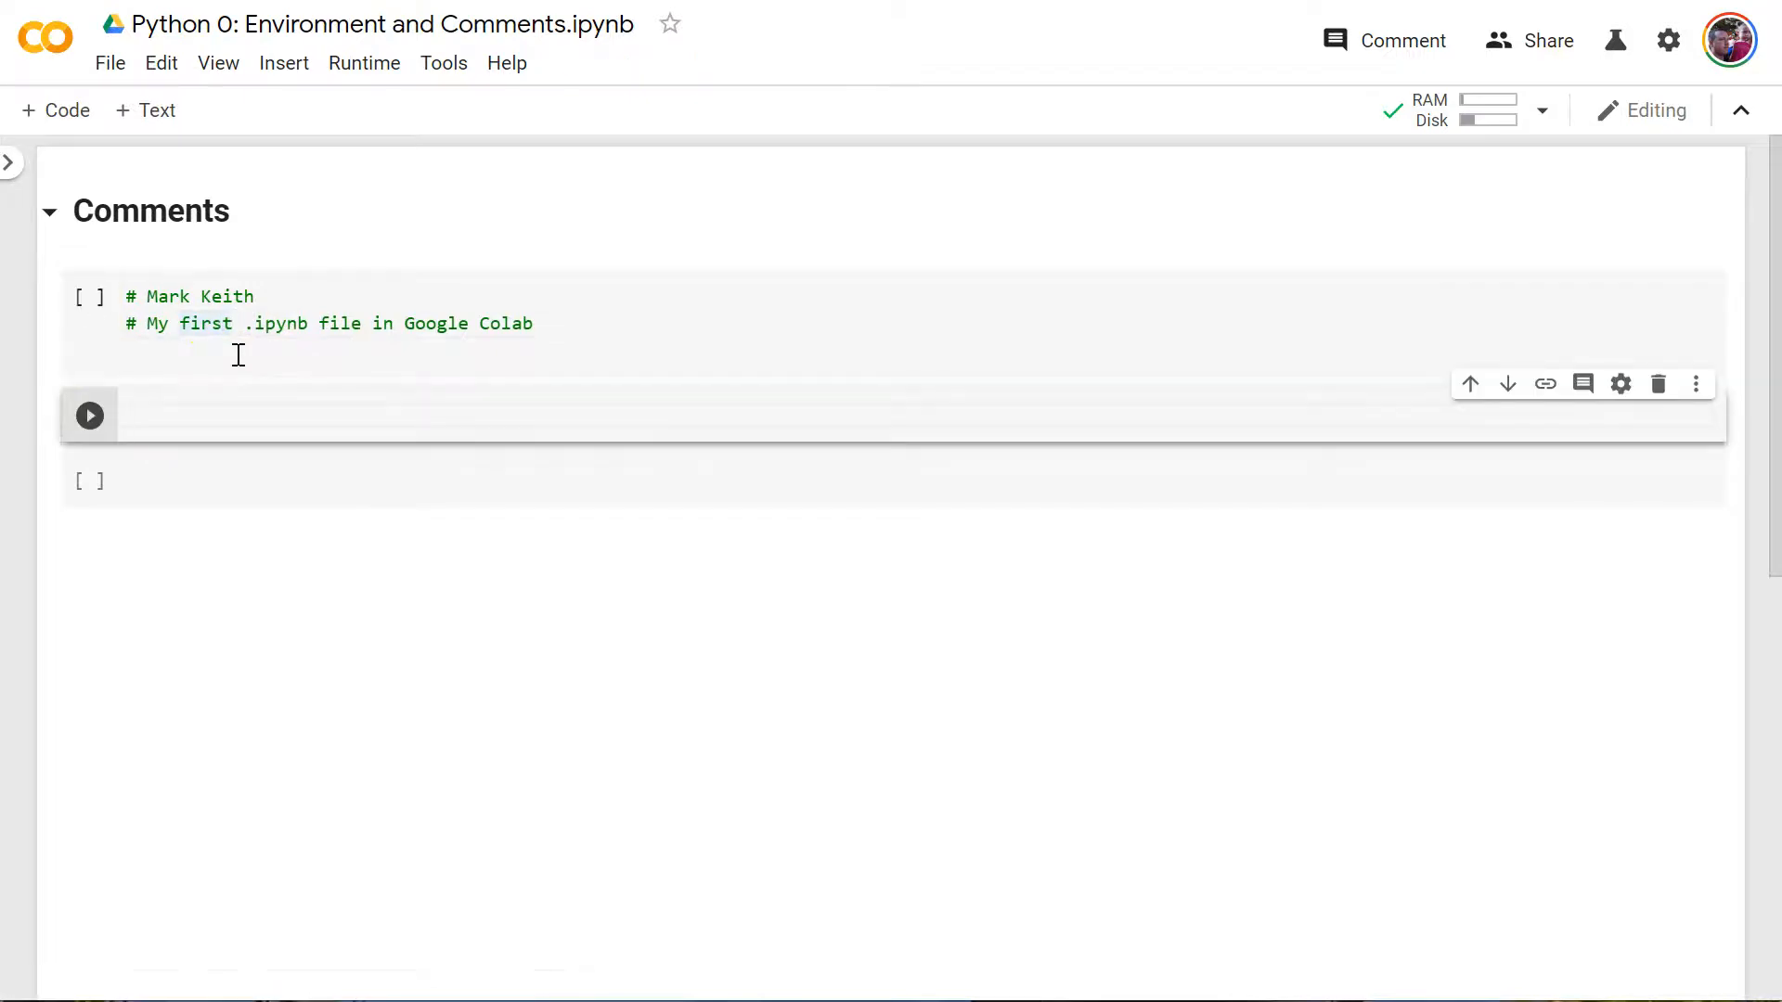
- Reopen the two-line comment cell with the cursor after the second comment line
left_click(211, 323)
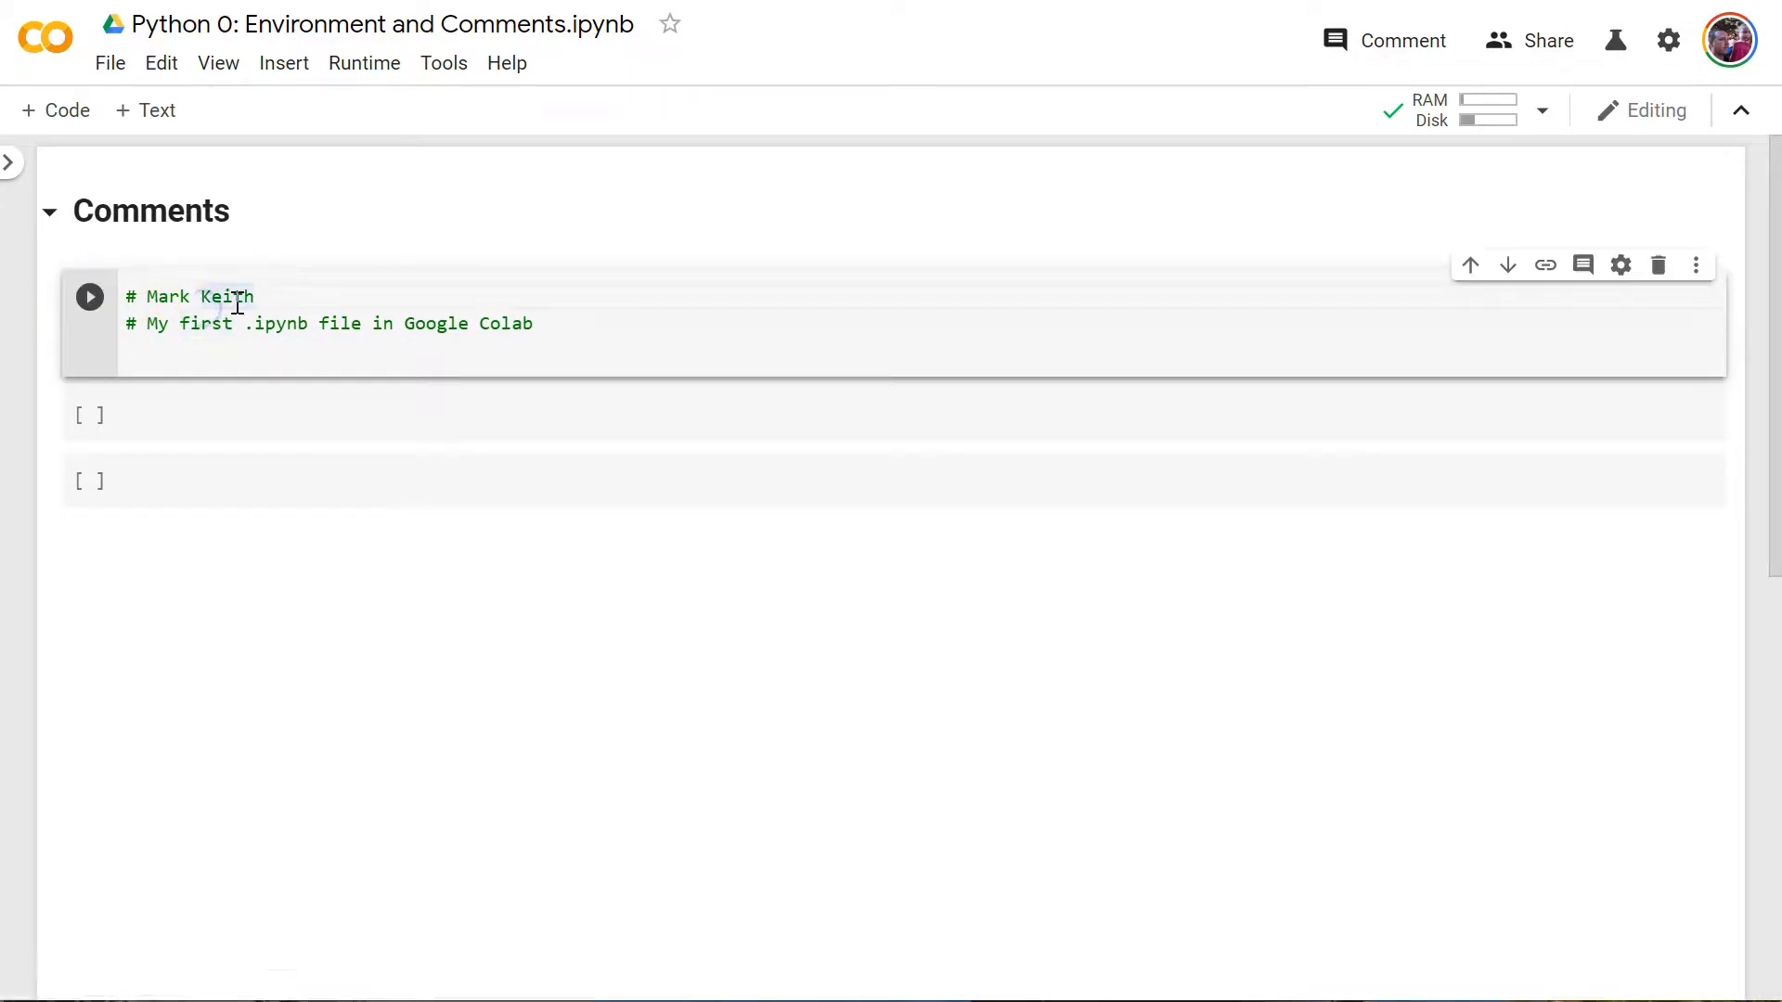
left_click(795, 415)
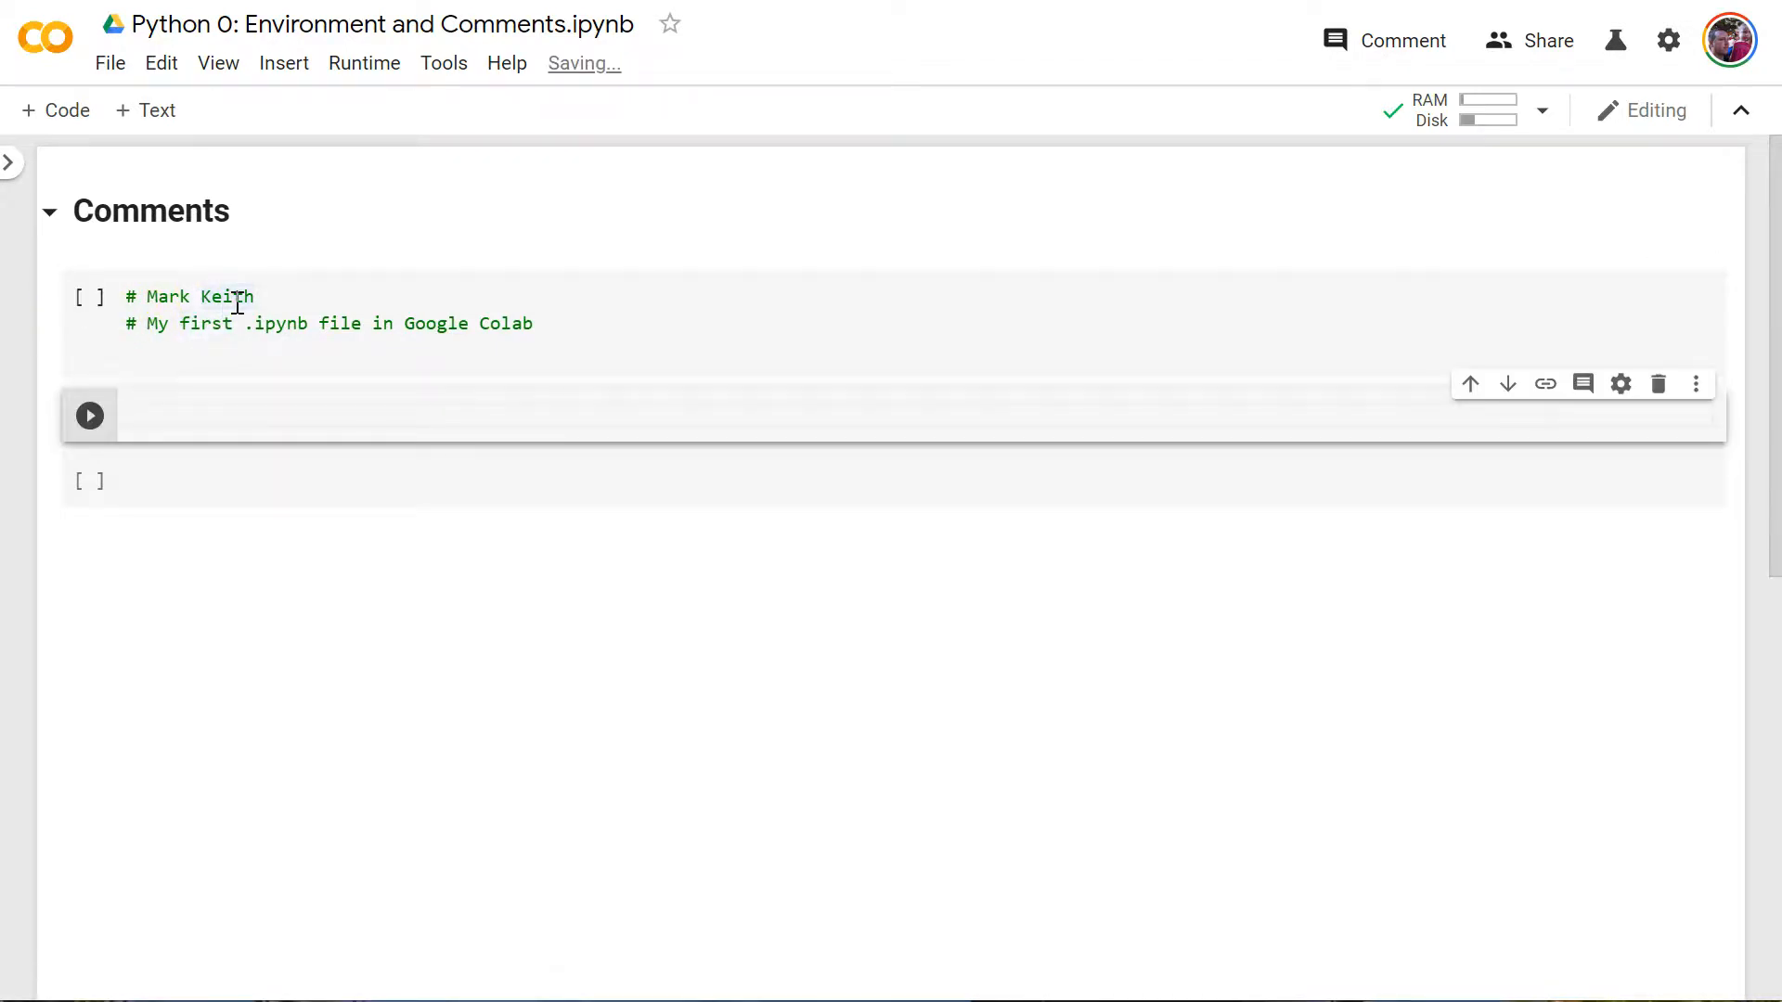
left_click(176, 341)
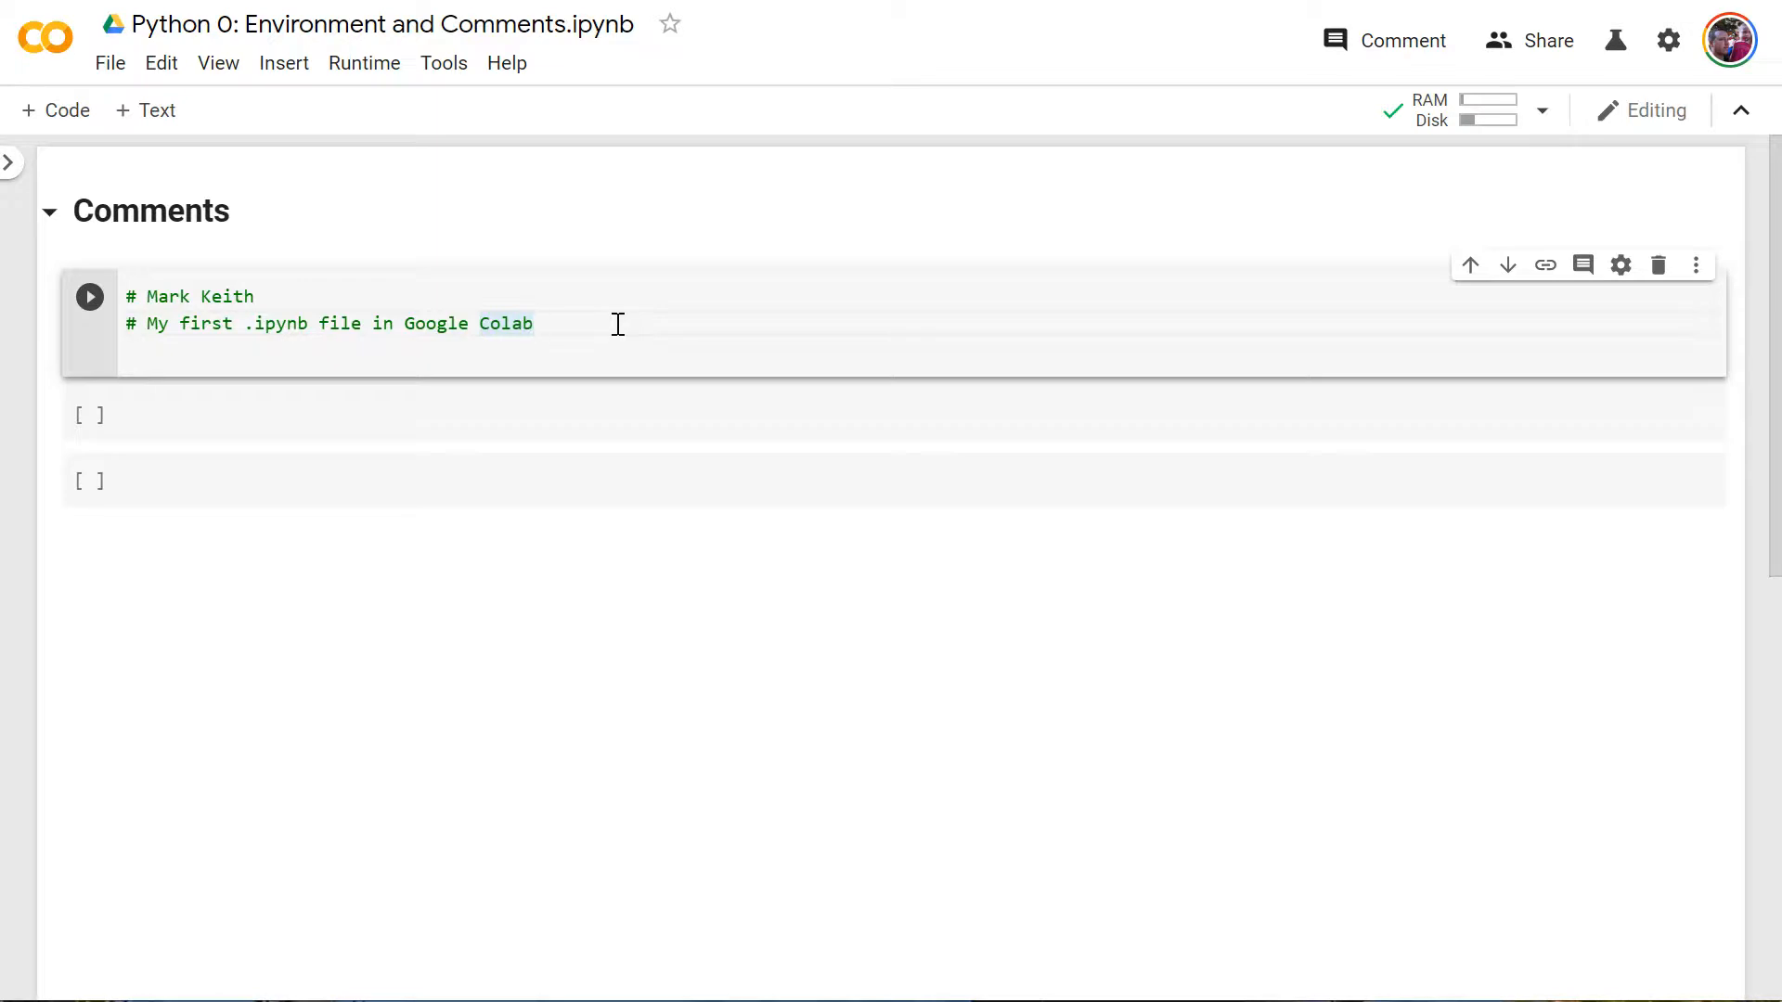
mouse_move(633, 324)
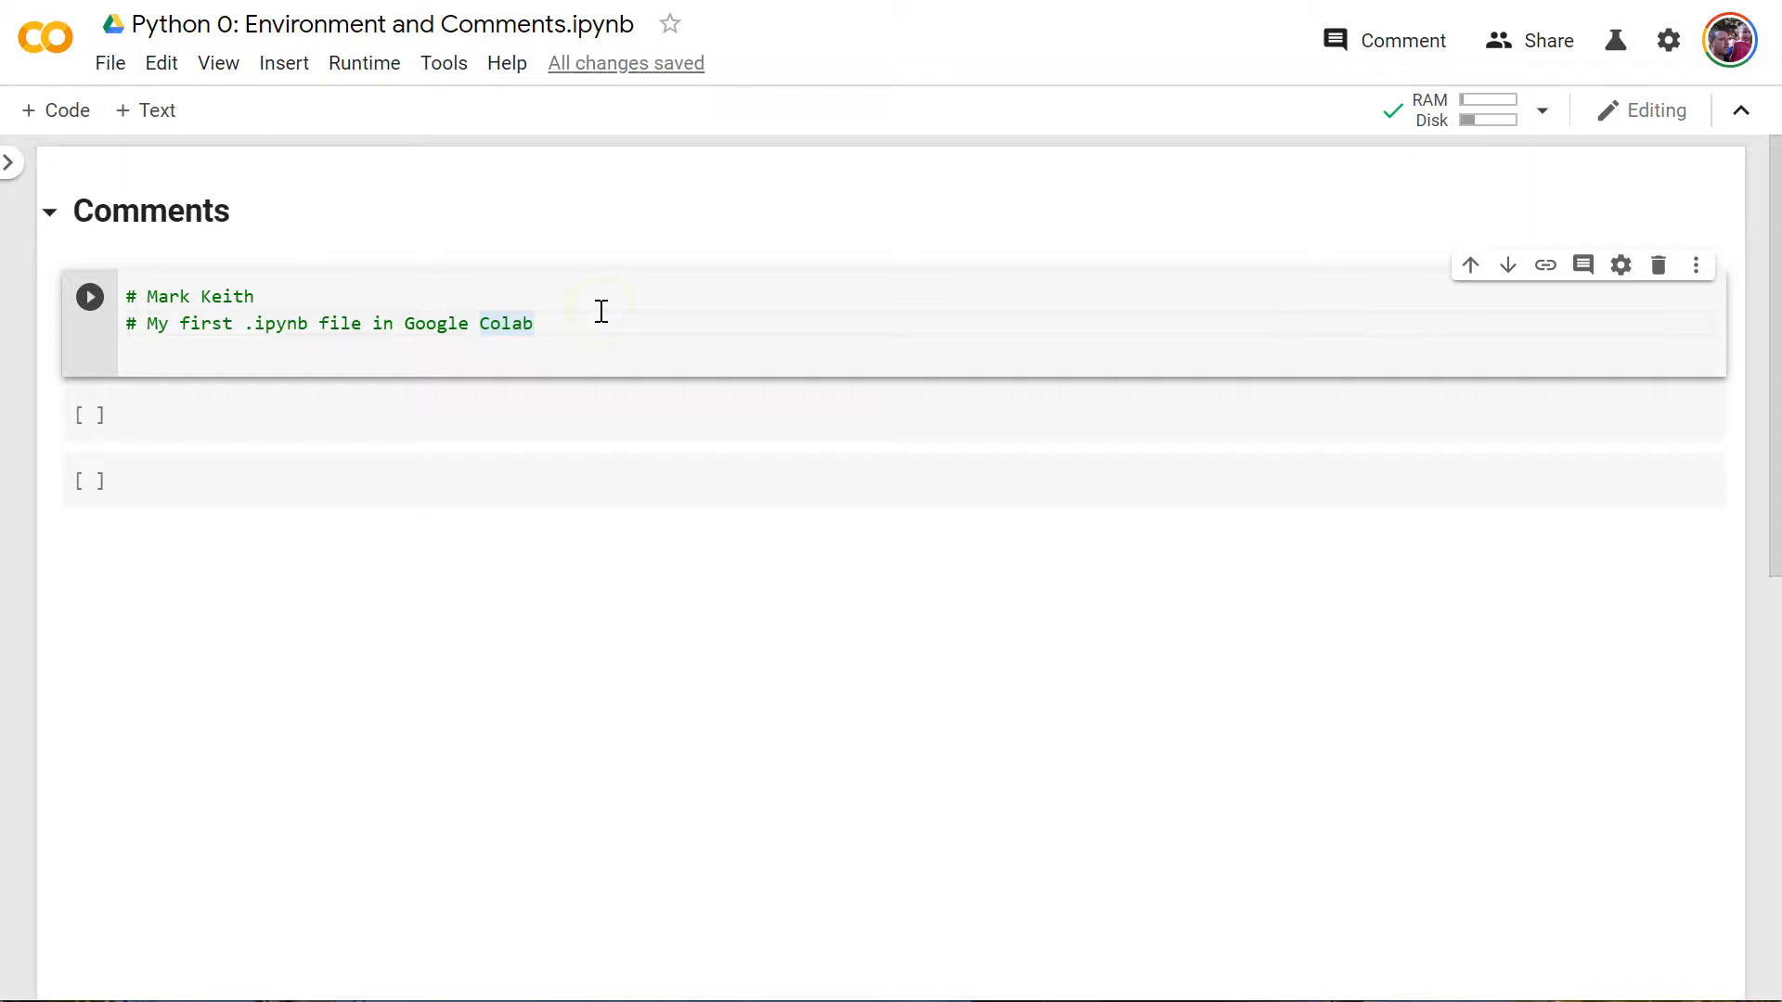
mouse_move(592, 322)
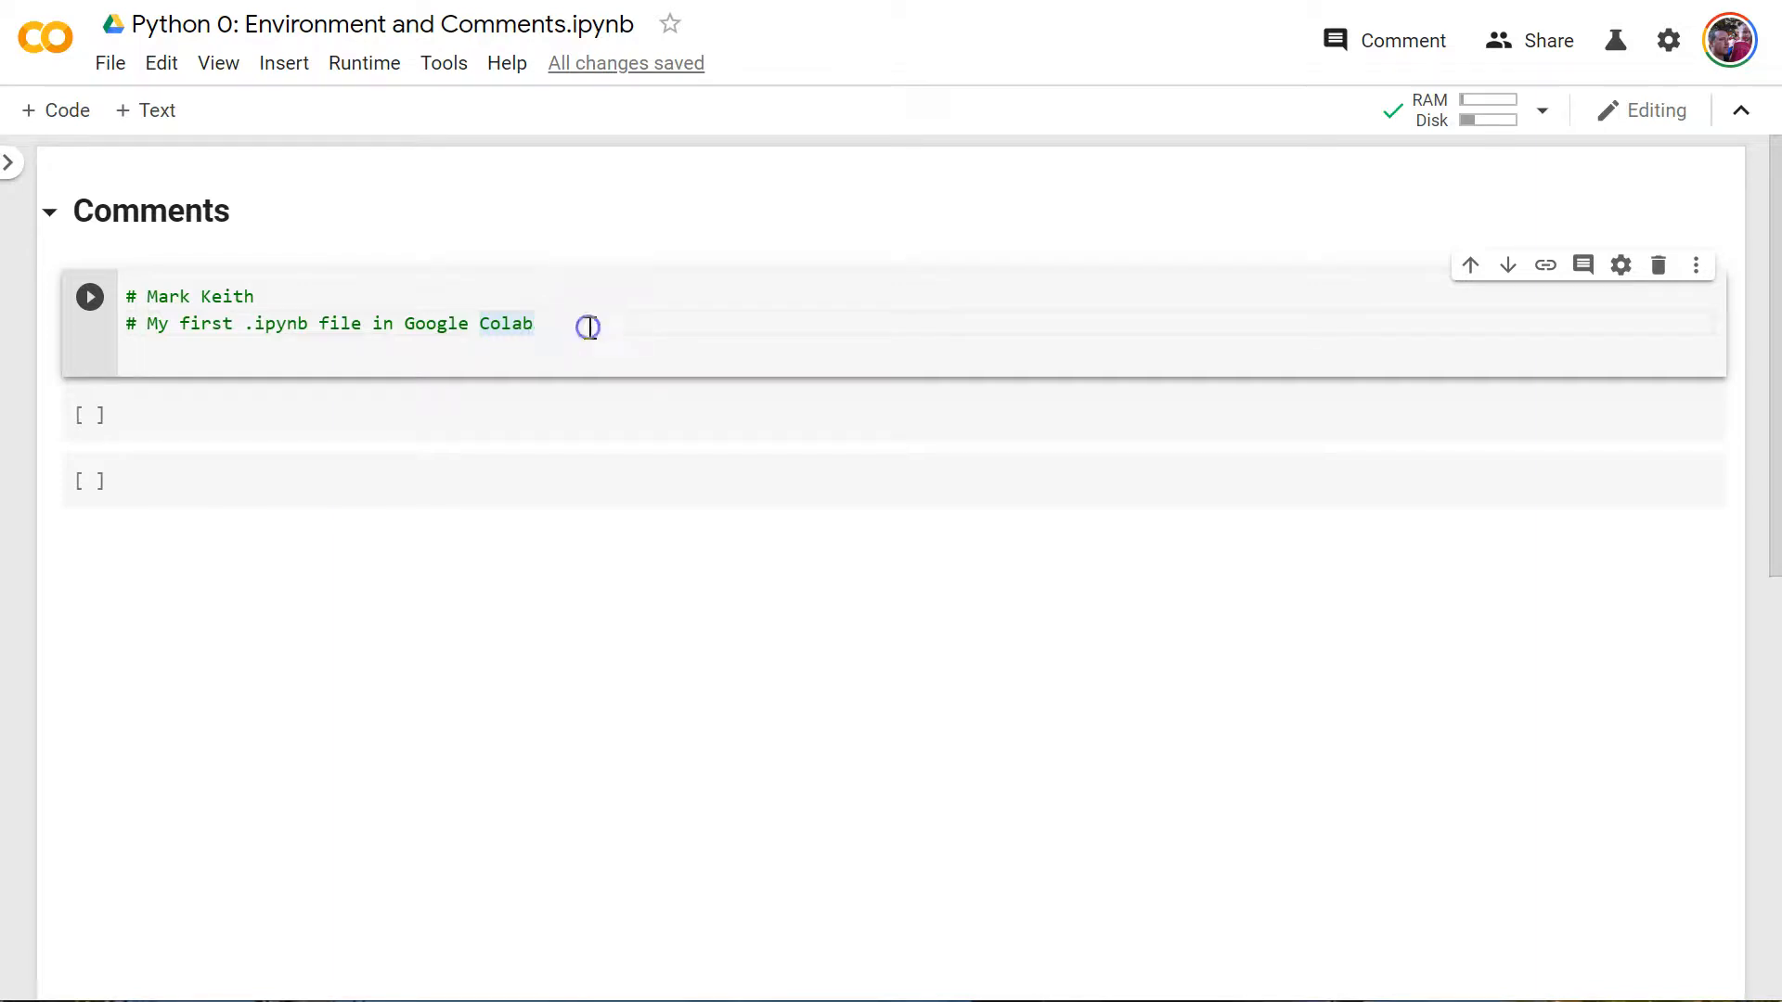
mouse_move(588, 328)
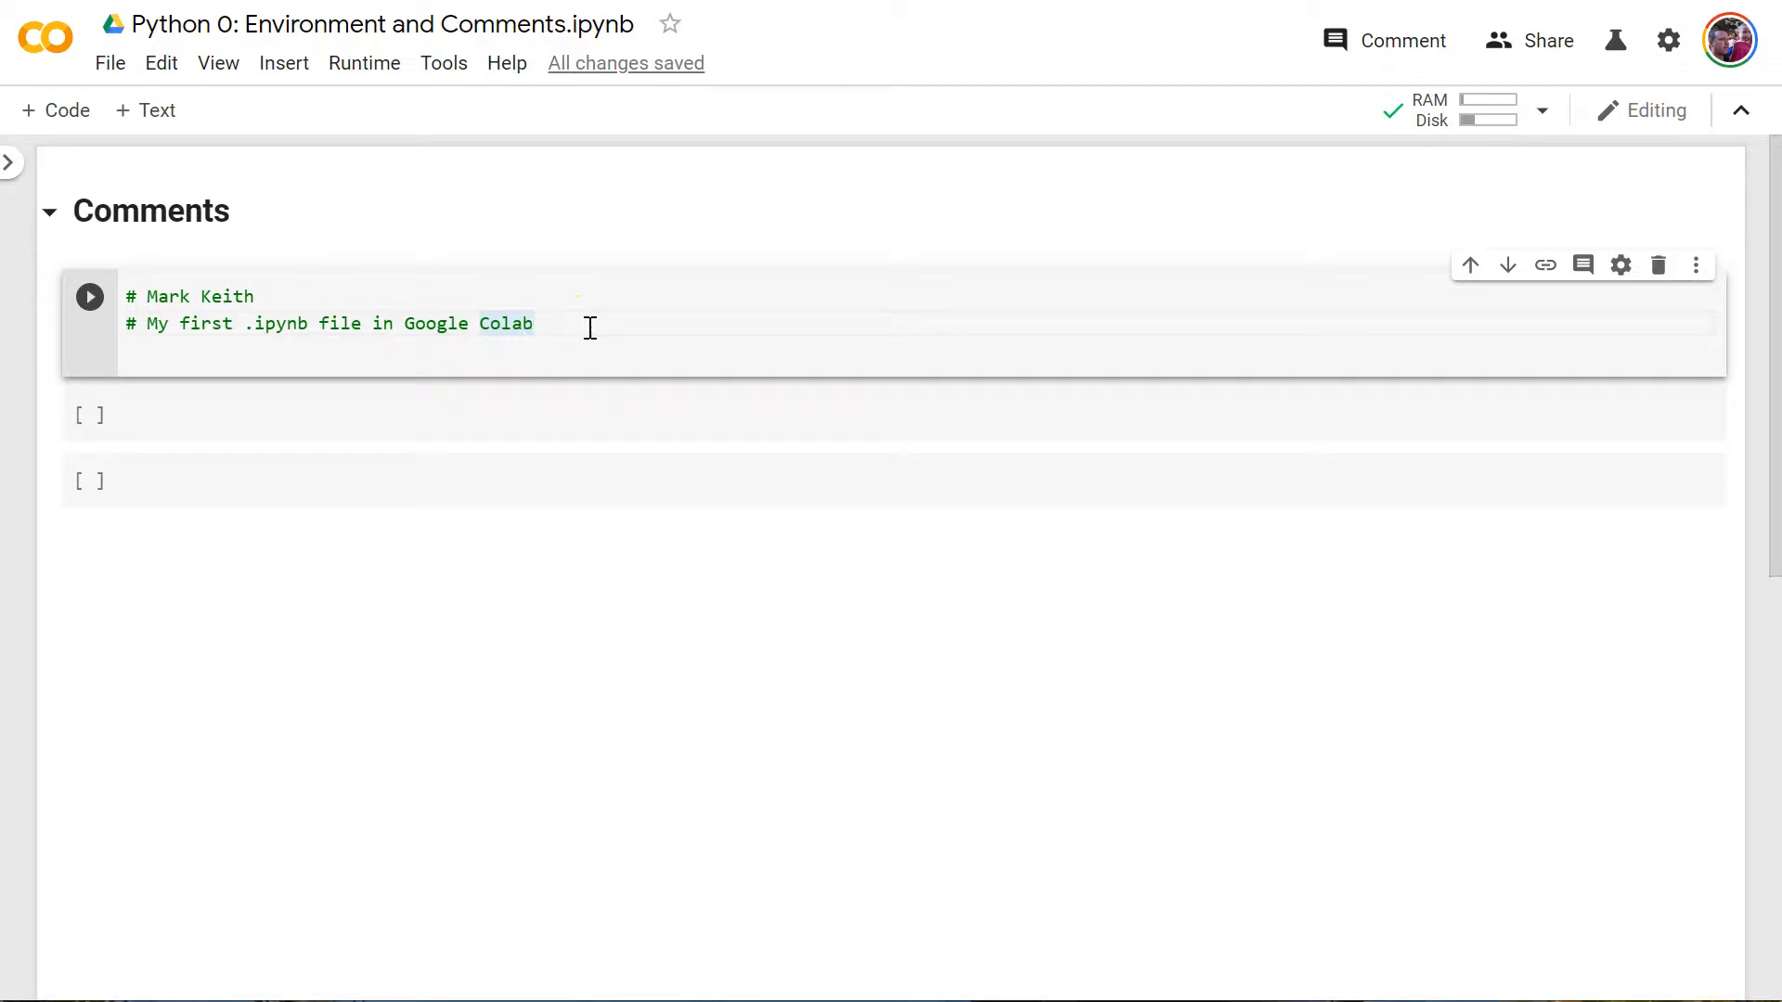
- Type print("Hello World!") on a new line below the comments, using print autocomplete
type("pir")
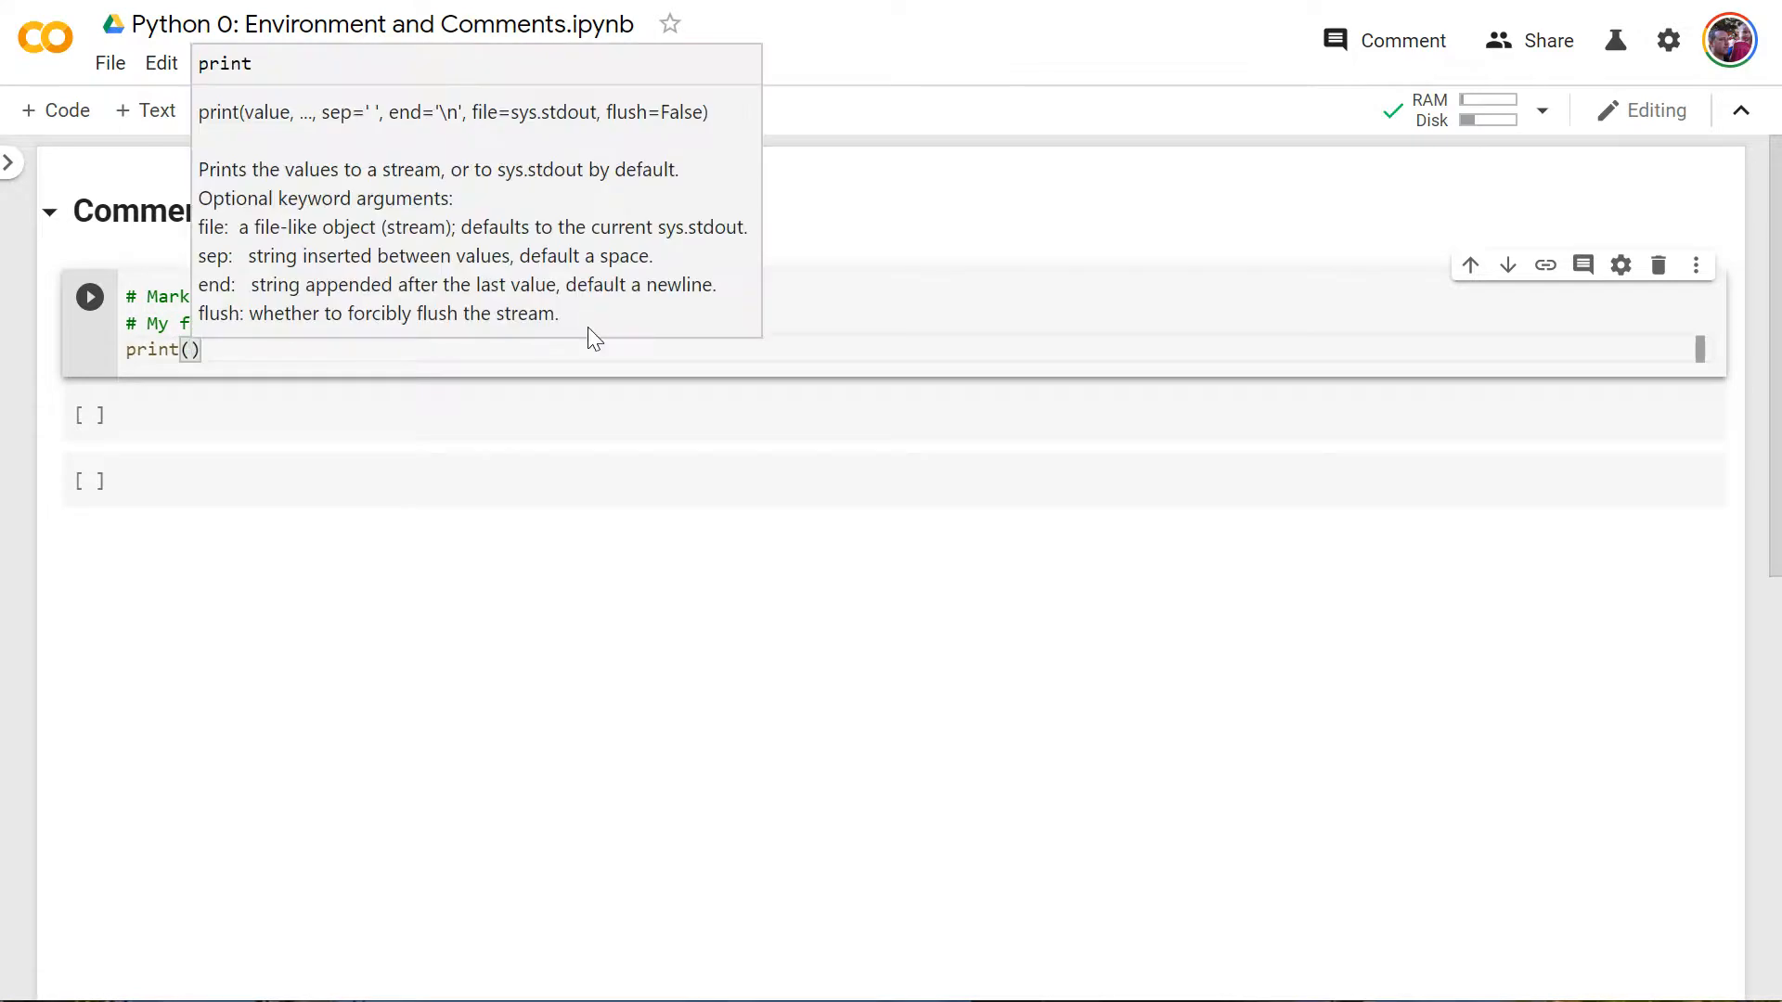
type("\"Ha\"")
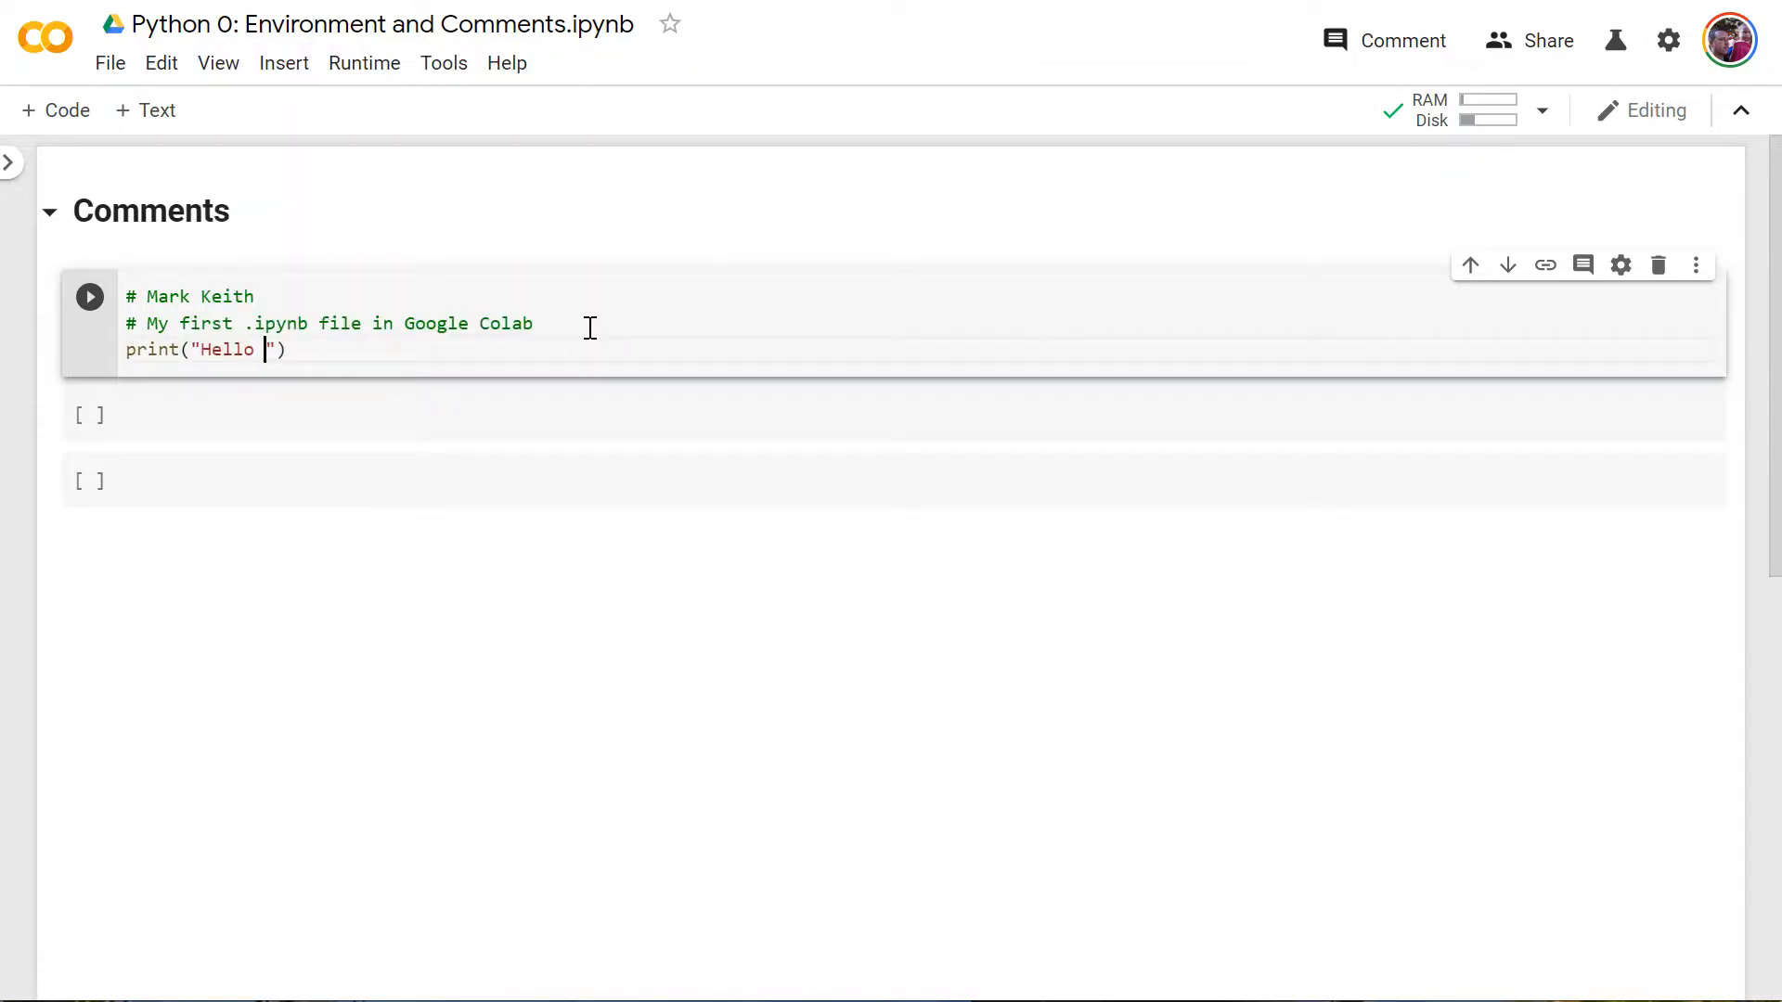
type("World")
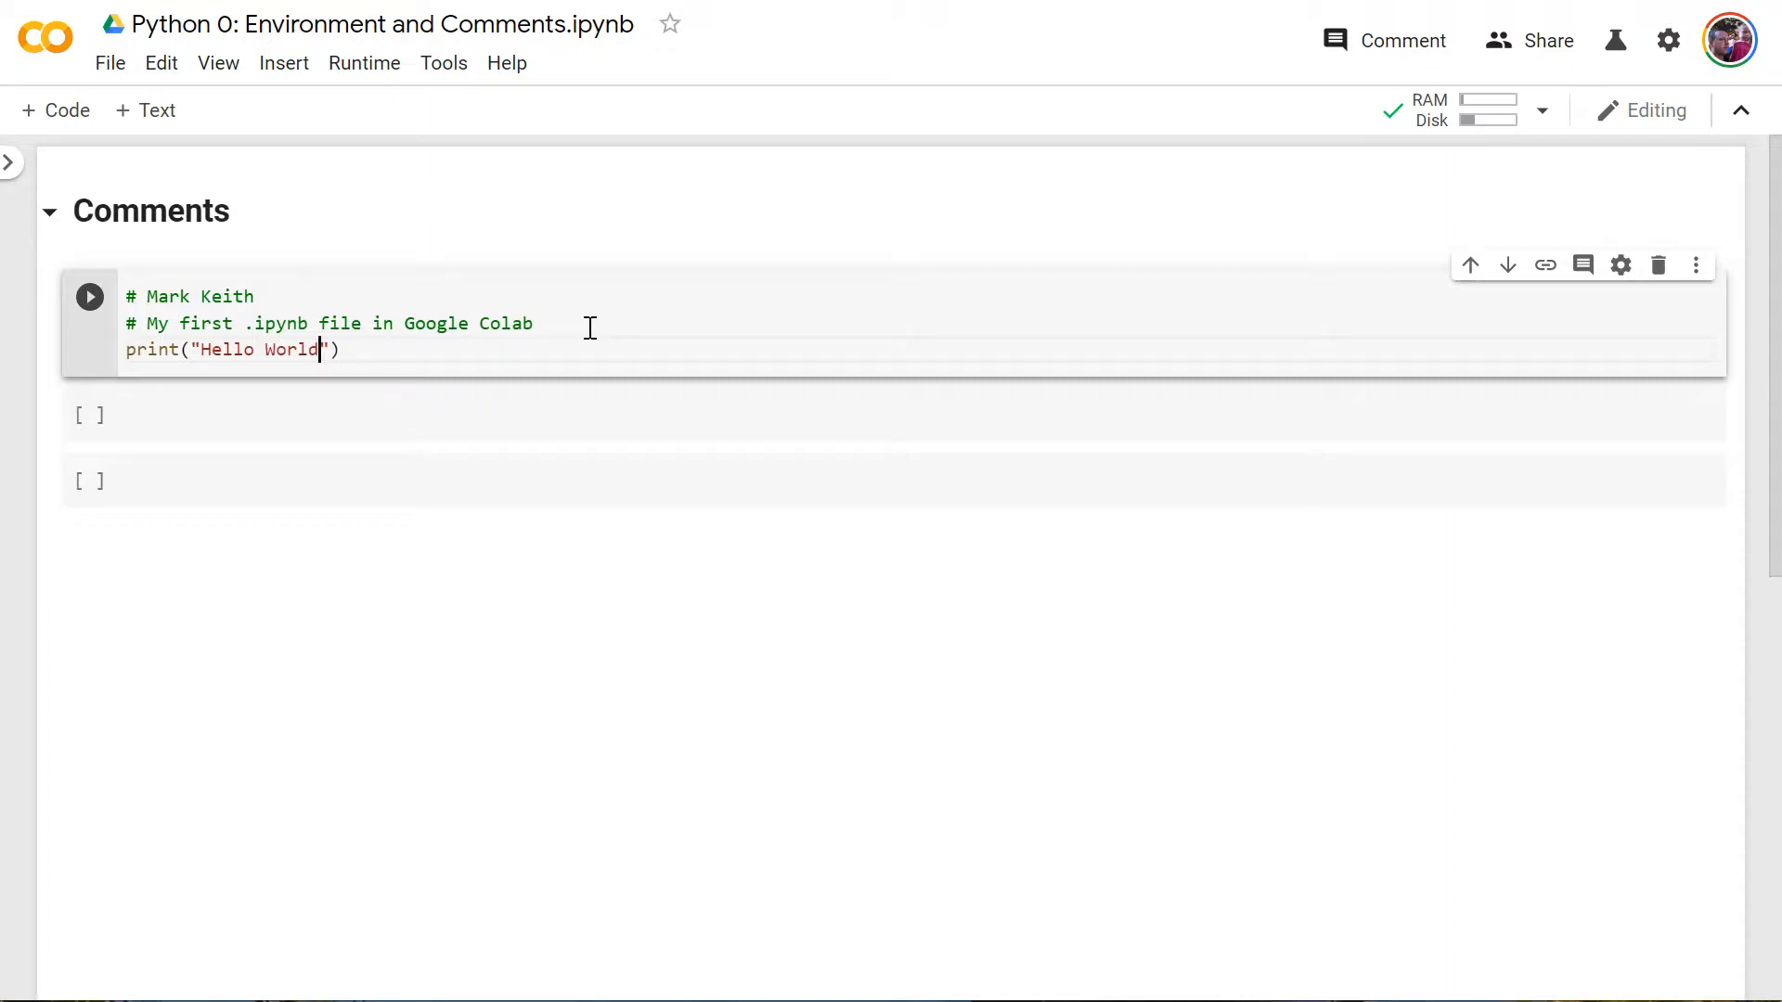
type("!")
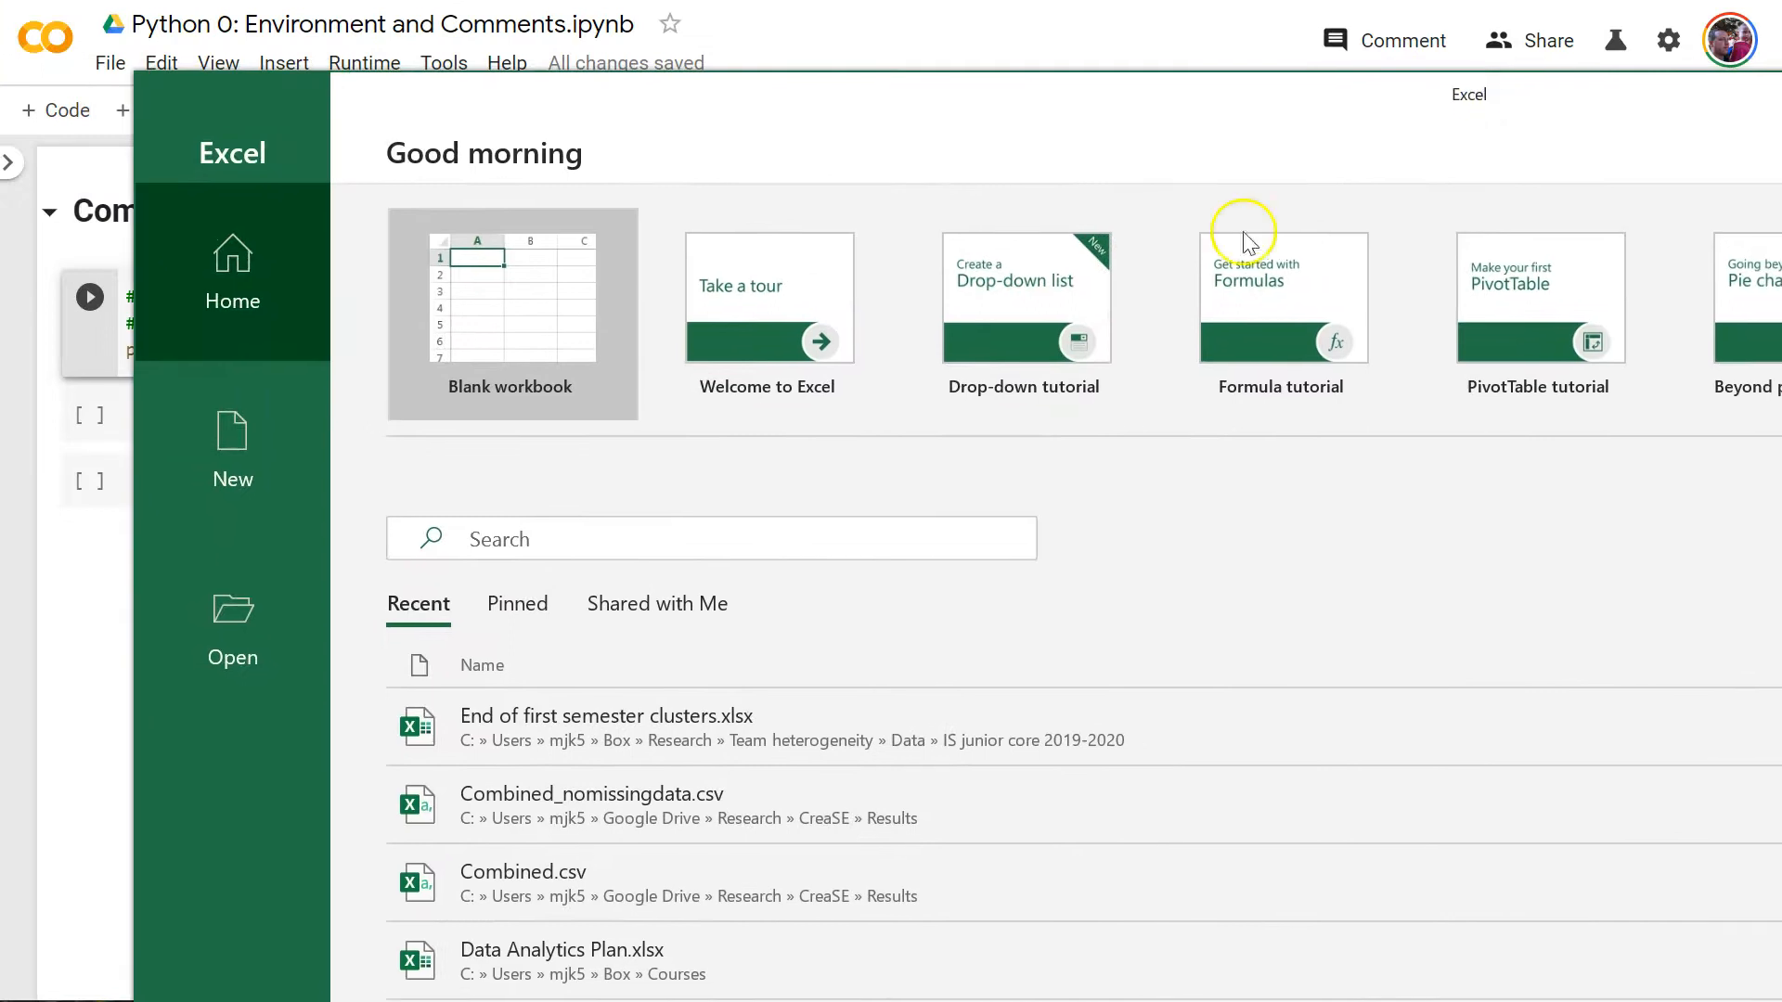
- Start a blank Excel workbook and enter 2 in column C
left_click(511, 298)
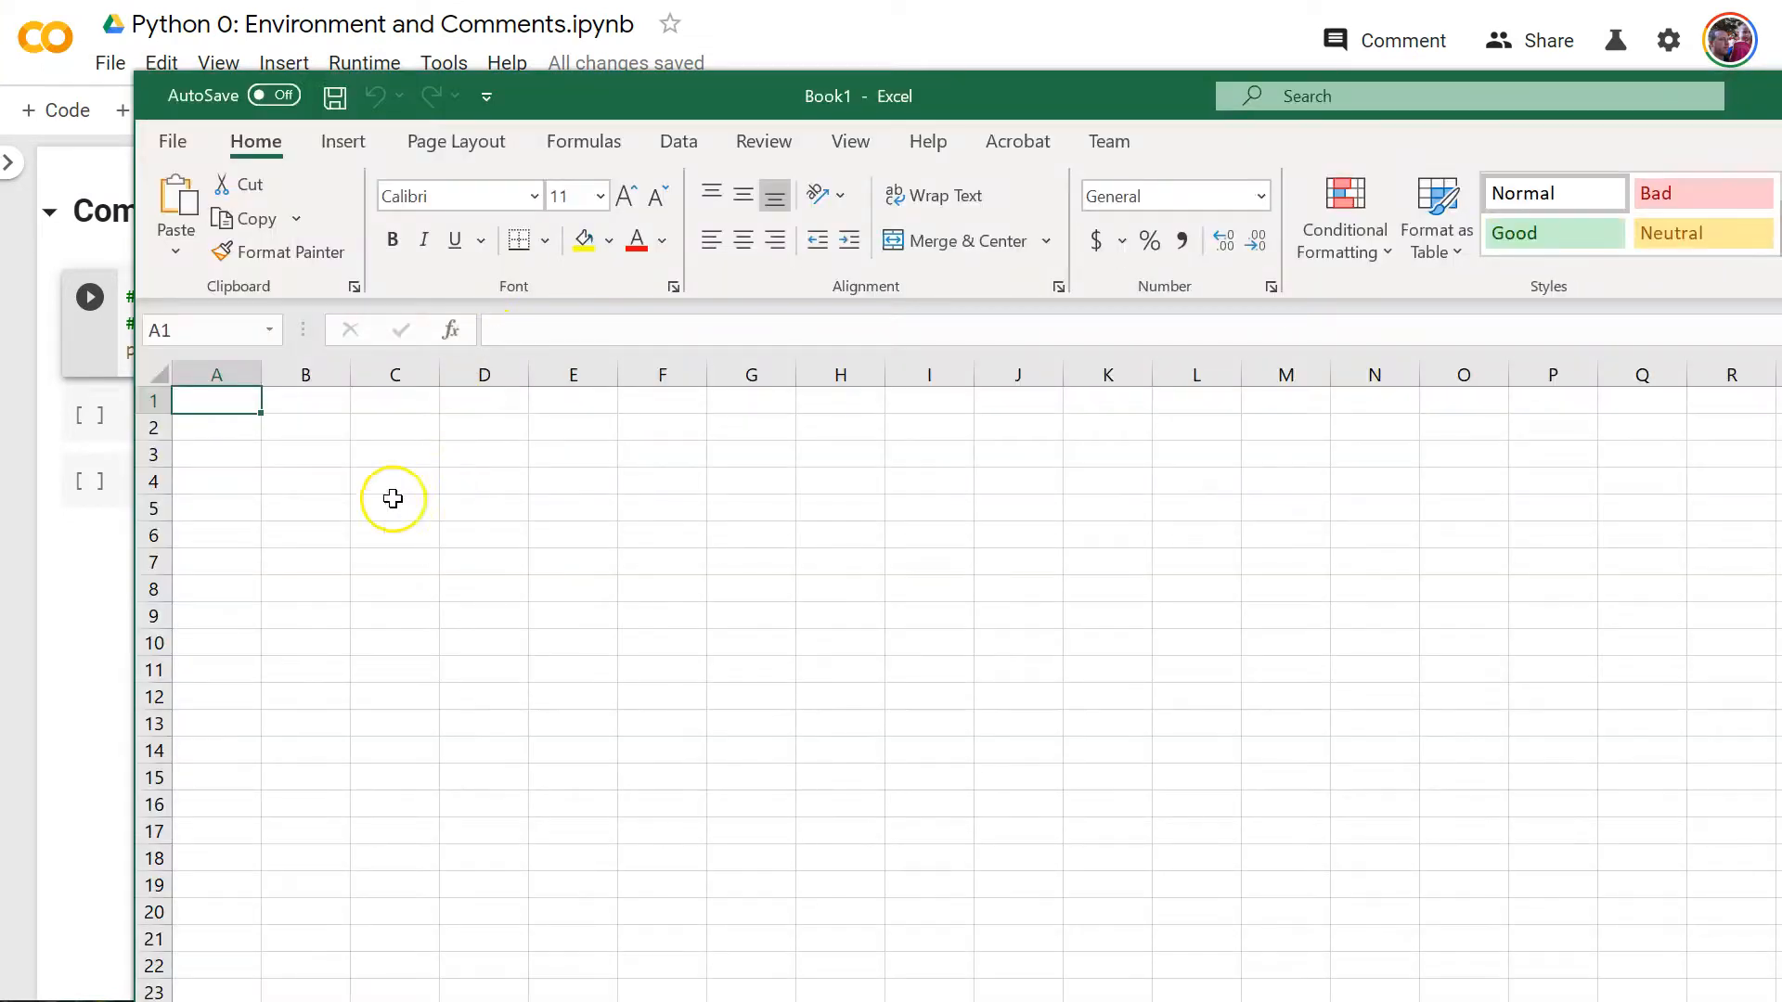
left_click(395, 452)
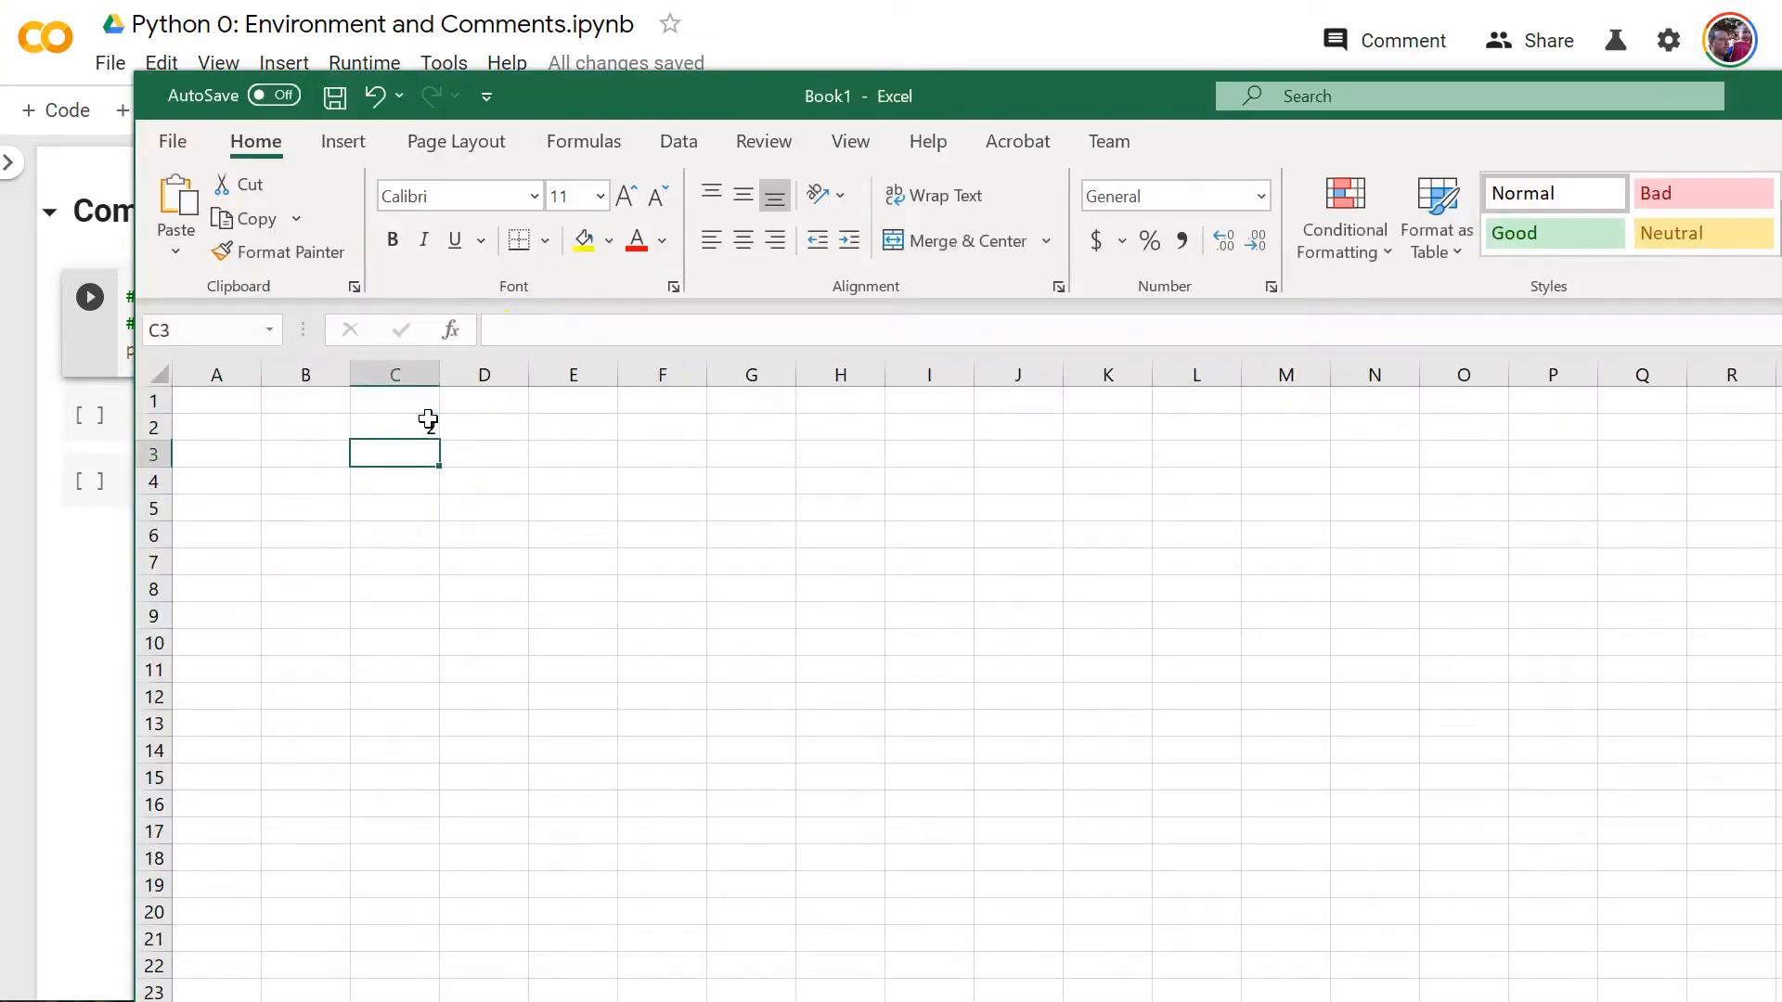
type("2")
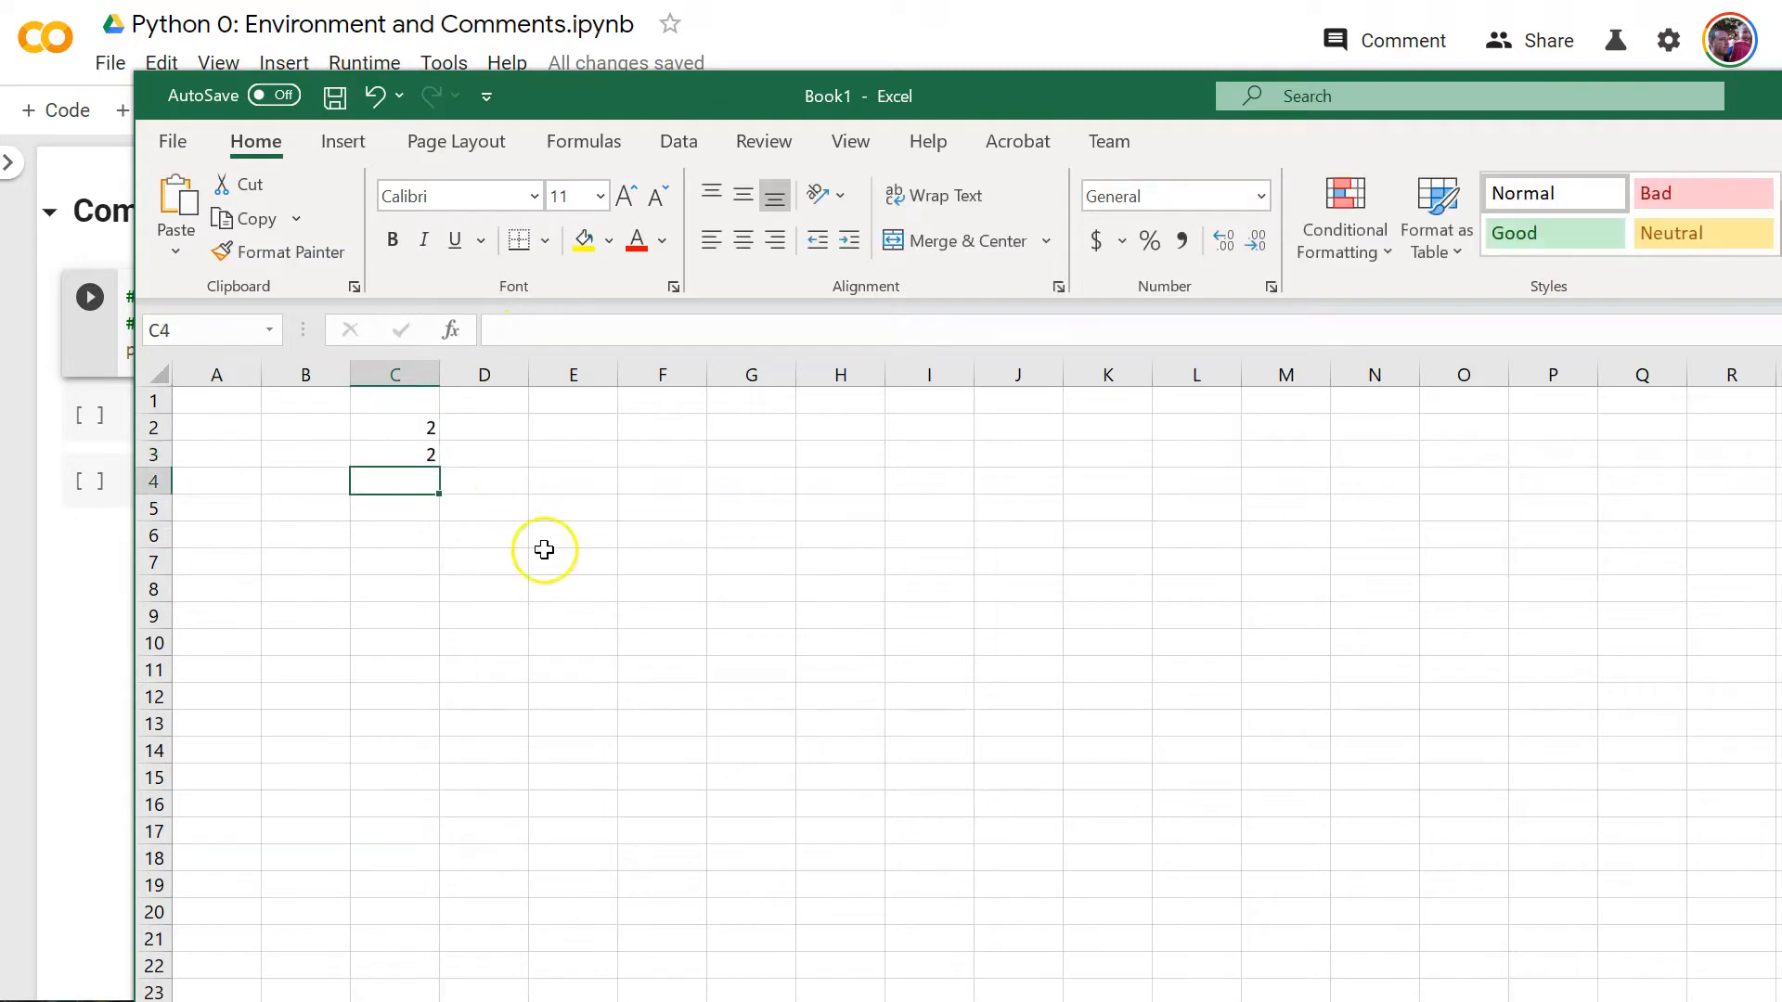
- Enter a SUM formula of C2 and C3 in C4, giving 4, and check it
type("=S")
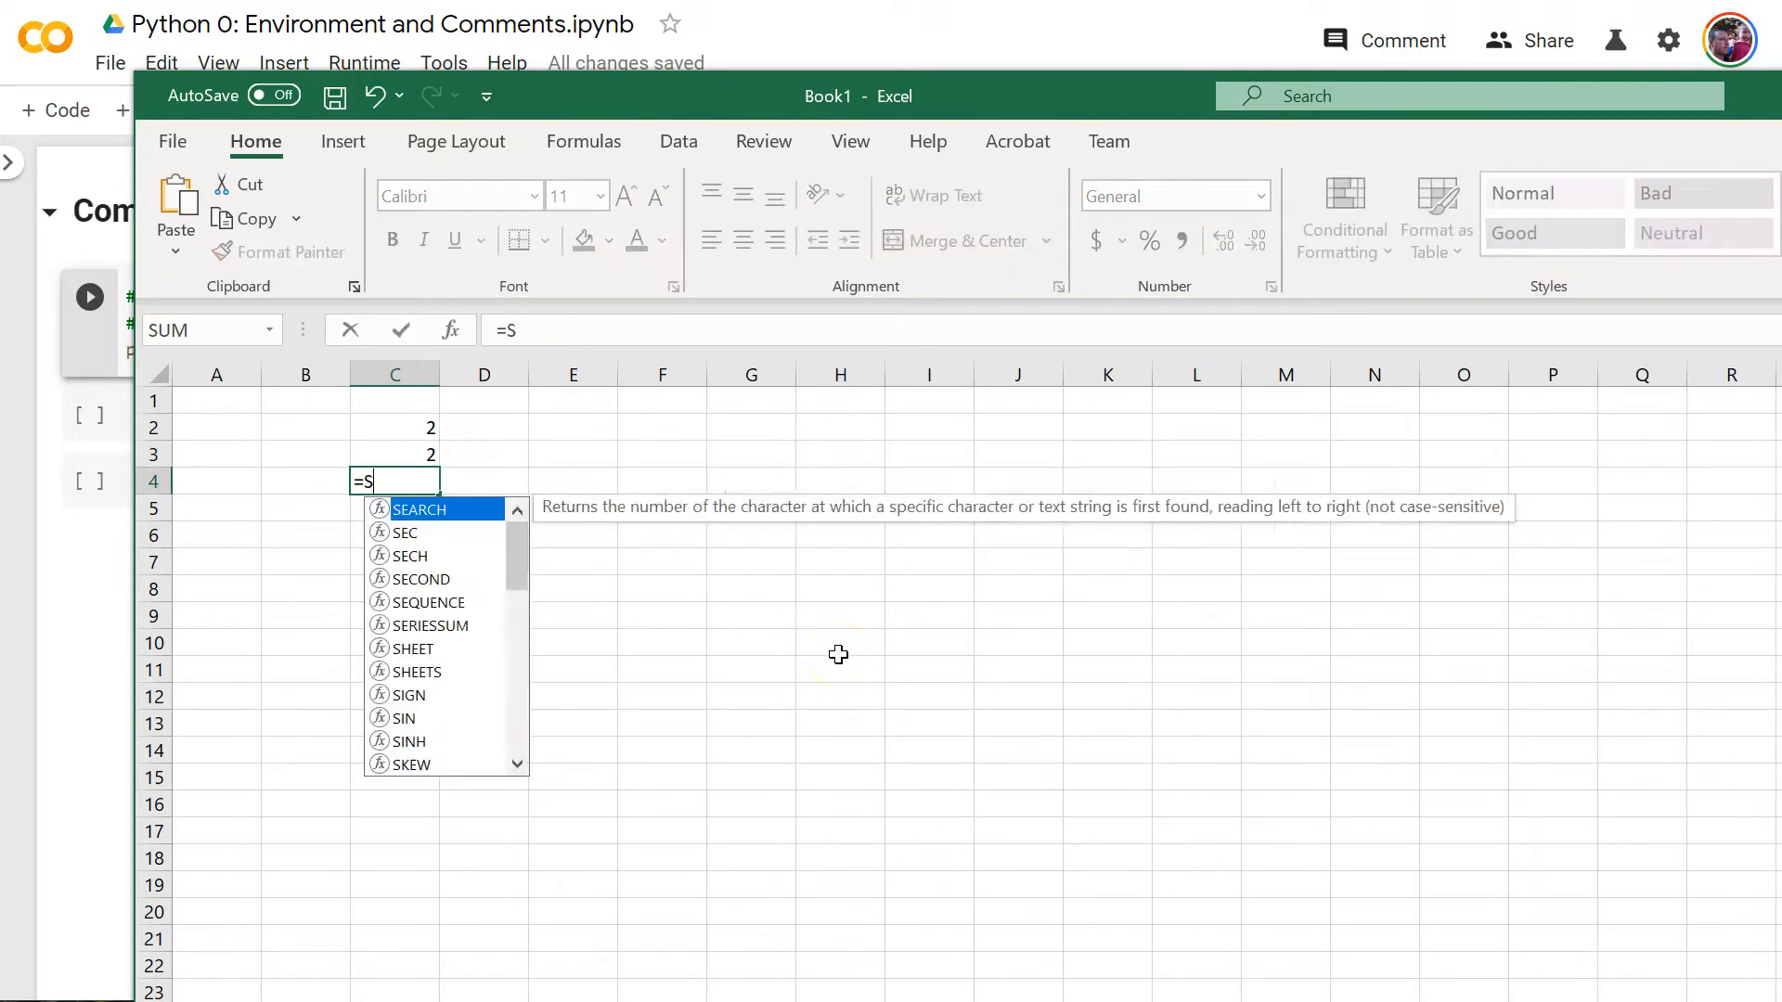
type("UM(")
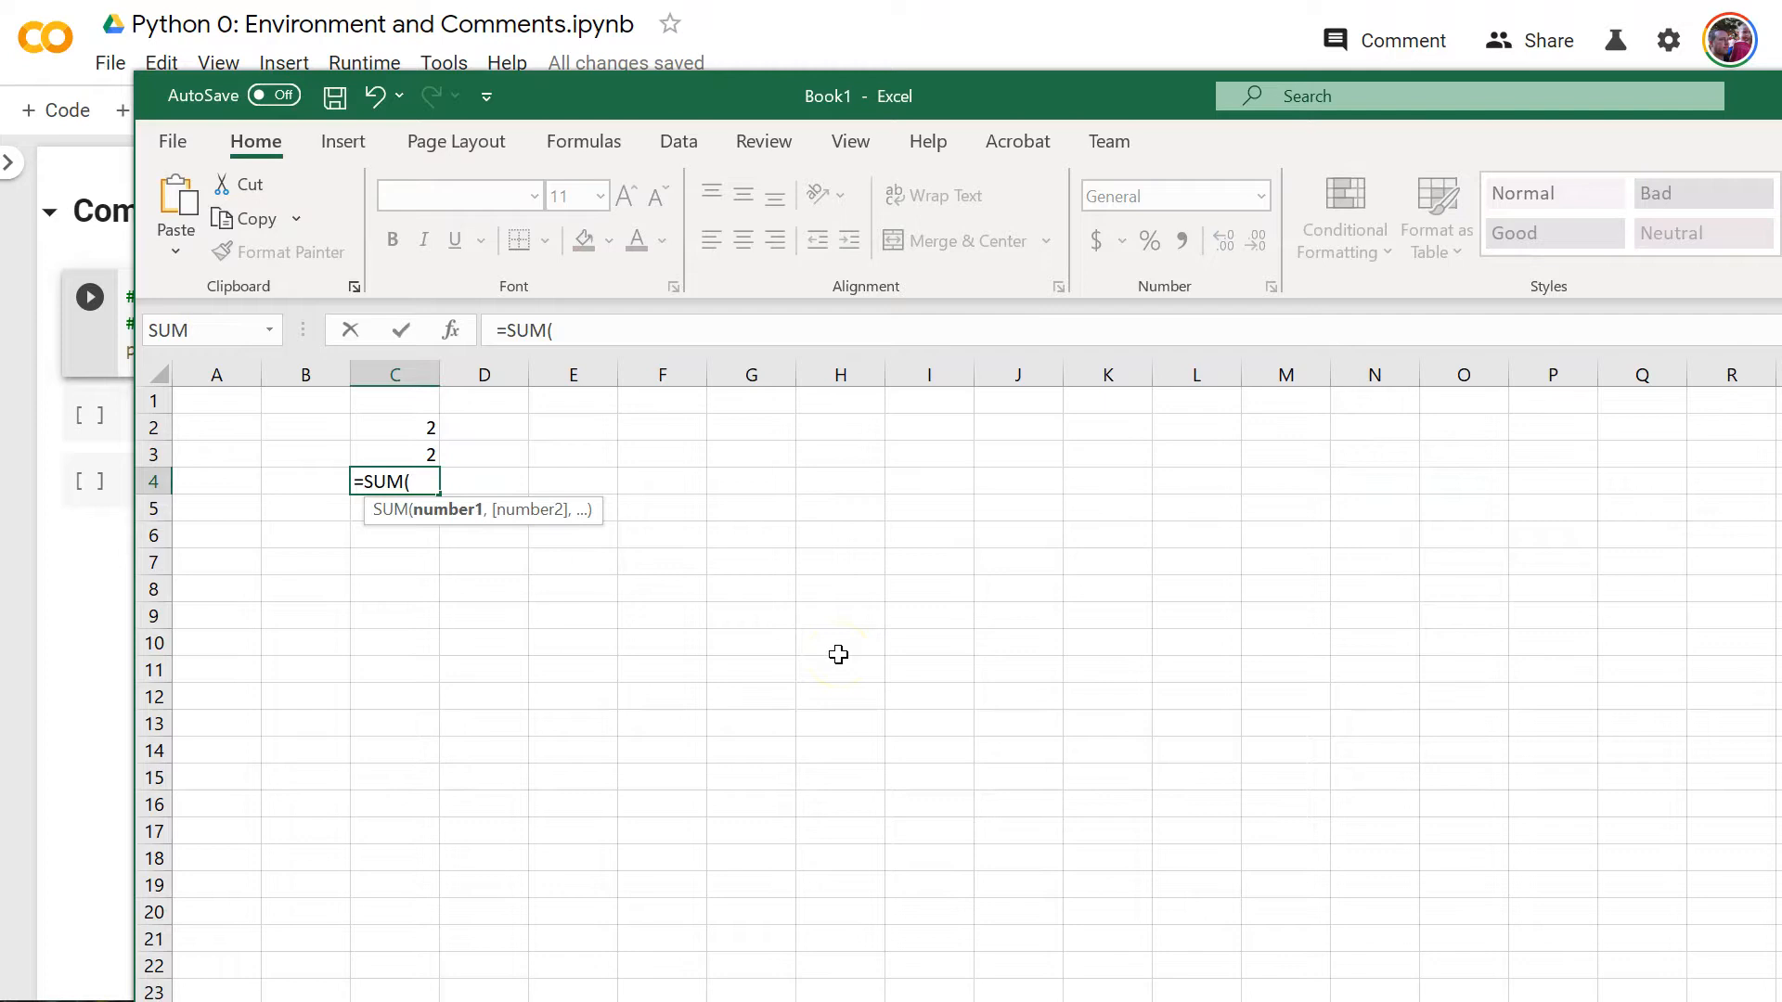
left_click(394, 427)
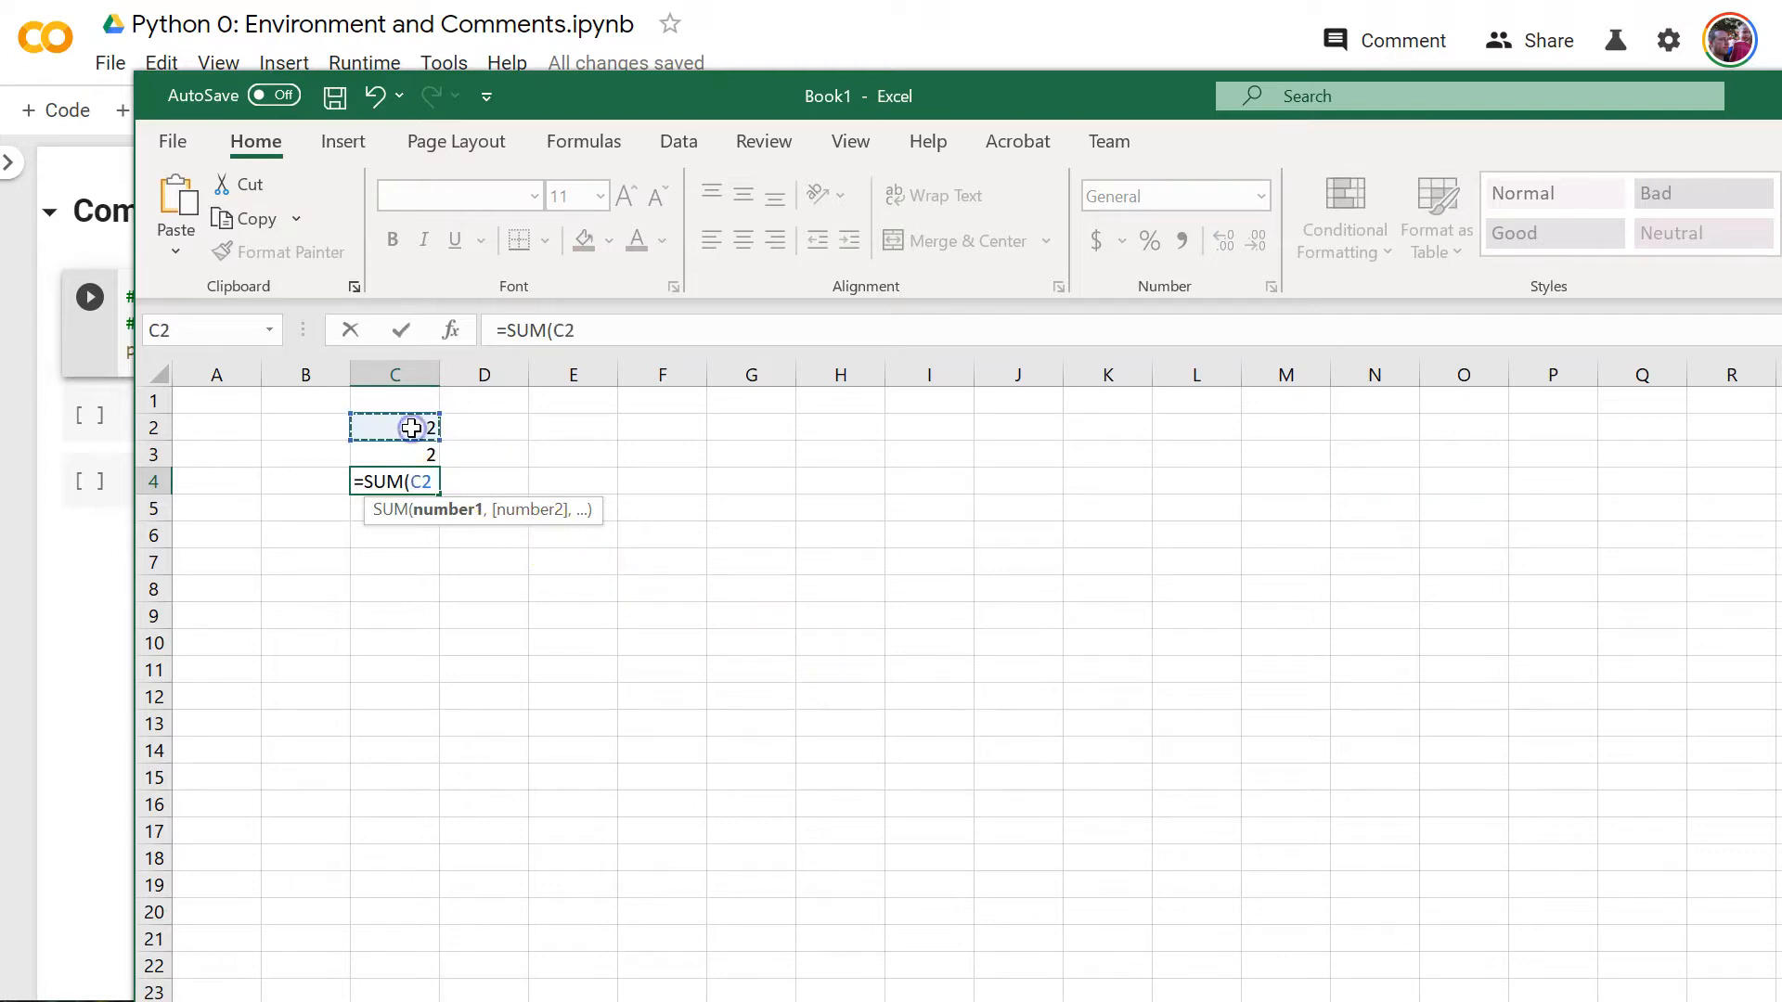
left_click(395, 453)
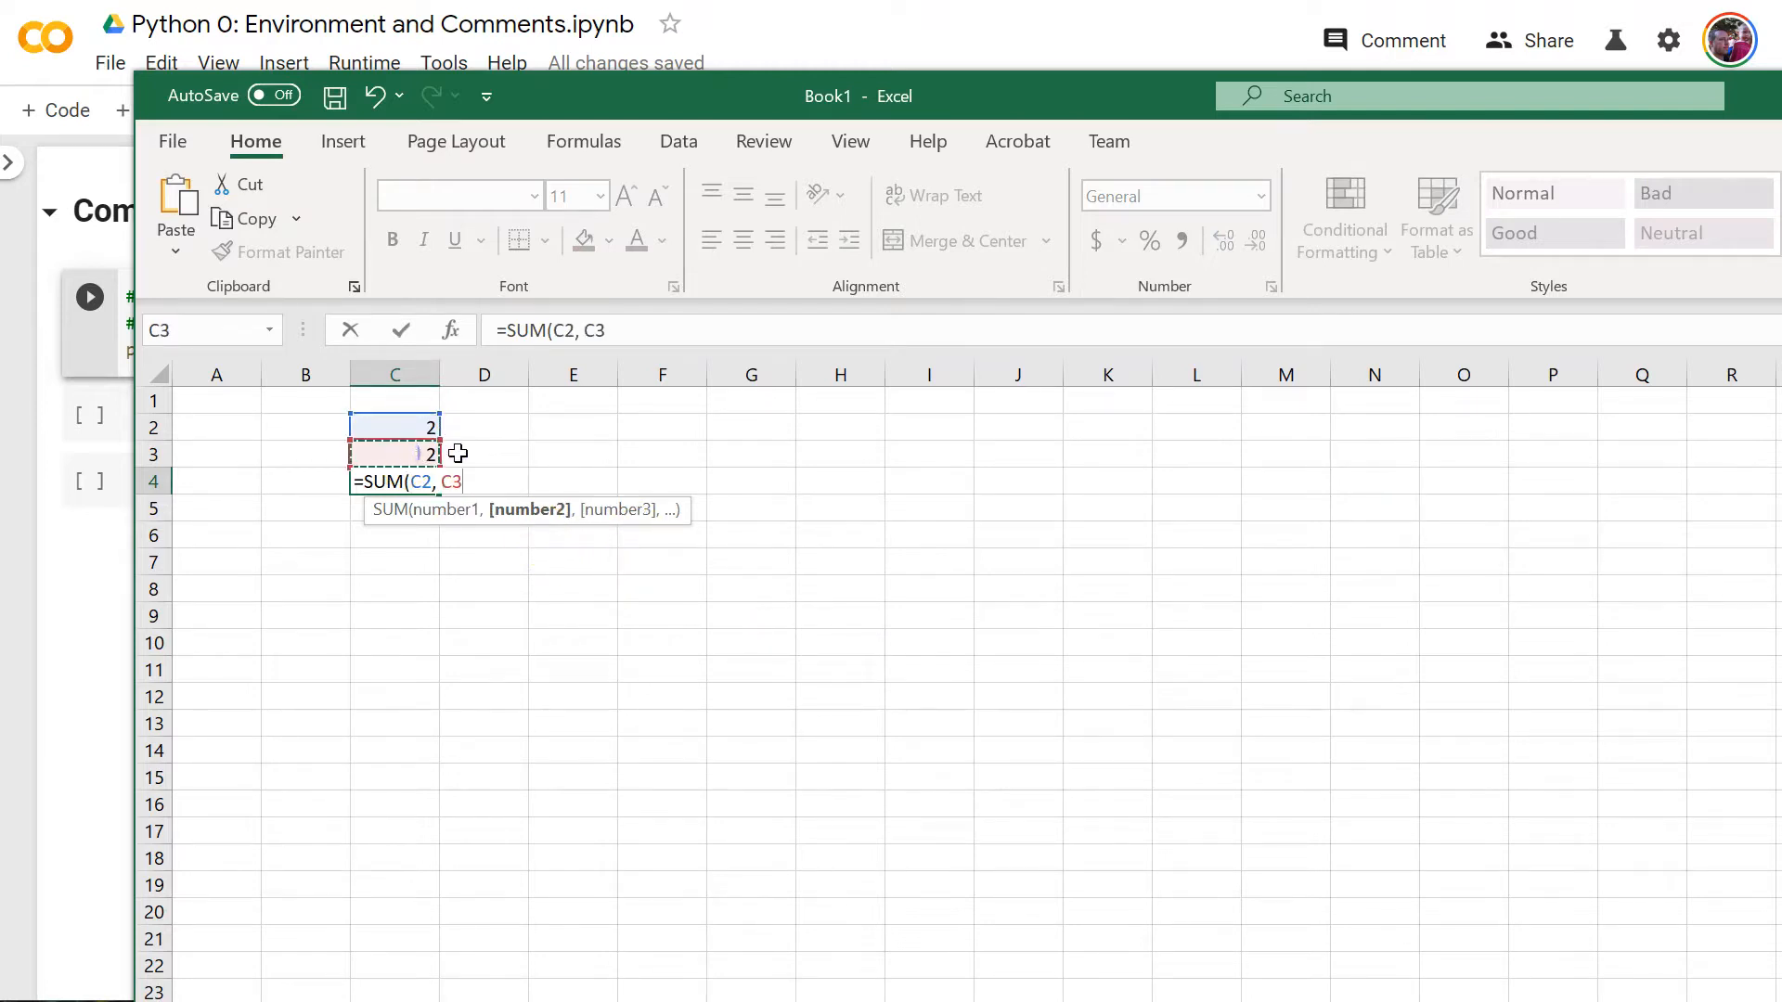
type(")")
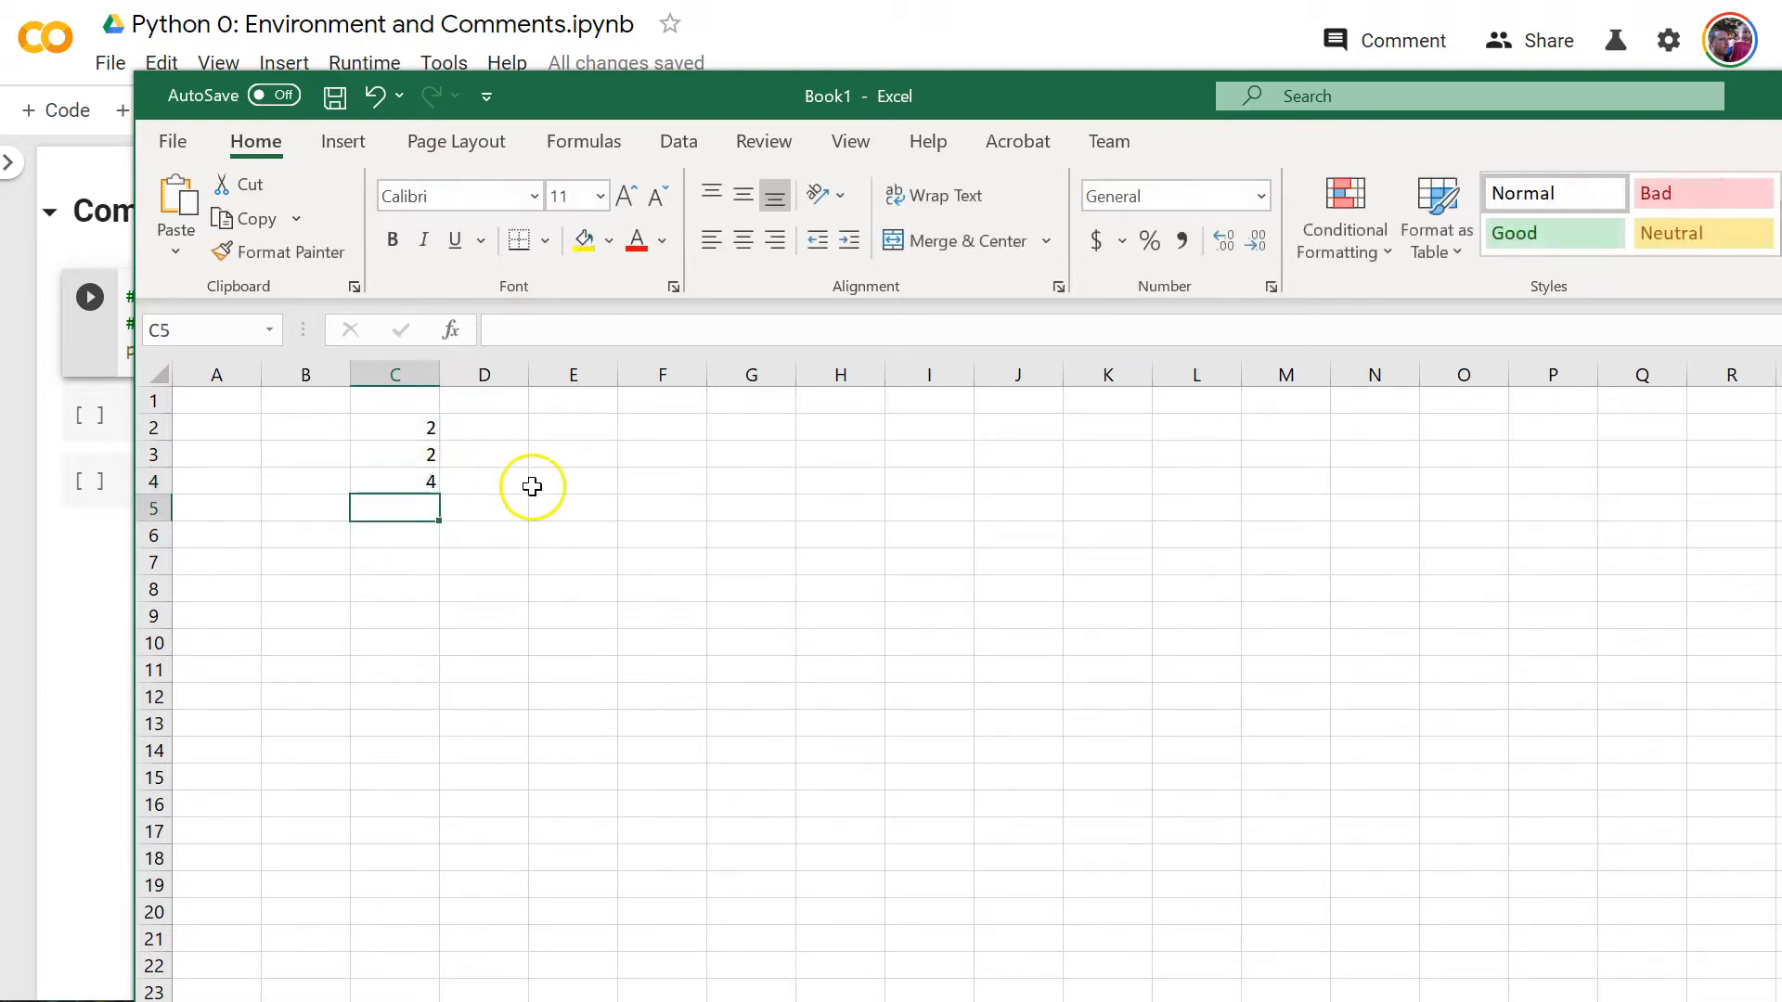
left_click(395, 481)
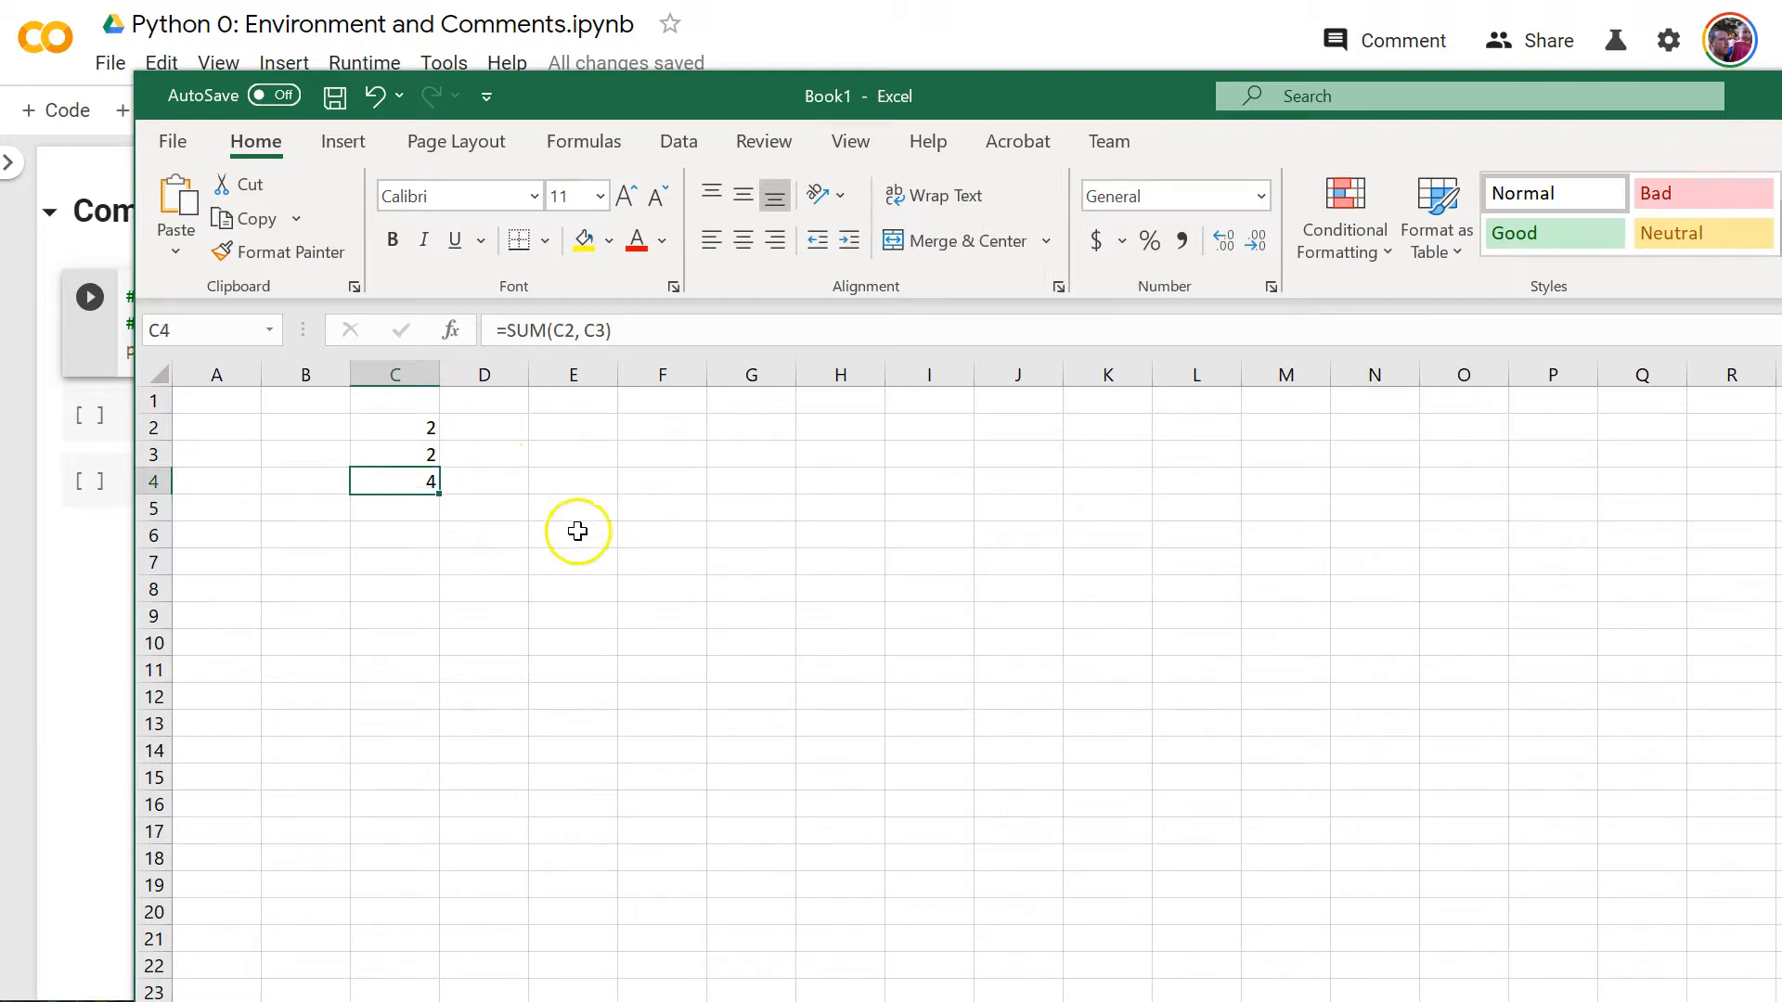
mouse_move(365, 482)
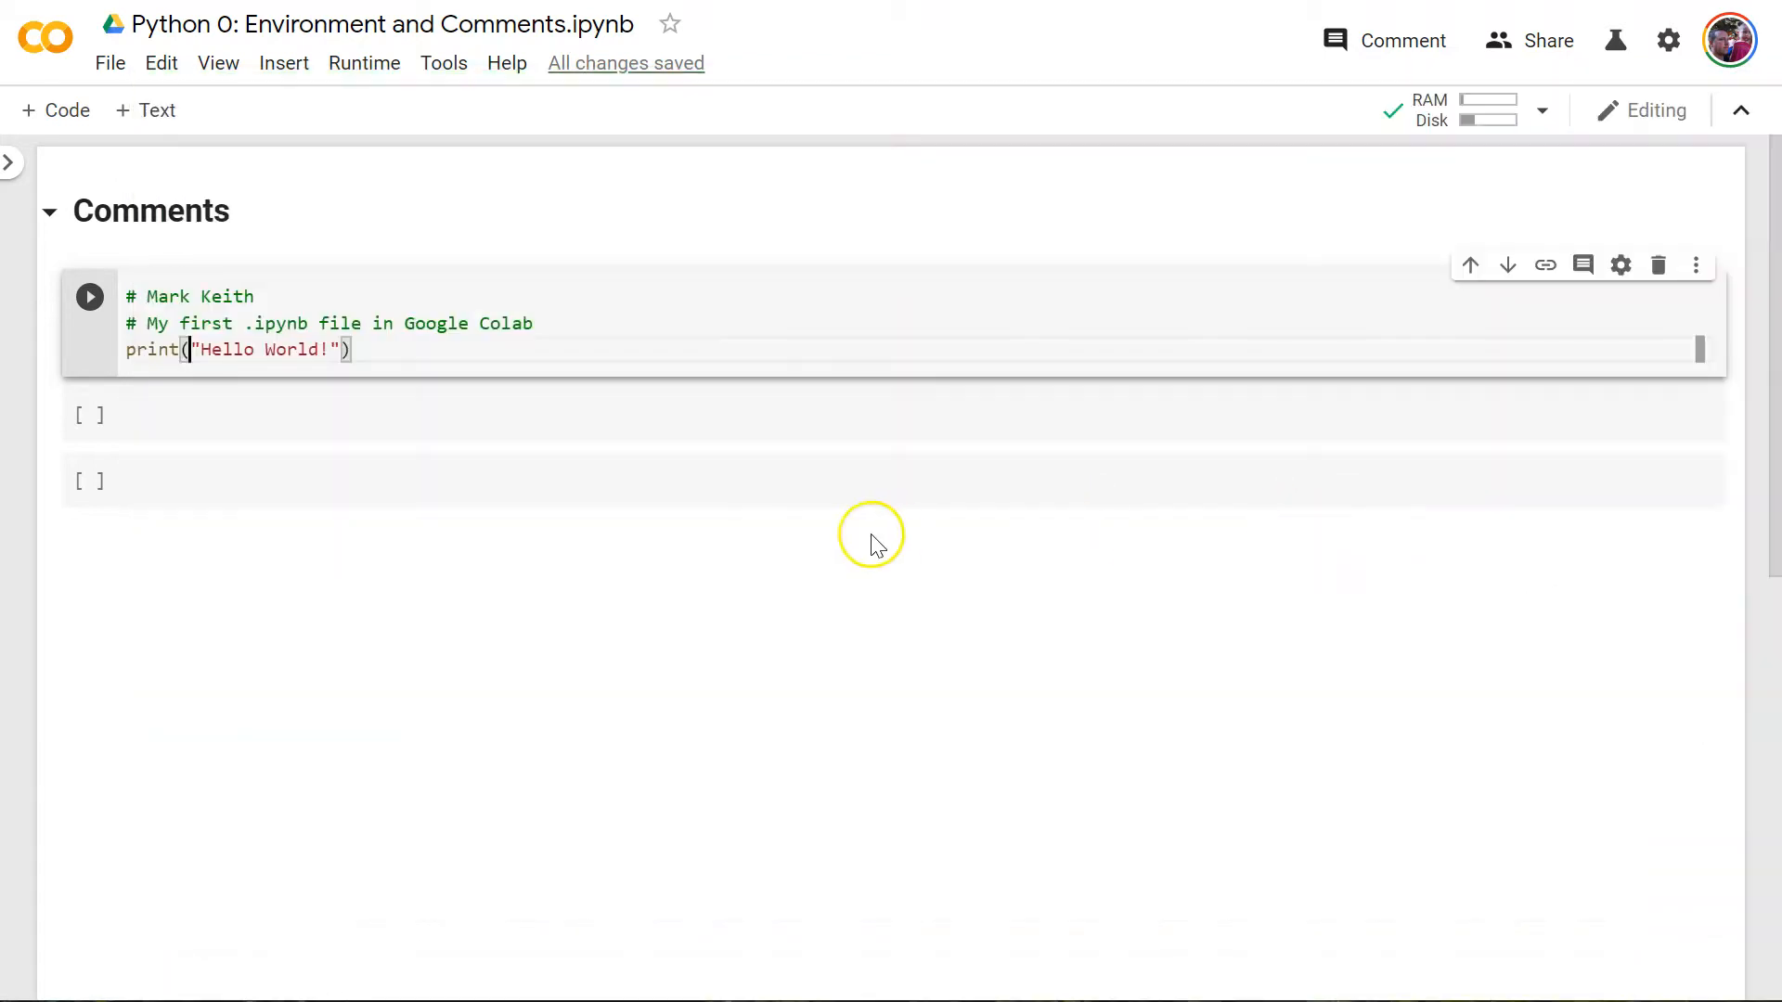
mouse_move(127, 355)
type("=")
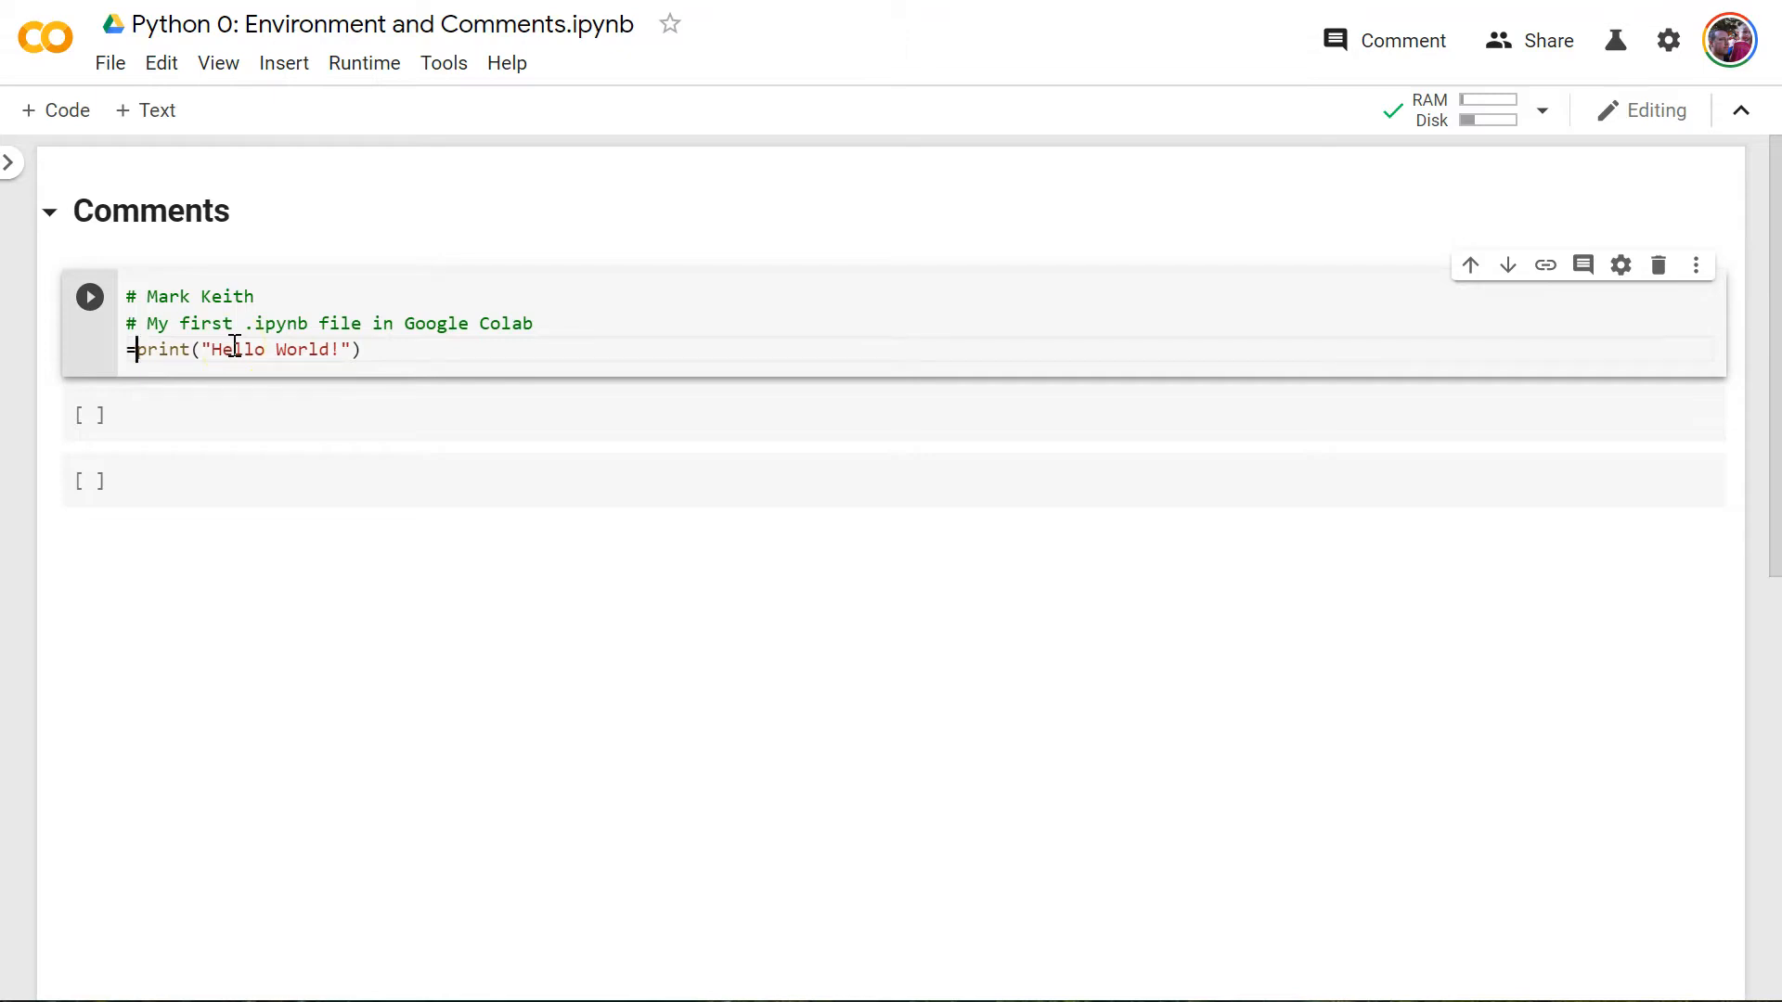
- Delete the stray = before print and put the cursor after the closing parenthesis
key("Backspace")
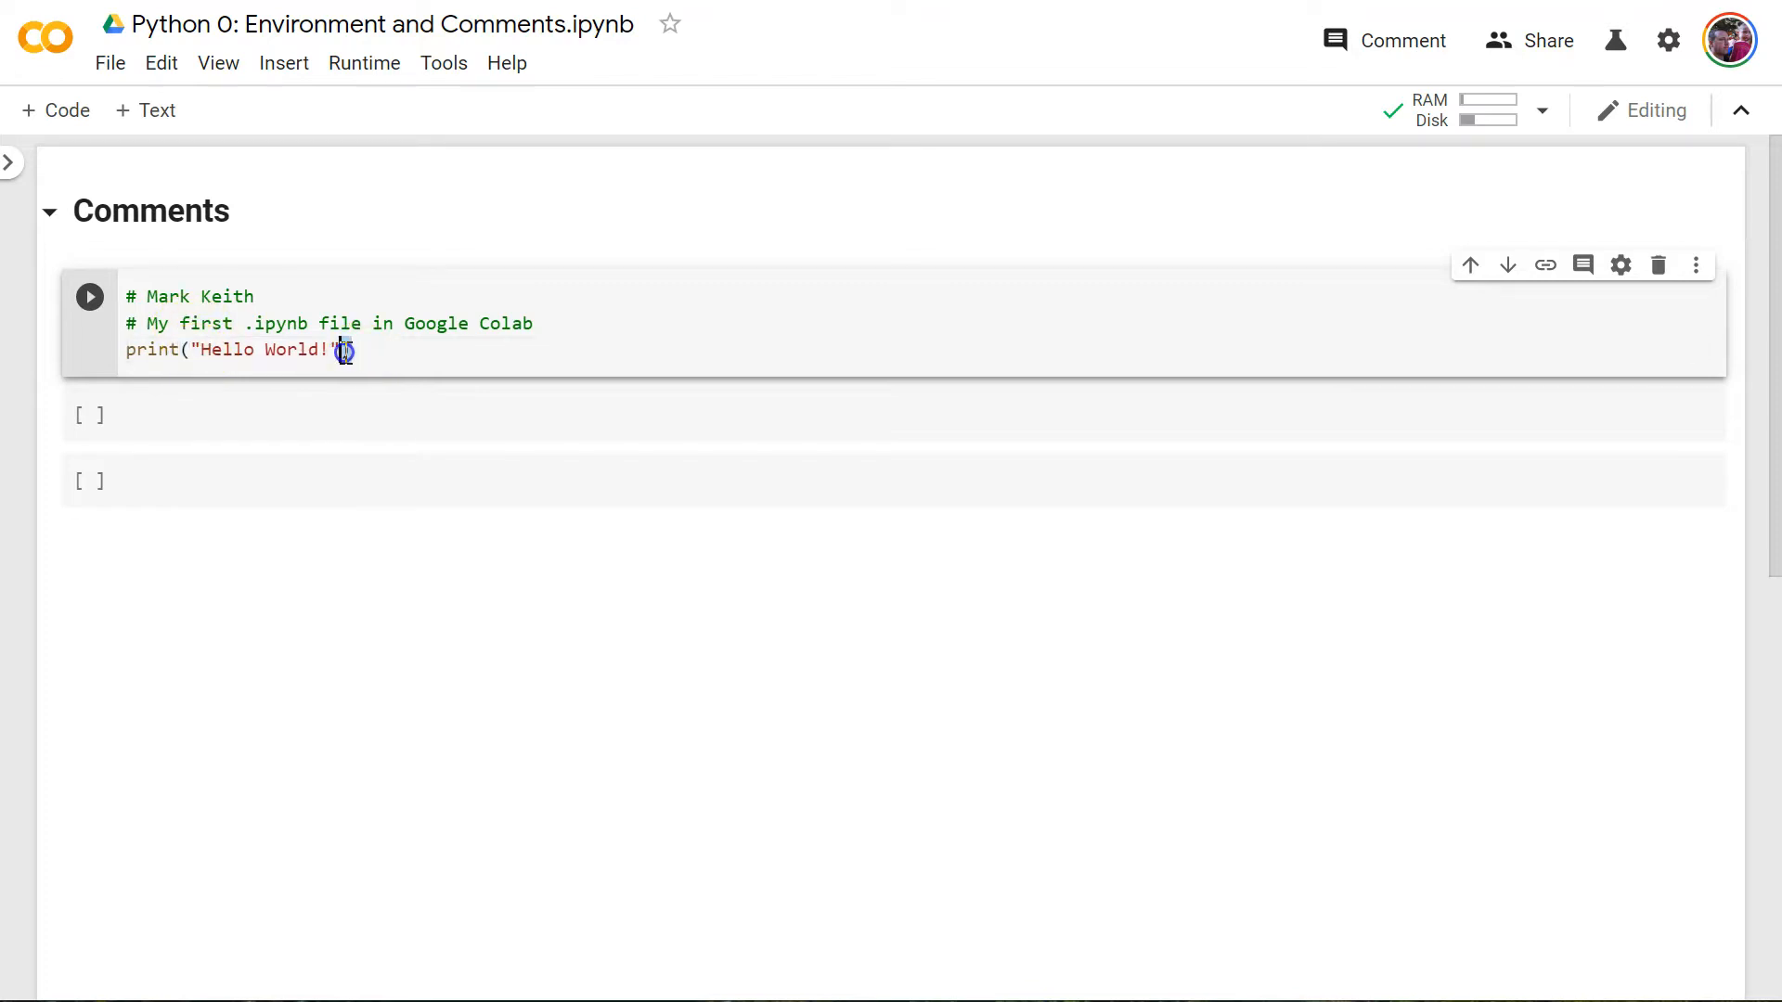
left_click(202, 349)
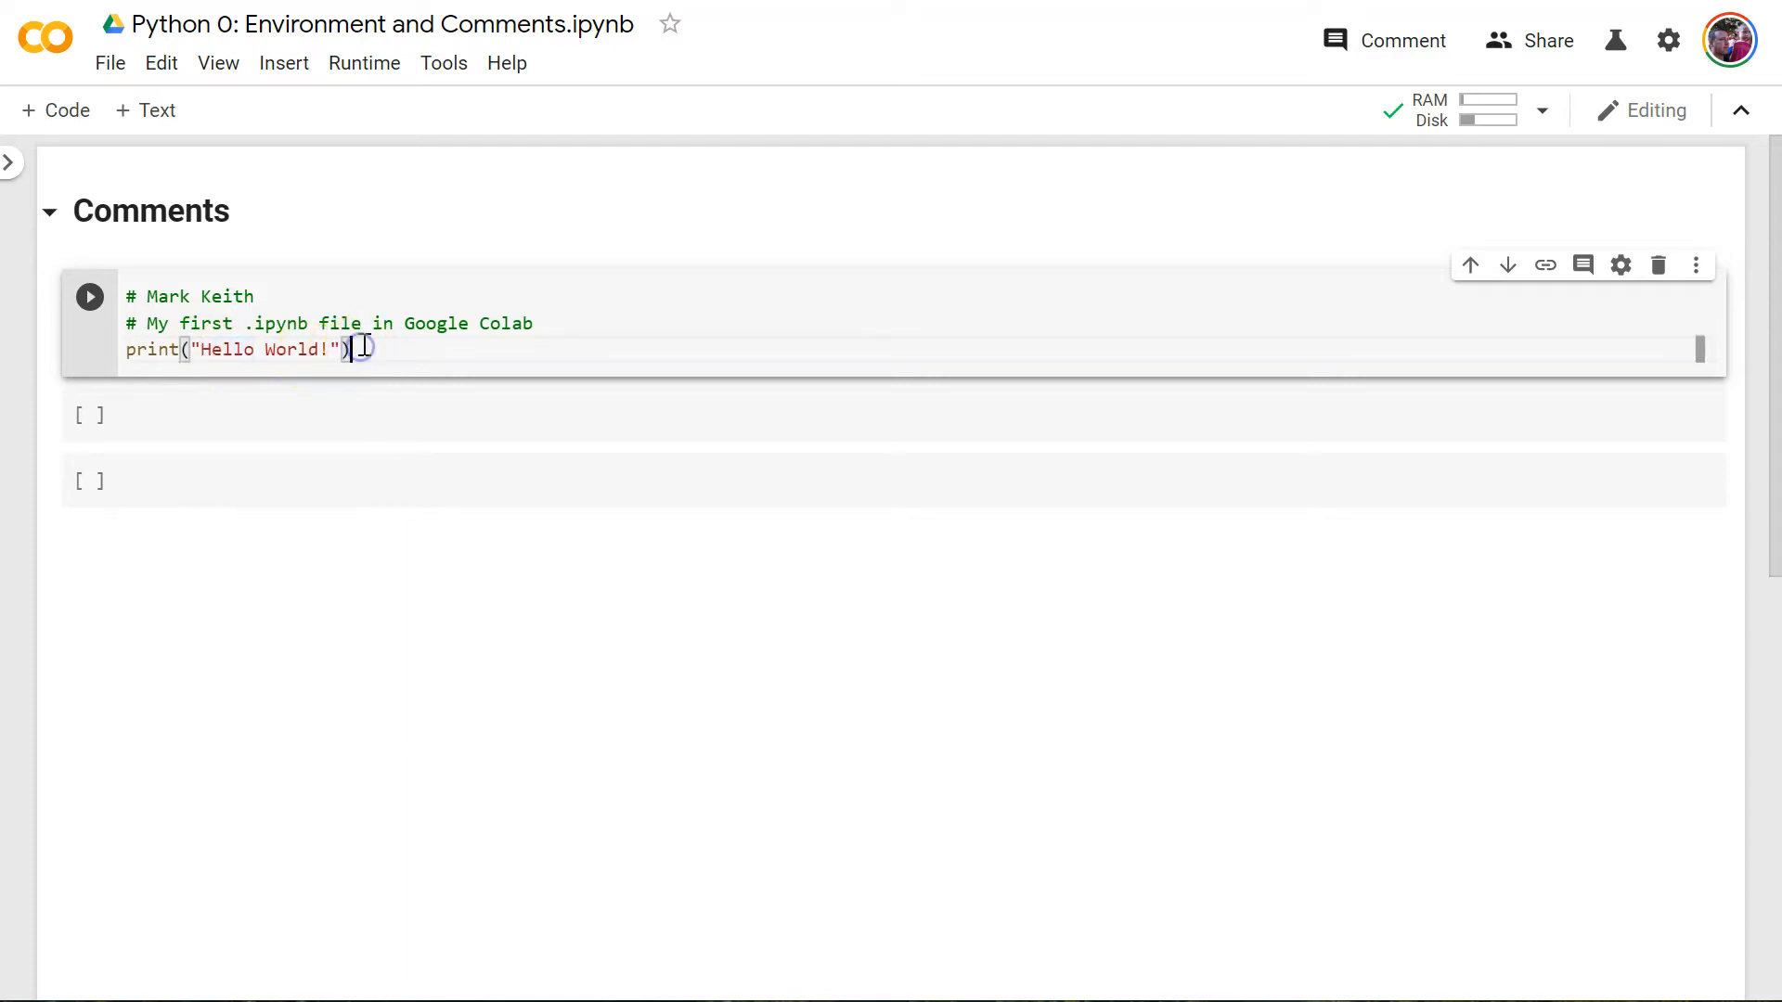
left_click(90, 297)
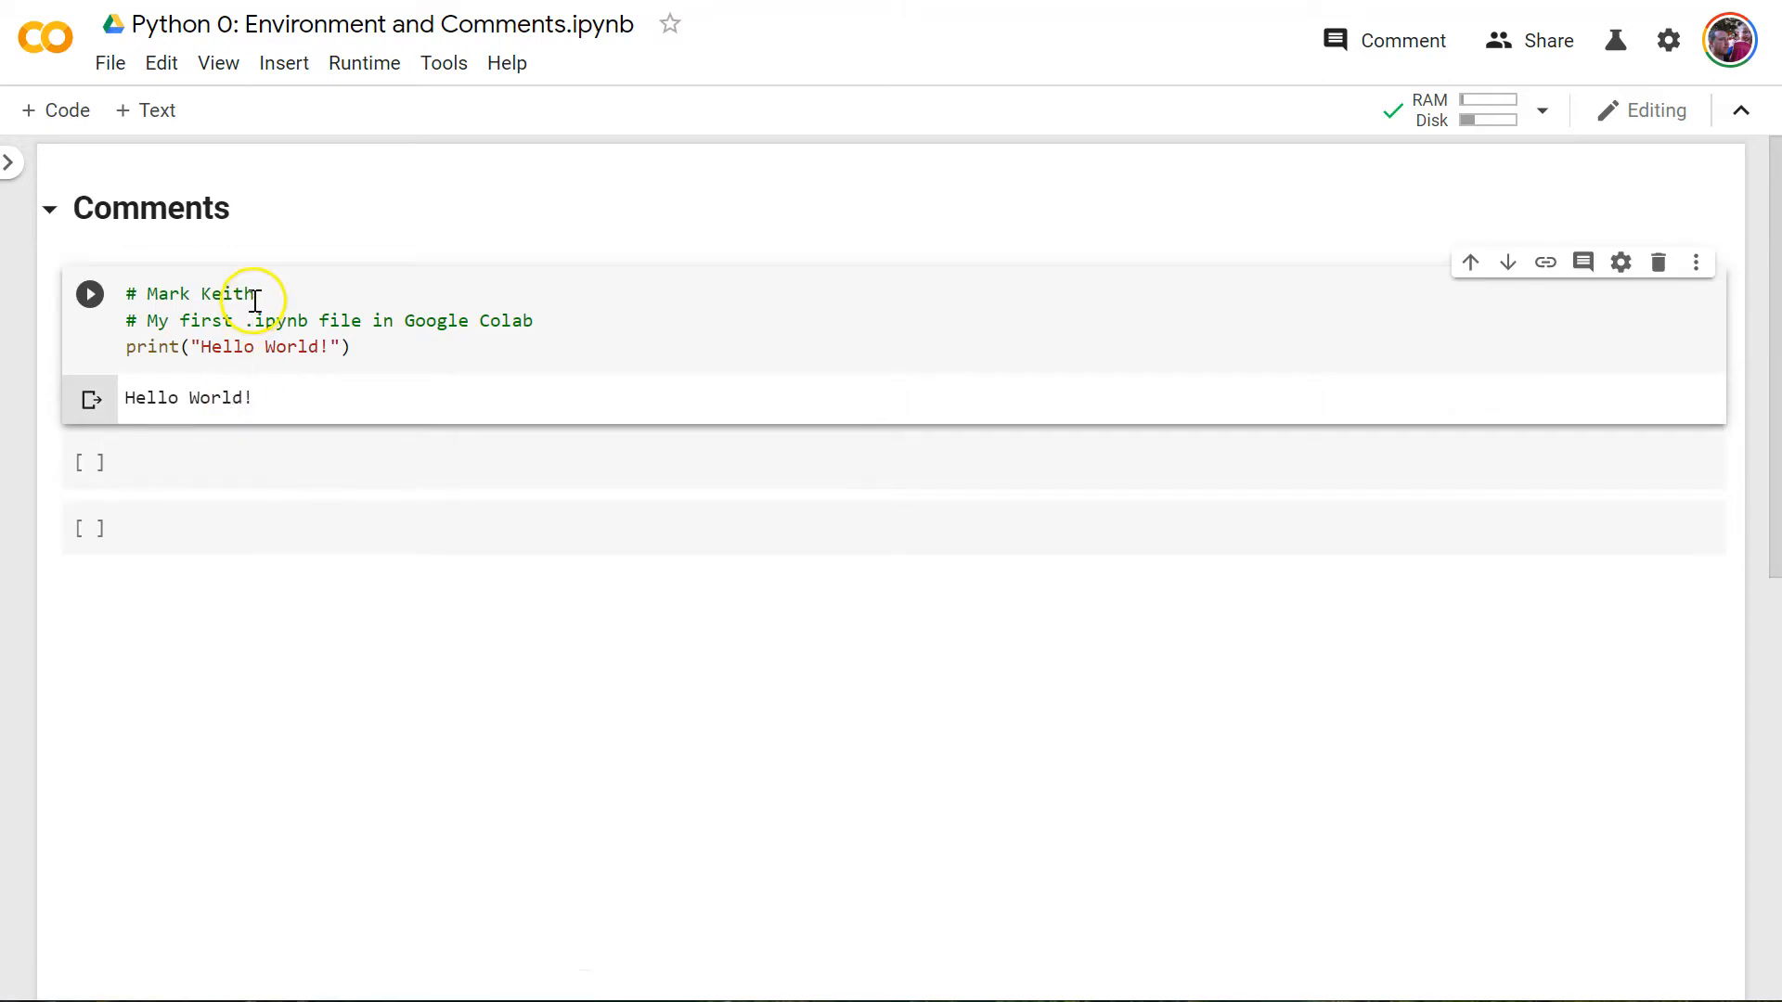
mouse_move(305, 320)
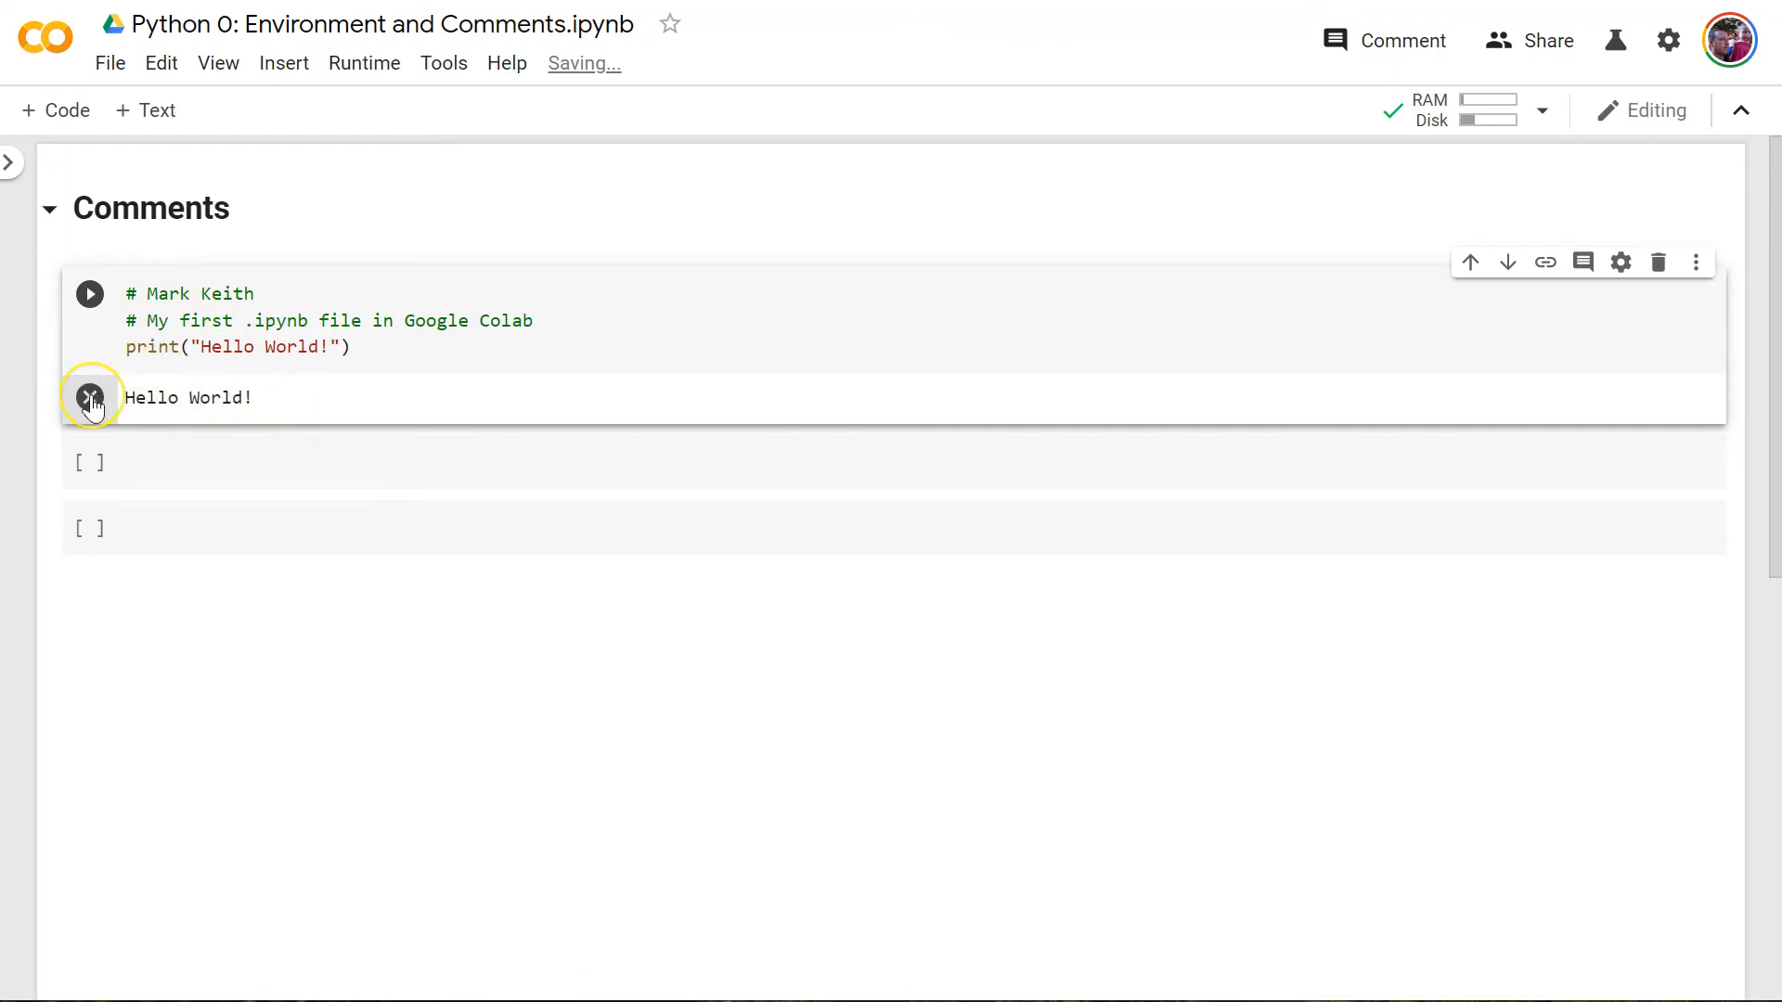
- Run the cell, clear the Hello World! output, rerun it, and move into the next empty cell
left_click(90, 398)
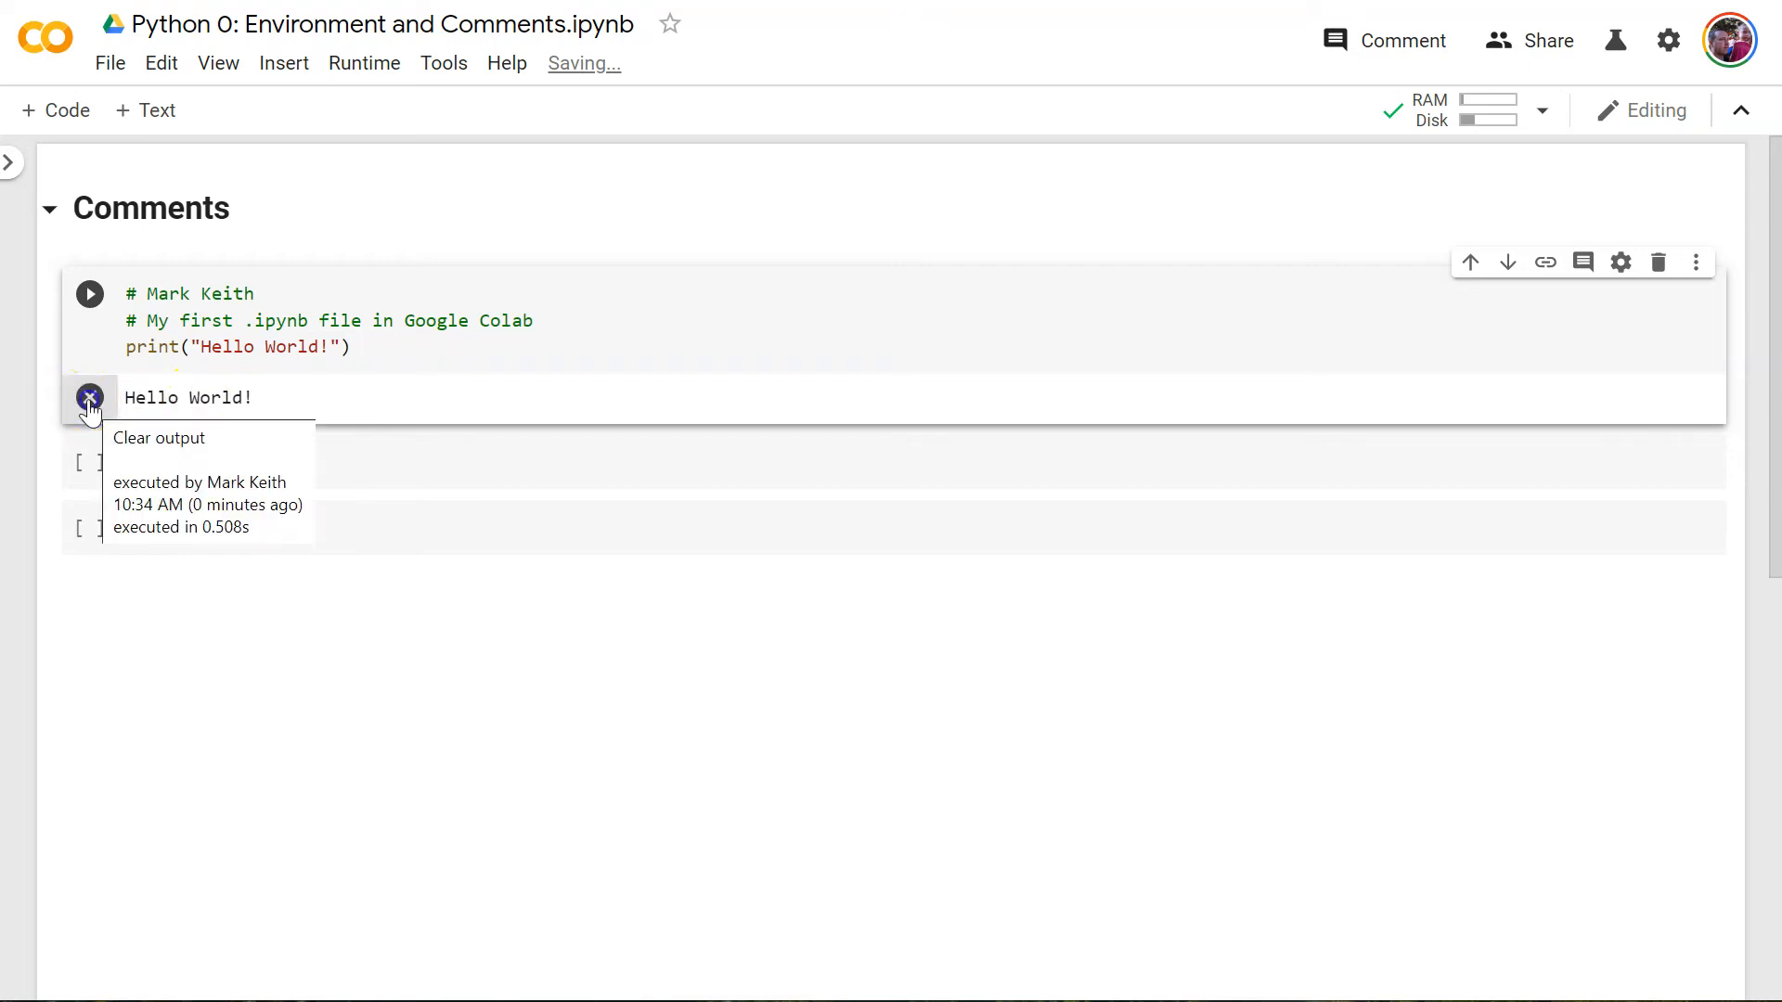
left_click(158, 437)
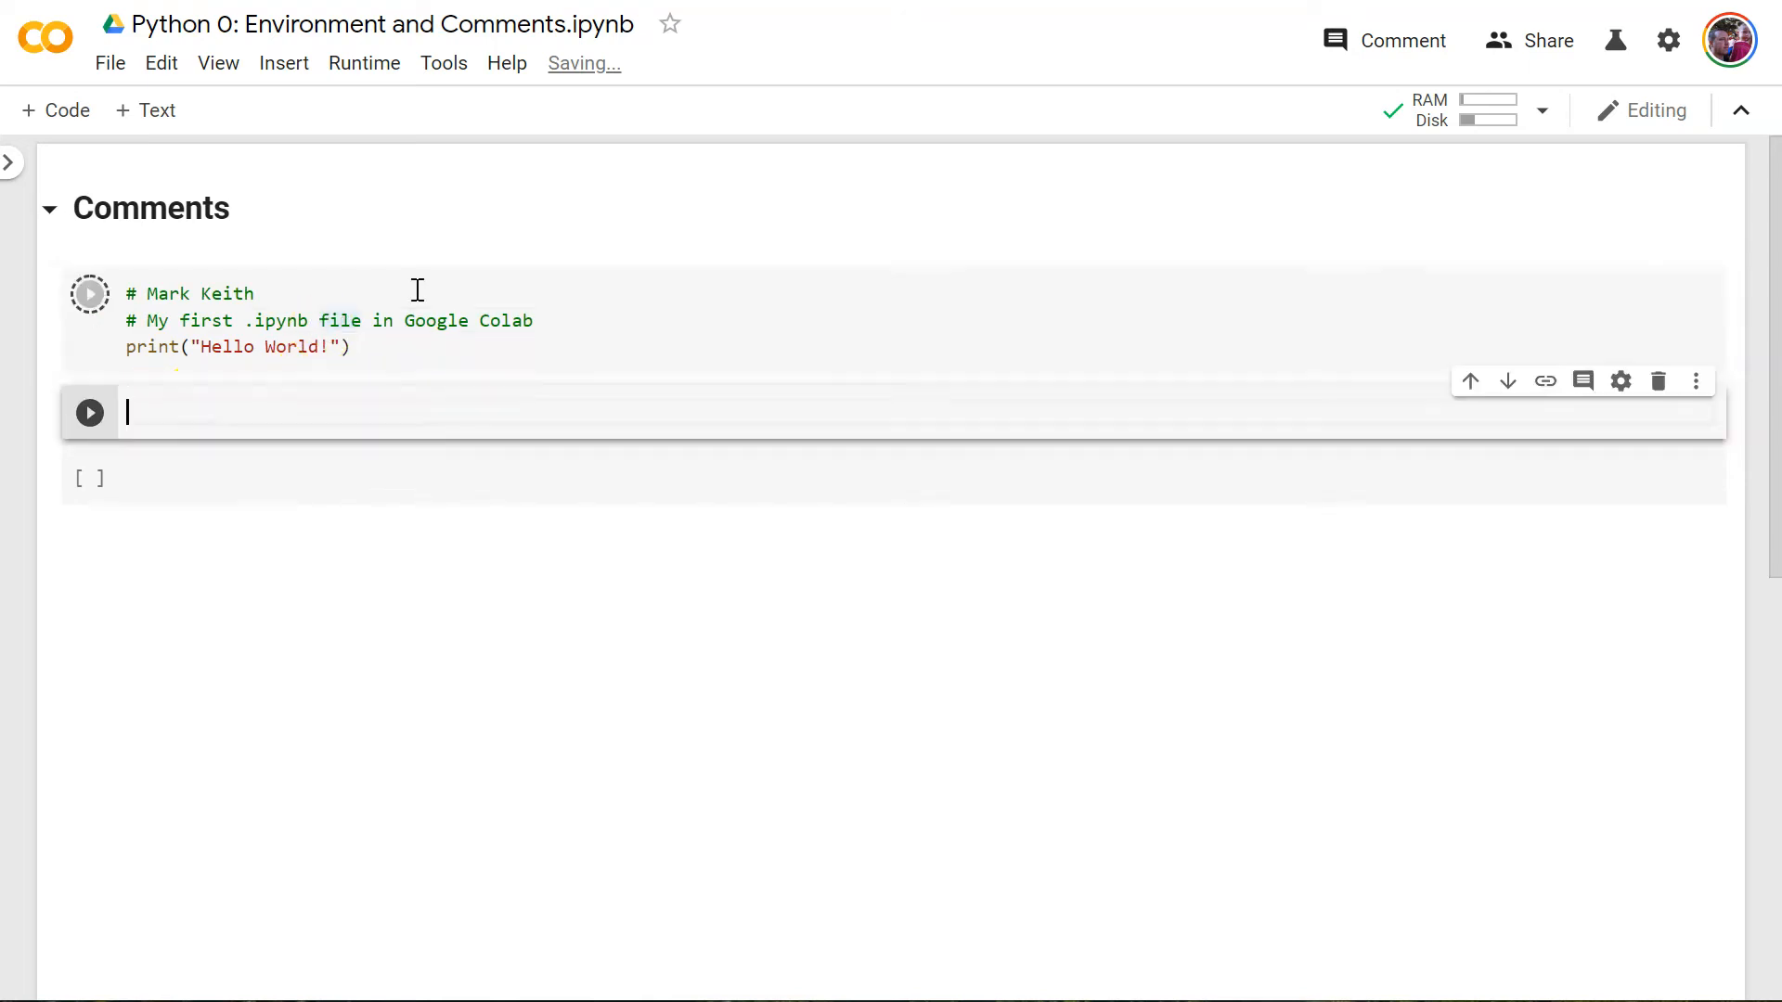
left_click(89, 292)
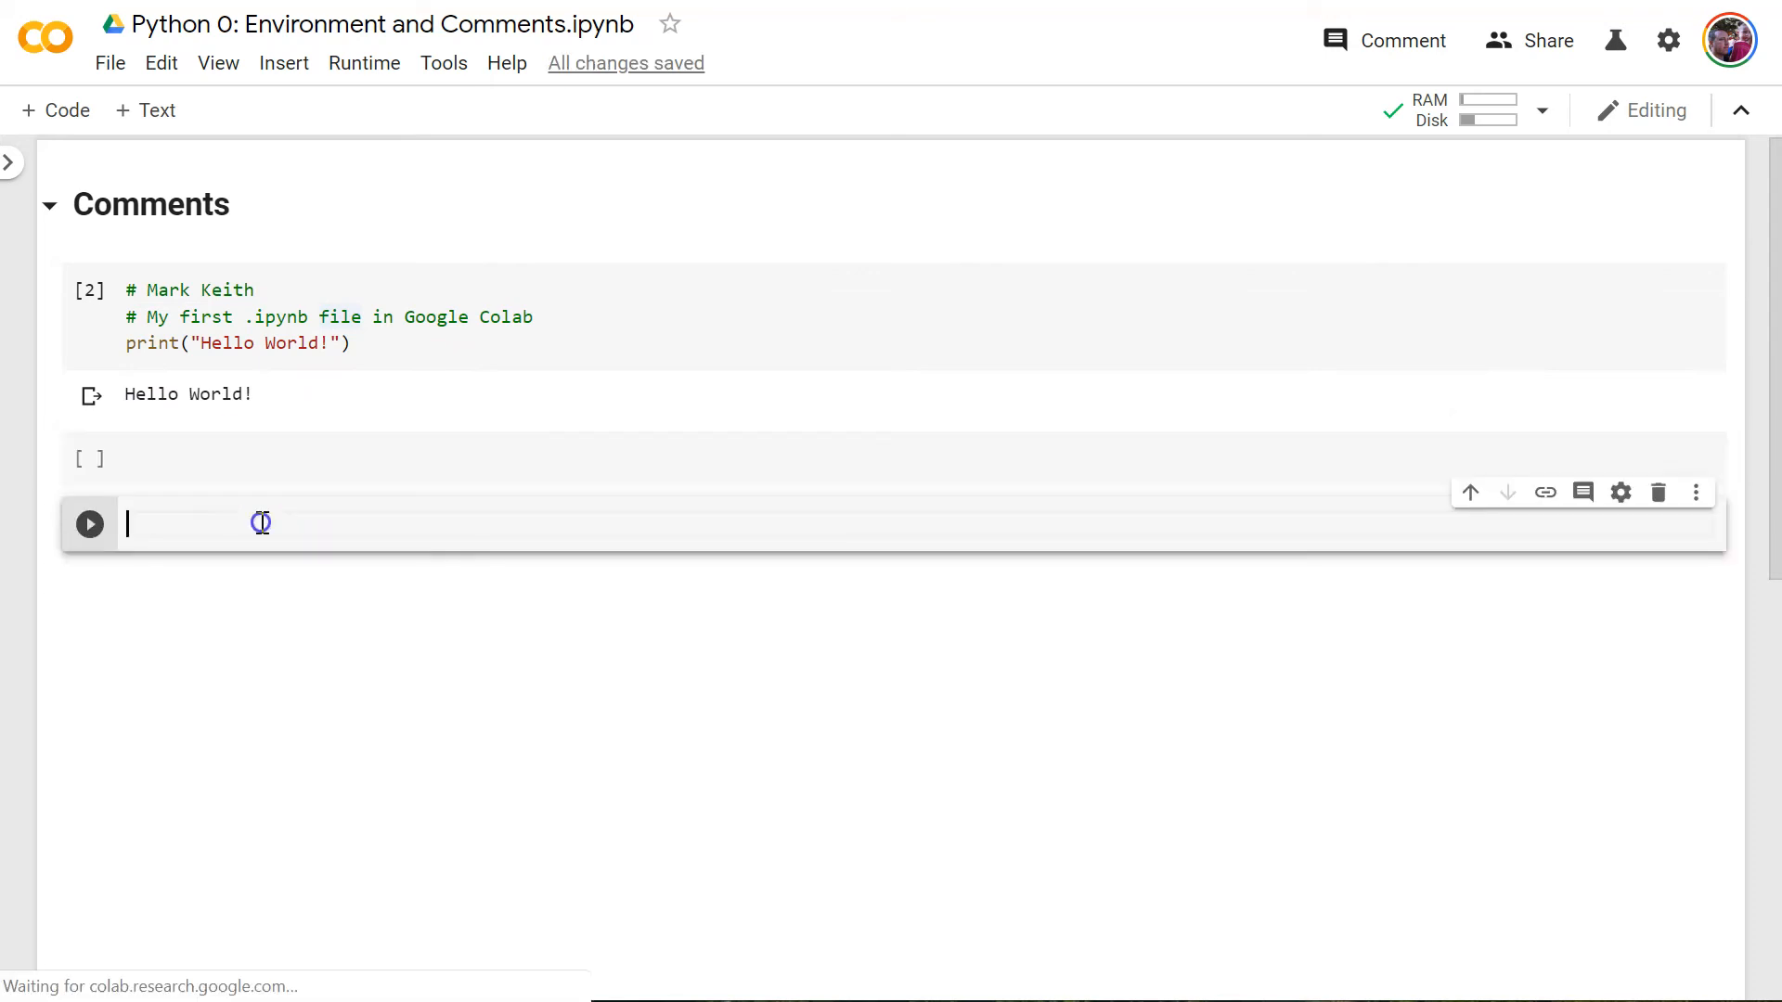
left_click(1469, 491)
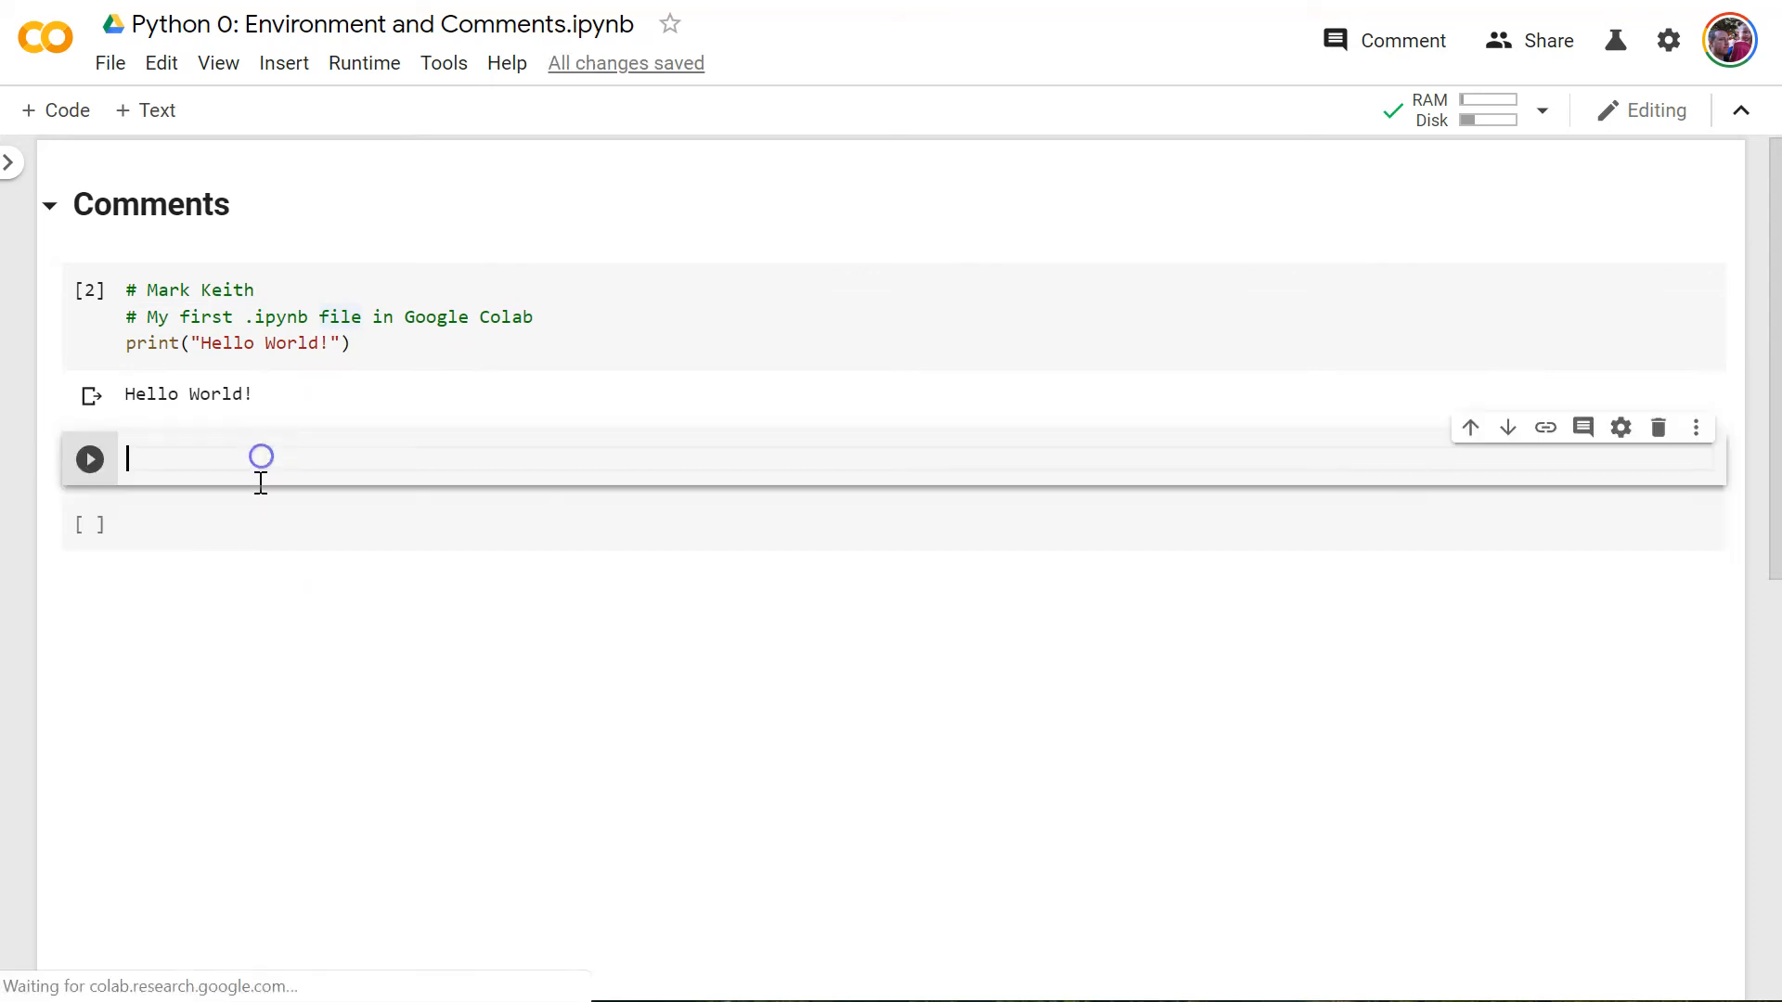